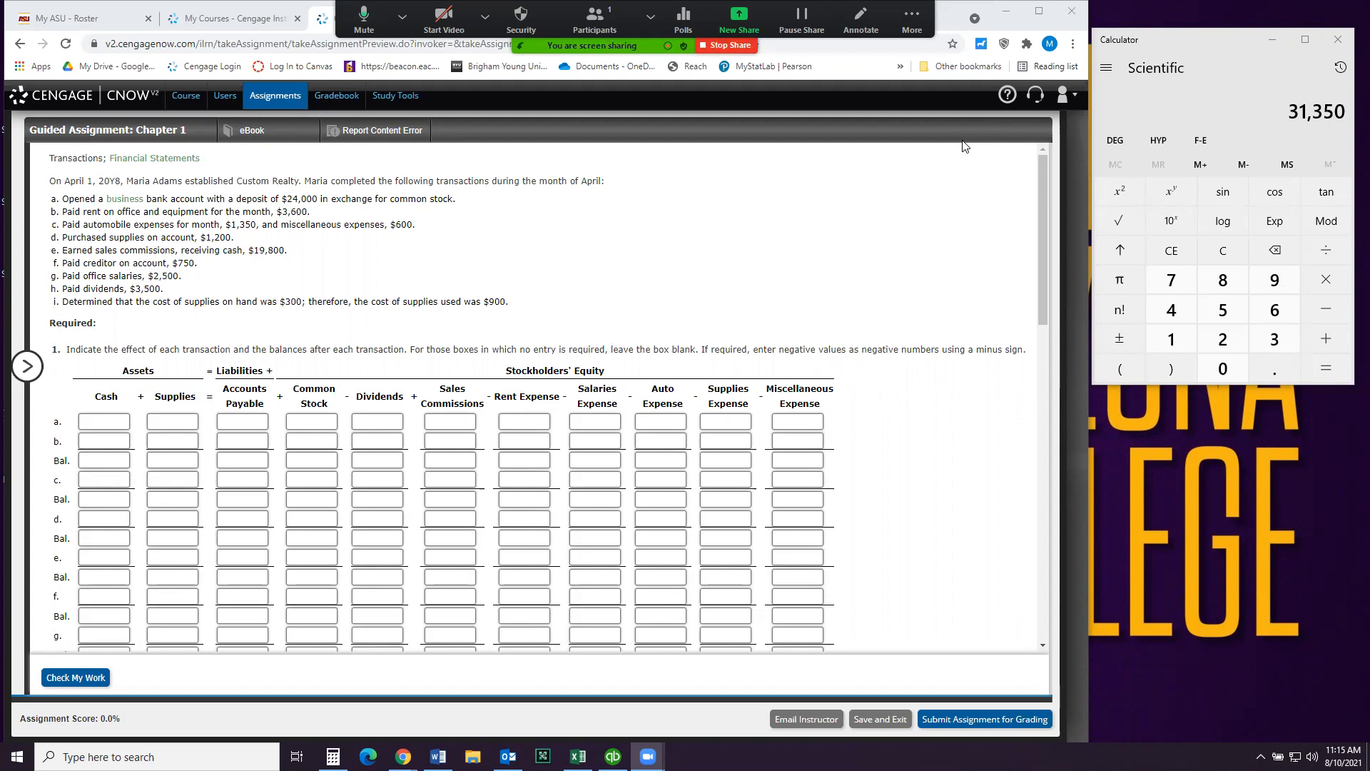
pyautogui.moveTo(488, 250)
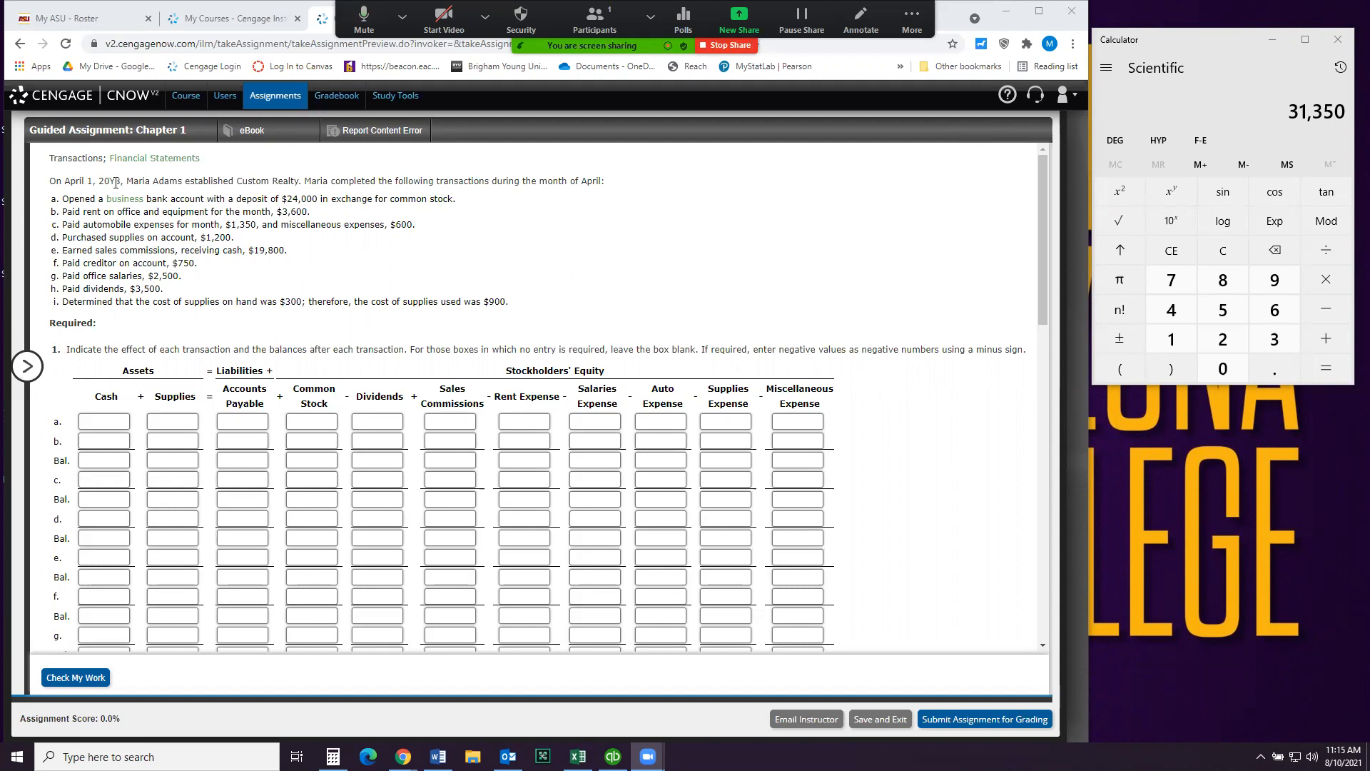
pyautogui.moveTo(209, 177)
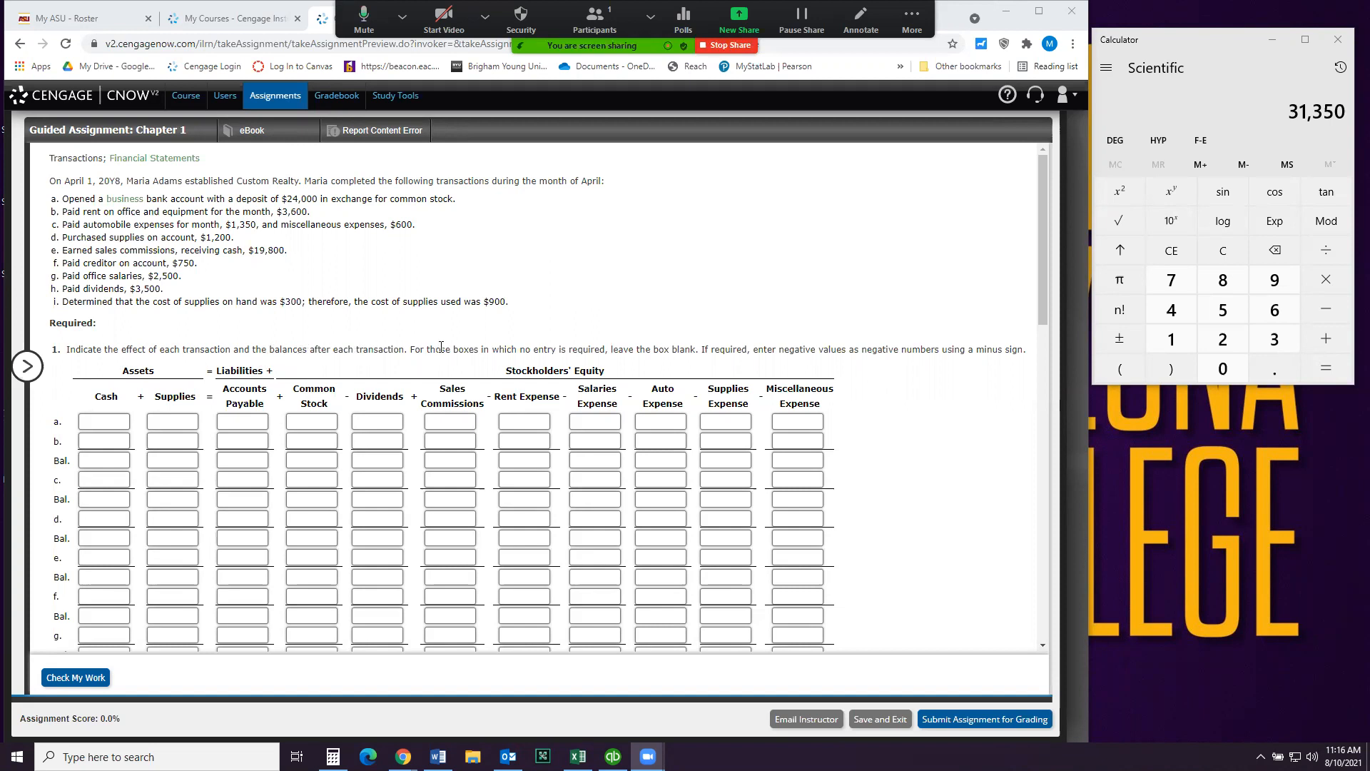
pyautogui.moveTo(756, 340)
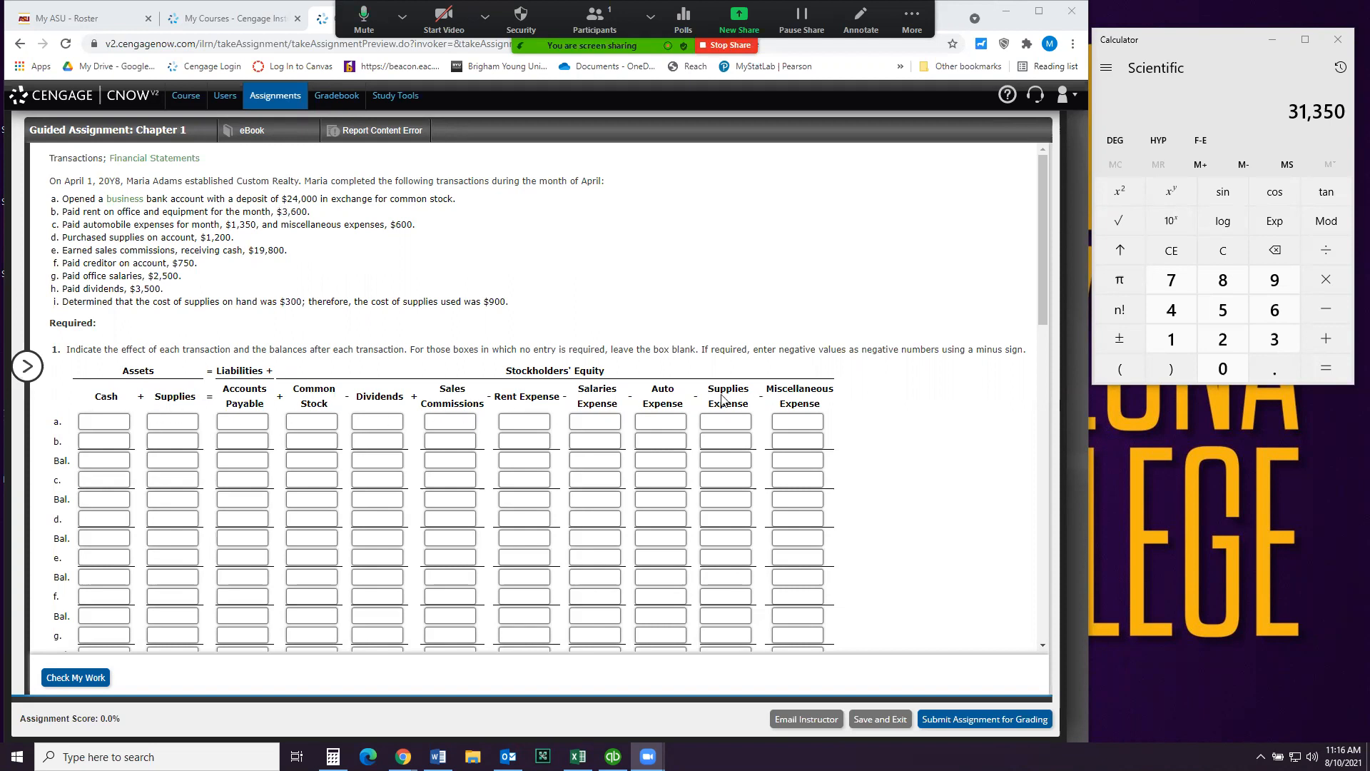
# Step: Enter 24,000 under Cash and Common Stock for transaction a and check the work
pyautogui.click(103, 419)
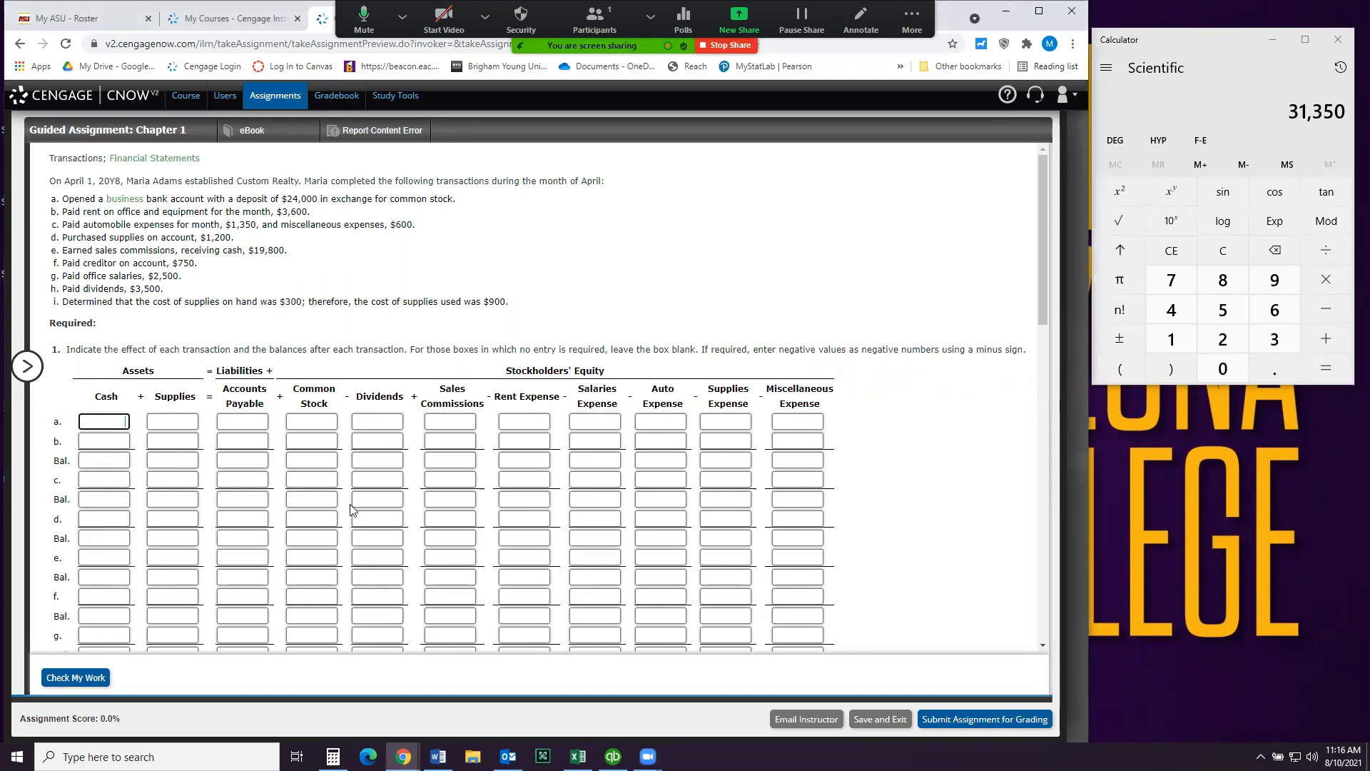
pyautogui.write('24000')
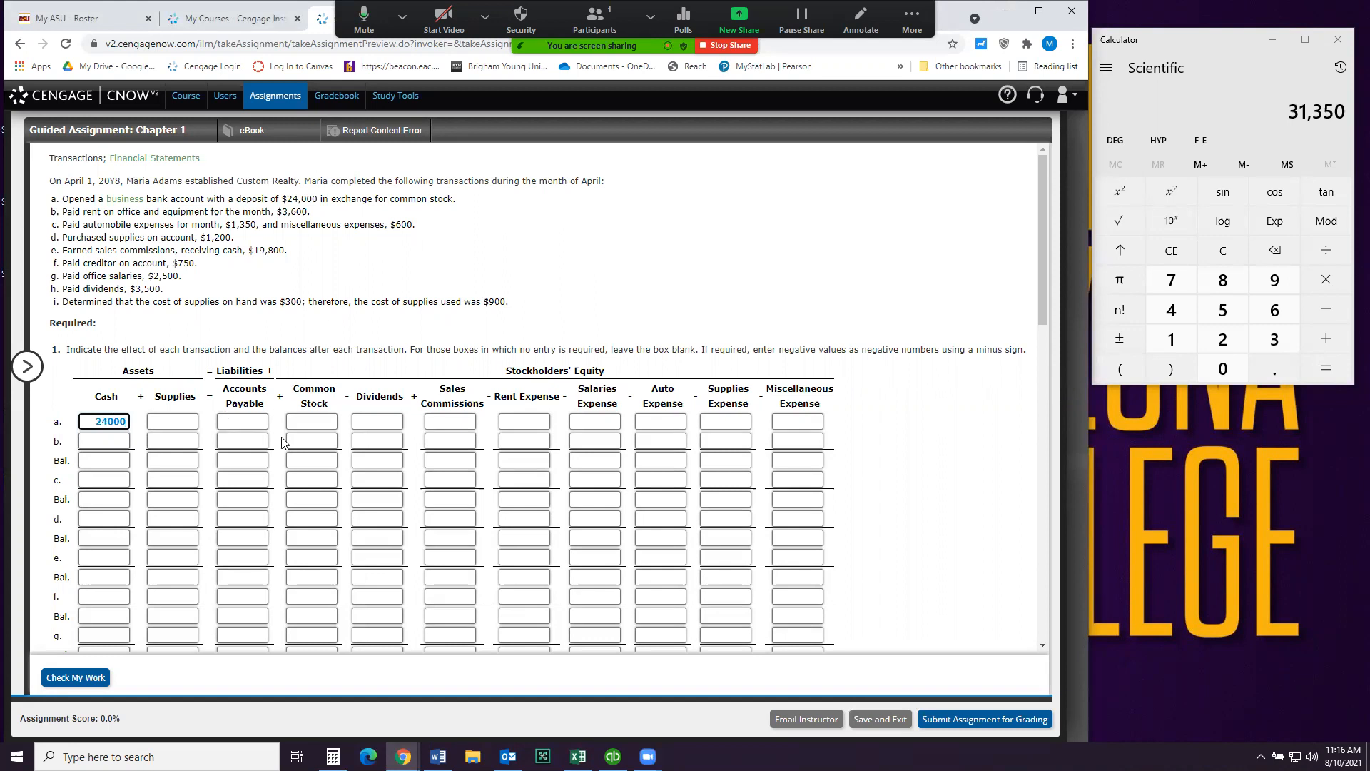
pyautogui.click(311, 419)
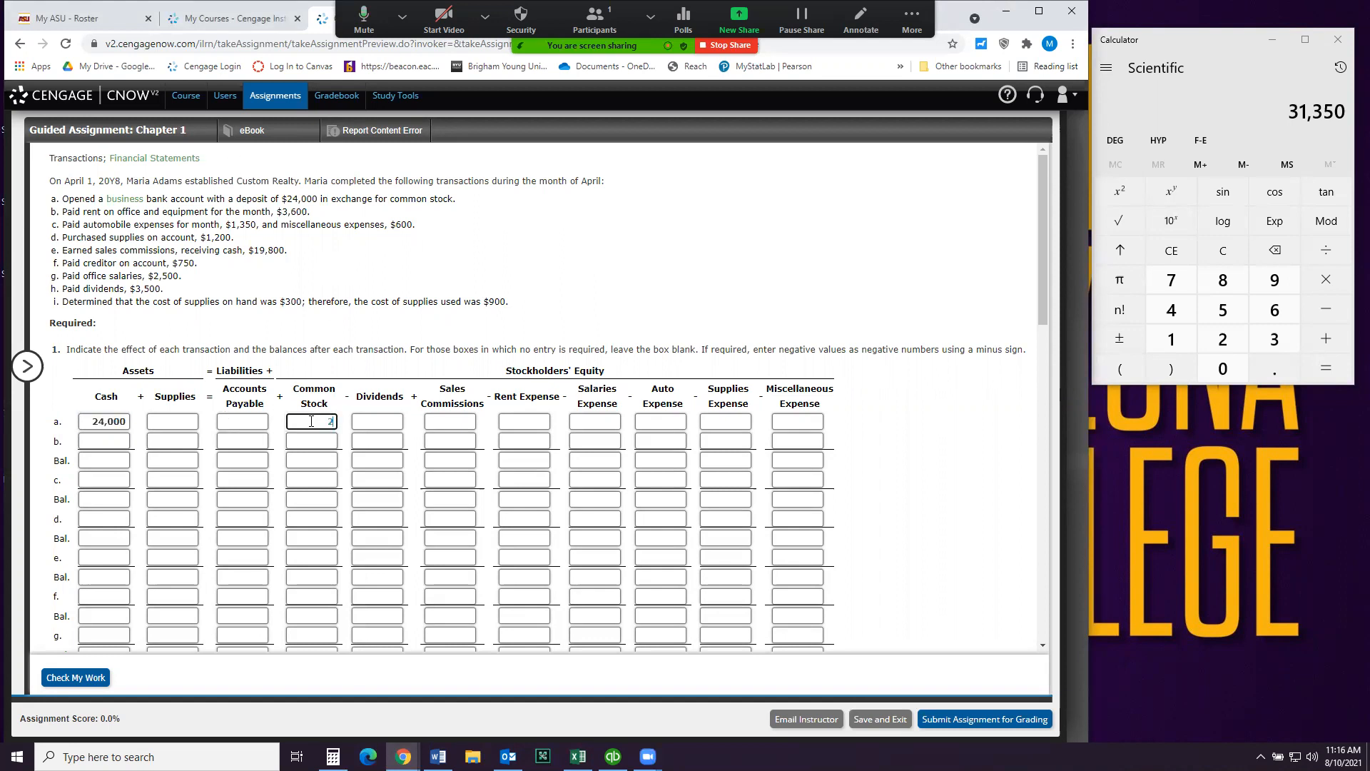
pyautogui.write('24000')
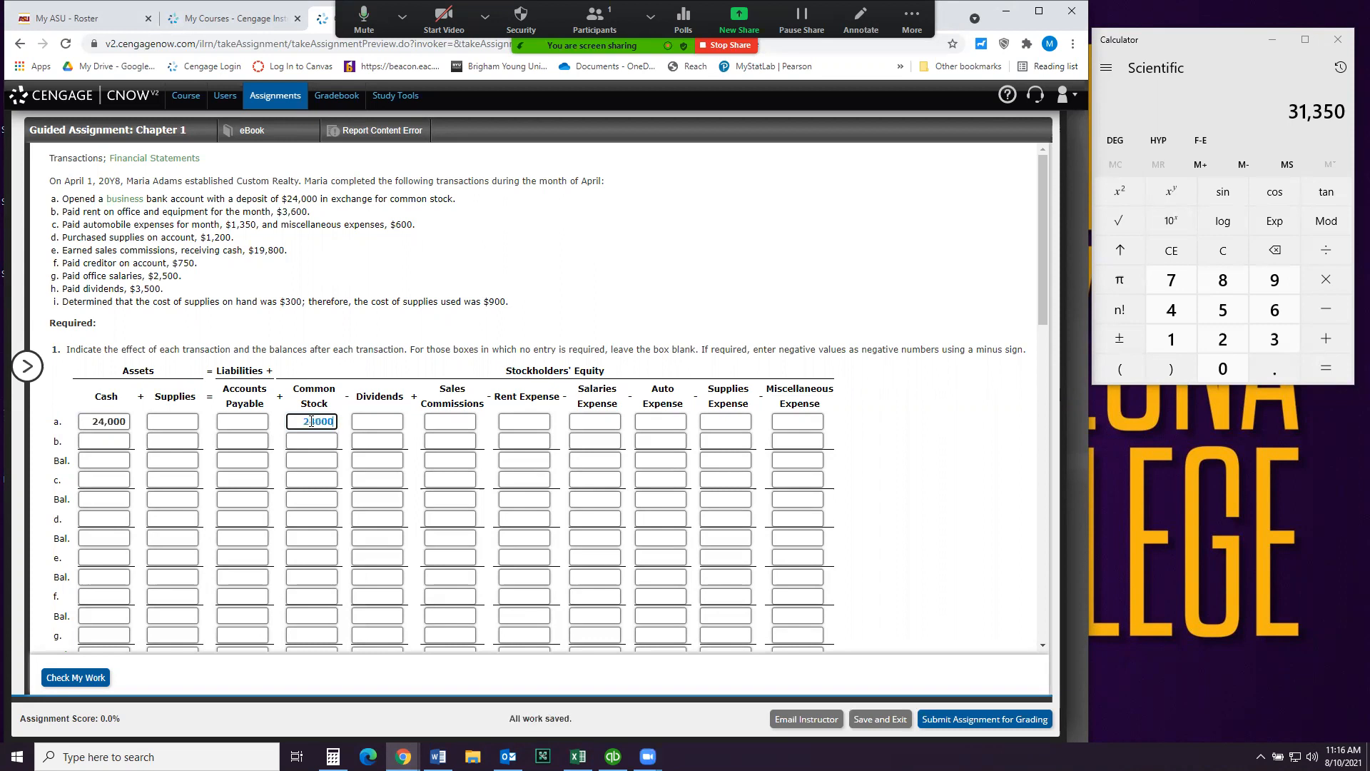
pyautogui.write('24000')
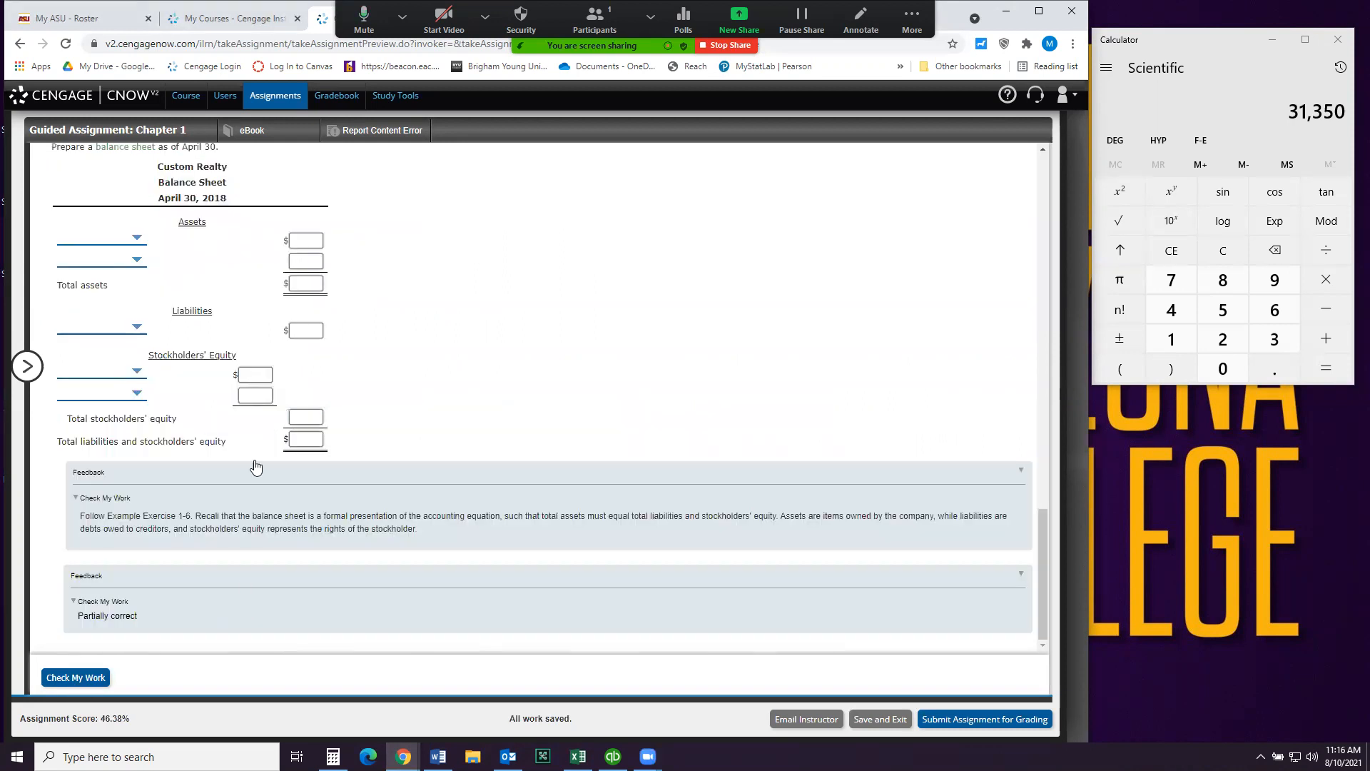
pyautogui.scroll(-3)
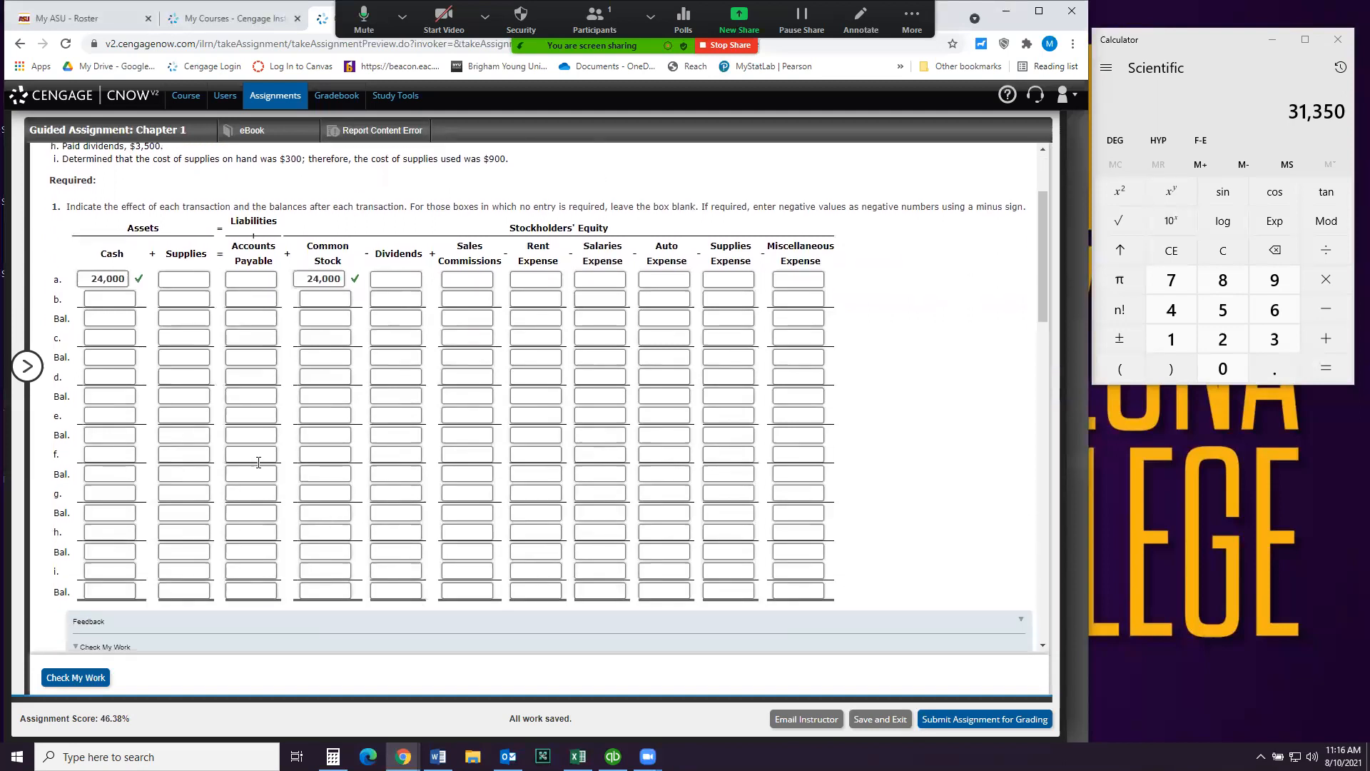
pyautogui.moveTo(150, 351)
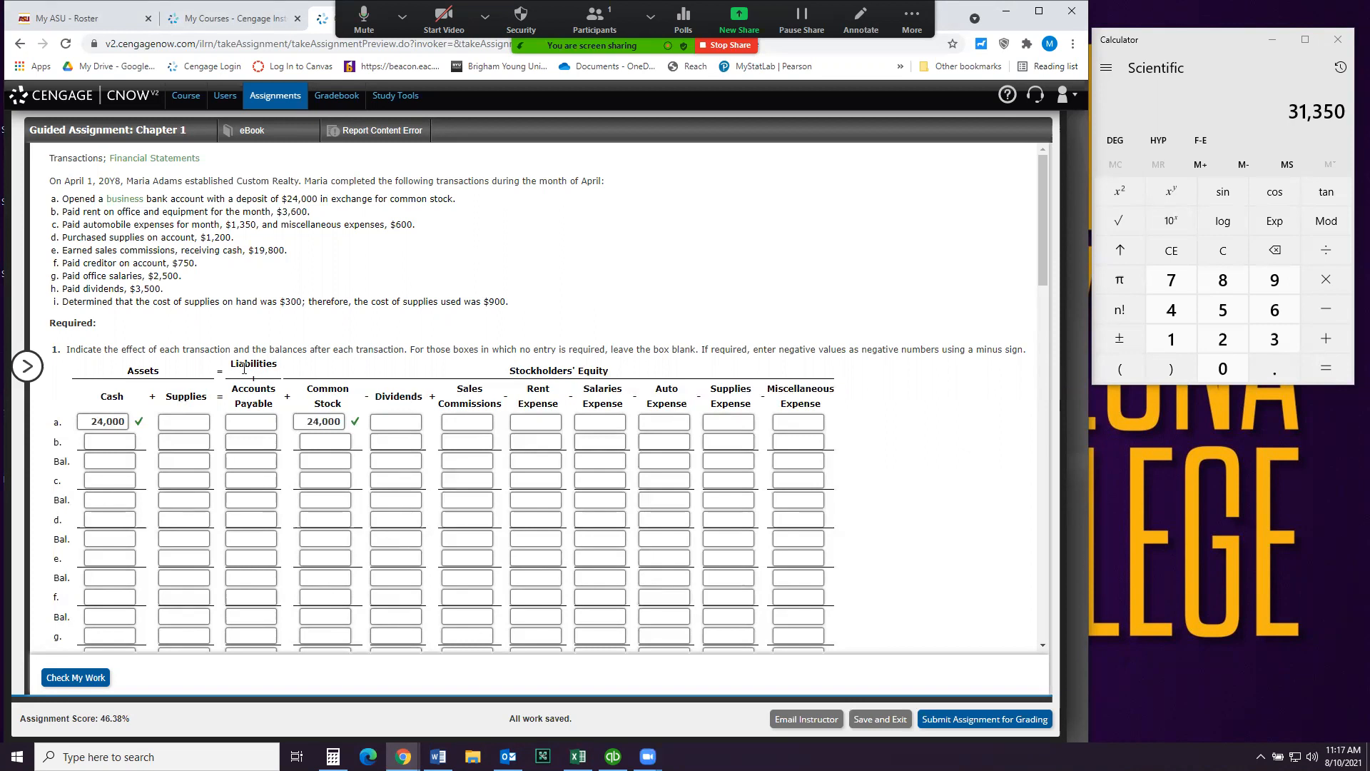
pyautogui.moveTo(139, 411)
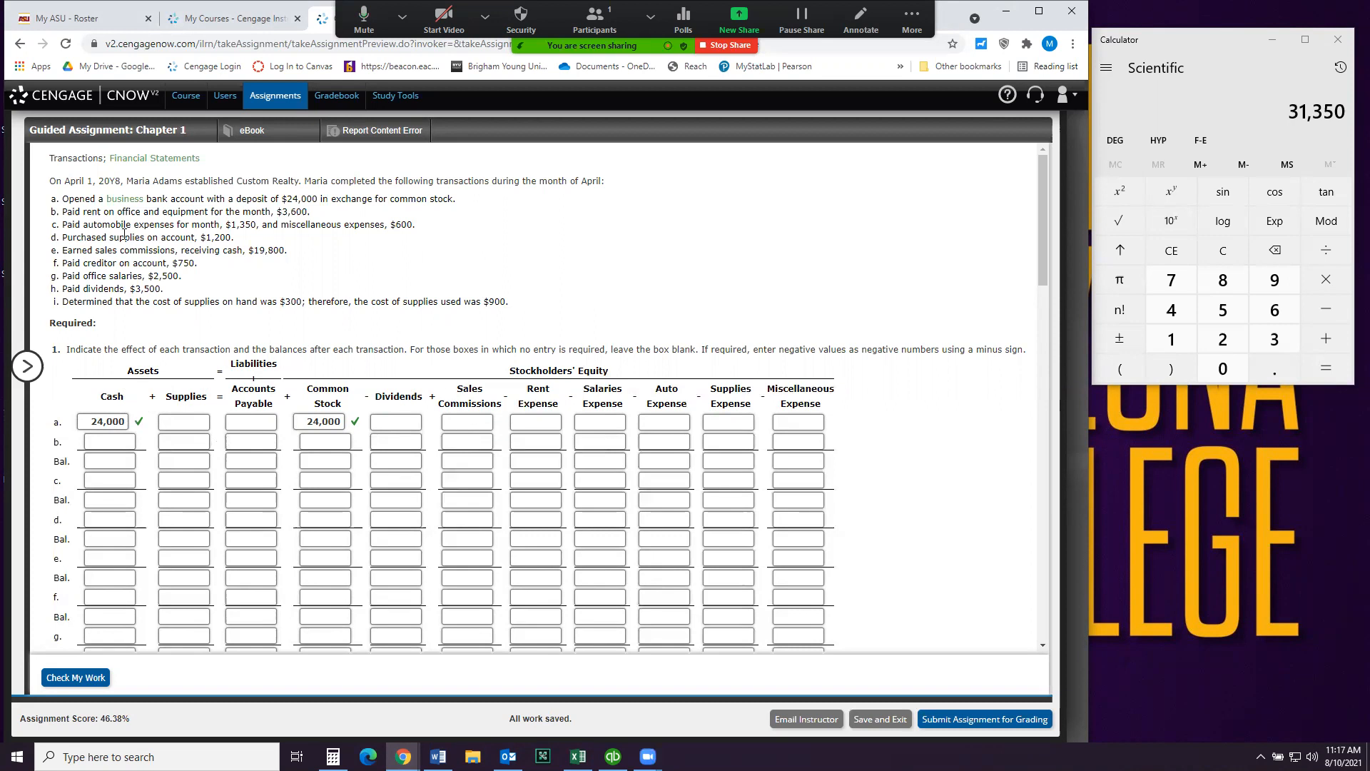
# Step: Enter -3,600 under Cash and Rent Expense for transaction b's rent payment
pyautogui.doubleClick(79, 211)
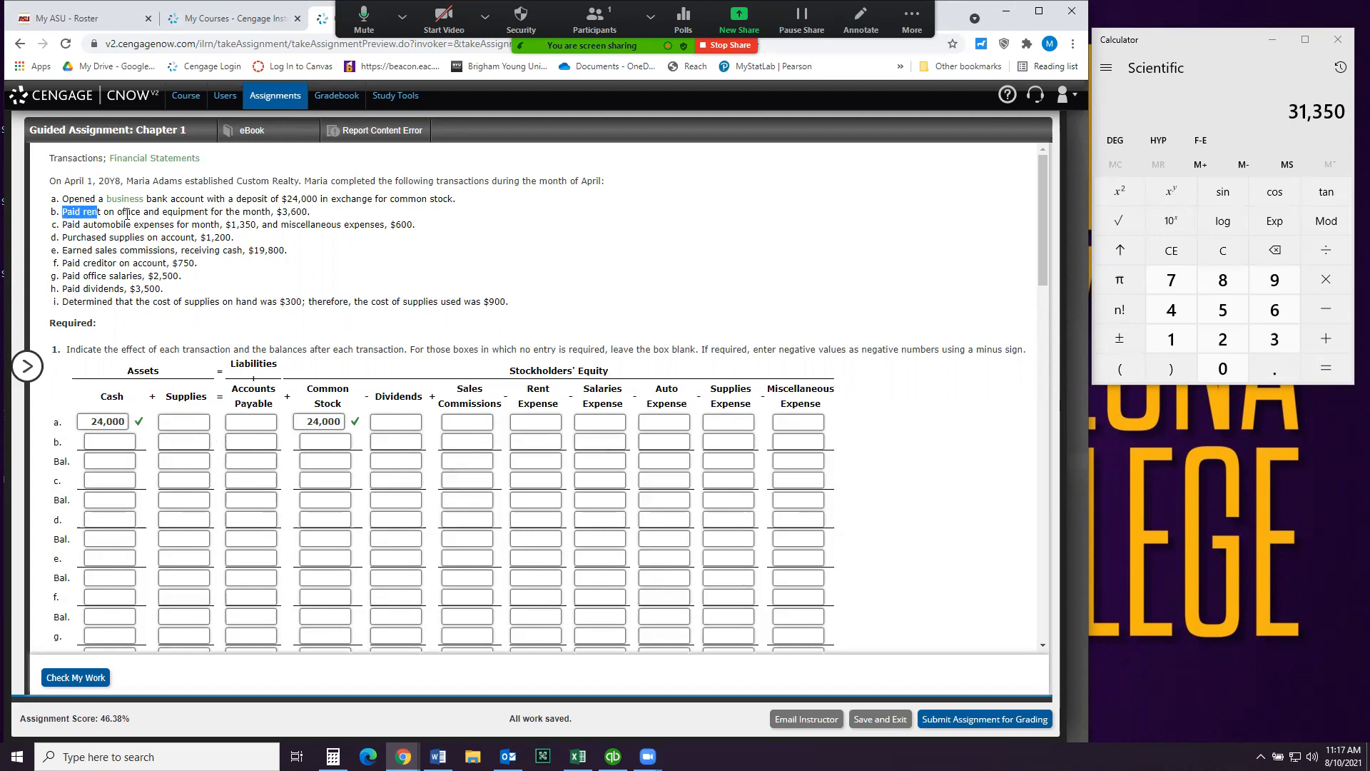
pyautogui.moveTo(62, 211); pyautogui.dragTo(308, 212)
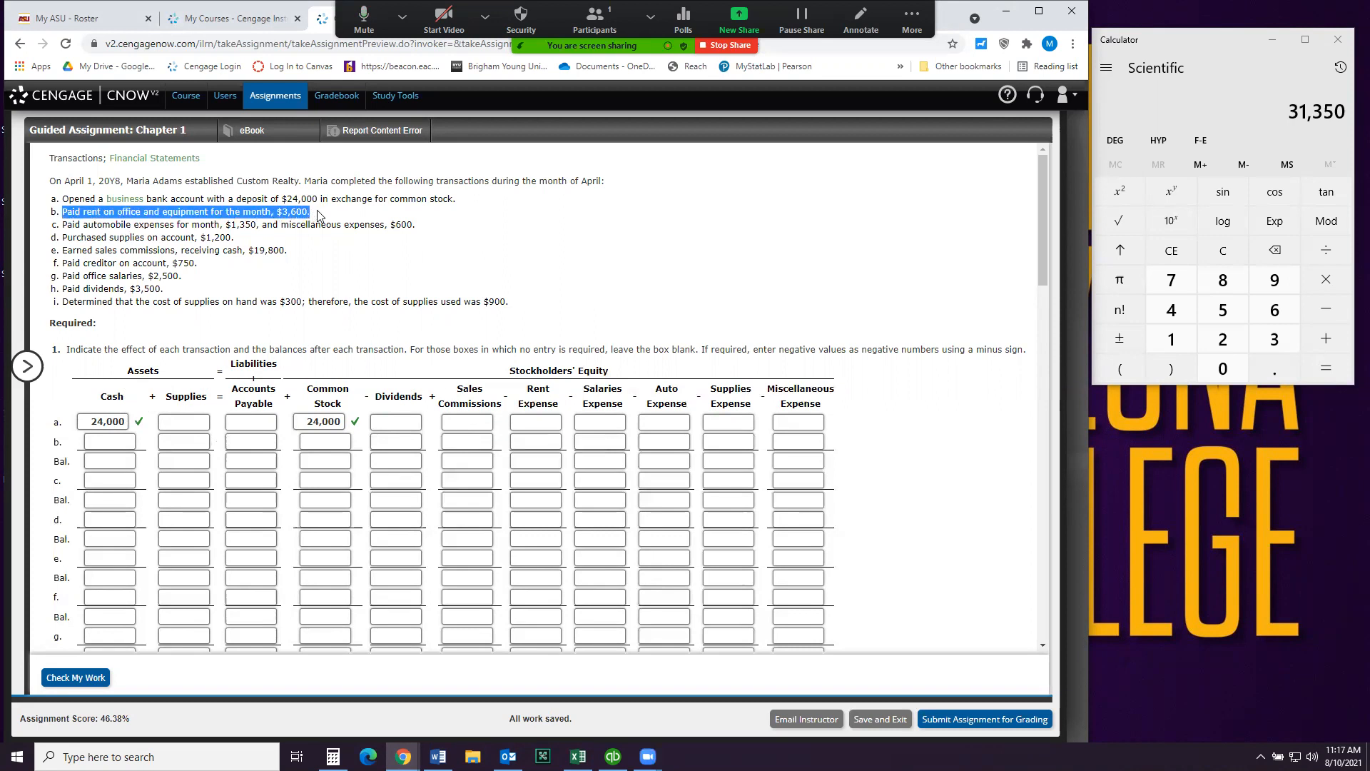
pyautogui.moveTo(322, 265)
pyautogui.write('-3600')
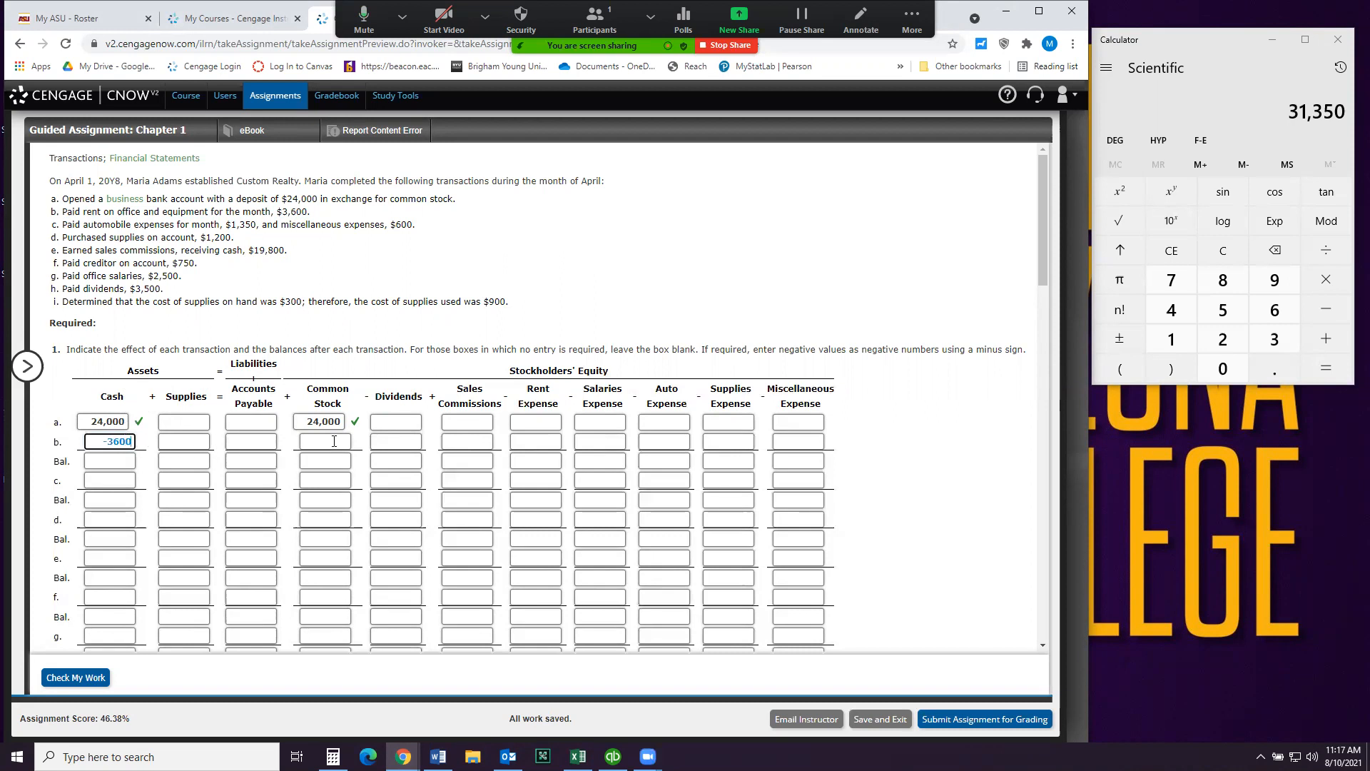
pyautogui.moveTo(503, 458)
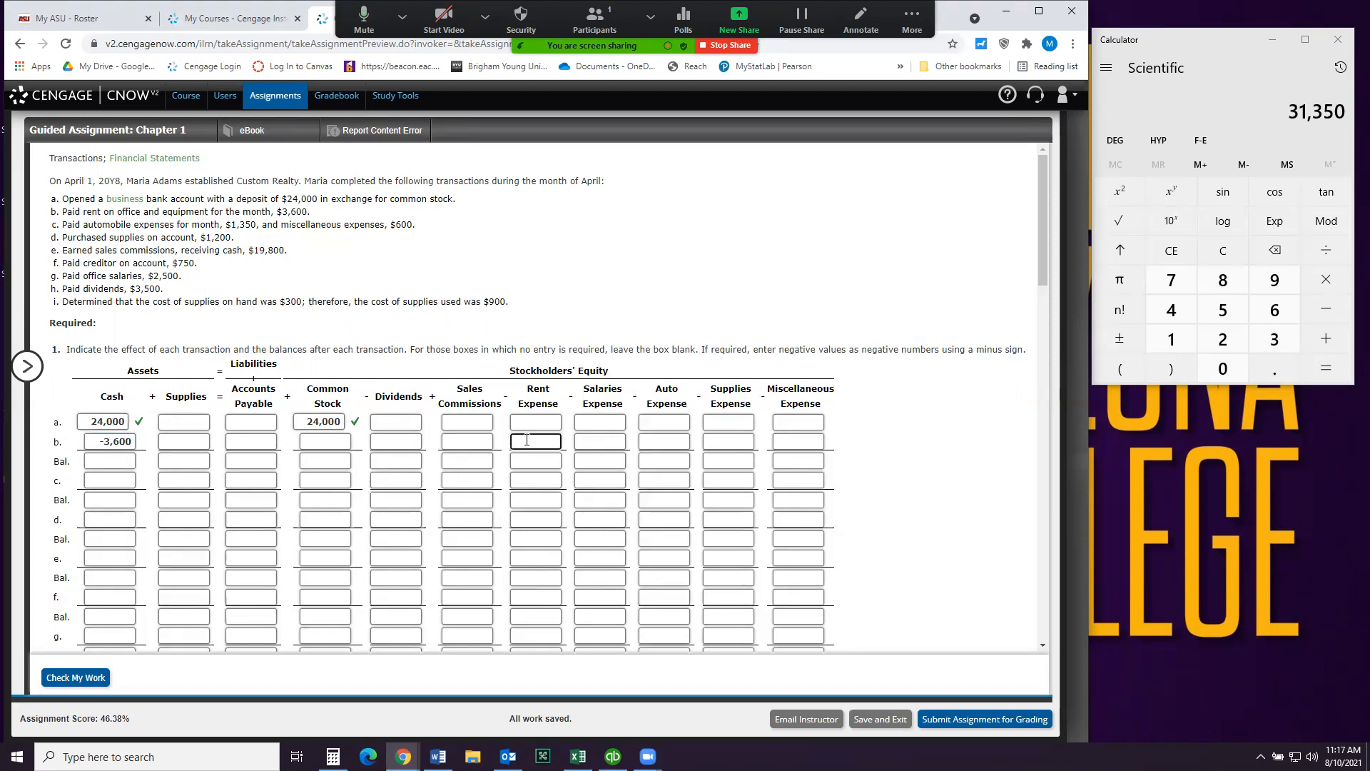
pyautogui.write('-360')
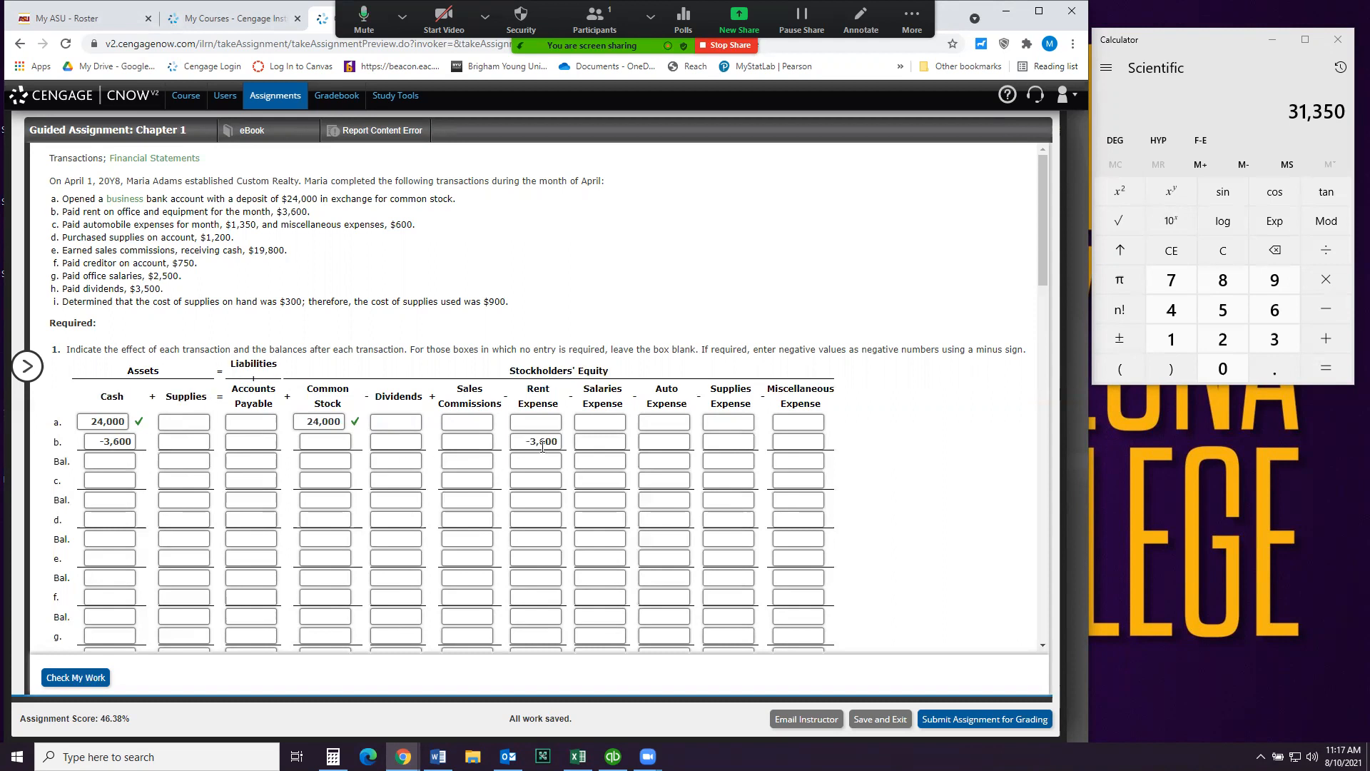
pyautogui.moveTo(147, 483)
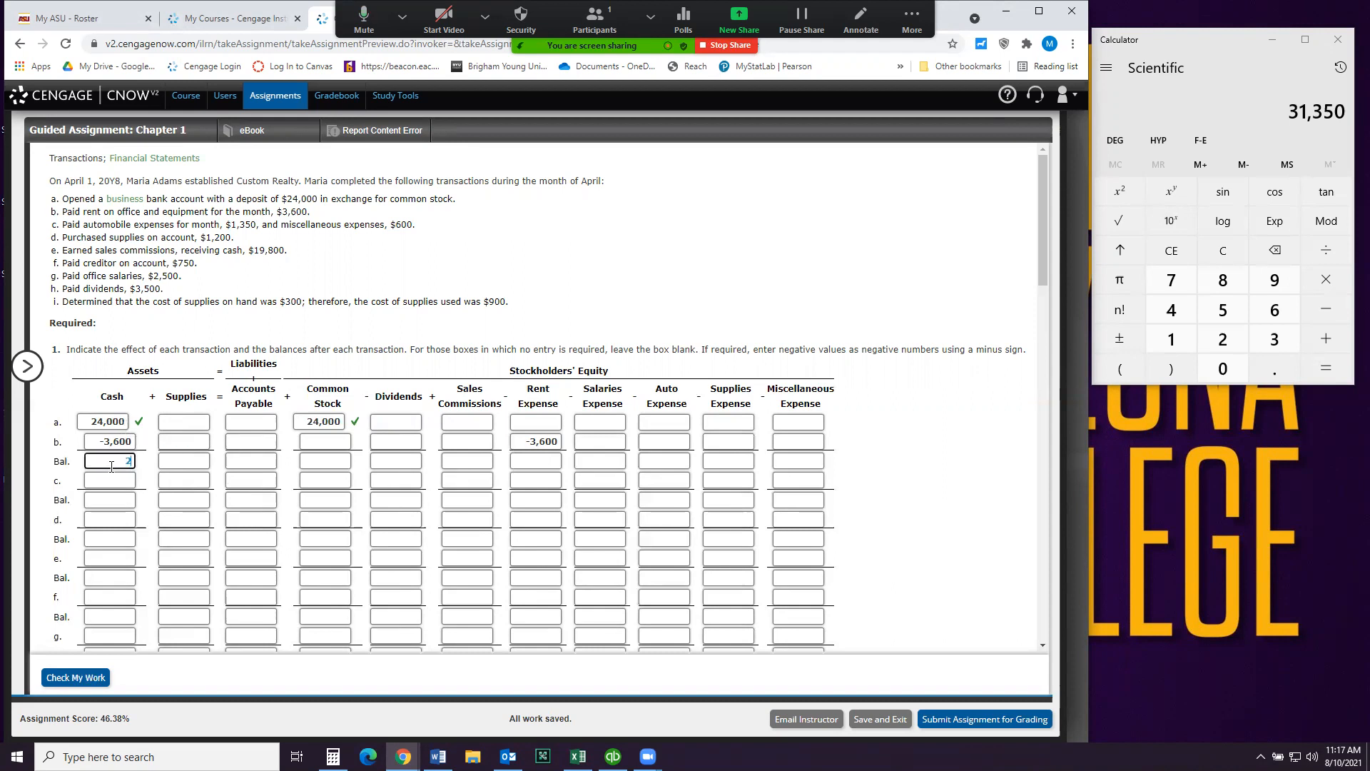
# Step: Fill the balance row after b with Cash 20,400, Common Stock 24,000 and Rent Expense -3,600
pyautogui.write('20400')
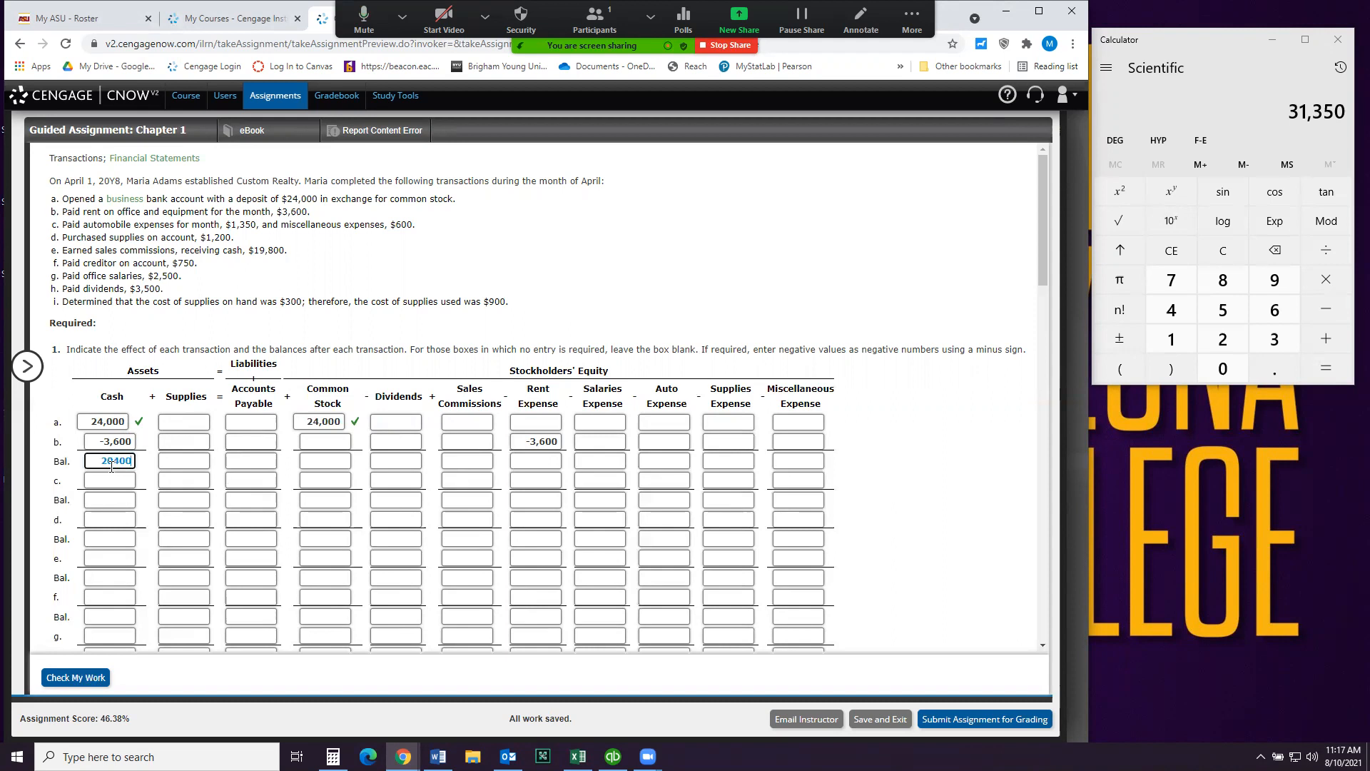
pyautogui.click(325, 461)
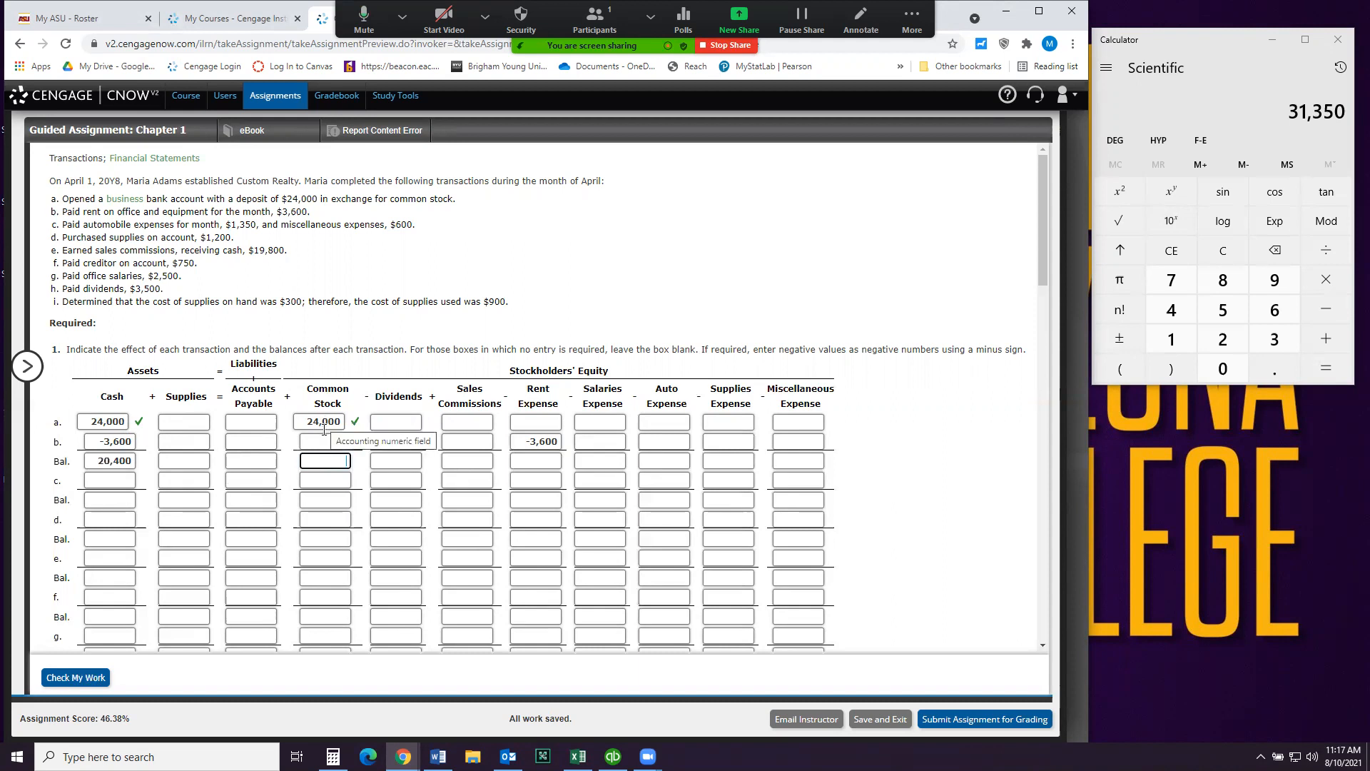
pyautogui.write('24')
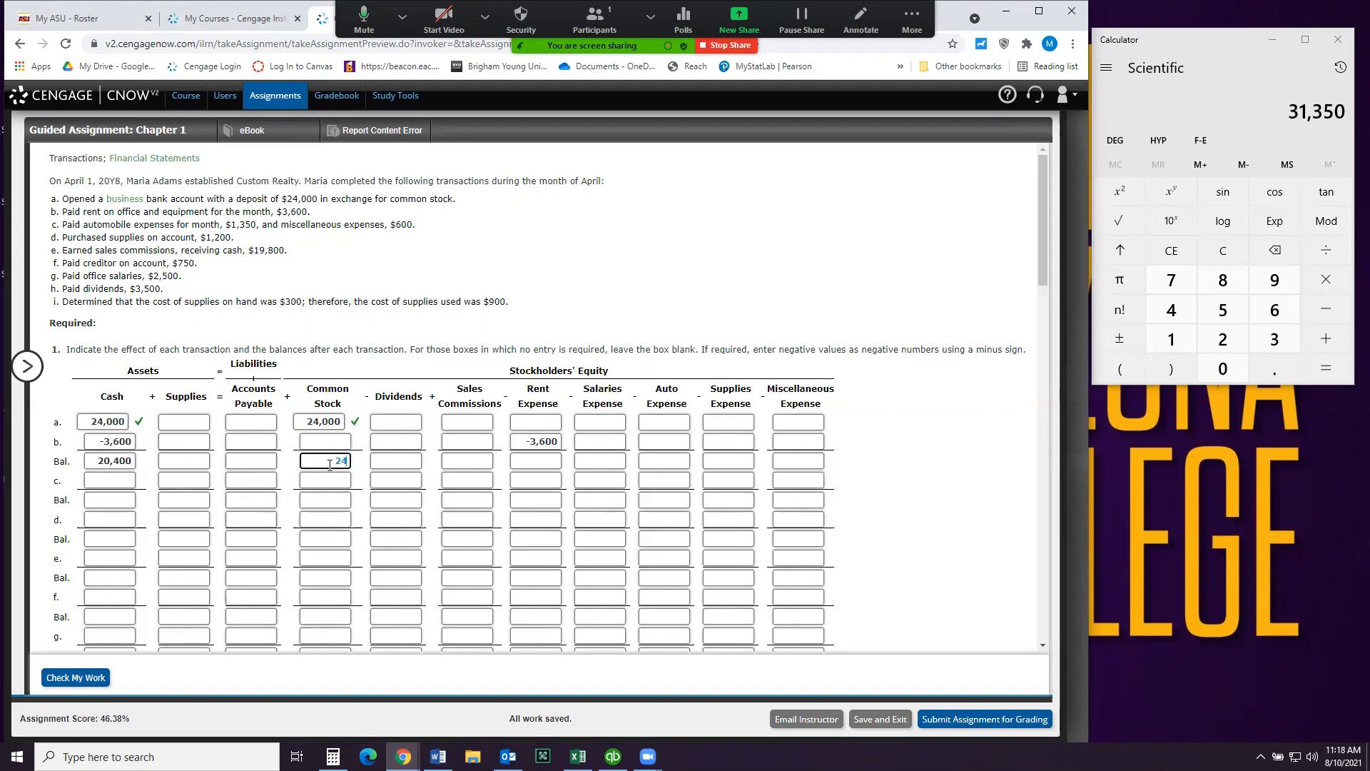
pyautogui.write('240000')
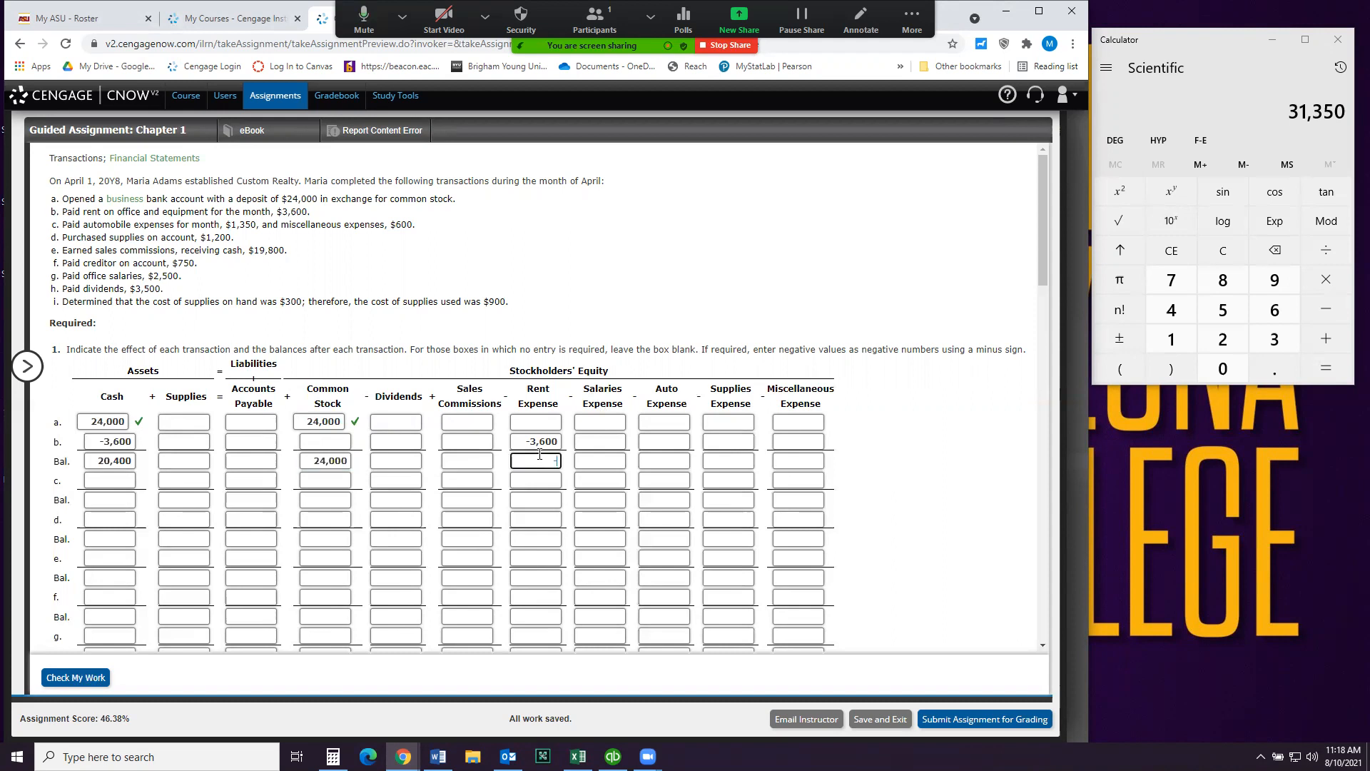
pyautogui.write('-3600')
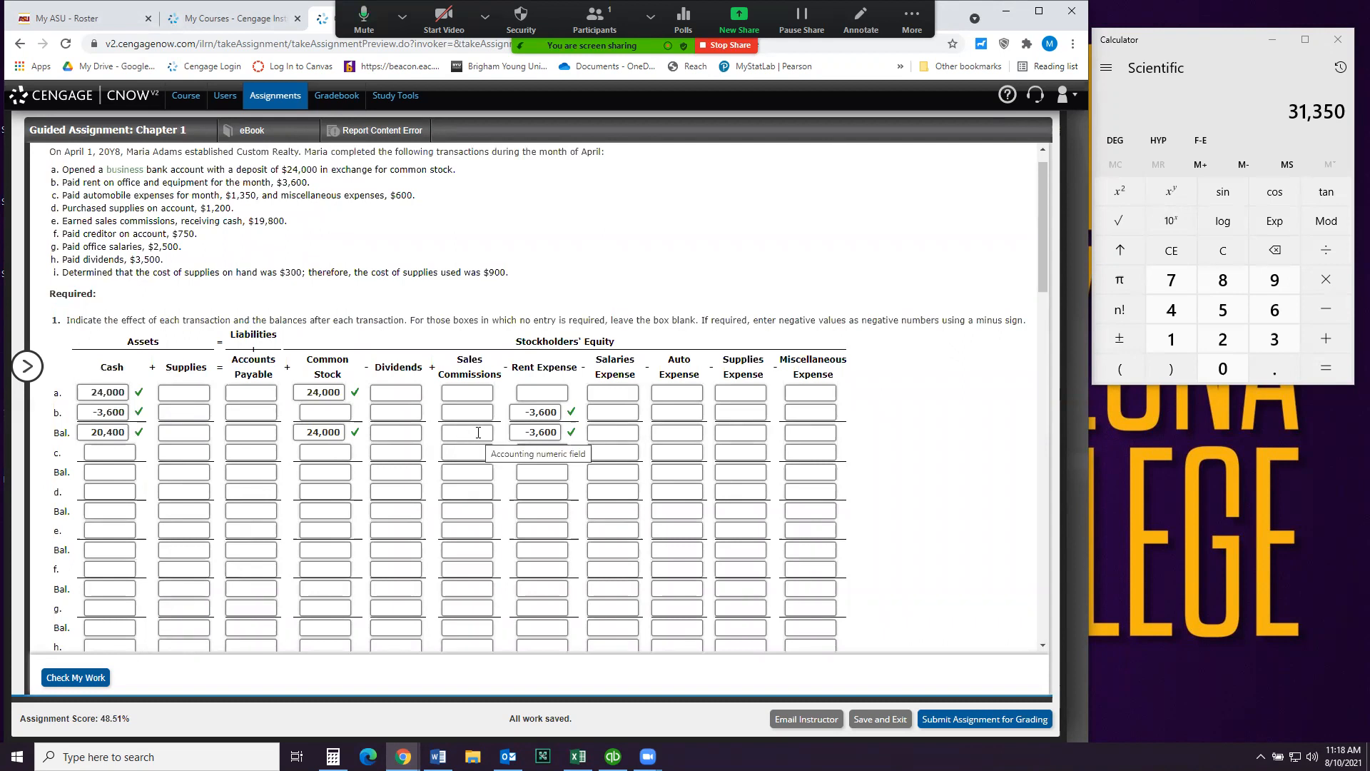
pyautogui.moveTo(271, 357)
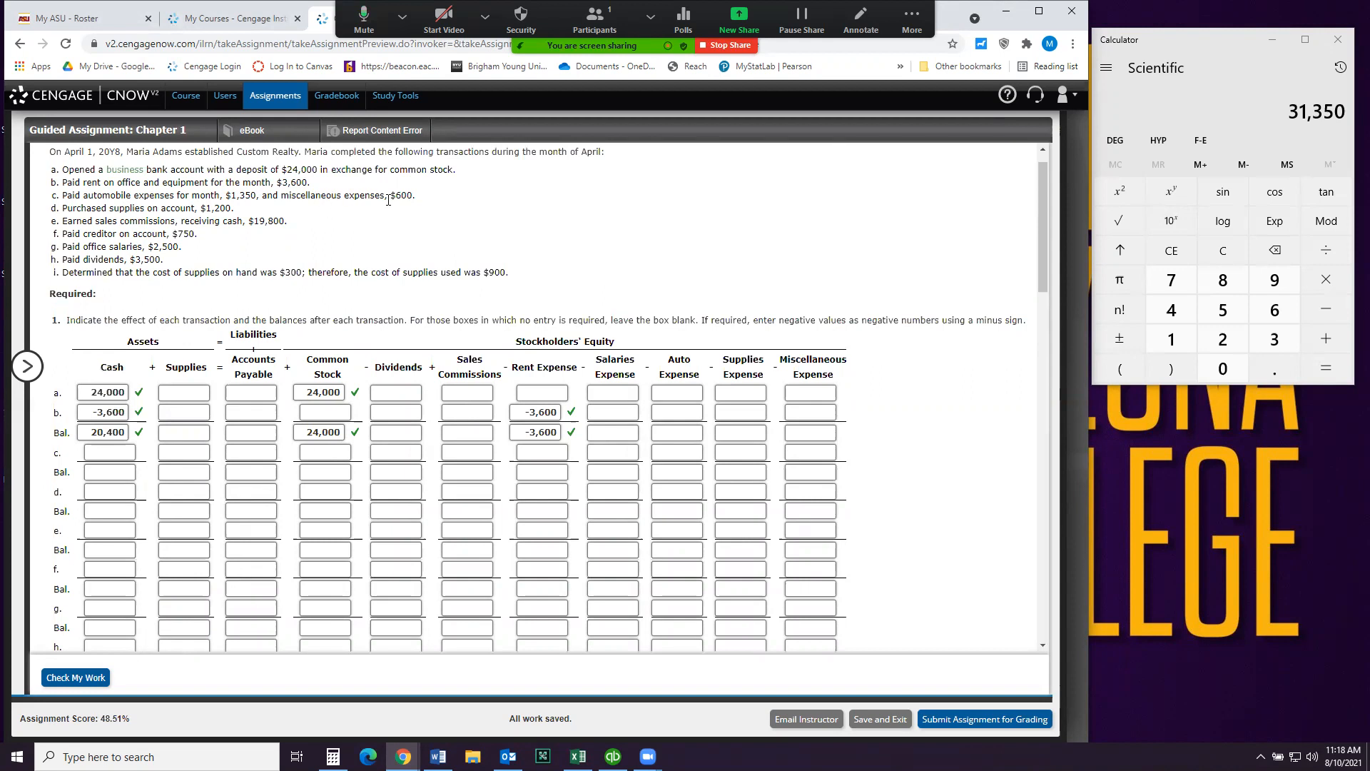
pyautogui.moveTo(210, 362)
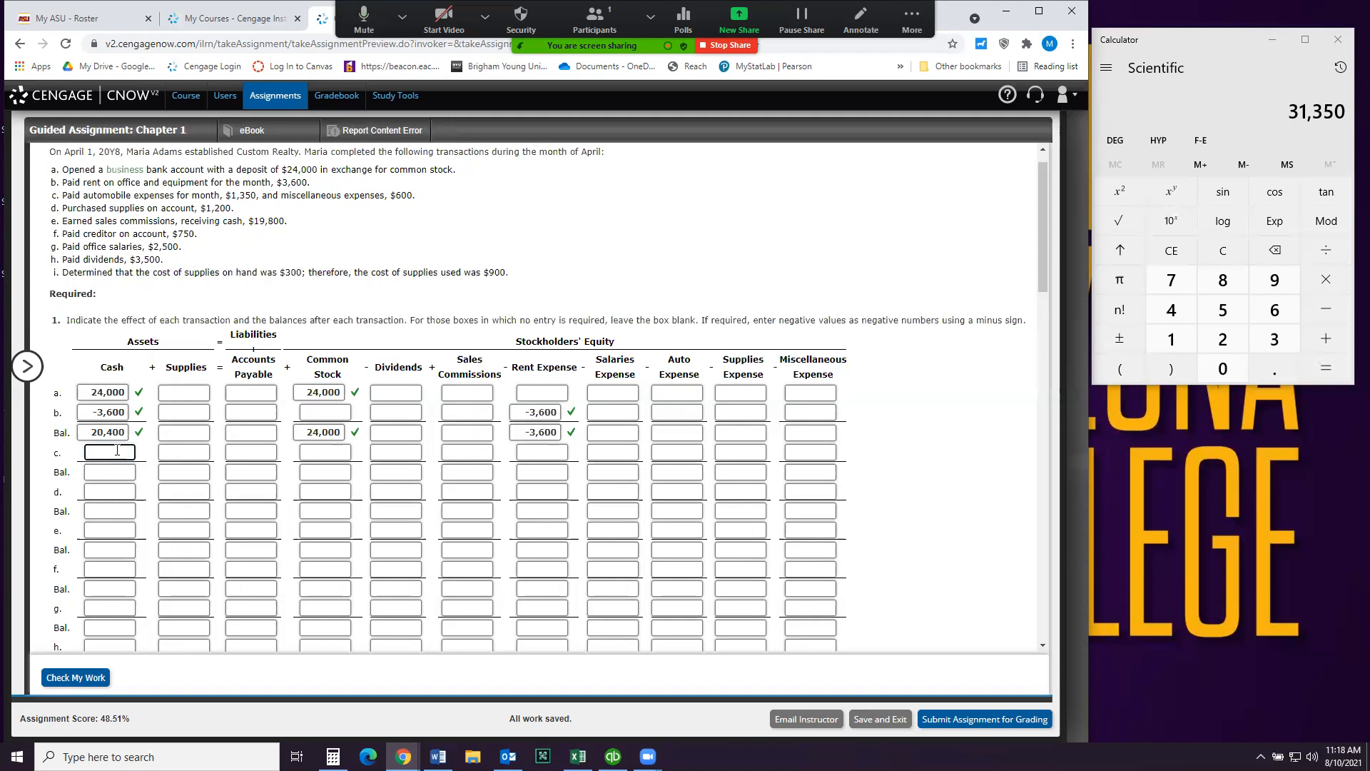
# Step: Enter -1,350 auto and -600 miscellaneous expenses for transaction c
pyautogui.write('-1350')
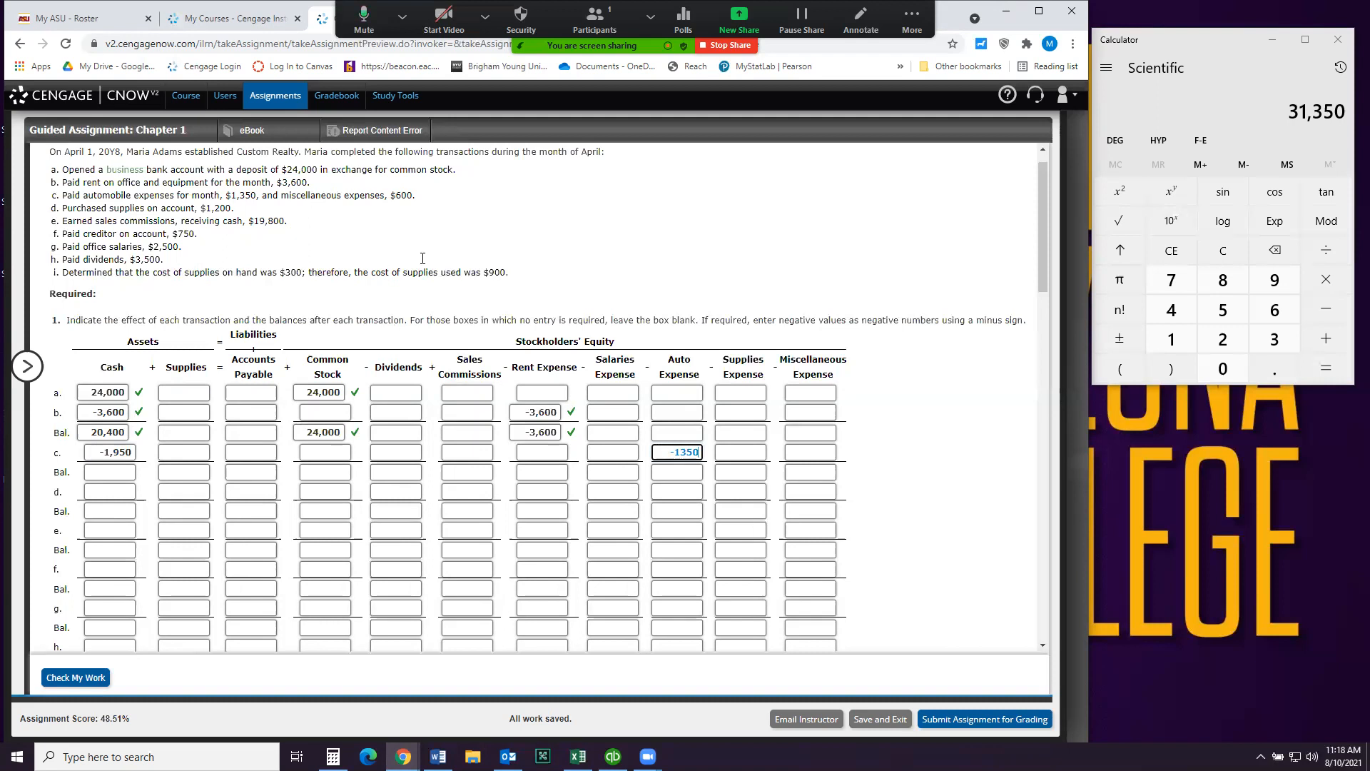
pyautogui.click(809, 452)
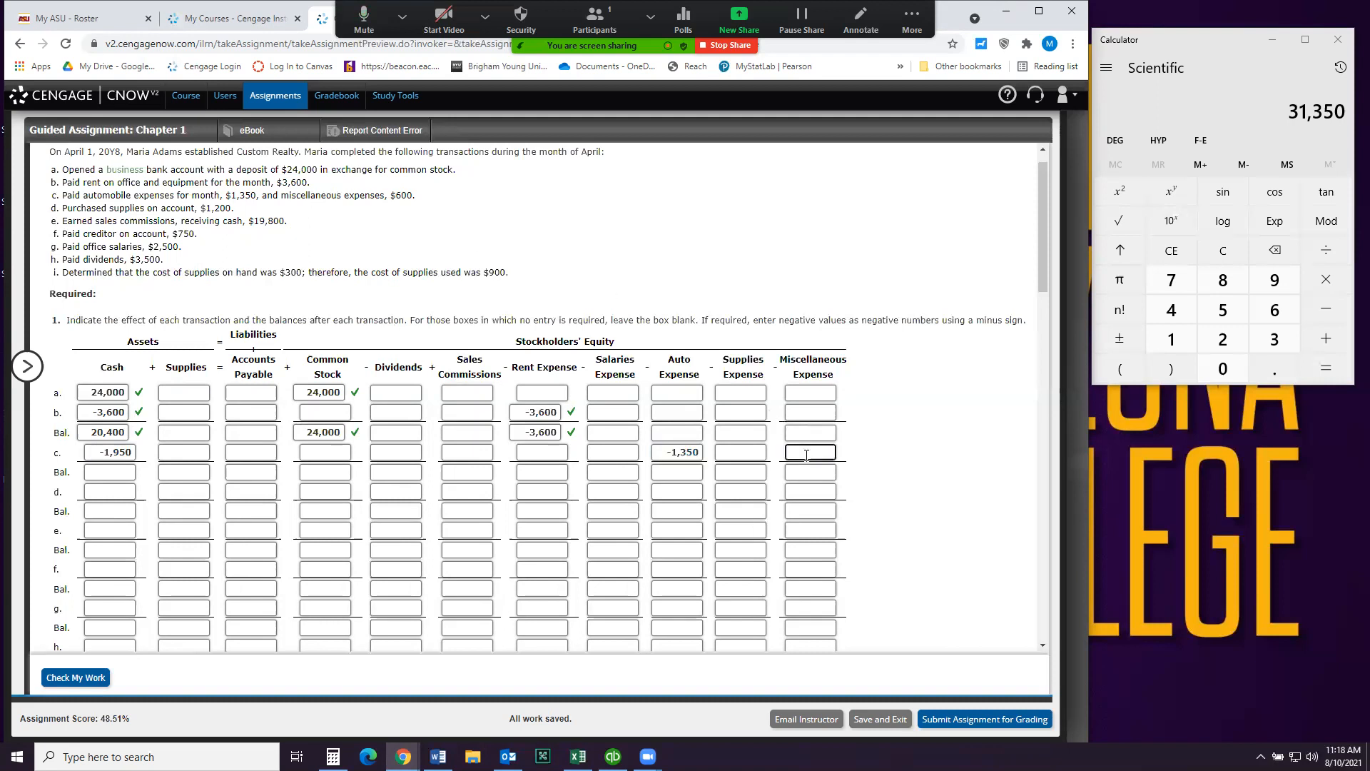
pyautogui.write('-600')
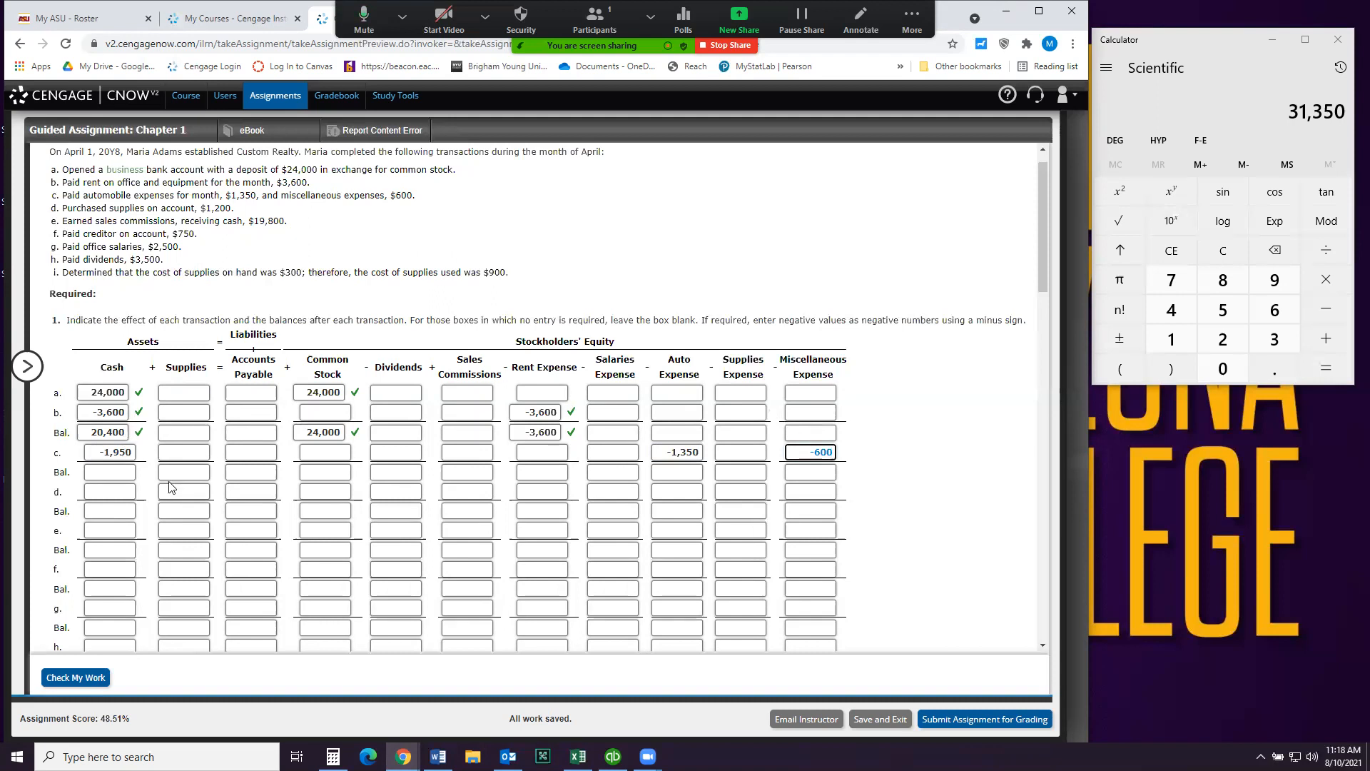
# Step: Fill the balance row after c with Cash 18,450, Common Stock 24,000, expenses -1,350 and -600
pyautogui.click(108, 473)
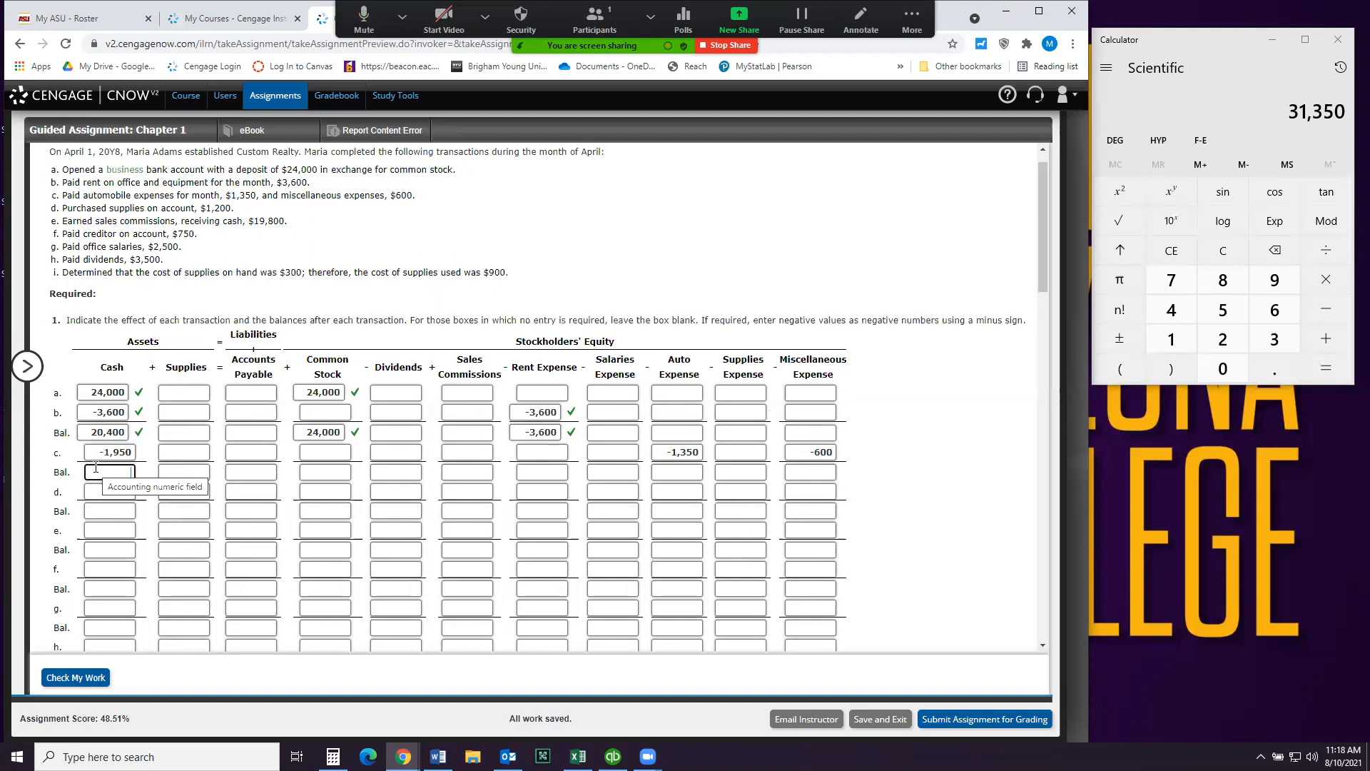
pyautogui.write('18450')
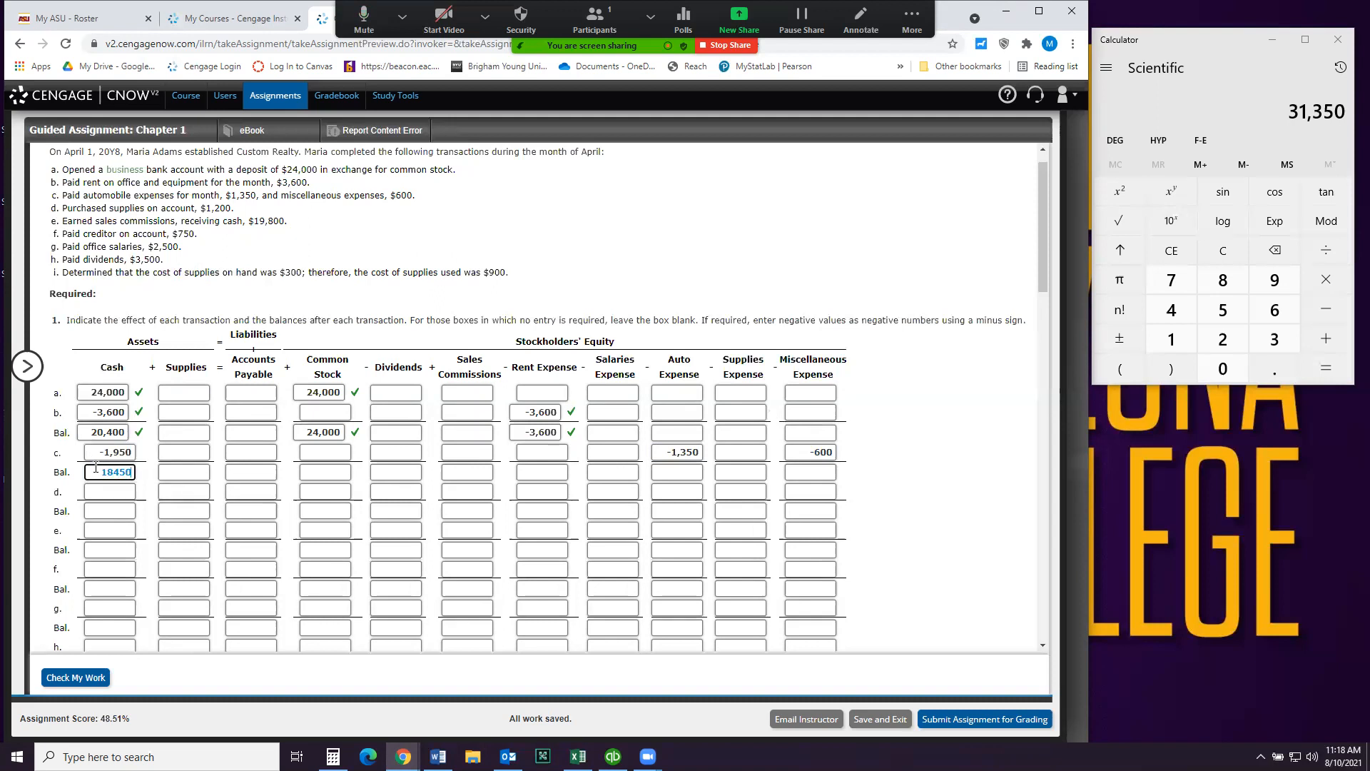
pyautogui.click(325, 471)
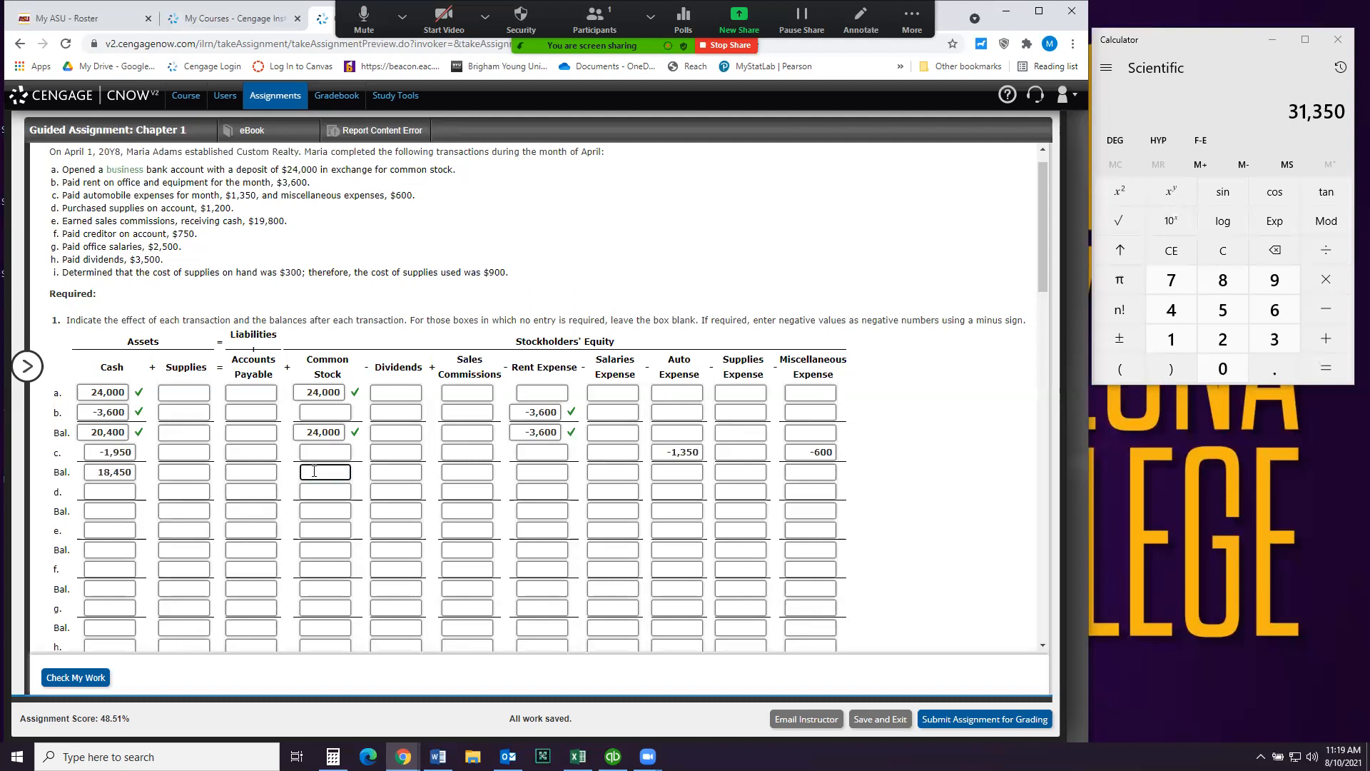
pyautogui.write('240000')
pyautogui.click(543, 471)
pyautogui.write('-3,600')
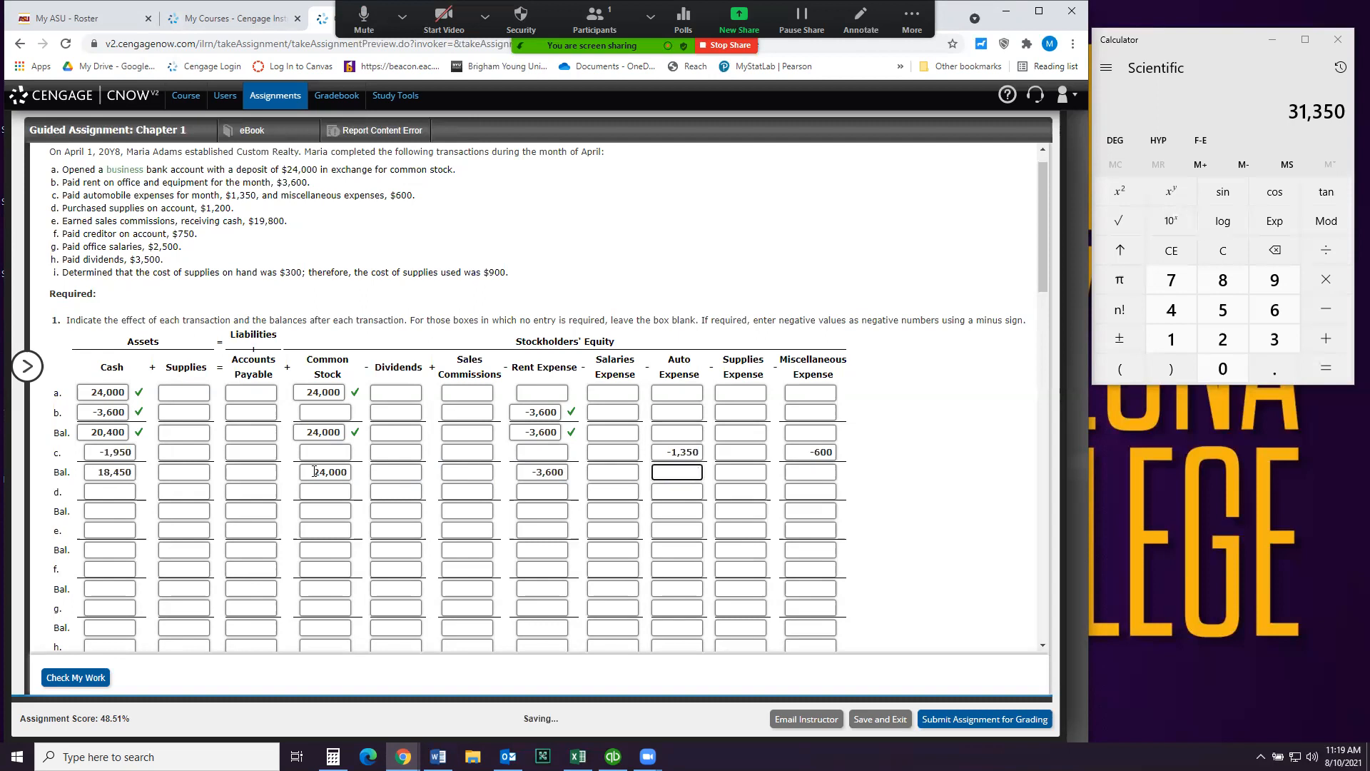
pyautogui.write('-1,350')
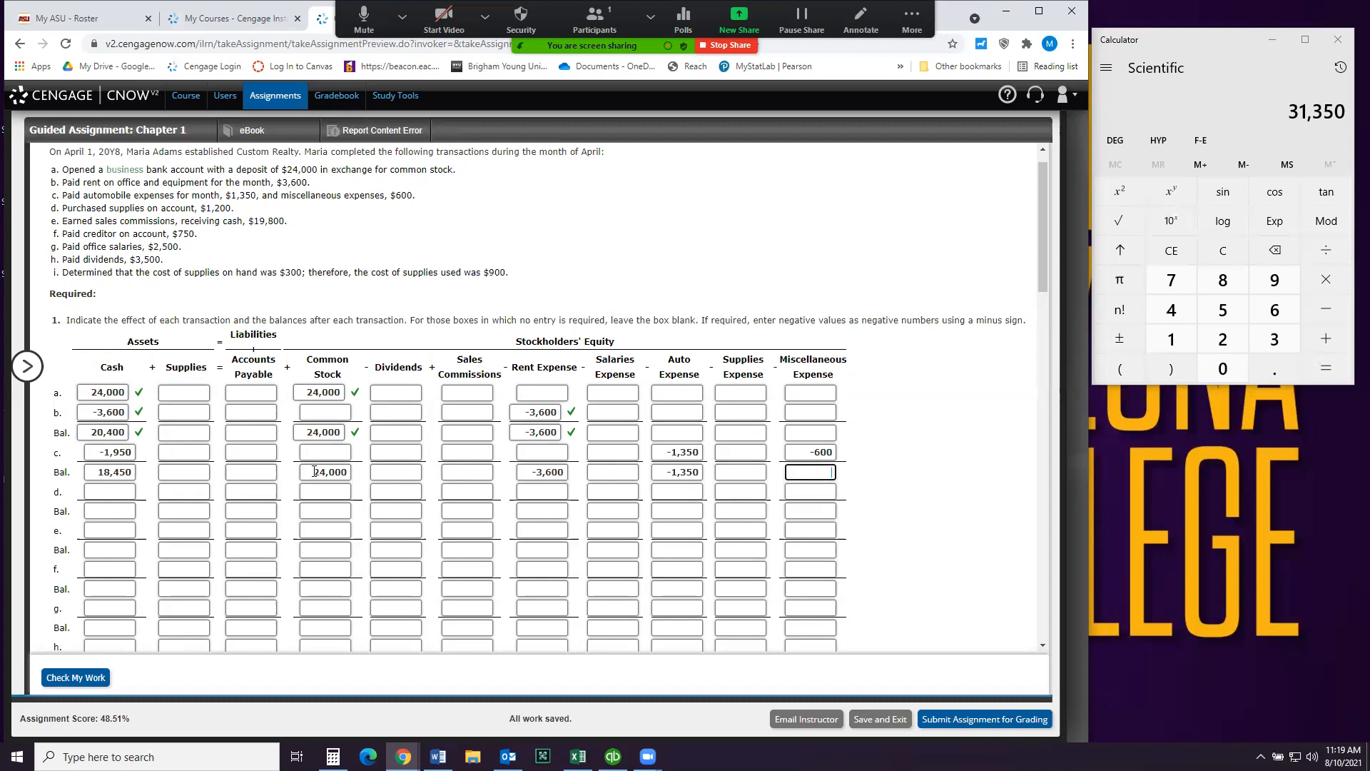
pyautogui.write('-600')
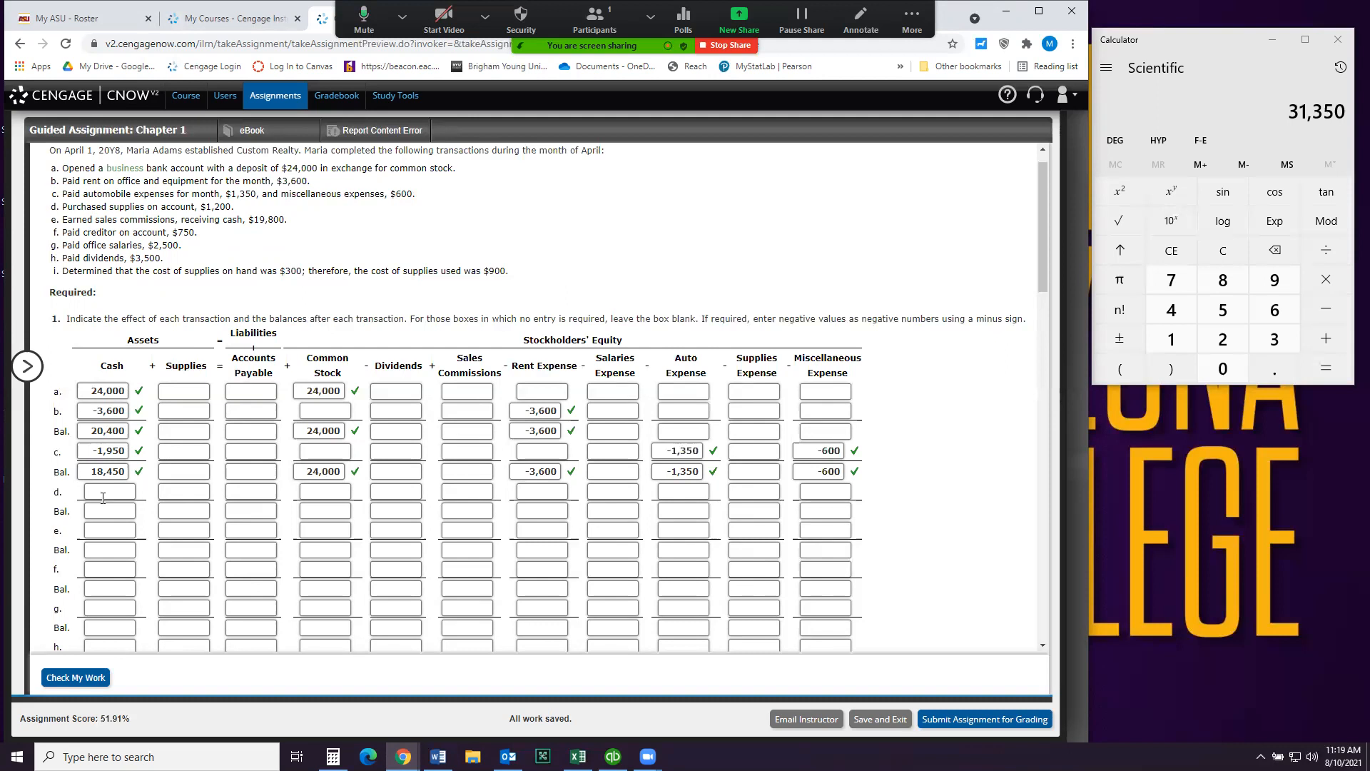
# Step: Enter 1,200 under Supplies and Accounts Payable for transaction d
pyautogui.click(184, 491)
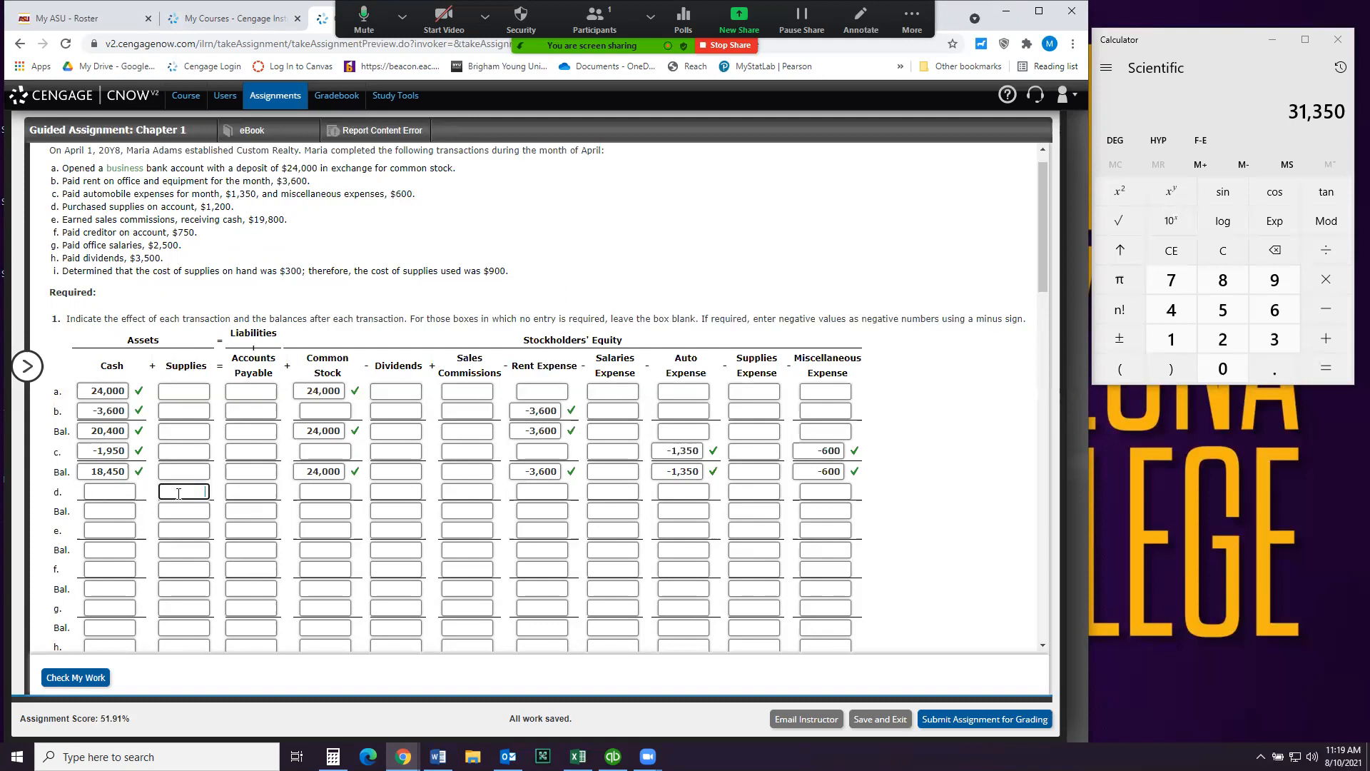
pyautogui.write('1200')
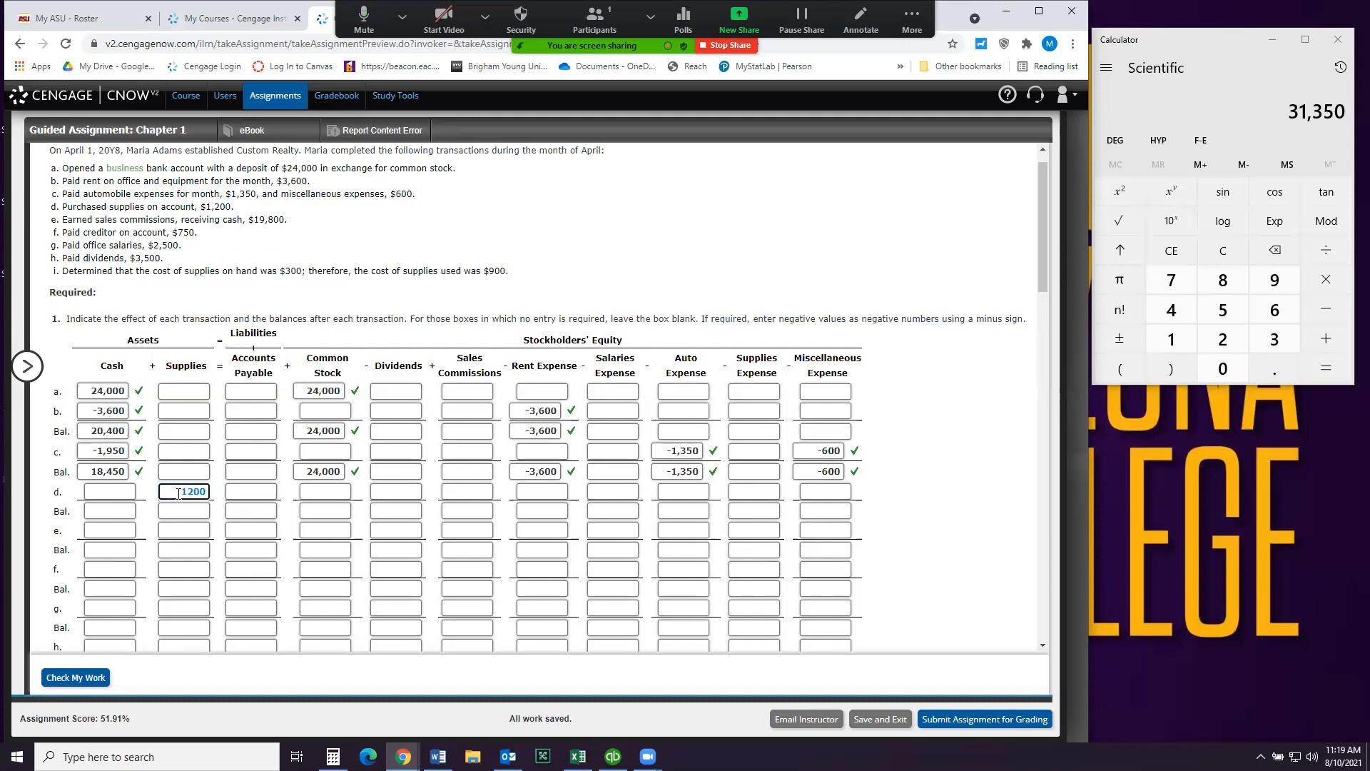
pyautogui.click(251, 490)
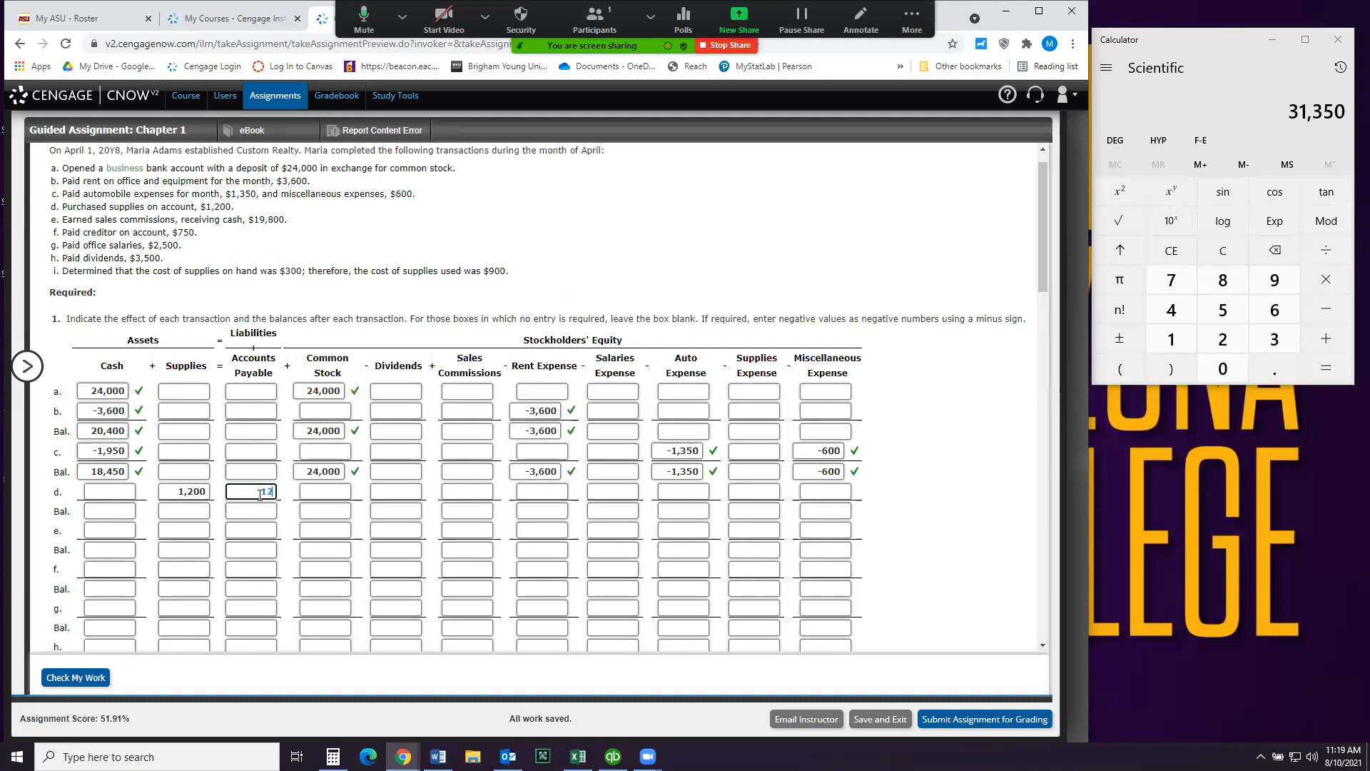
pyautogui.write('1200')
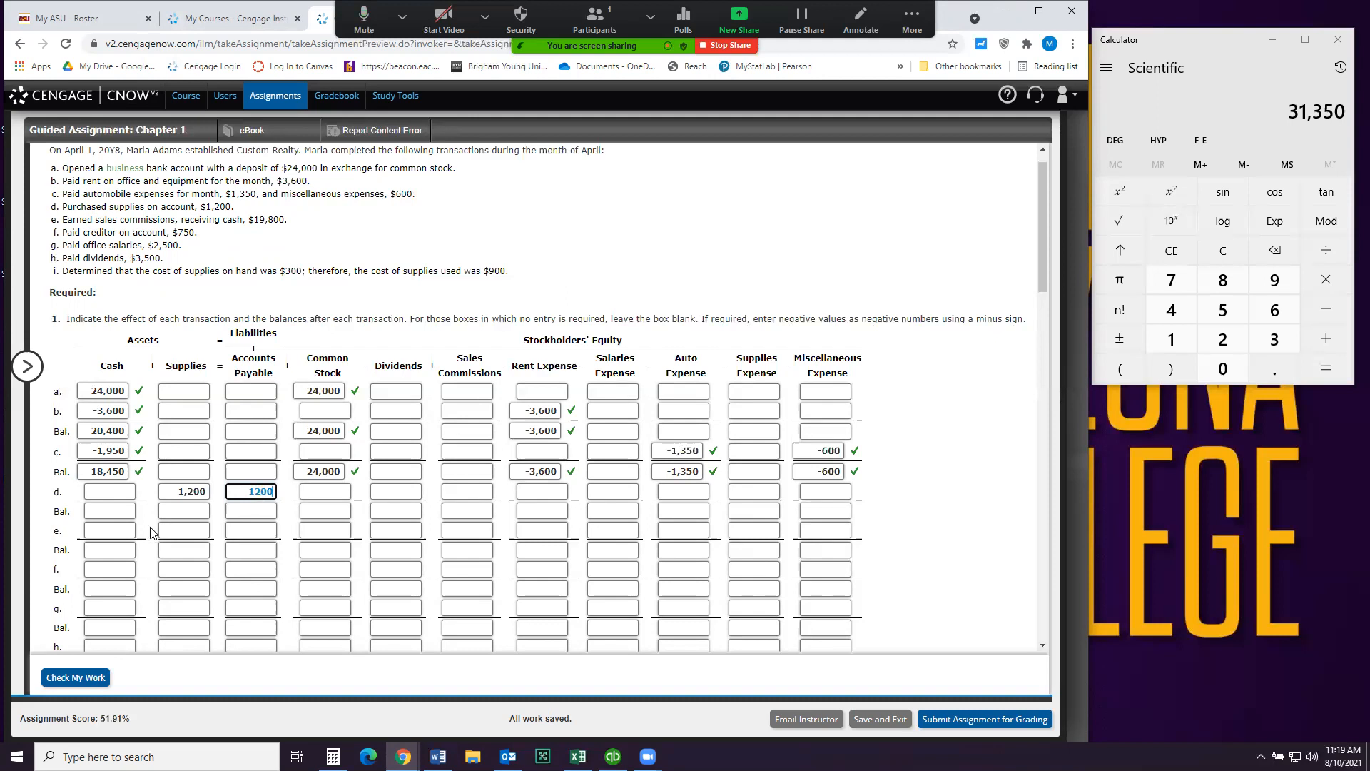
# Step: Fill the balance row after d, carrying Cash 18,450, Common Stock 24,000 and Auto Expense -1,350
pyautogui.click(109, 511)
pyautogui.write('18,450')
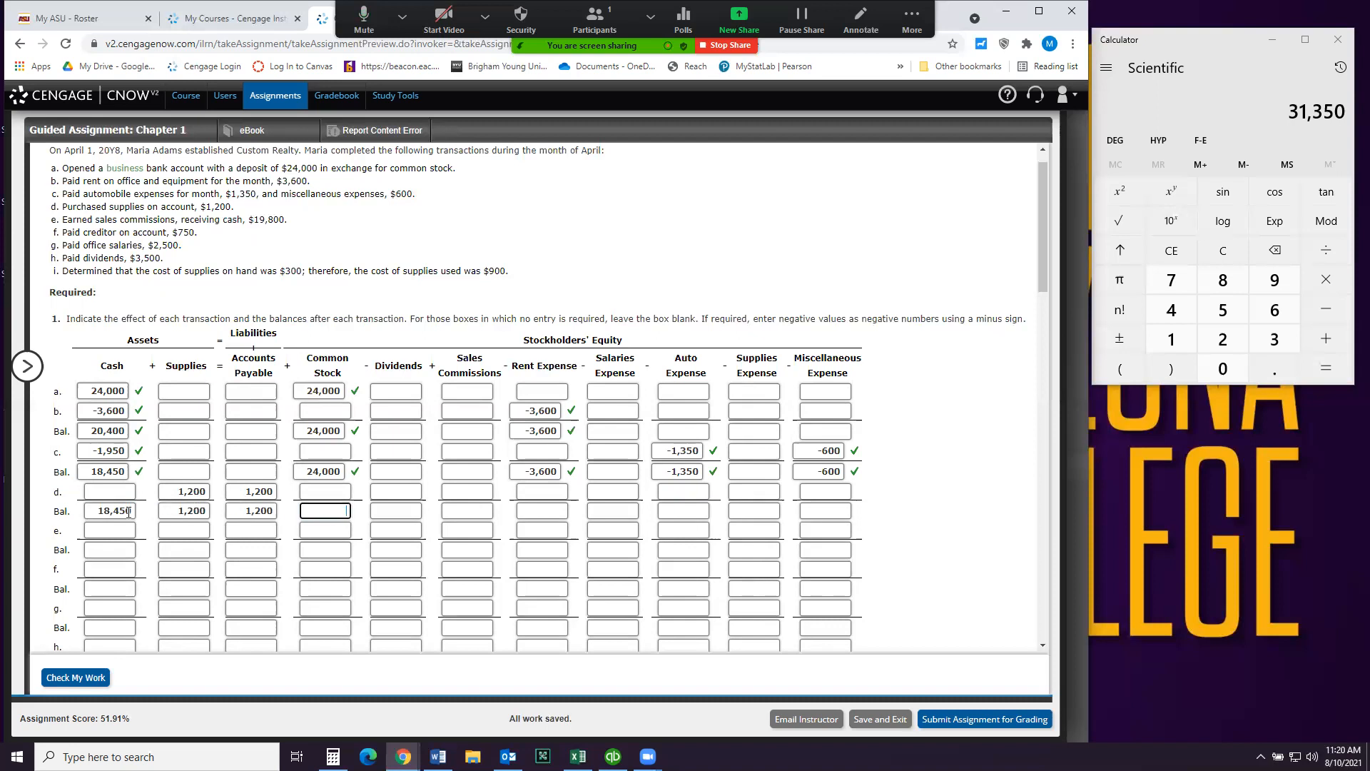
pyautogui.write('240000')
pyautogui.click(542, 511)
pyautogui.write('-3')
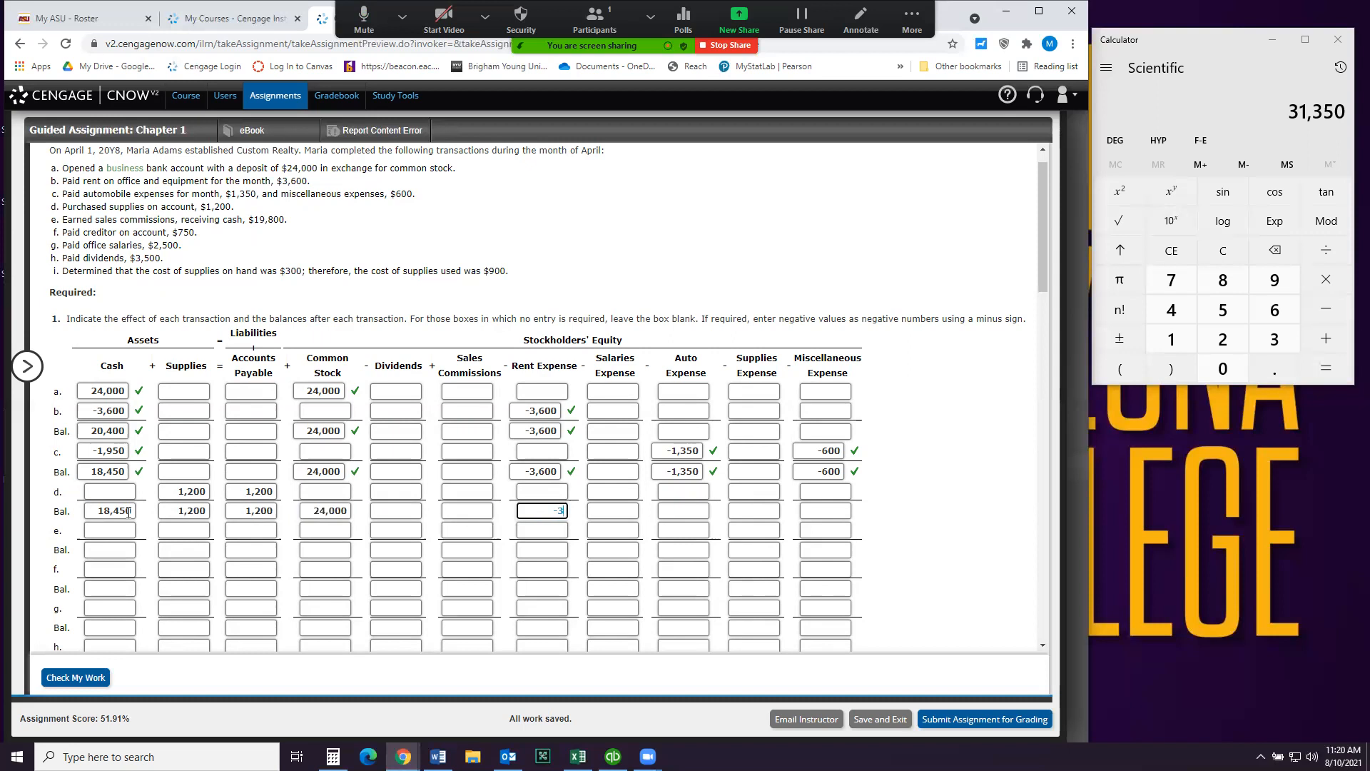
pyautogui.click(684, 511)
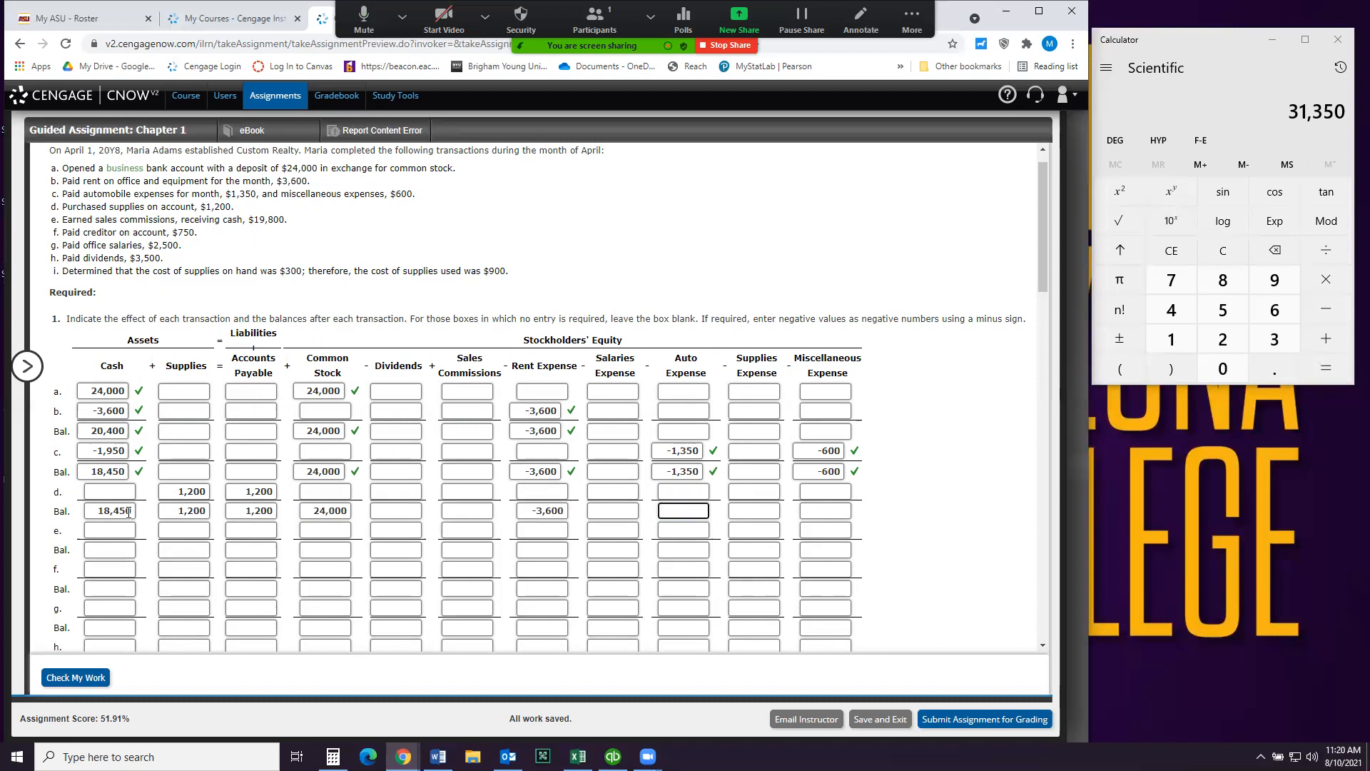
pyautogui.write('-1350')
pyautogui.click(824, 510)
pyautogui.write('-600')
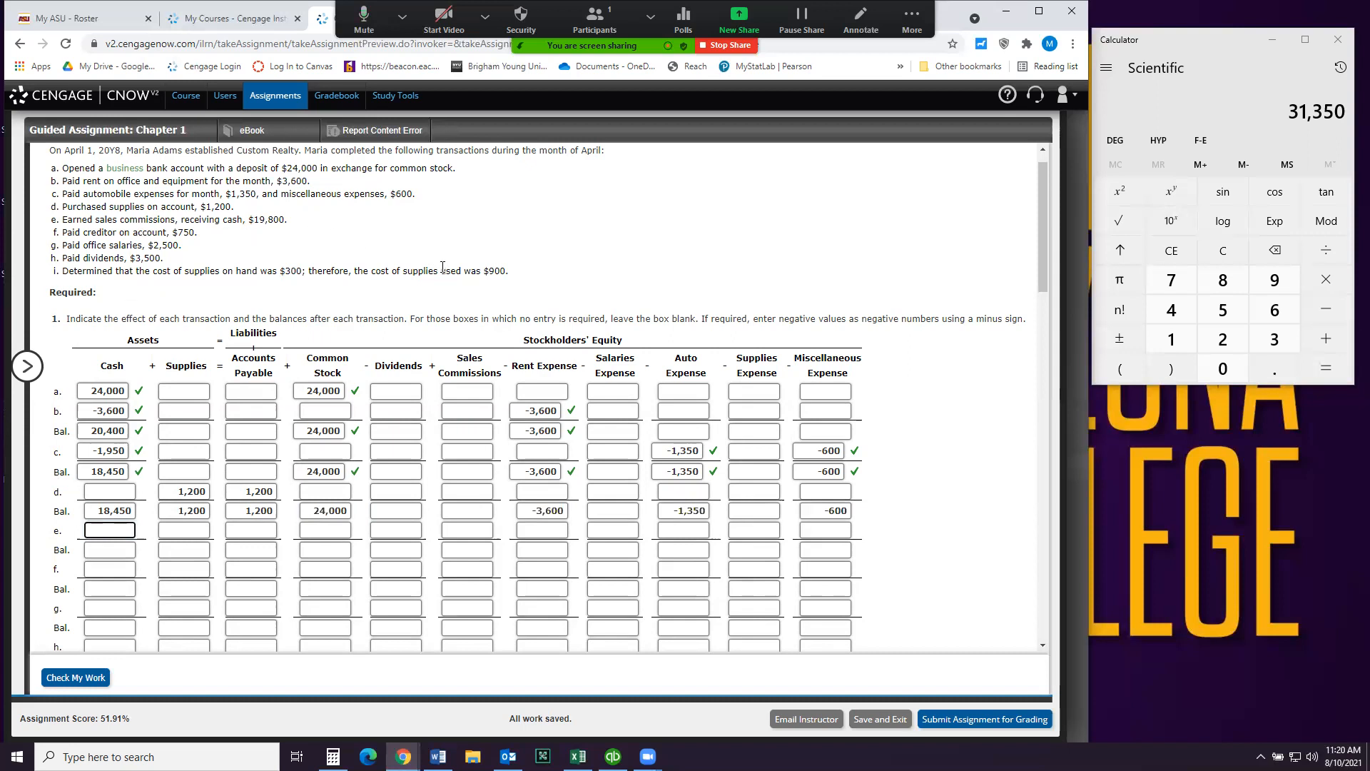
# Step: Enter 19,800 under Cash and Sales Commissions for transaction e
pyautogui.write('19800')
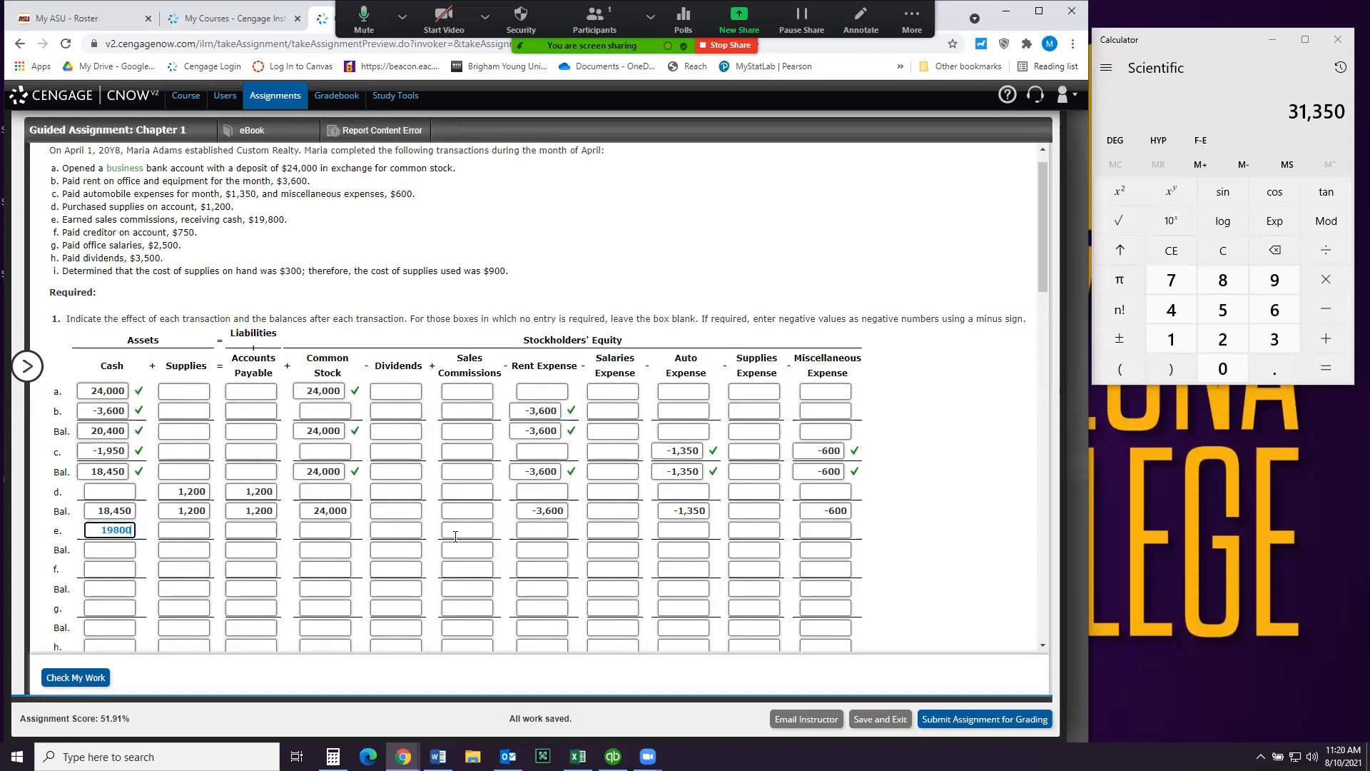
pyautogui.click(467, 530)
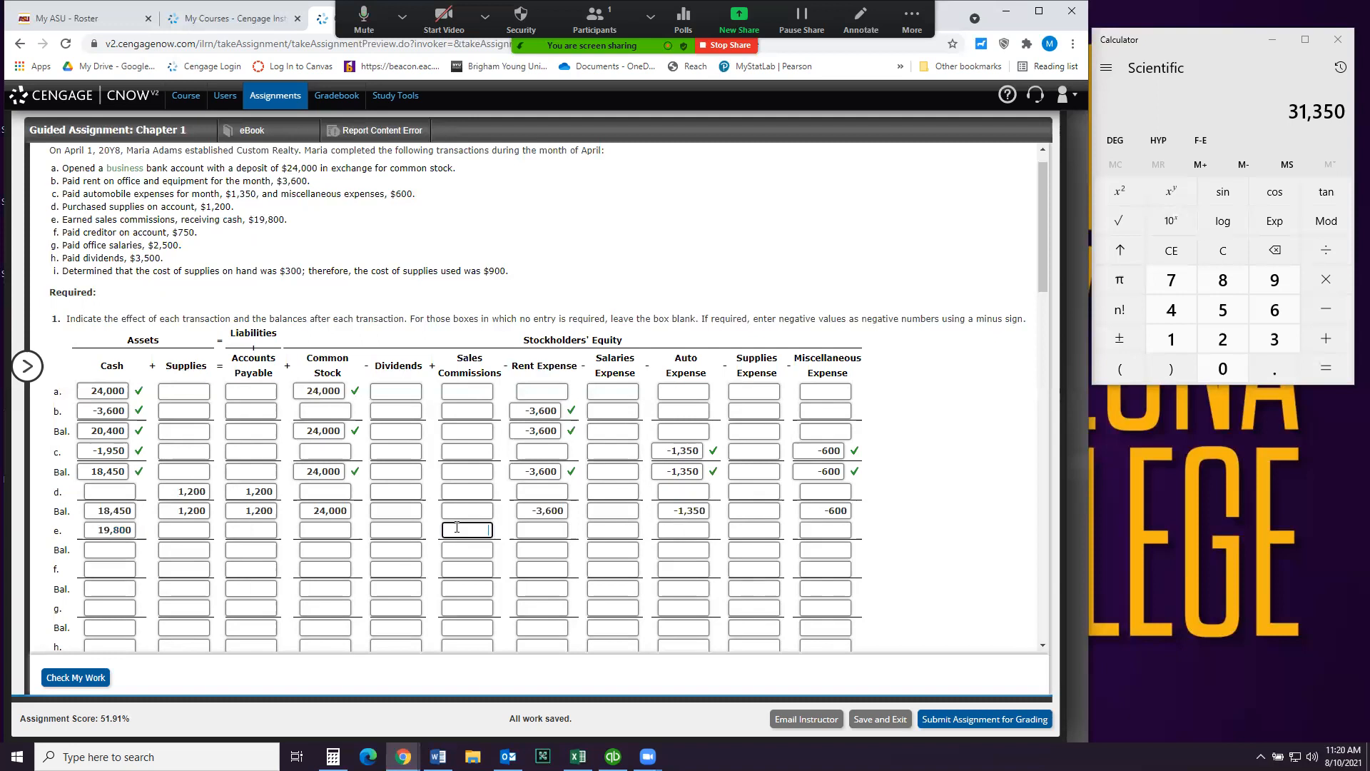
pyautogui.write('1988')
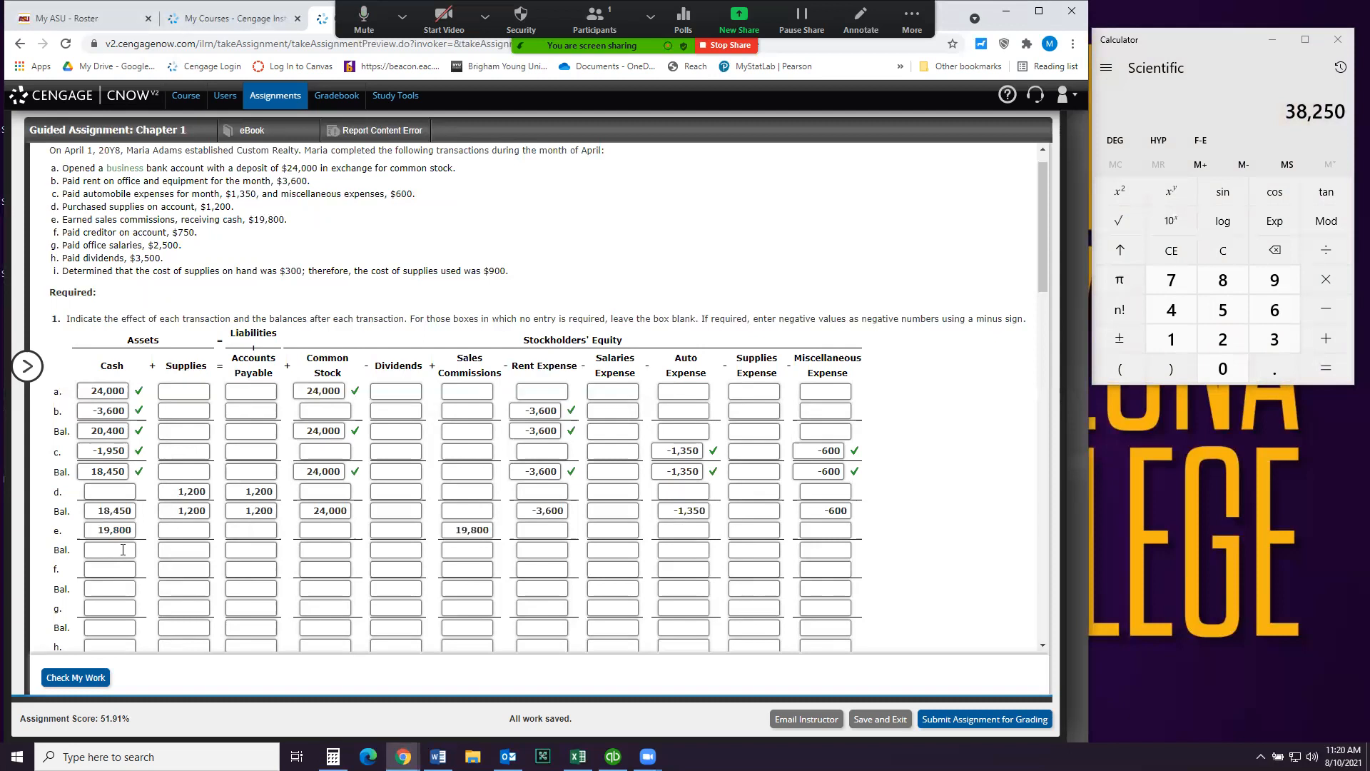
# Step: Fill the balance row after e with Cash 38,250, 1,200, 24,000, 19,800, -3,600 and expenses carried forward
pyautogui.write('38,250')
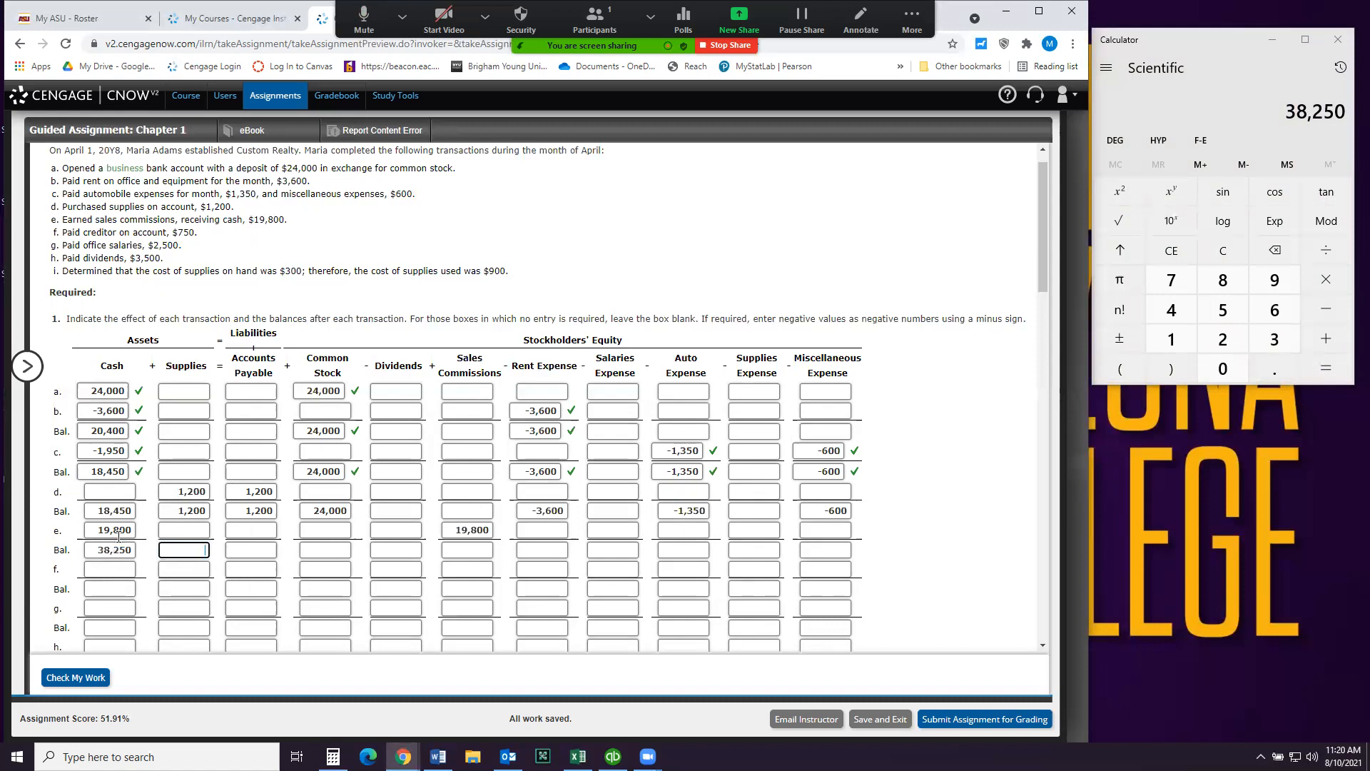
pyautogui.write('1200')
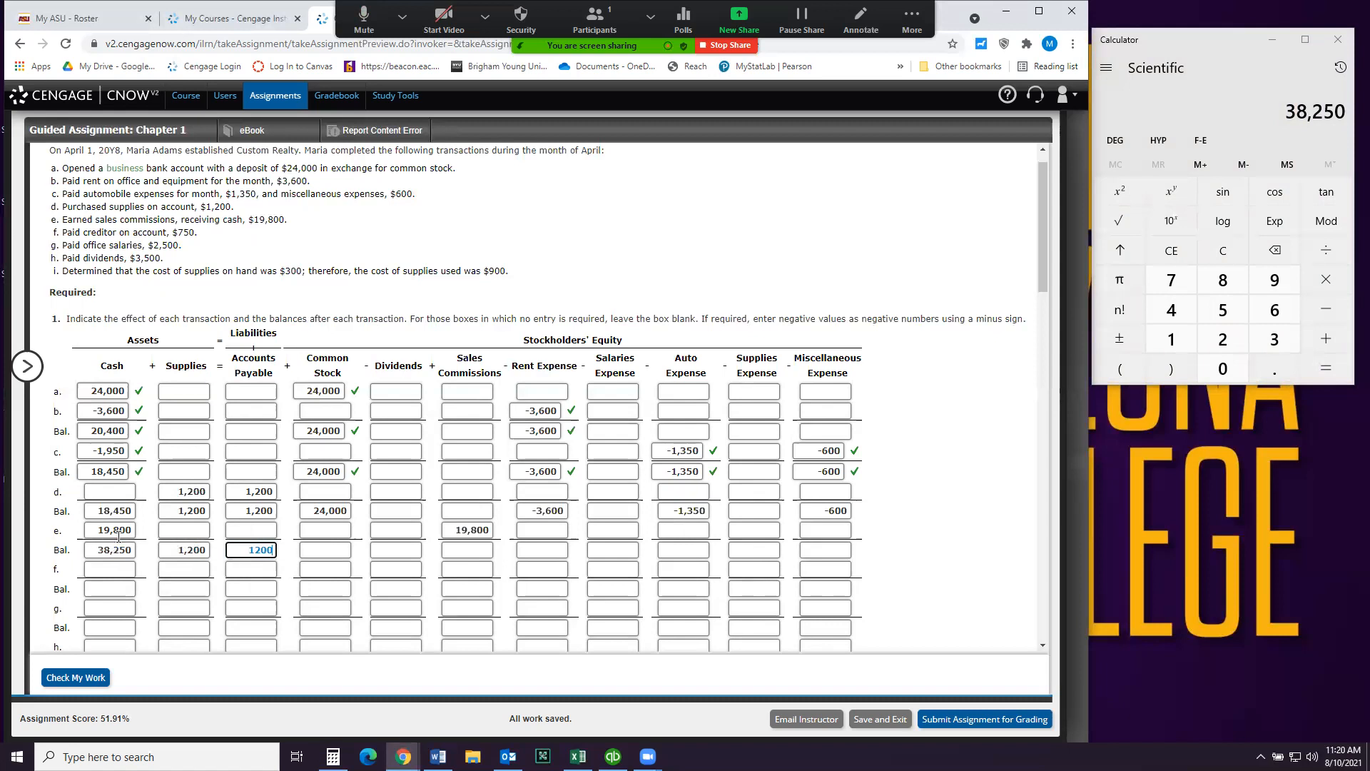
pyautogui.write('240000')
pyautogui.click(467, 549)
pyautogui.write('19,800')
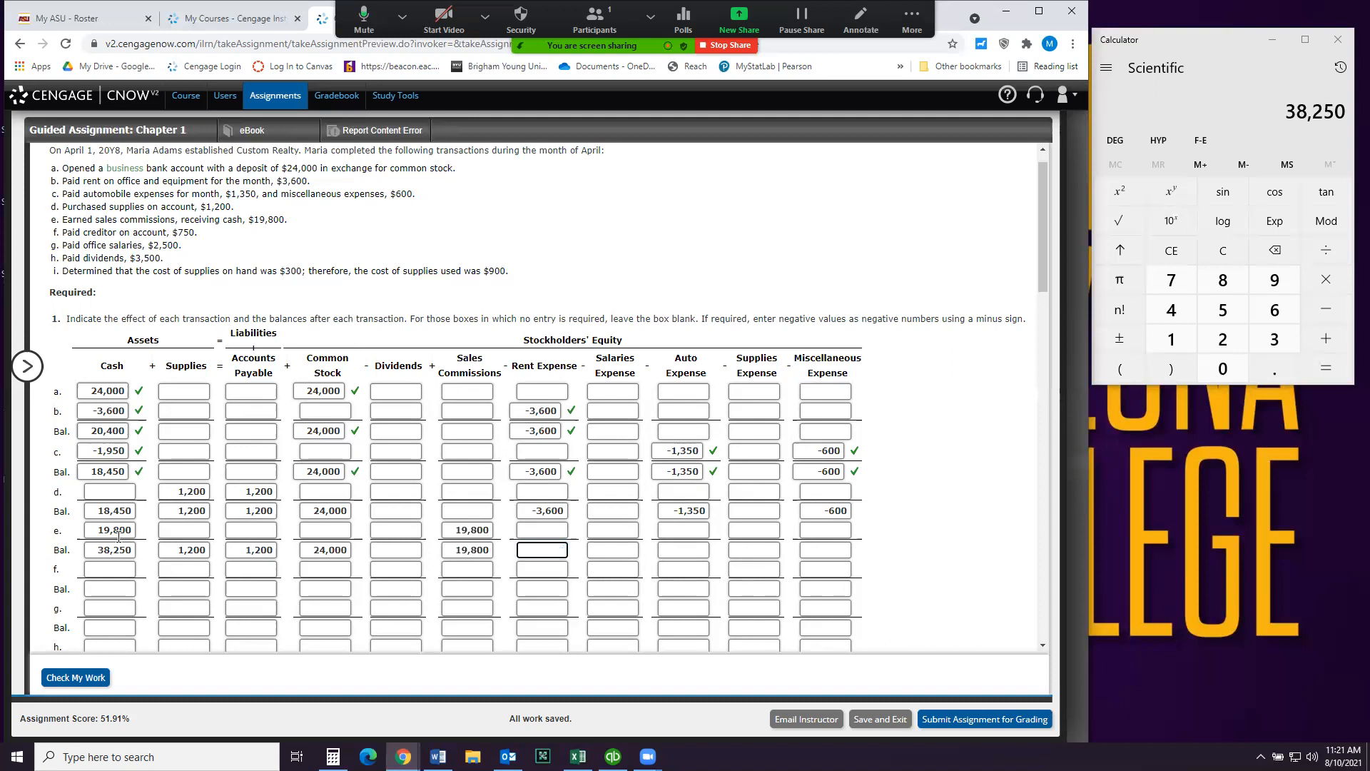
pyautogui.write('-3600')
pyautogui.click(682, 549)
pyautogui.write('-1350')
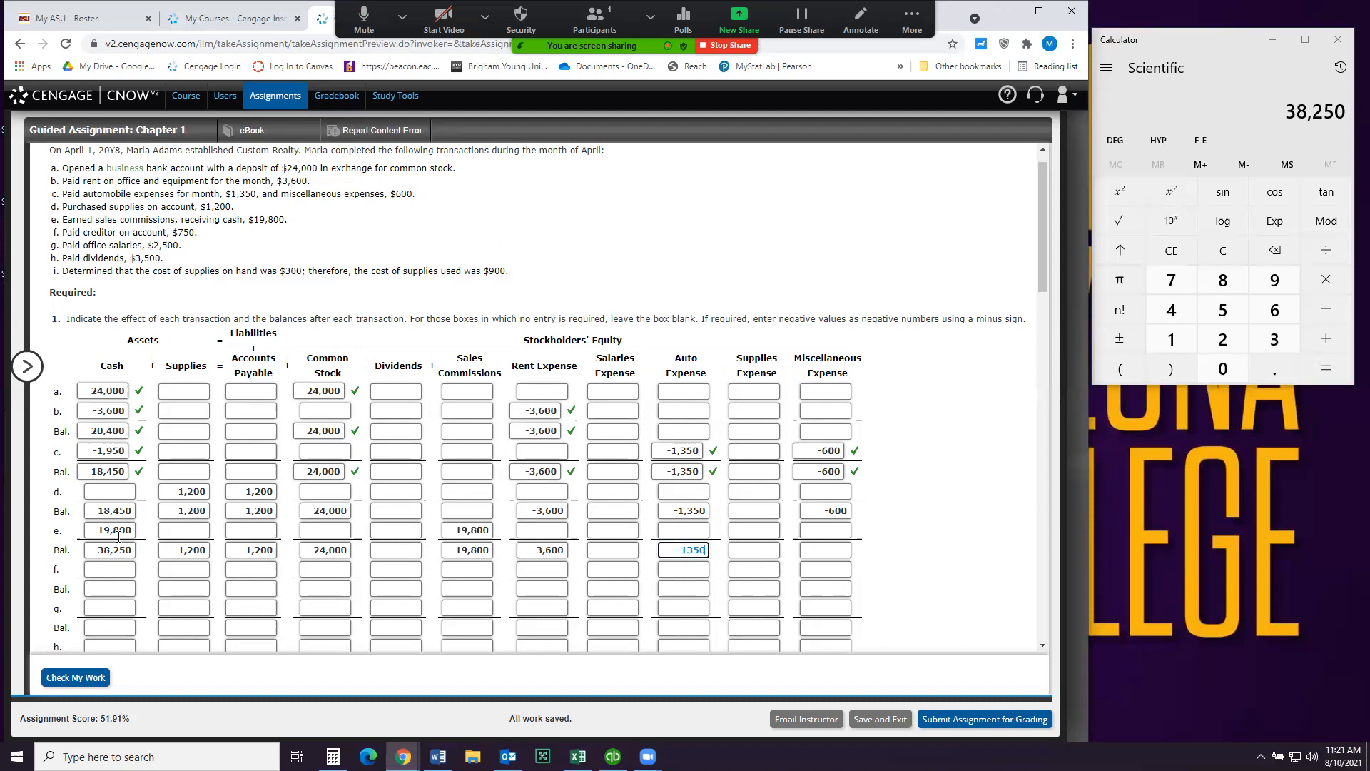
pyautogui.click(752, 548)
pyautogui.write('-600')
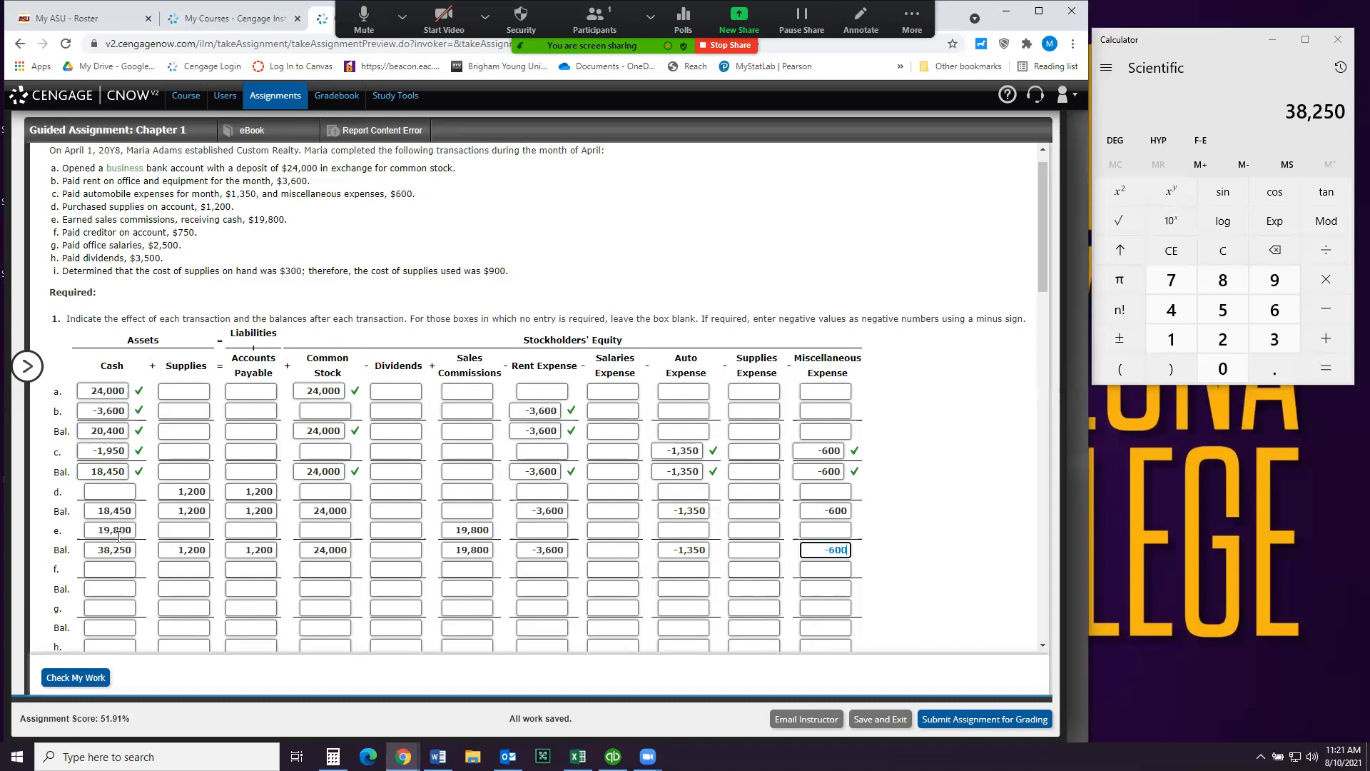
pyautogui.click(110, 569)
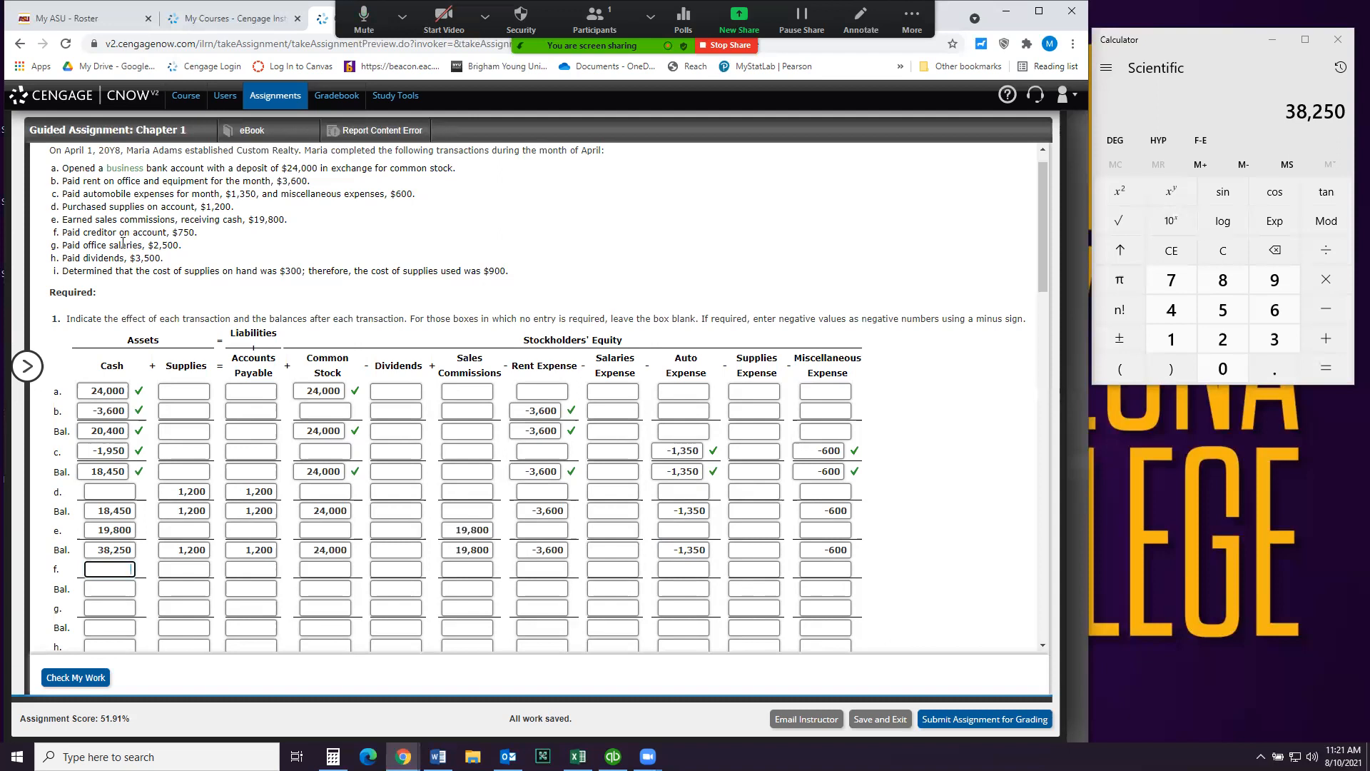
pyautogui.moveTo(124, 316)
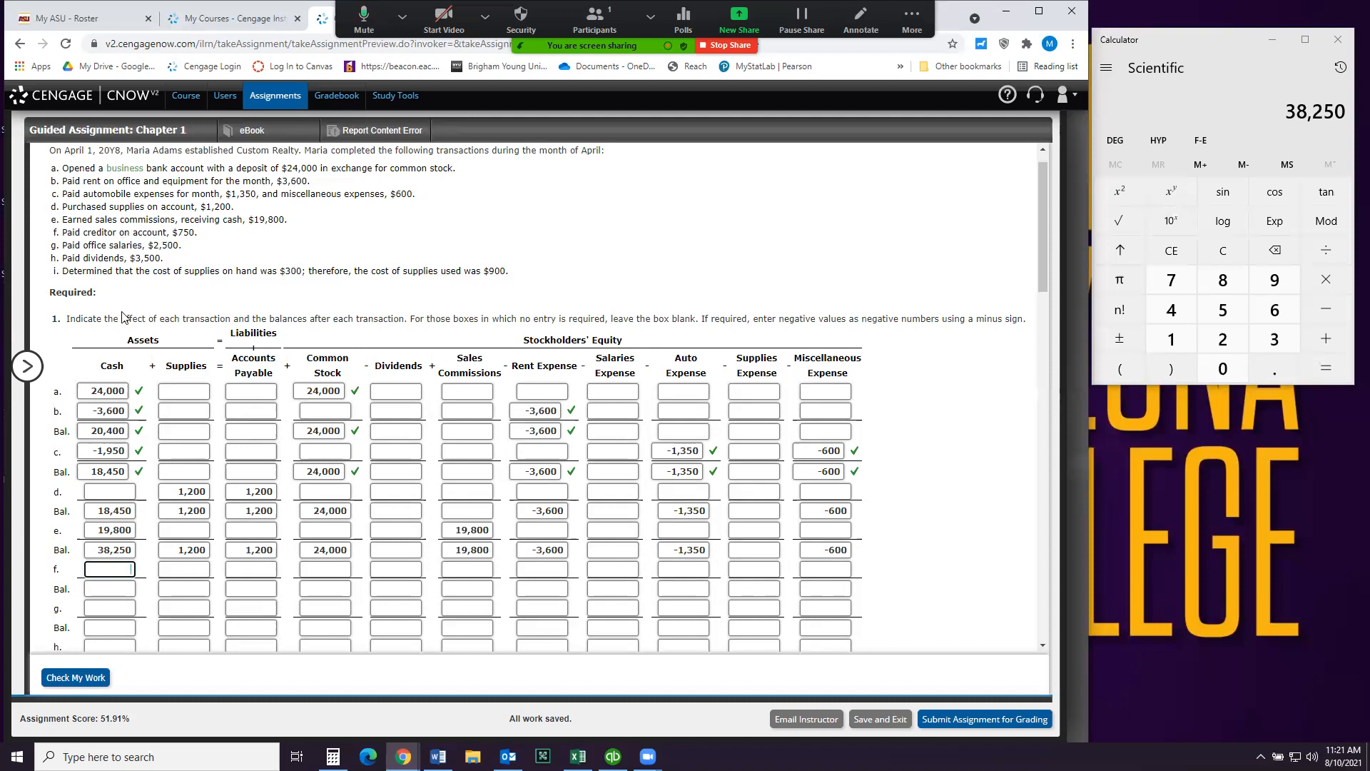
pyautogui.moveTo(148, 592)
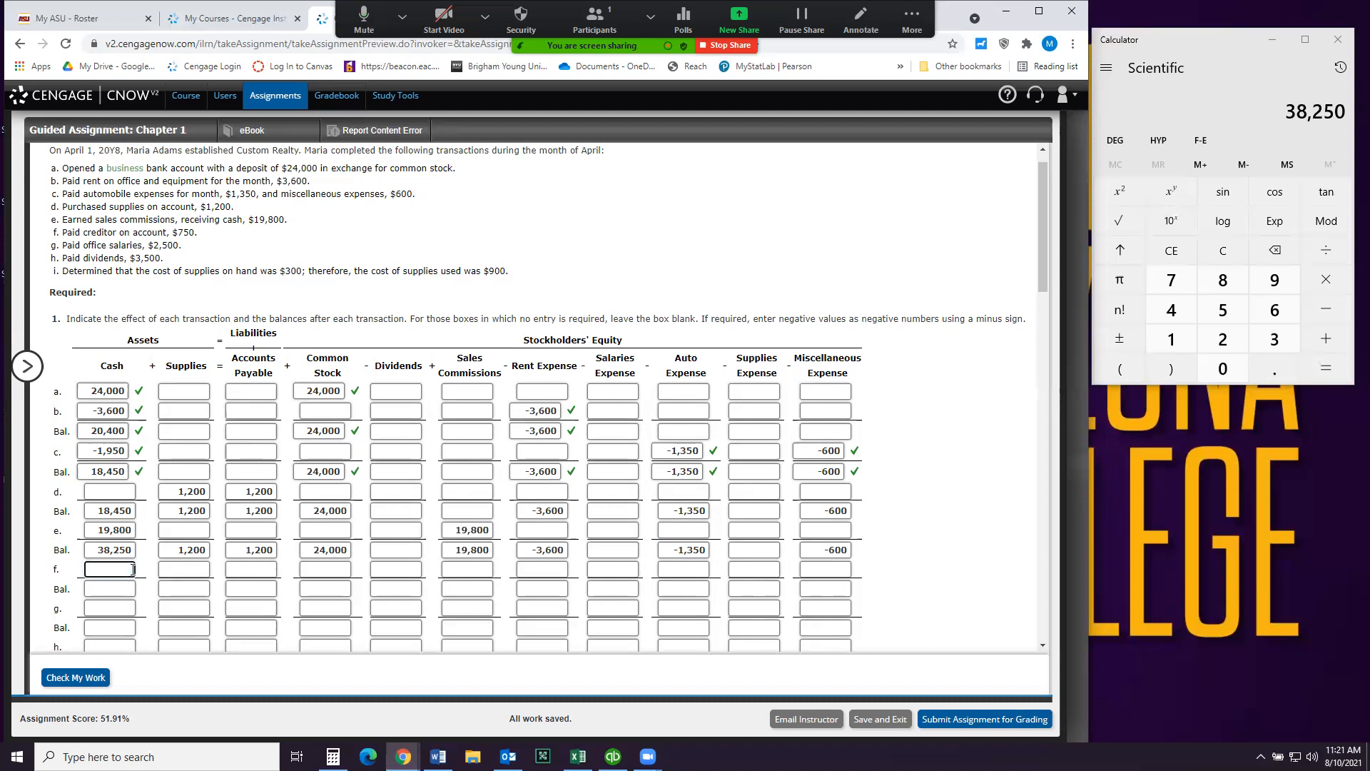
# Step: Enter -750 under Cash and Accounts Payable for transaction f's creditor payment
pyautogui.write('-75')
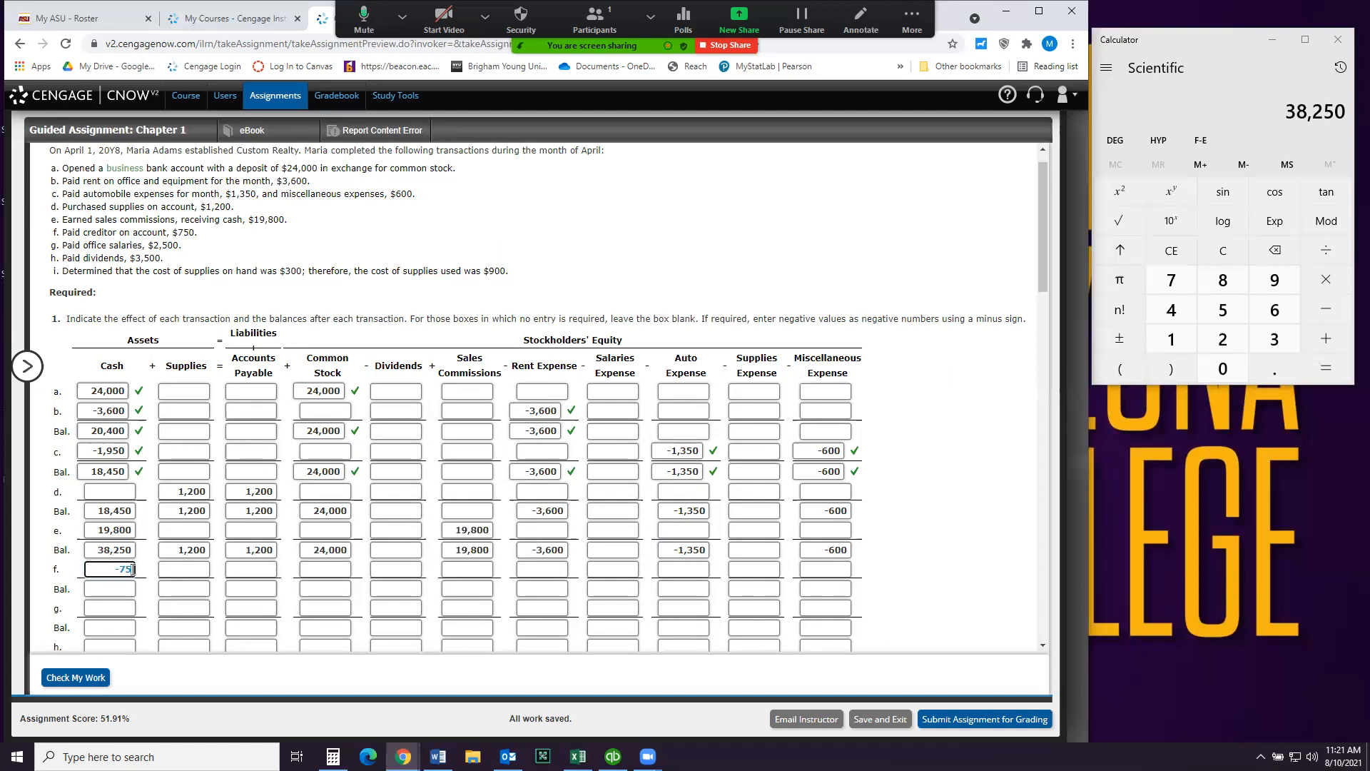
pyautogui.click(185, 569)
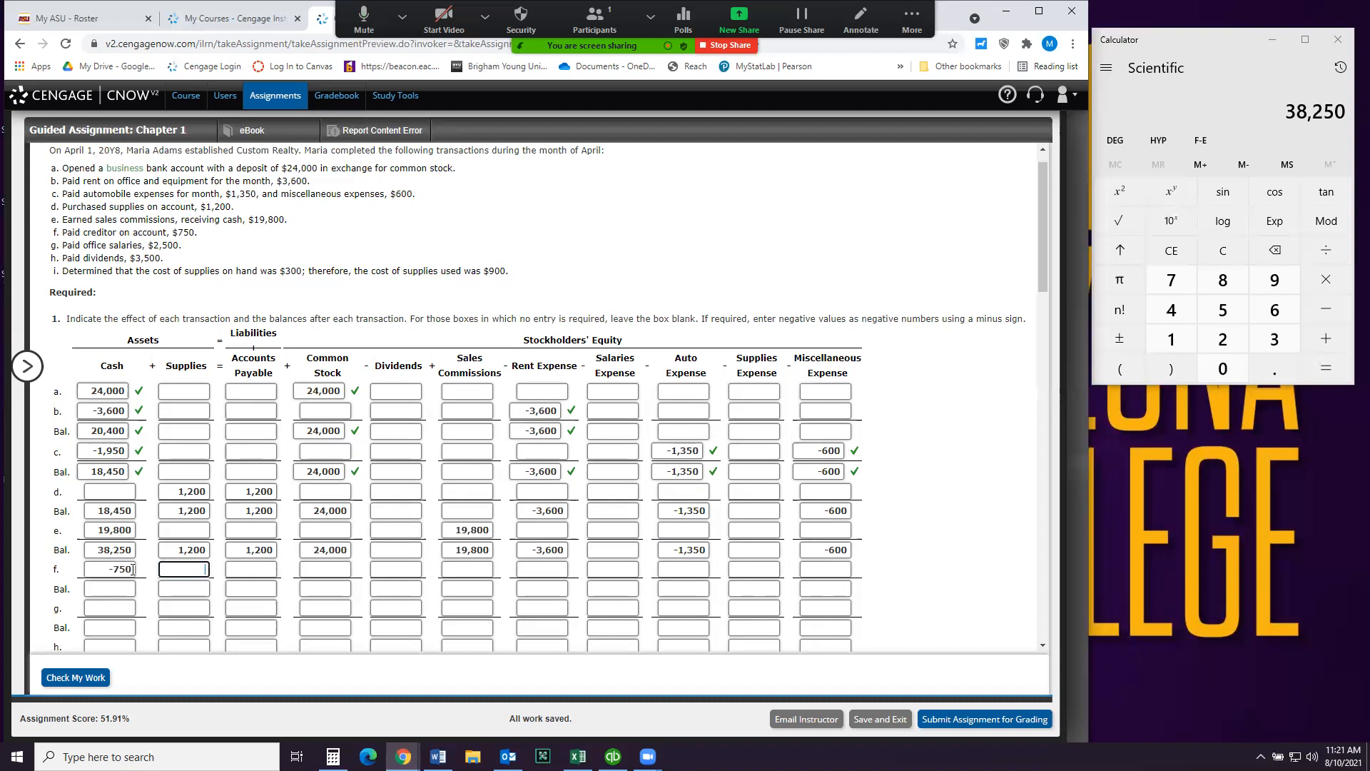
pyautogui.click(251, 570)
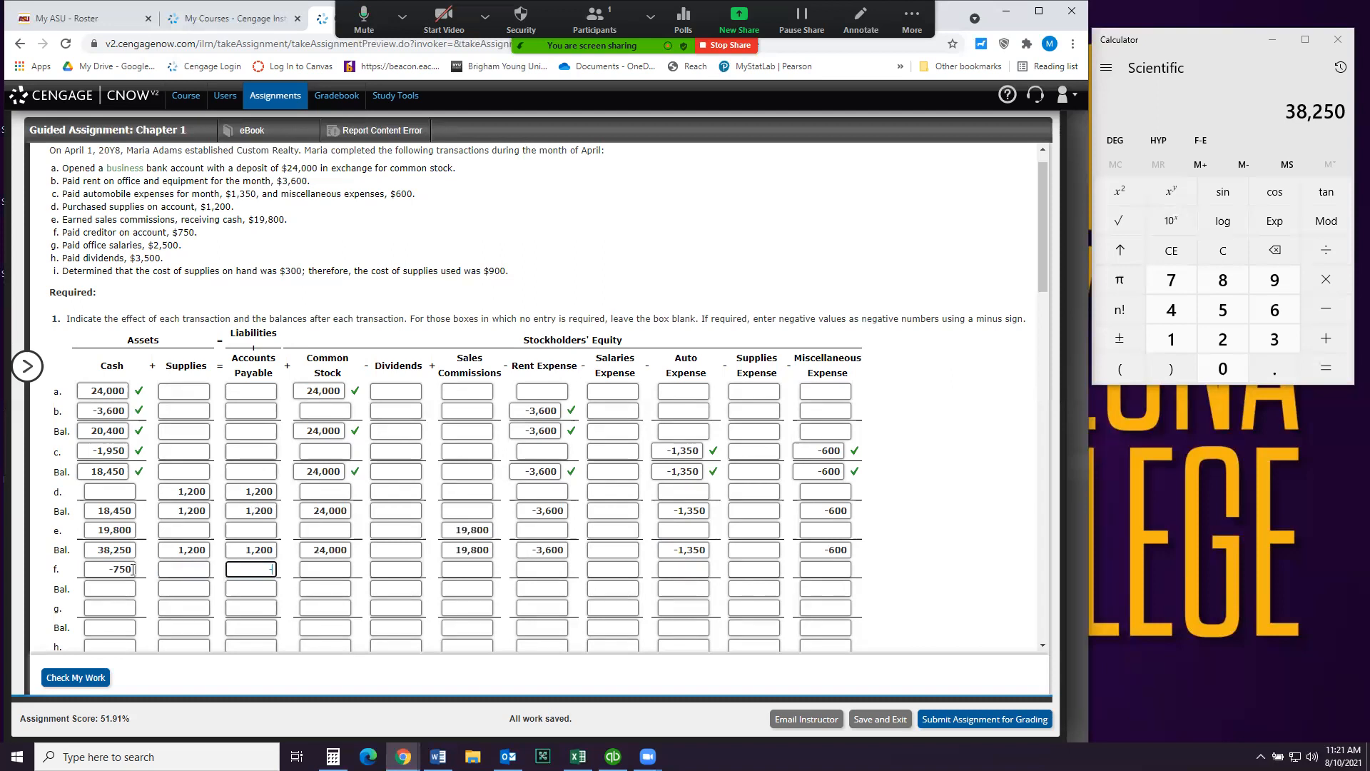
pyautogui.write('-750')
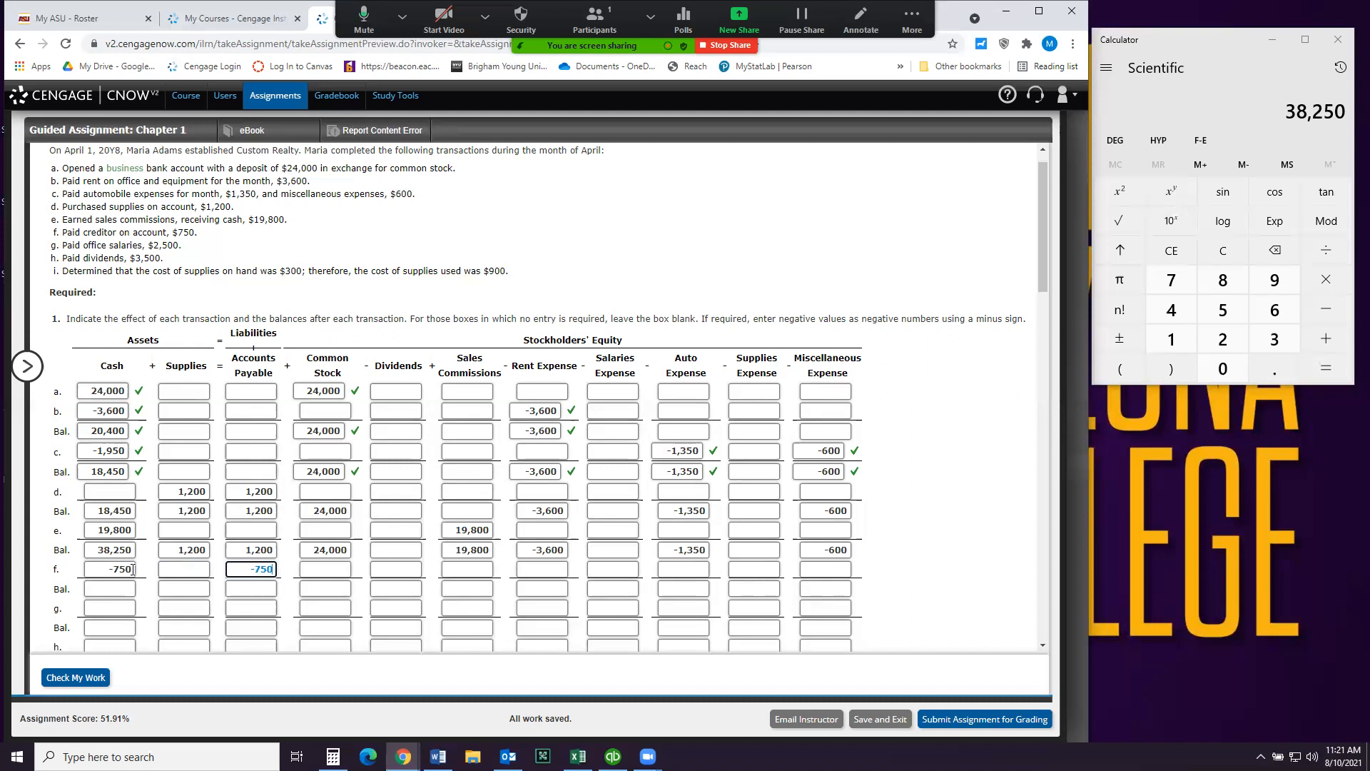
# Step: Fill the balance row after f with Cash 37,500 and Accounts Payable 450
pyautogui.click(109, 587)
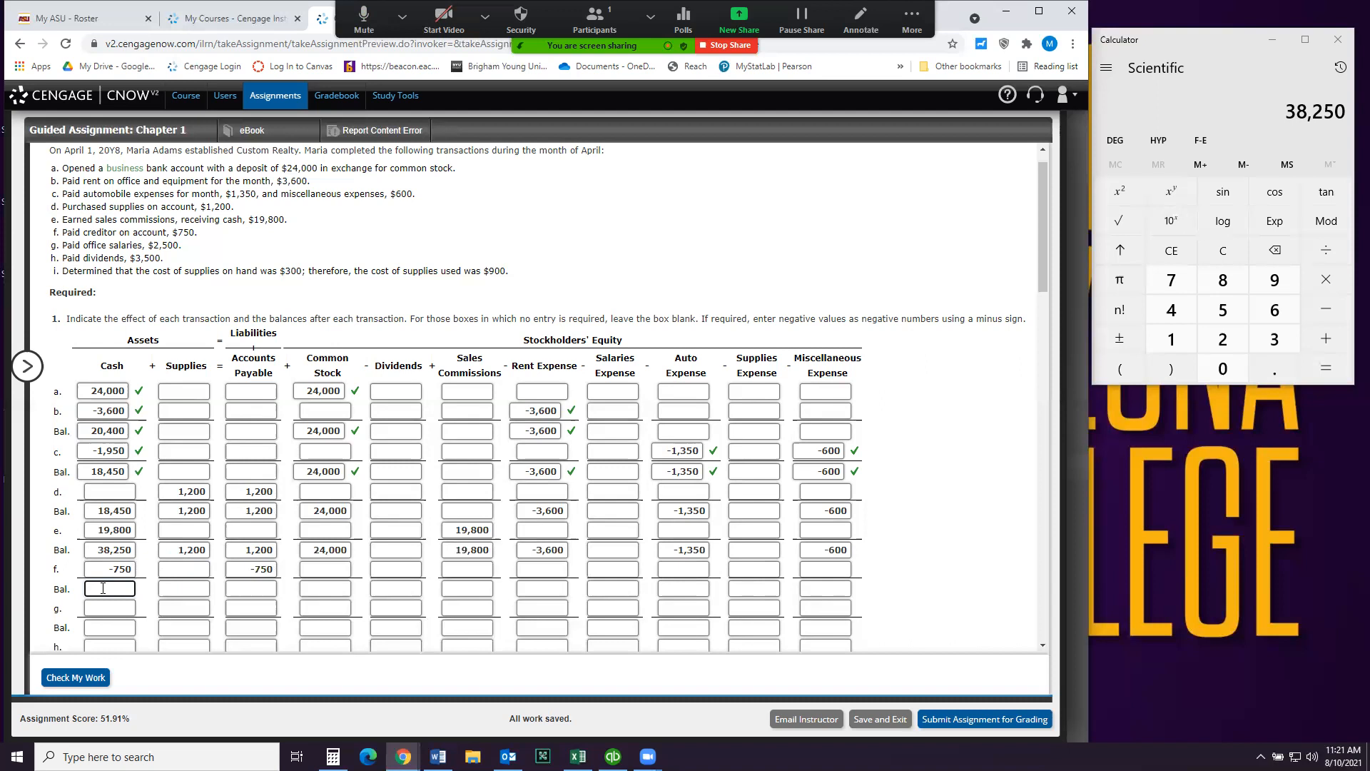
pyautogui.write('37500')
pyautogui.click(184, 588)
pyautogui.write('12')
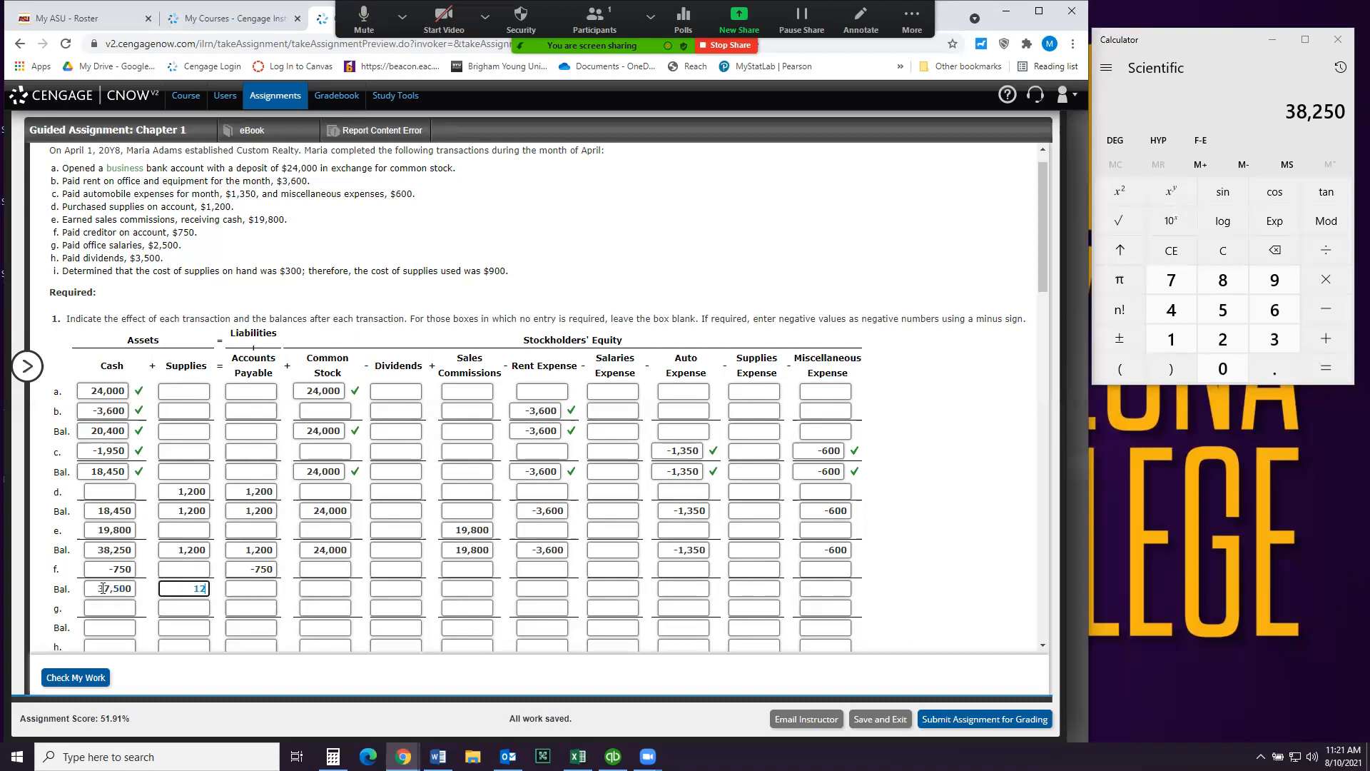
pyautogui.click(251, 587)
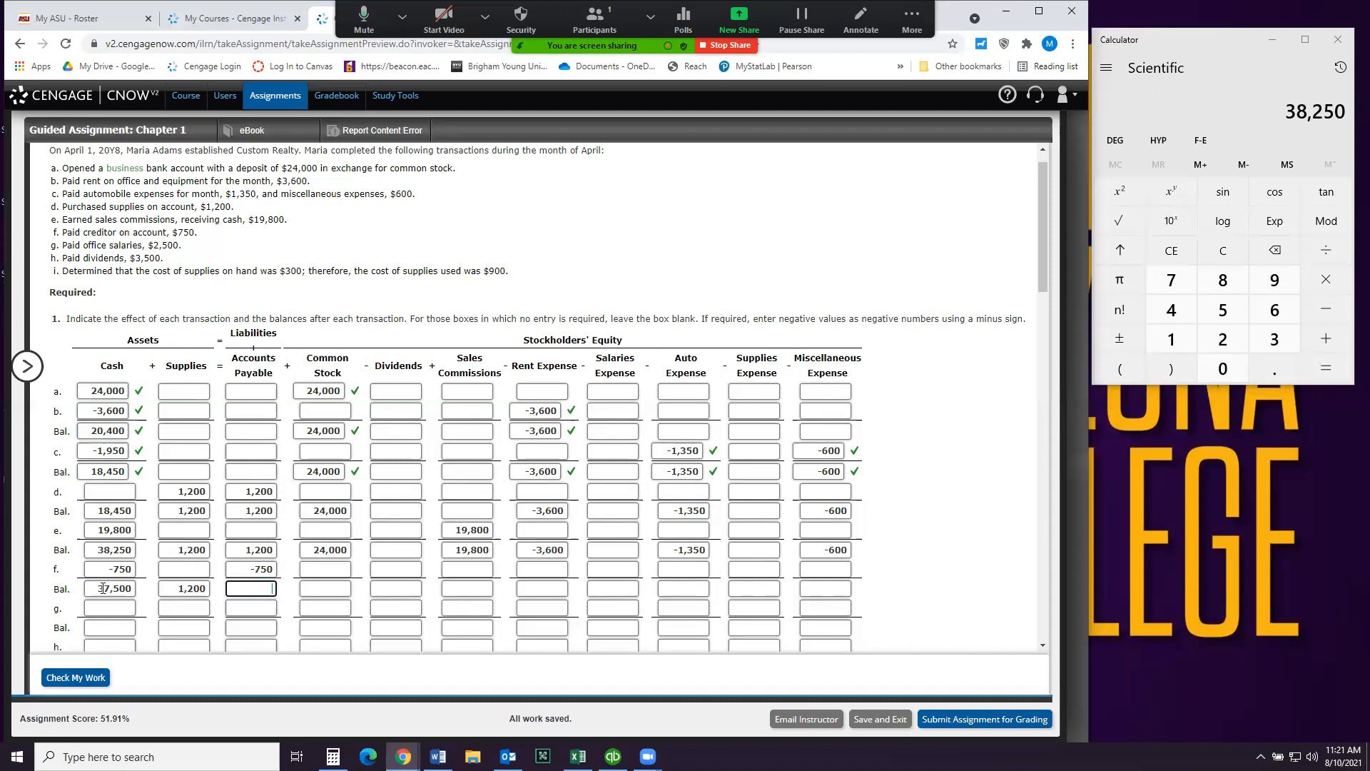
pyautogui.write('450')
pyautogui.click(825, 588)
pyautogui.write('-6')
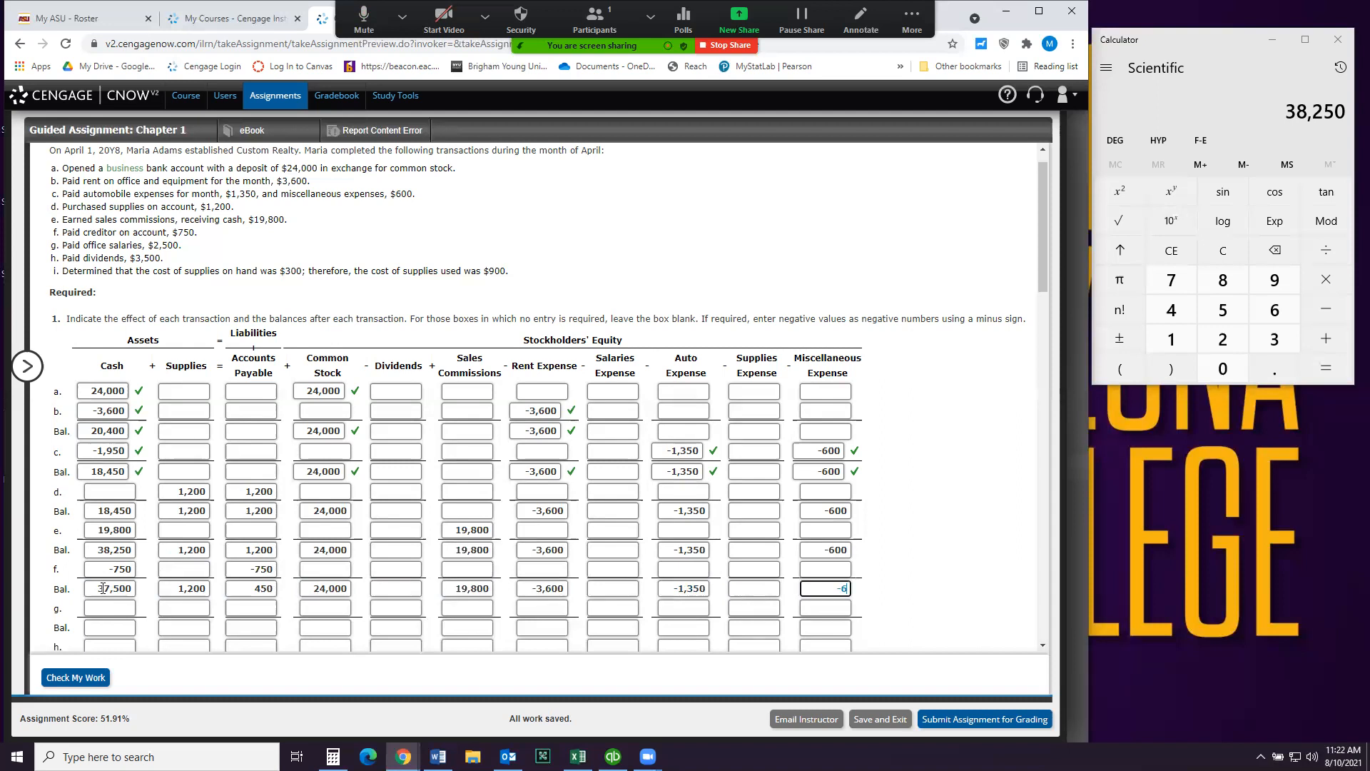
pyautogui.click(110, 608)
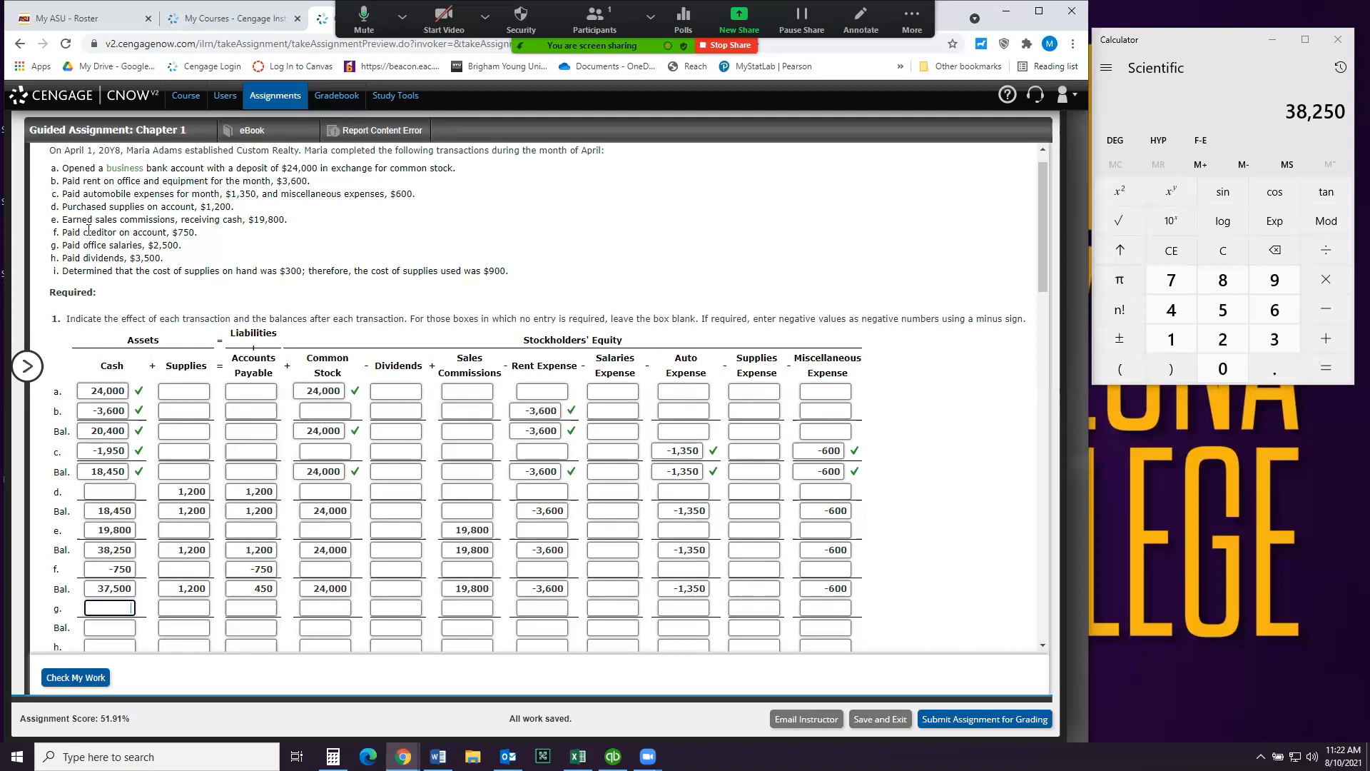
# Step: Enter -2,500 under Cash and Salaries Expense for g and fill its balance row with Cash 35,000
pyautogui.write('-2500')
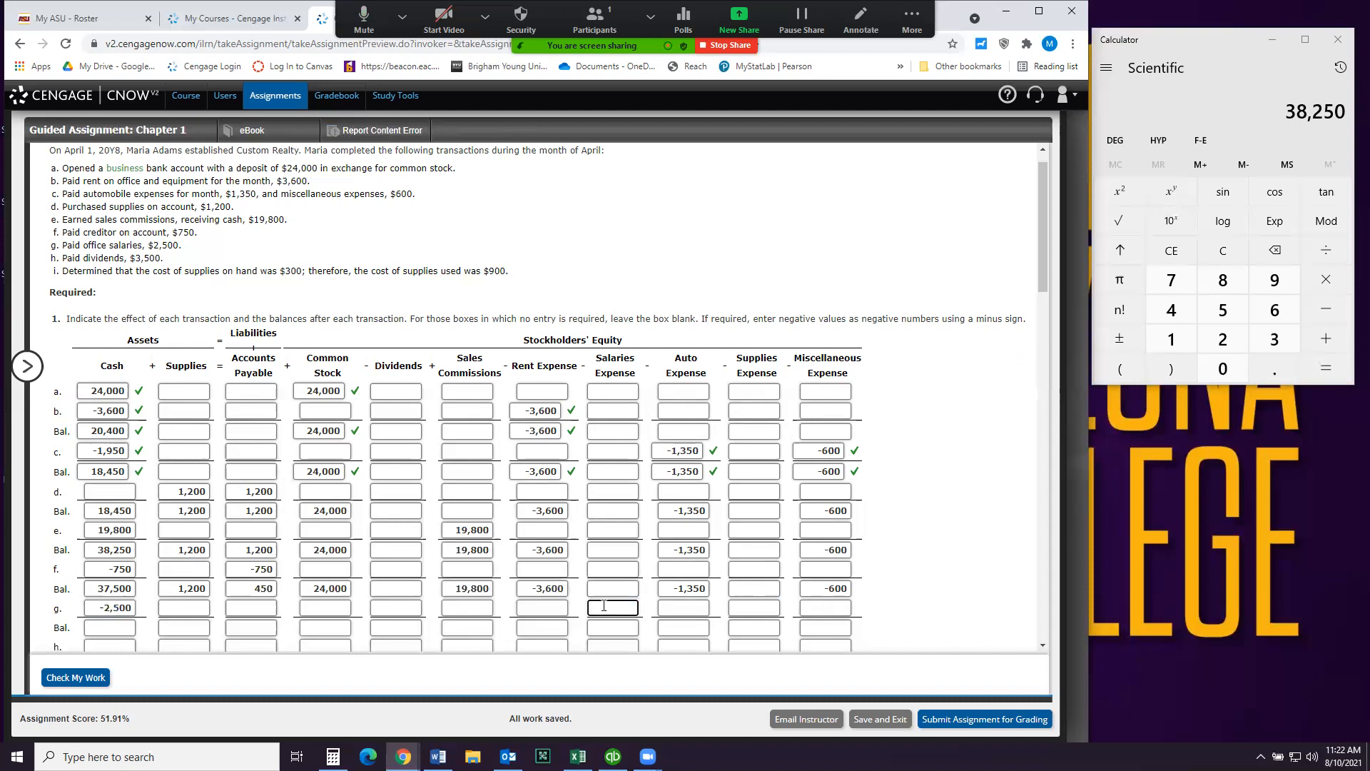
pyautogui.write('-25')
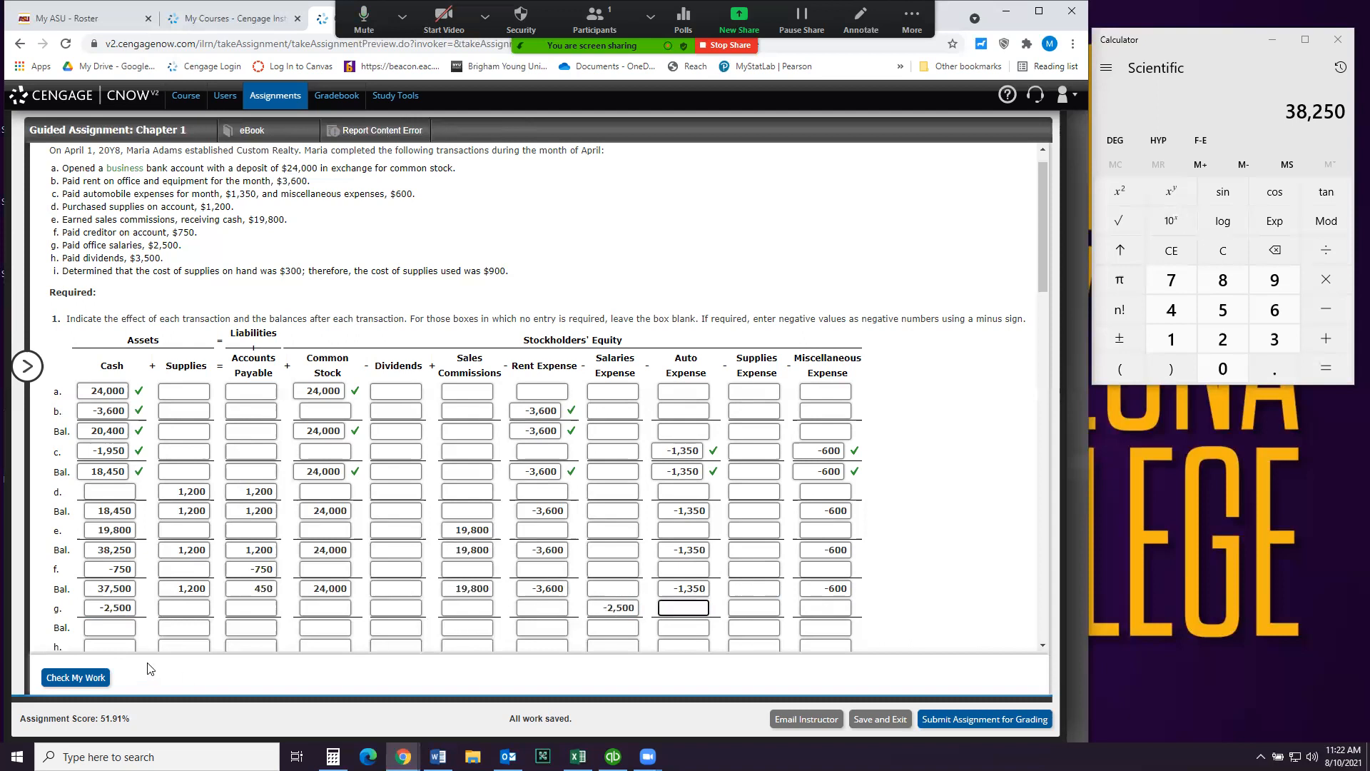
pyautogui.click(110, 628)
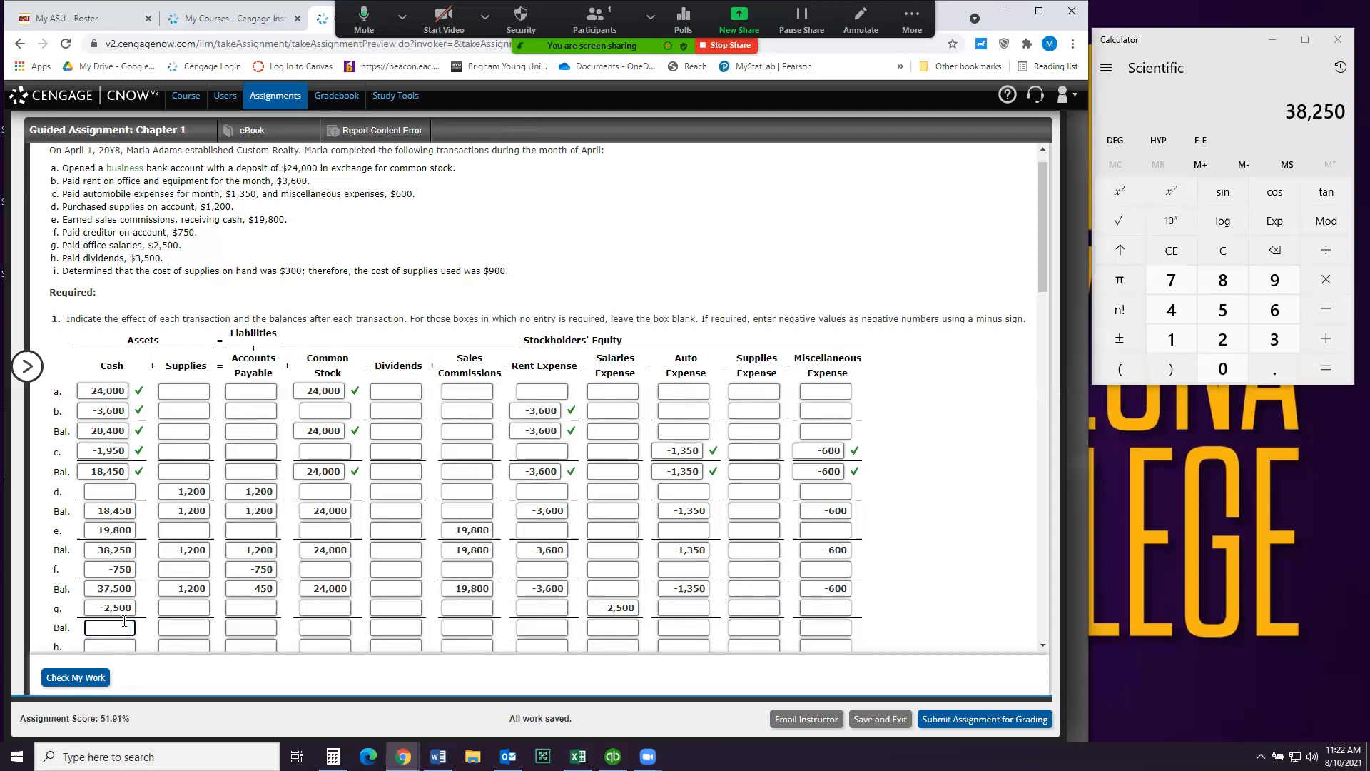
pyautogui.write('33')
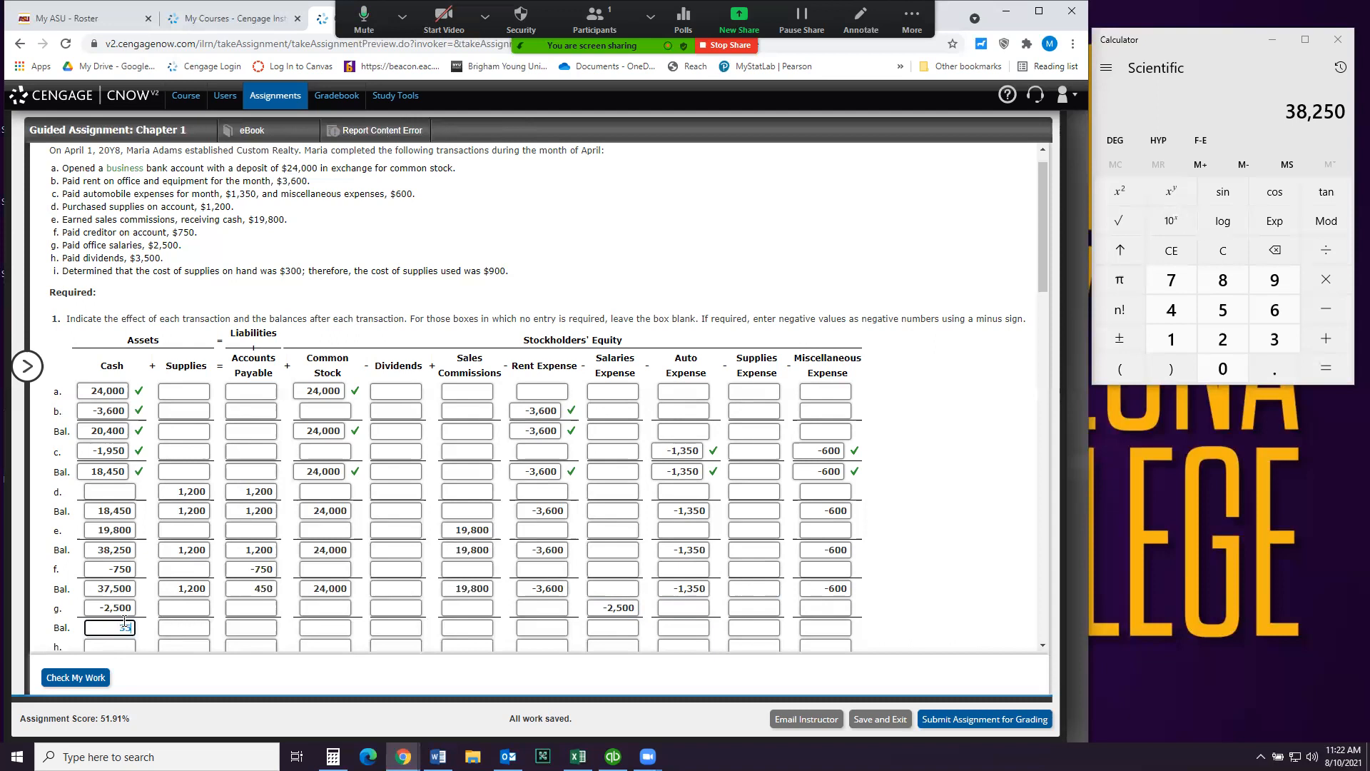
pyautogui.write('120')
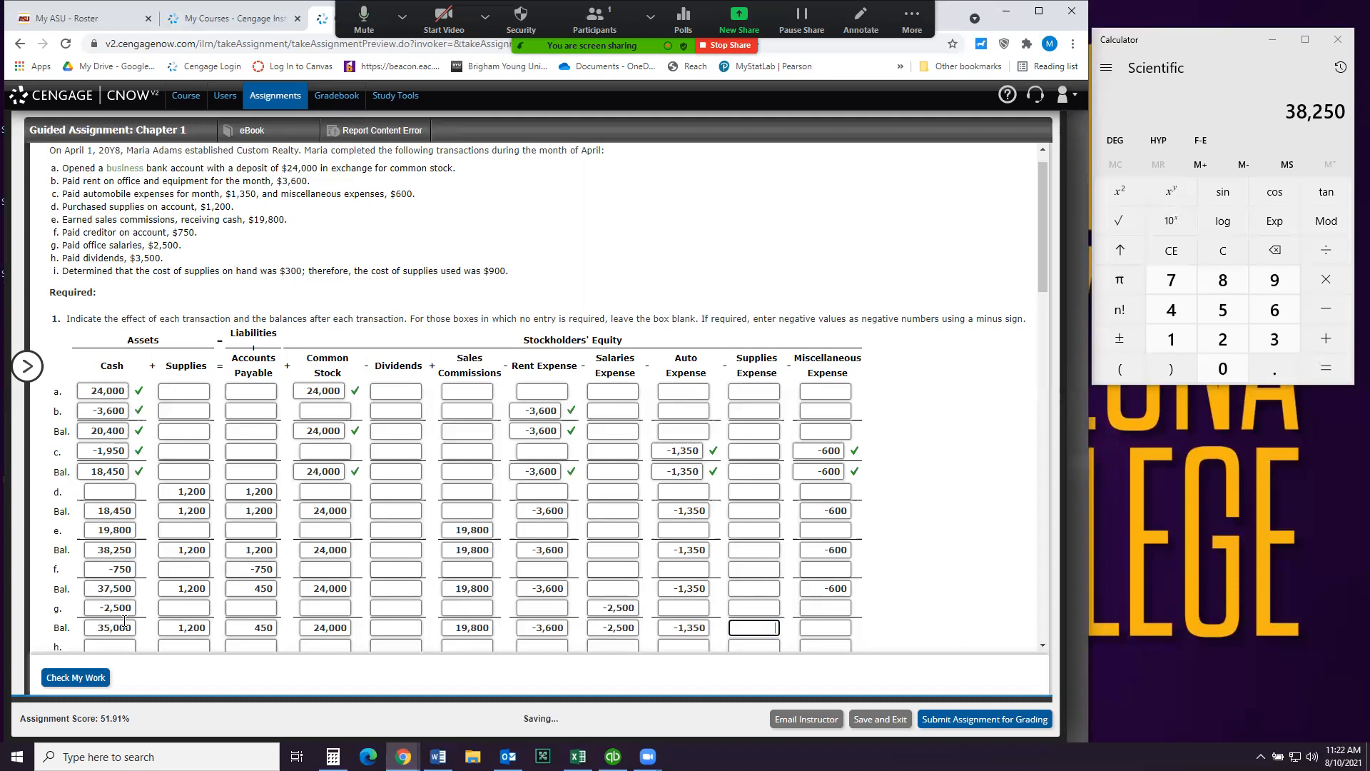
pyautogui.write('-600')
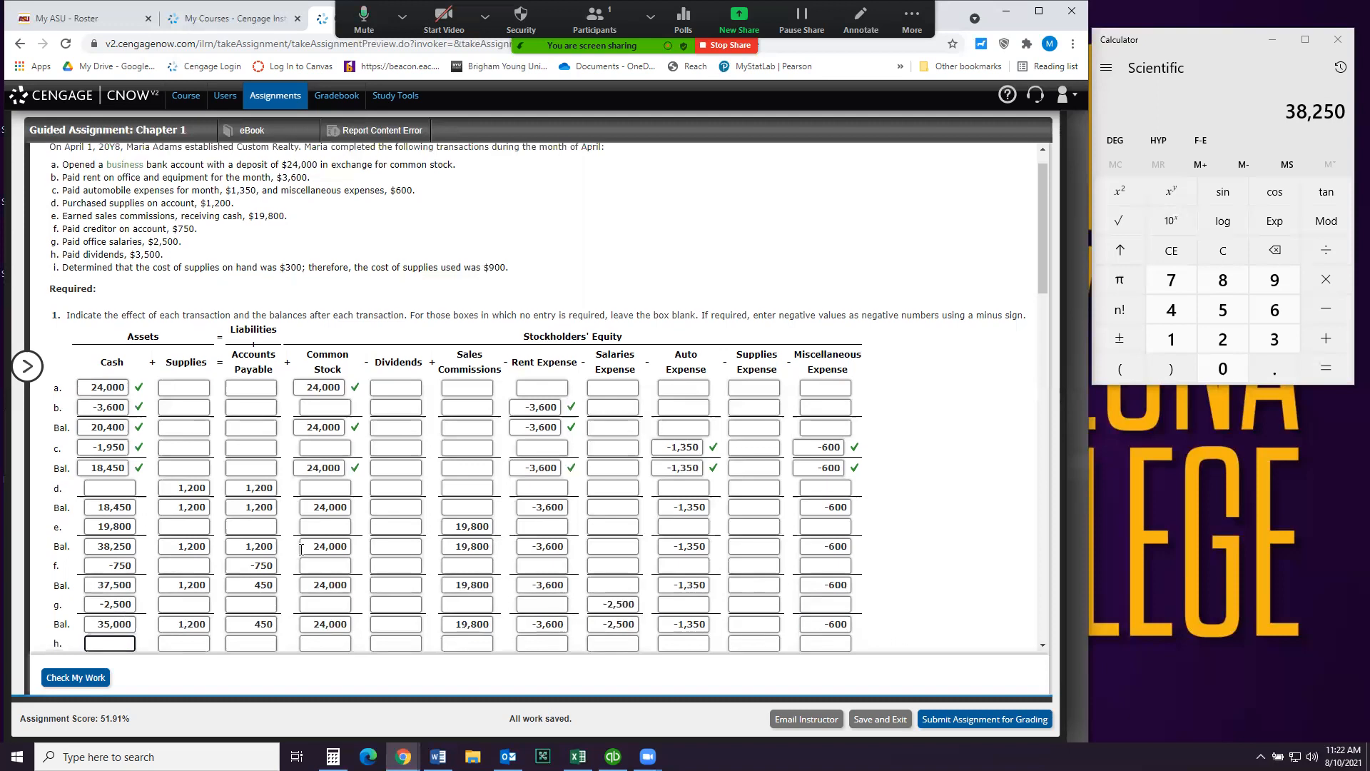
pyautogui.scroll(-3)
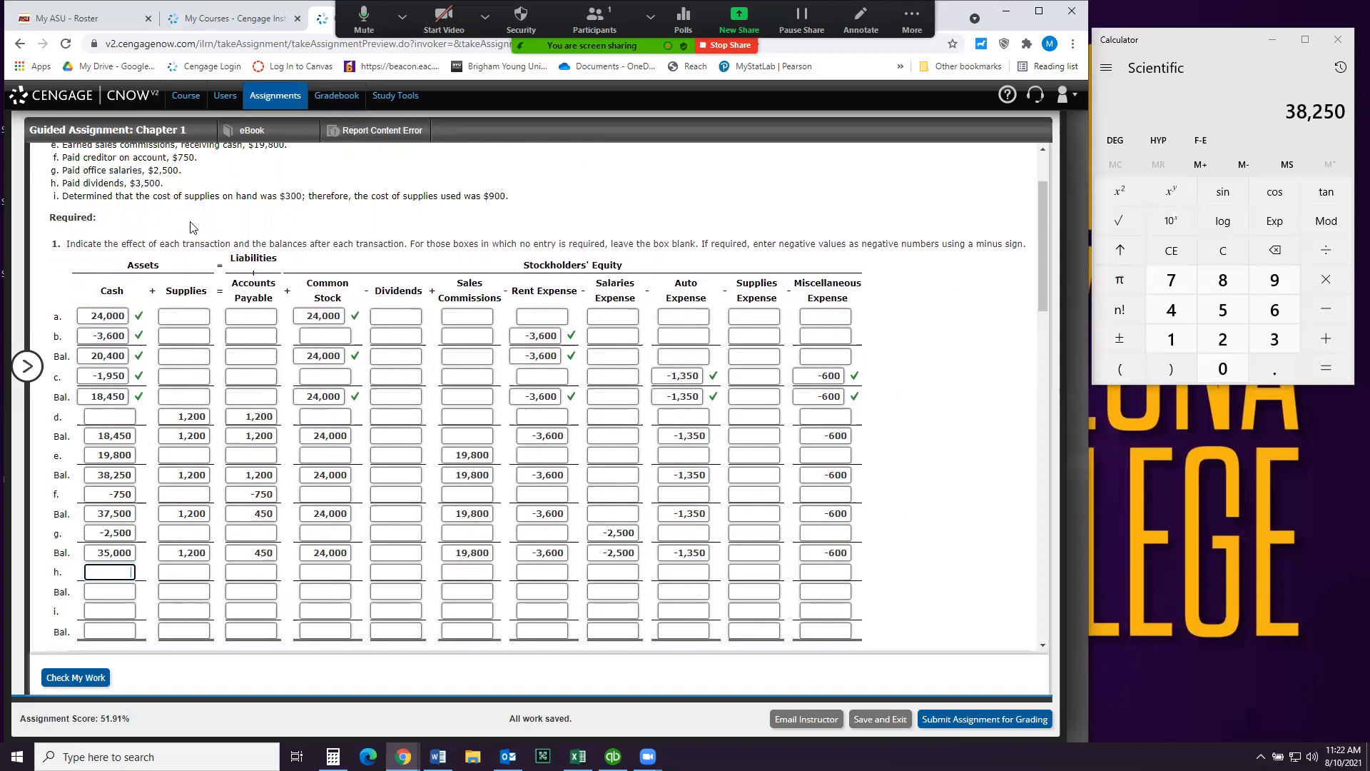
pyautogui.moveTo(260, 254)
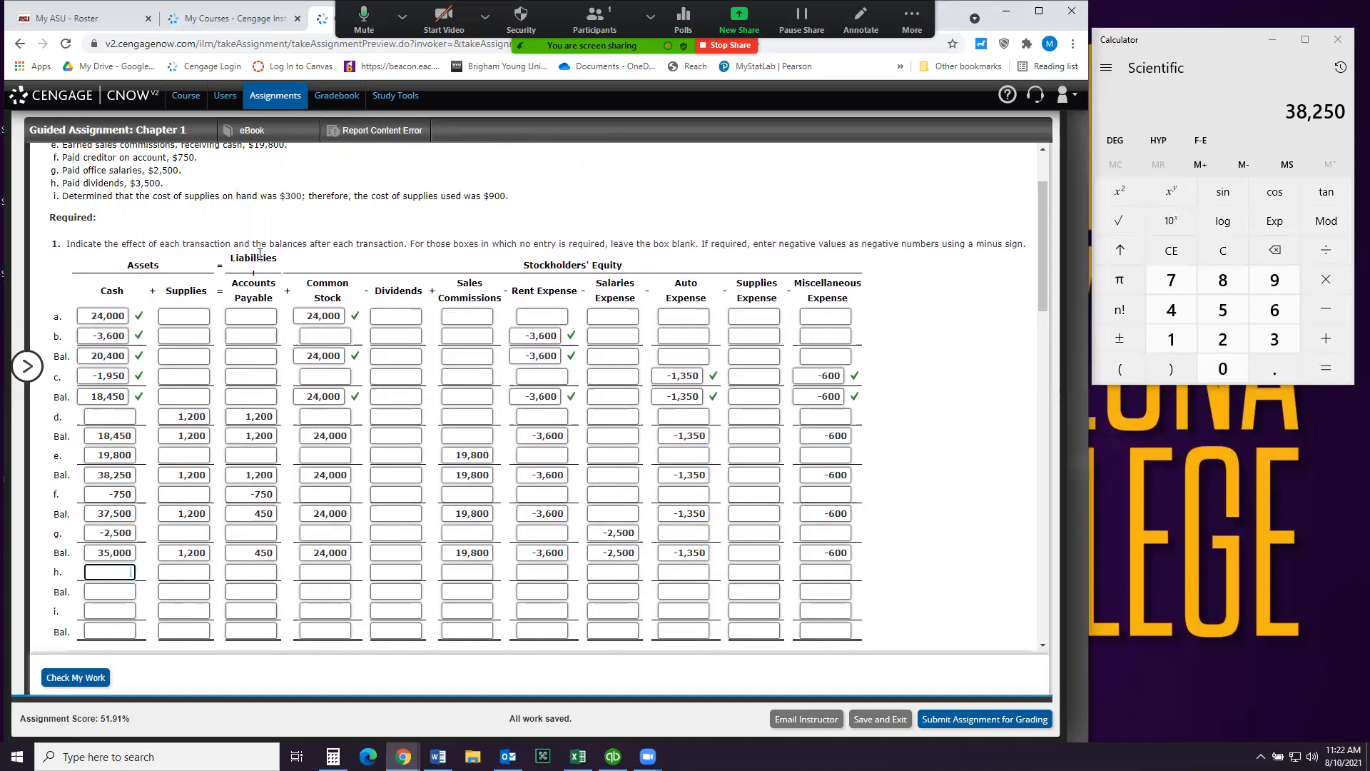
# Step: Enter -3,500 under Cash and Dividends for h and fill its balance row with Cash 31,500
pyautogui.write('-3500')
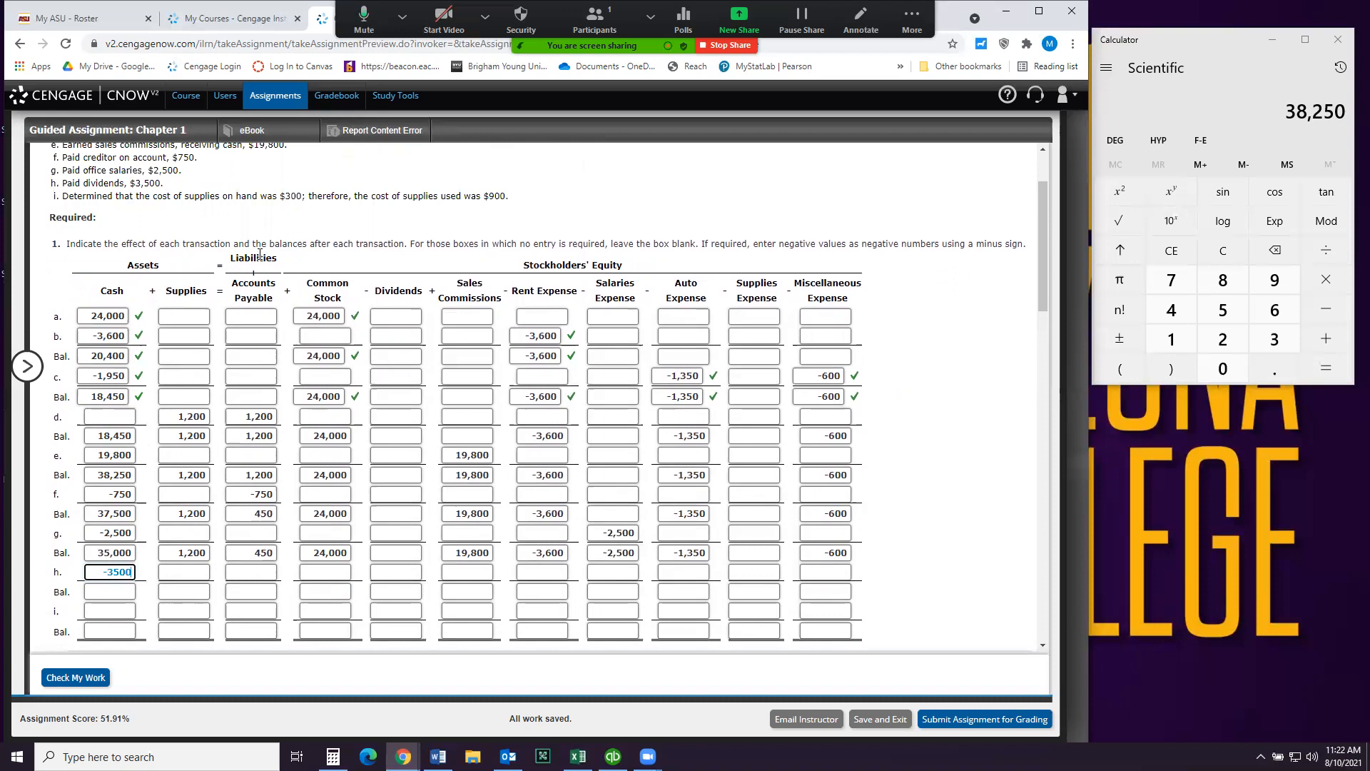
pyautogui.click(395, 572)
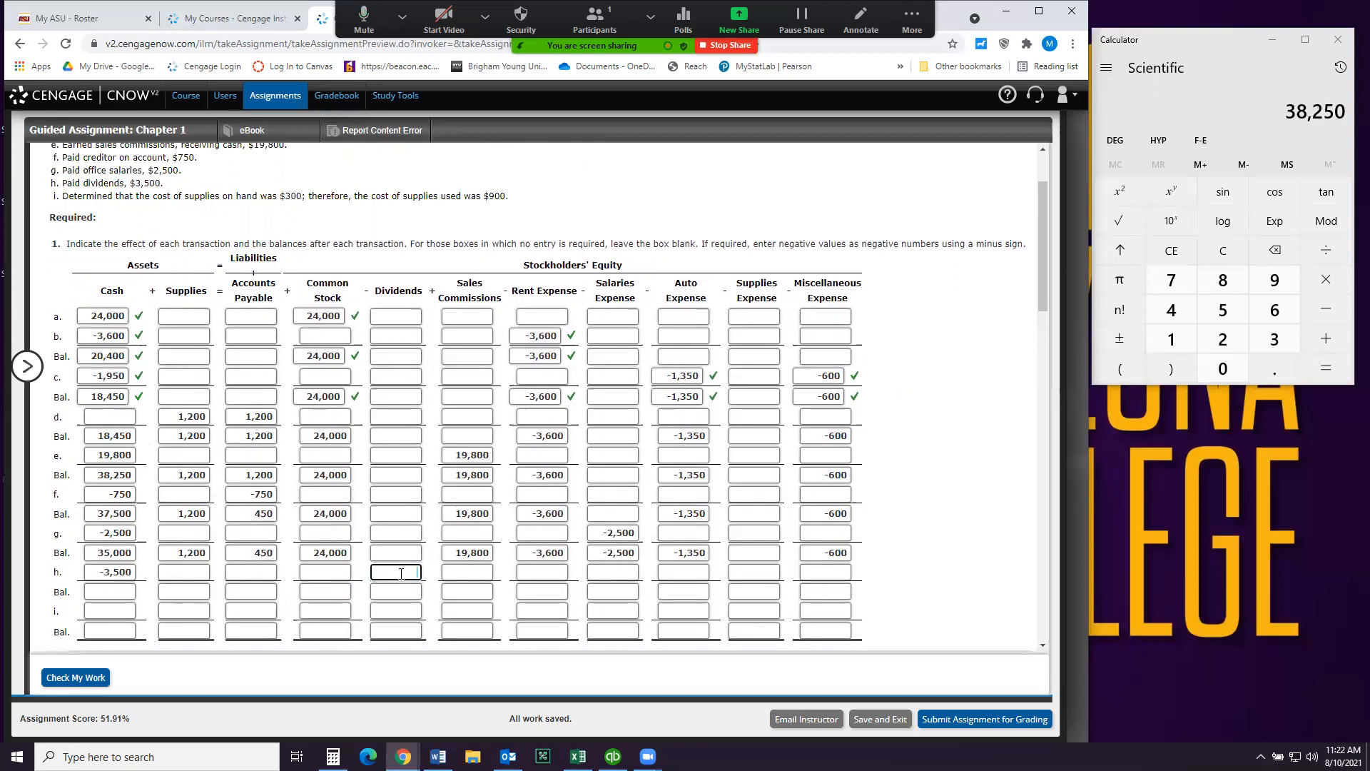
pyautogui.write('-3500')
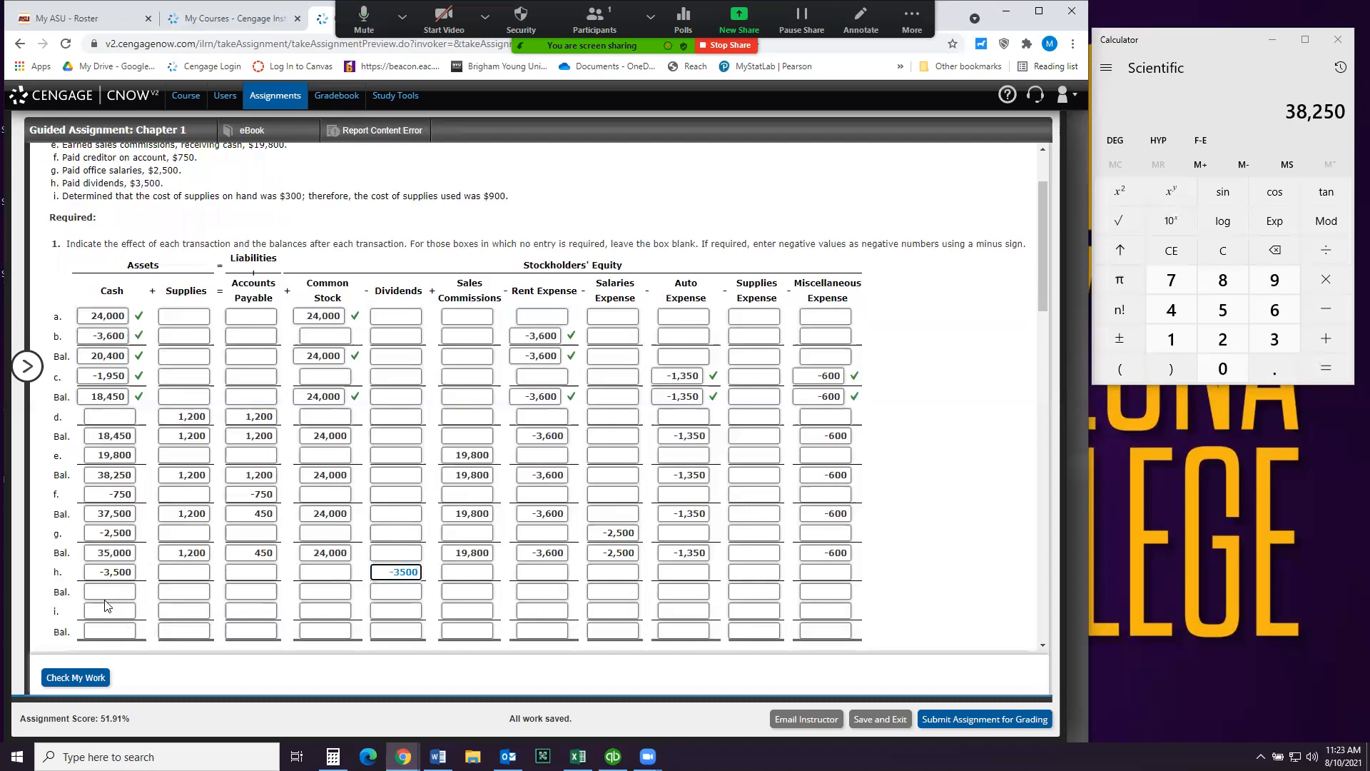
pyautogui.write('31,500')
pyautogui.click(325, 590)
pyautogui.write('2400')
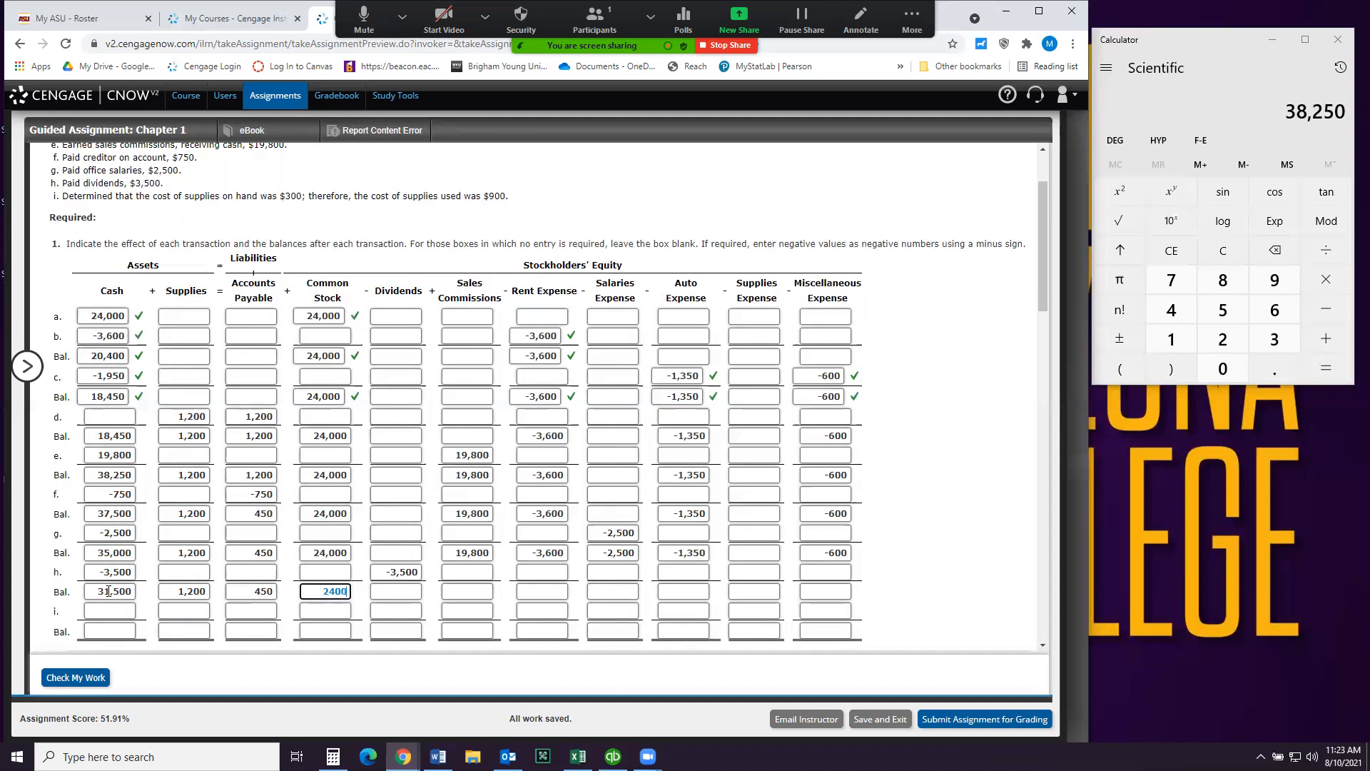
pyautogui.click(395, 591)
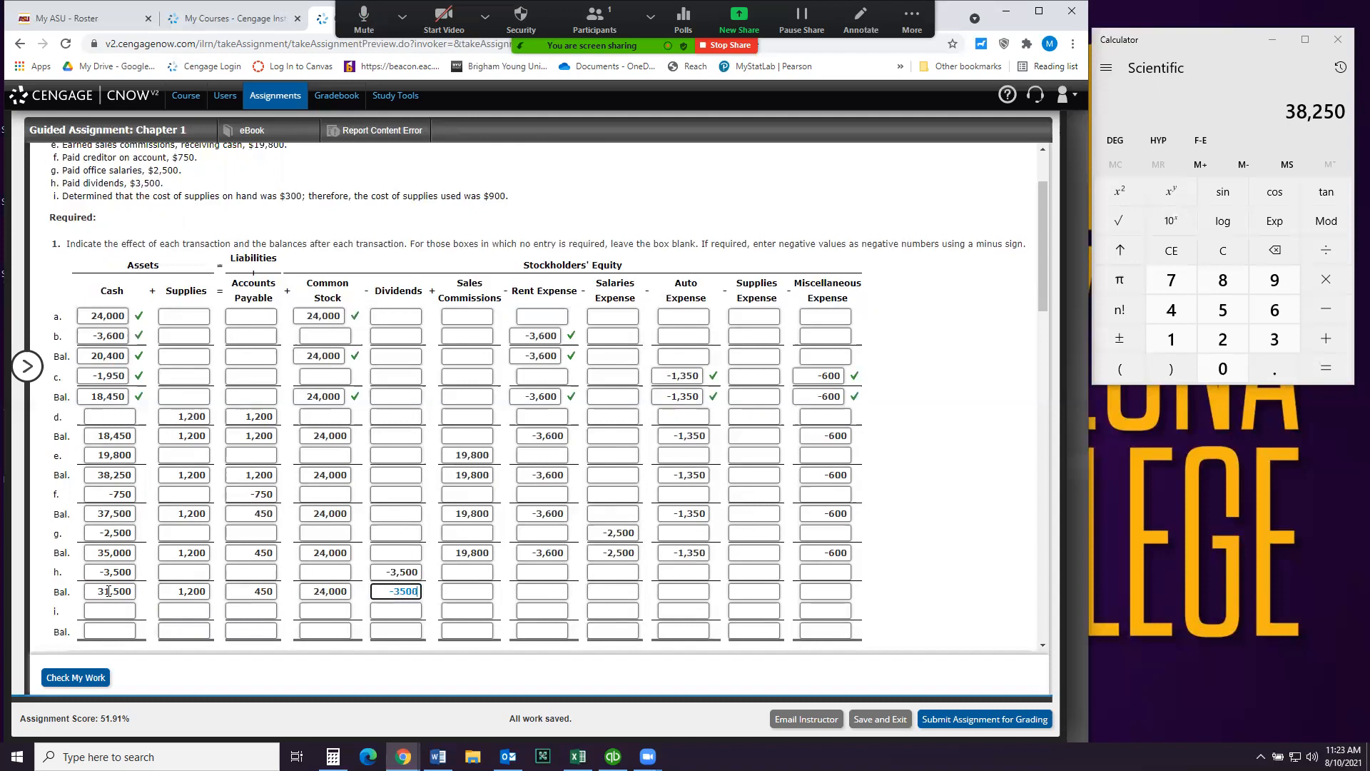
pyautogui.write('19800')
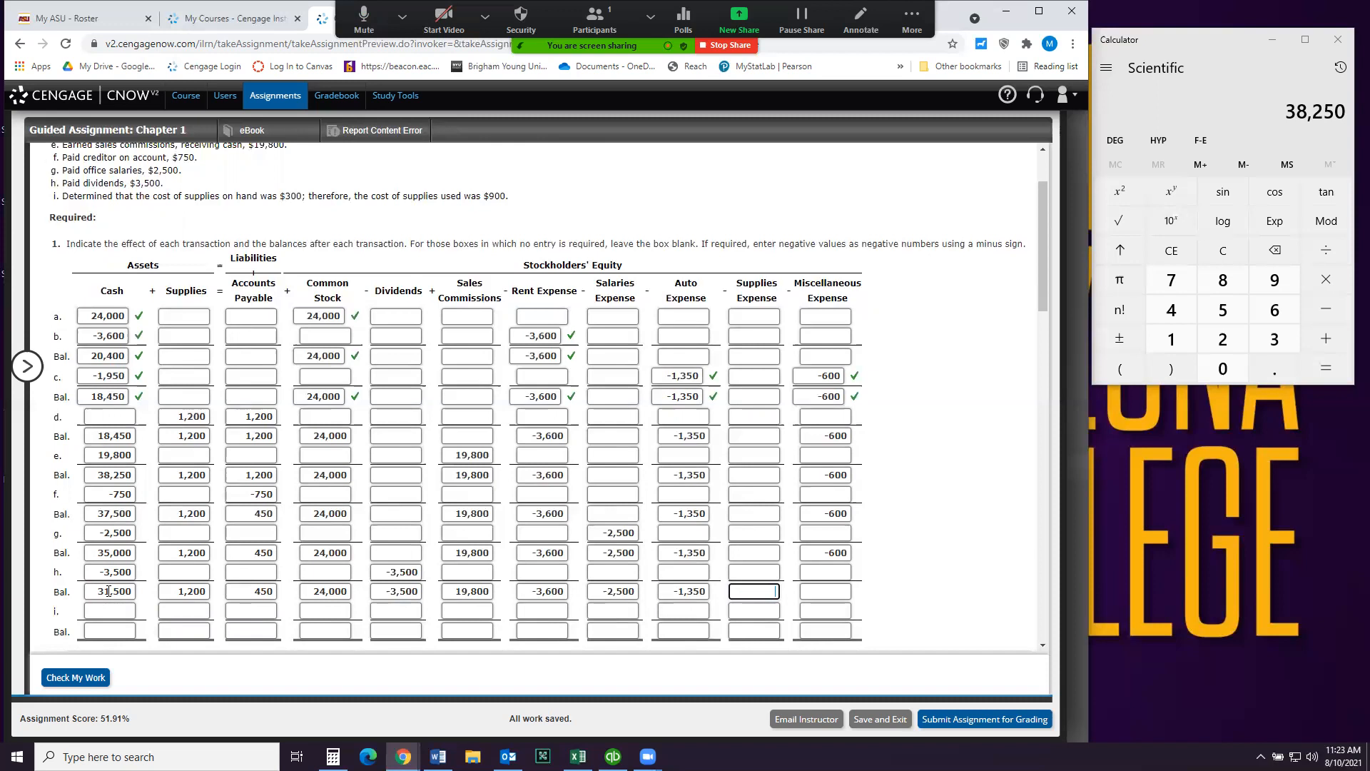
pyautogui.click(110, 610)
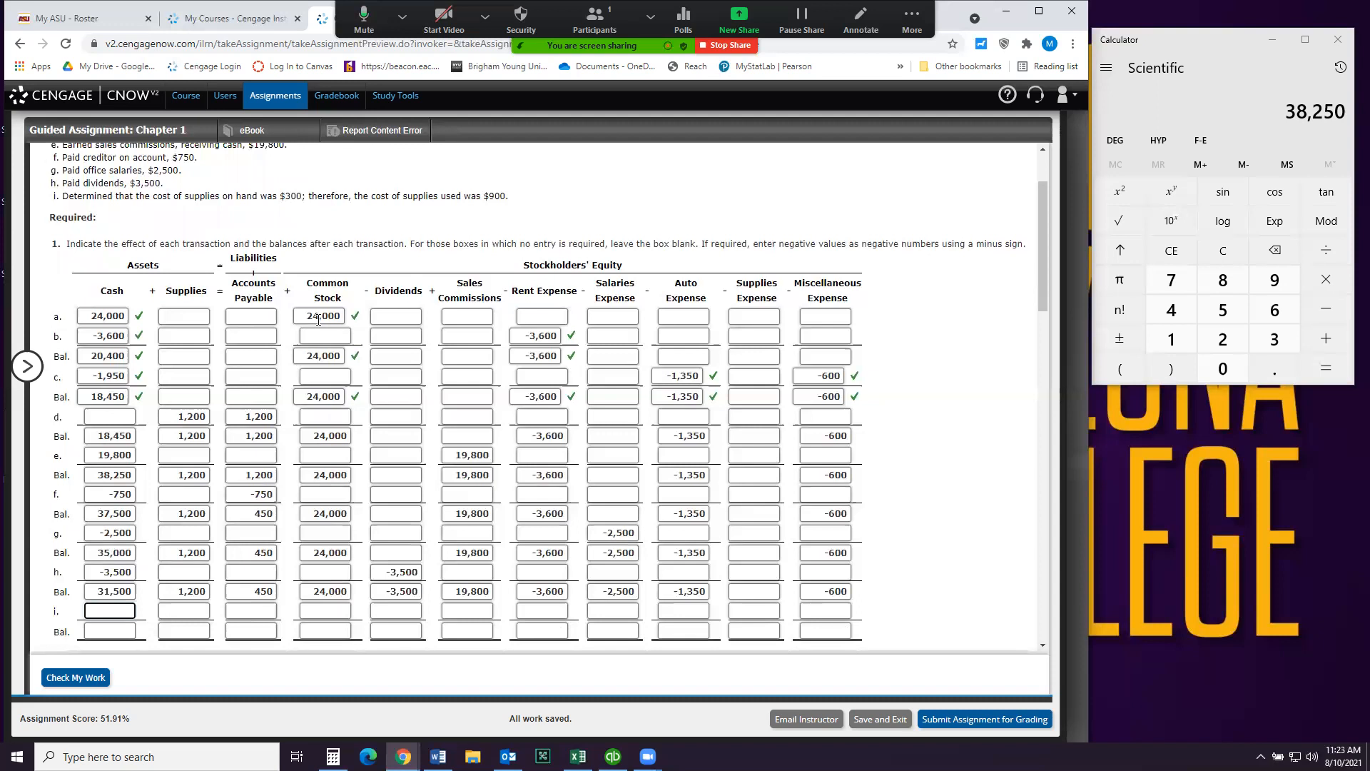
pyautogui.moveTo(251, 356)
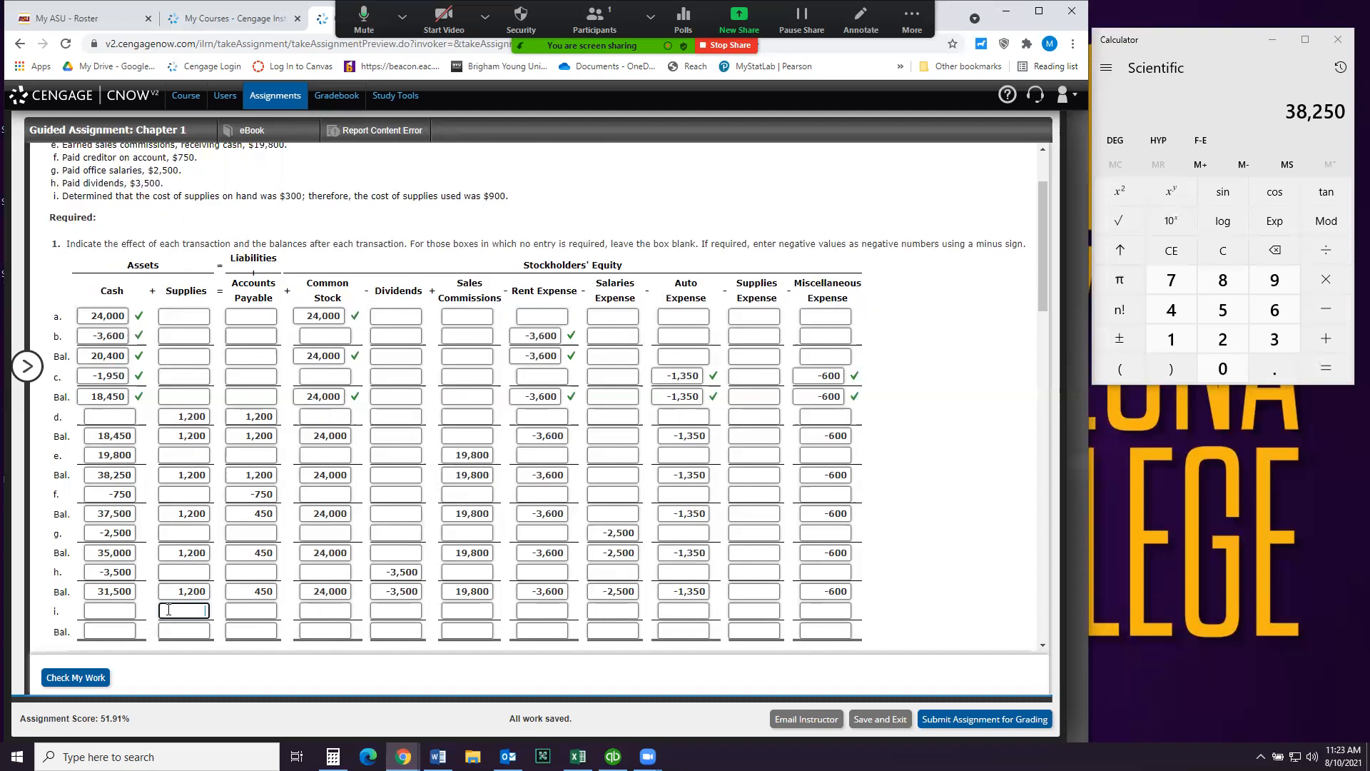
# Step: Enter -900 under Supplies and Supplies Expense for transaction i
pyautogui.write('-900')
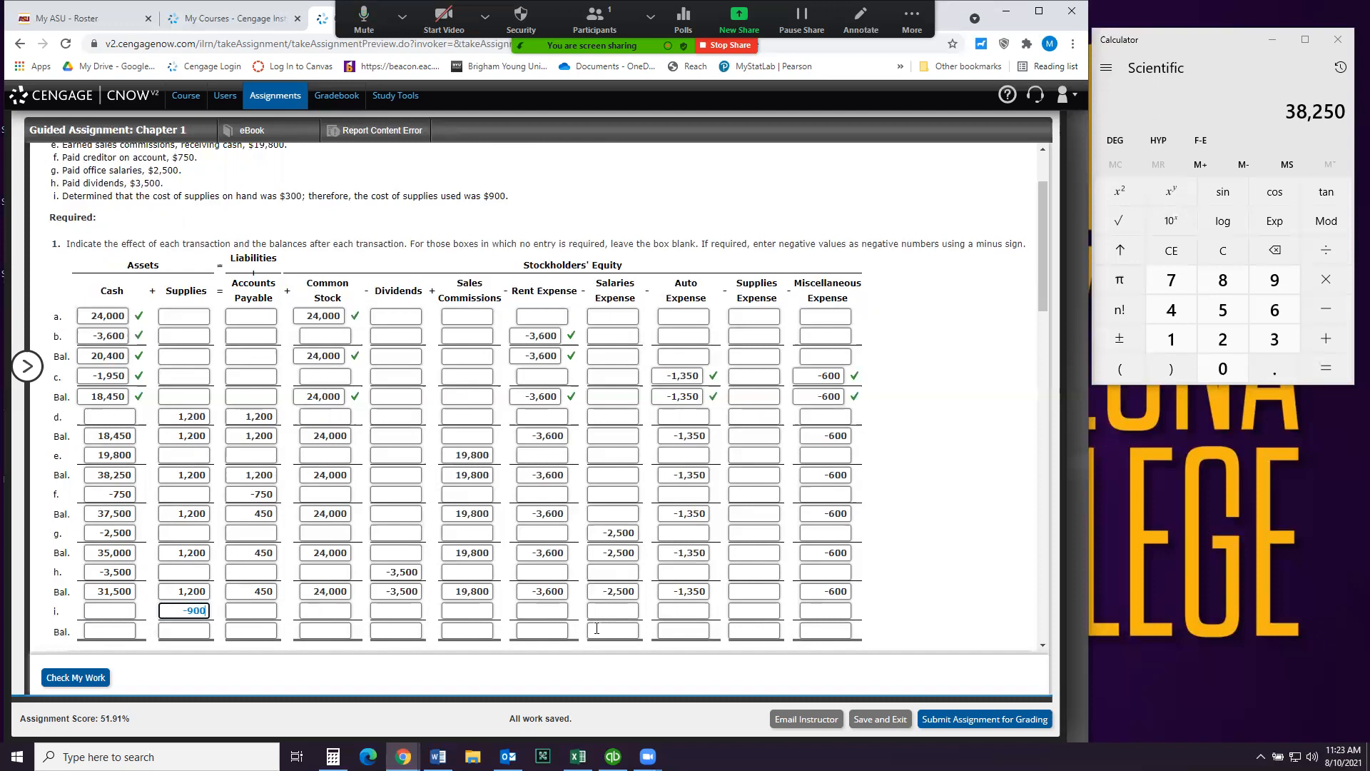
pyautogui.click(754, 609)
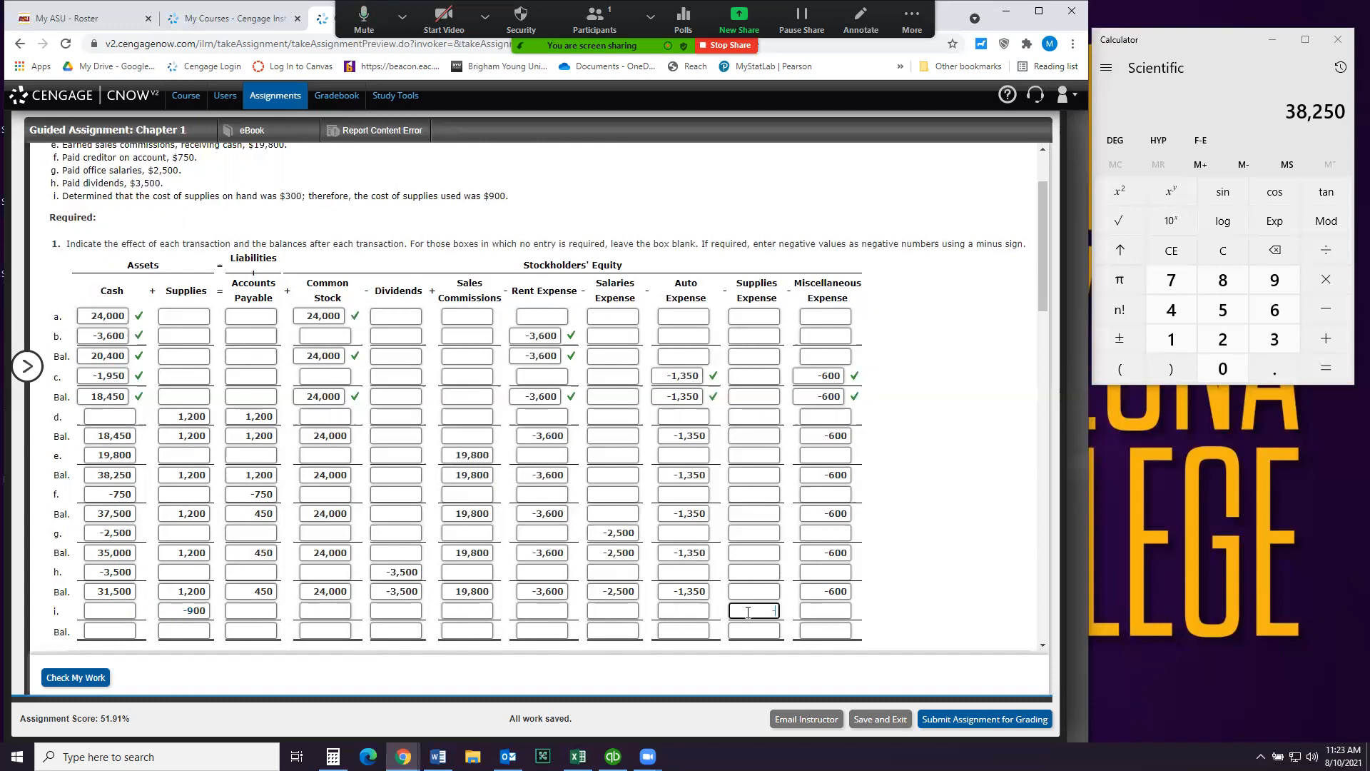
pyautogui.write('-900')
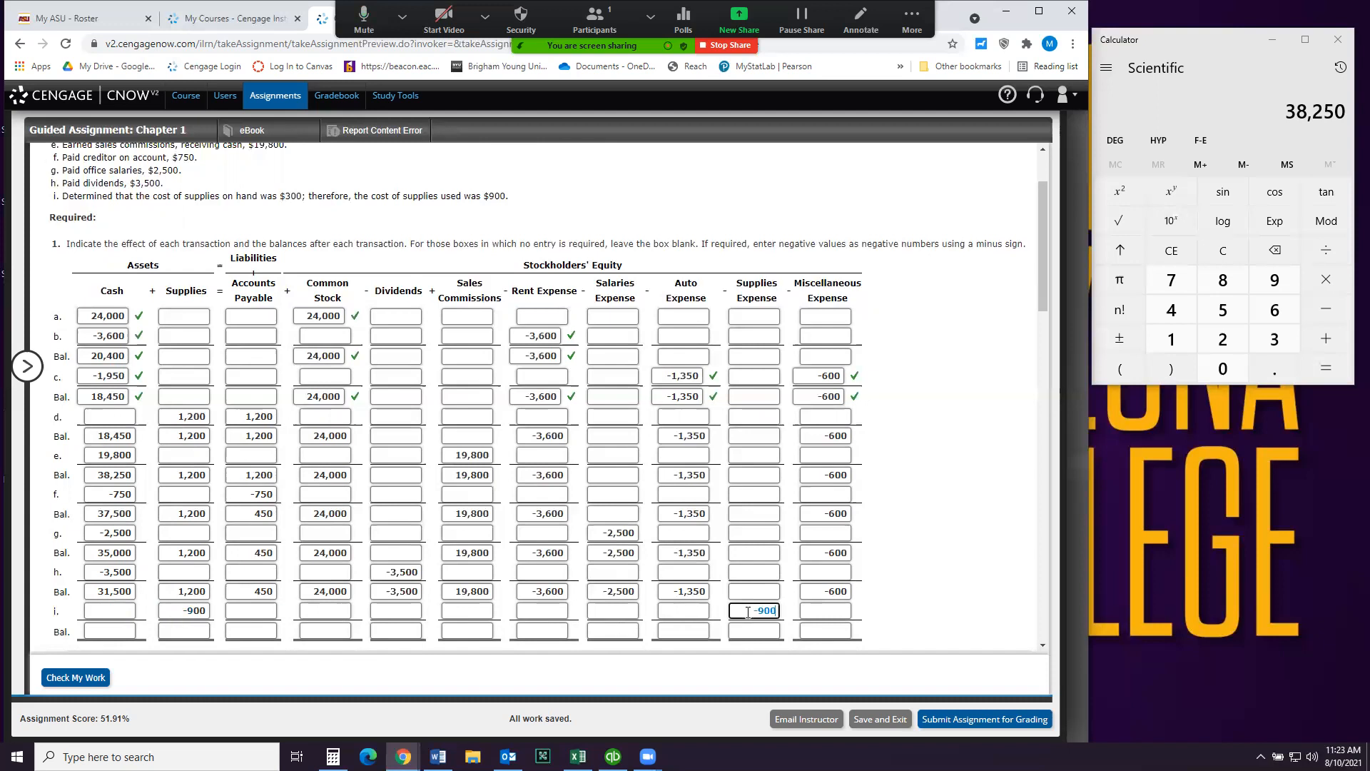
# Step: Fill the final balance row (Supplies 300, Payable 450, Commissions 19,800, Salaries -2,500) and check the work
pyautogui.click(108, 631)
pyautogui.write('31,500')
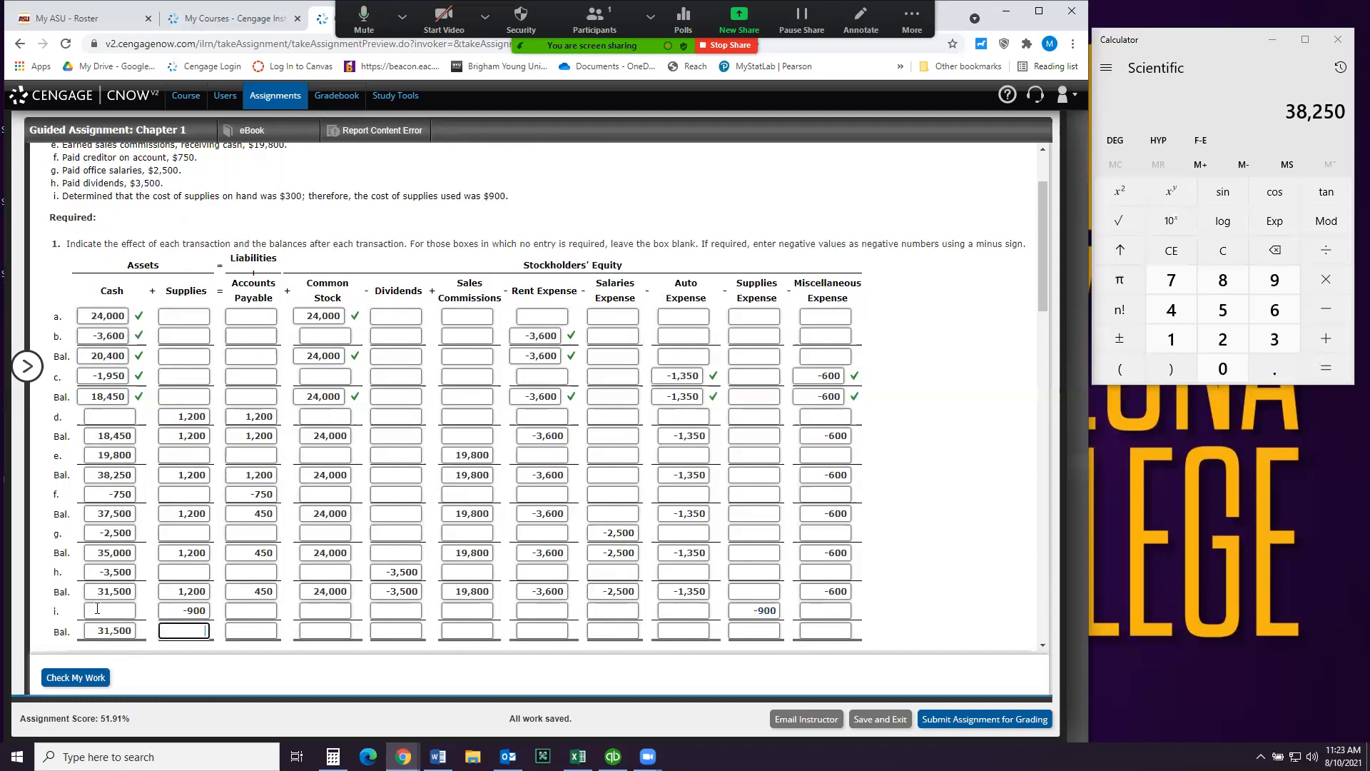
pyautogui.write('300')
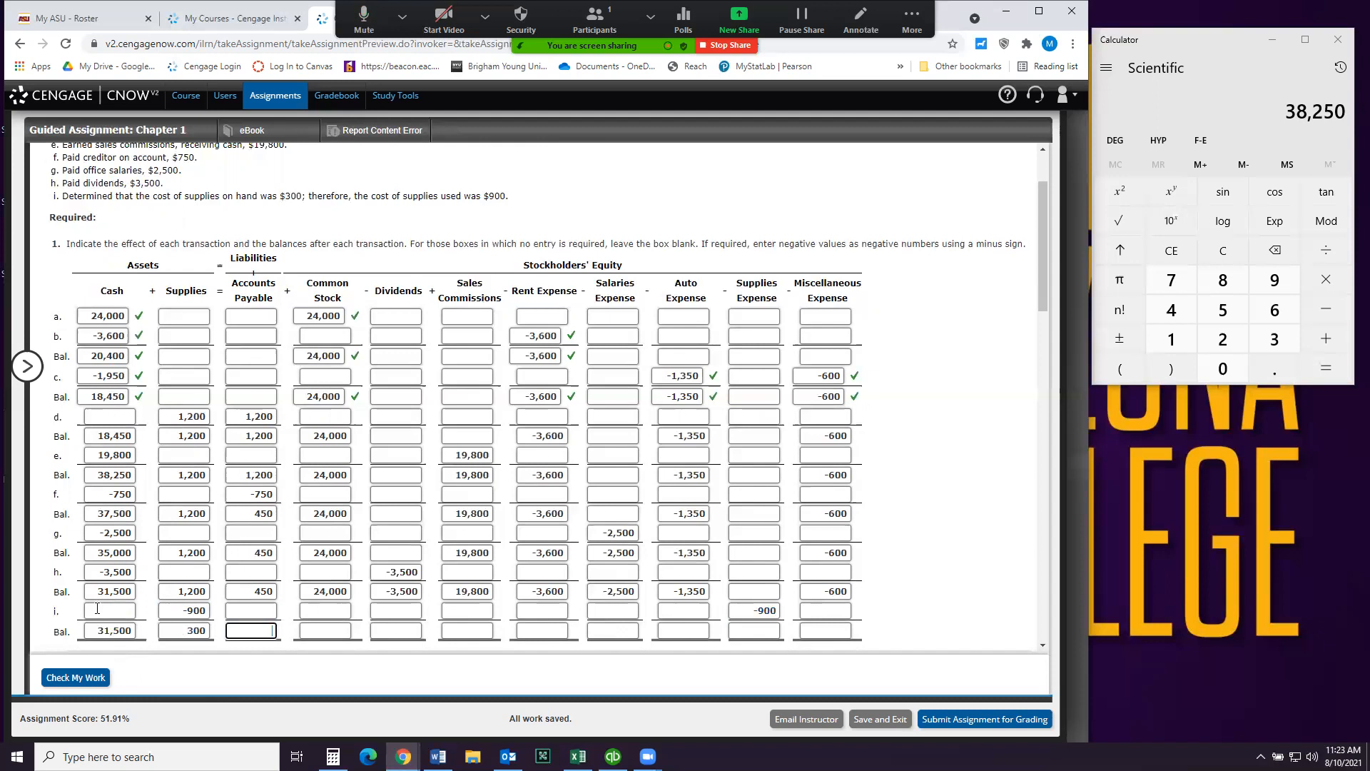
pyautogui.write('450')
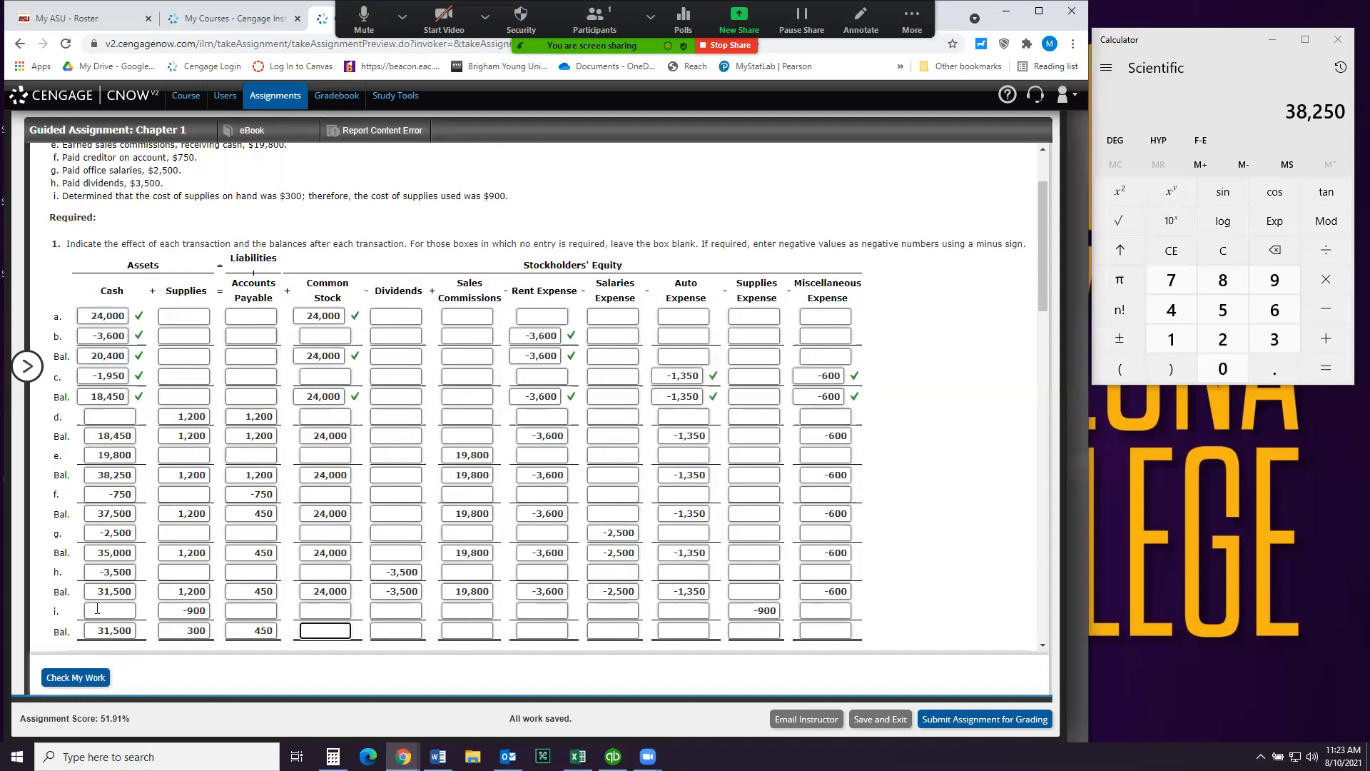
pyautogui.write('-3')
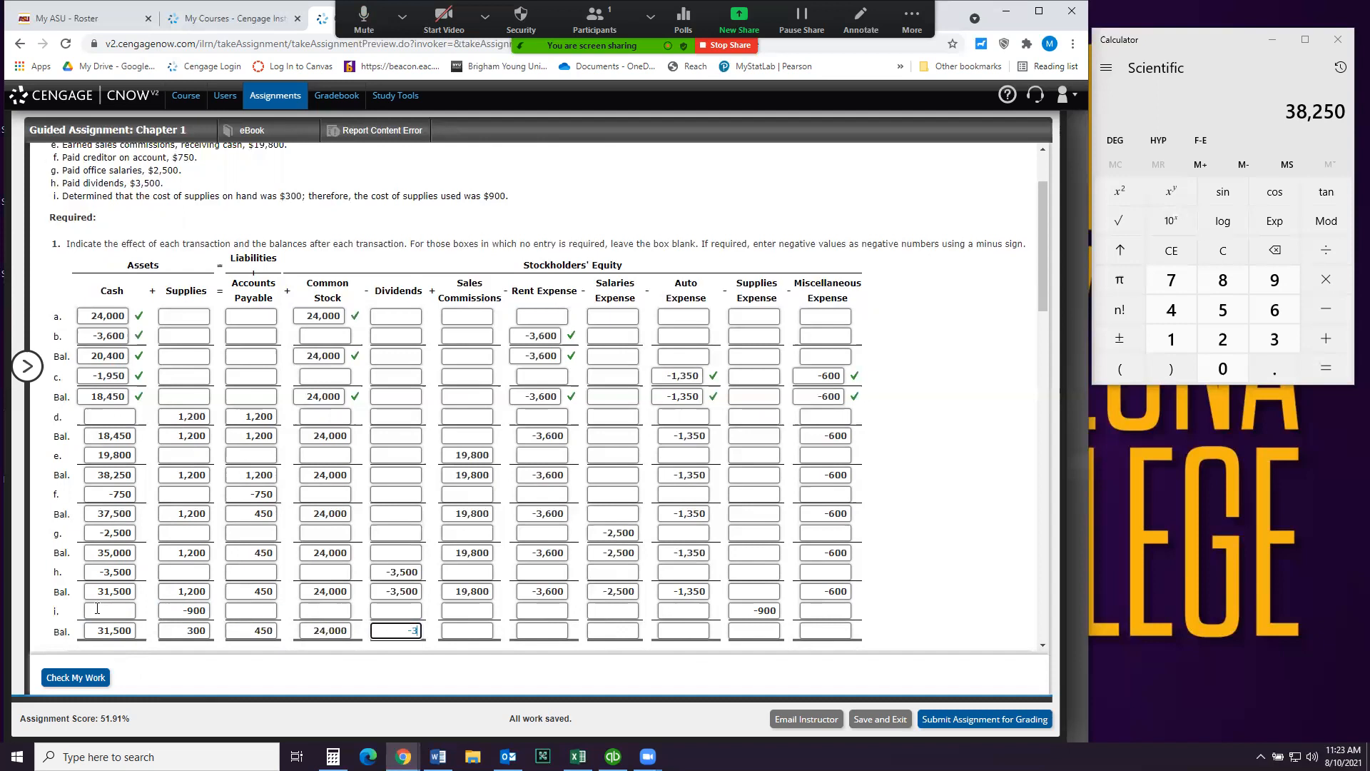
pyautogui.write('198')
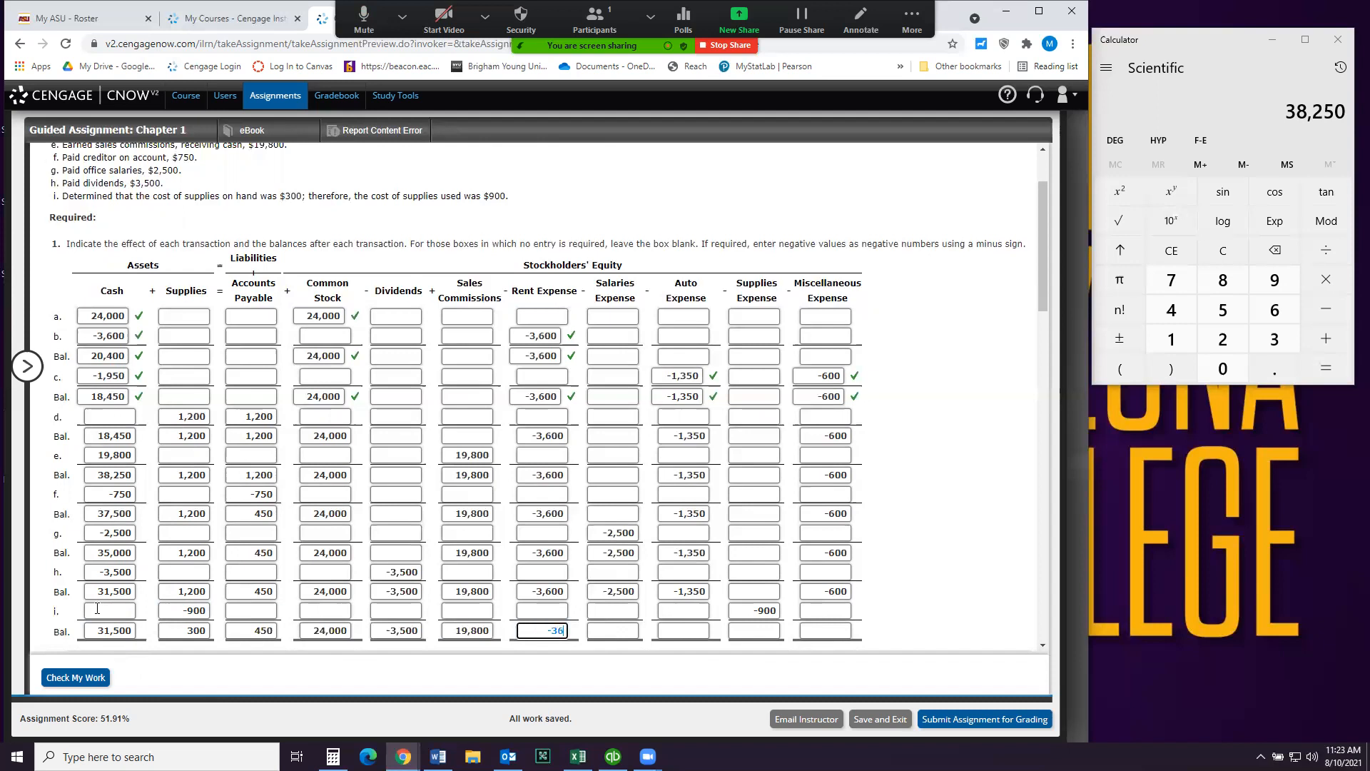
pyautogui.write('-2500')
pyautogui.click(825, 629)
pyautogui.write('-600')
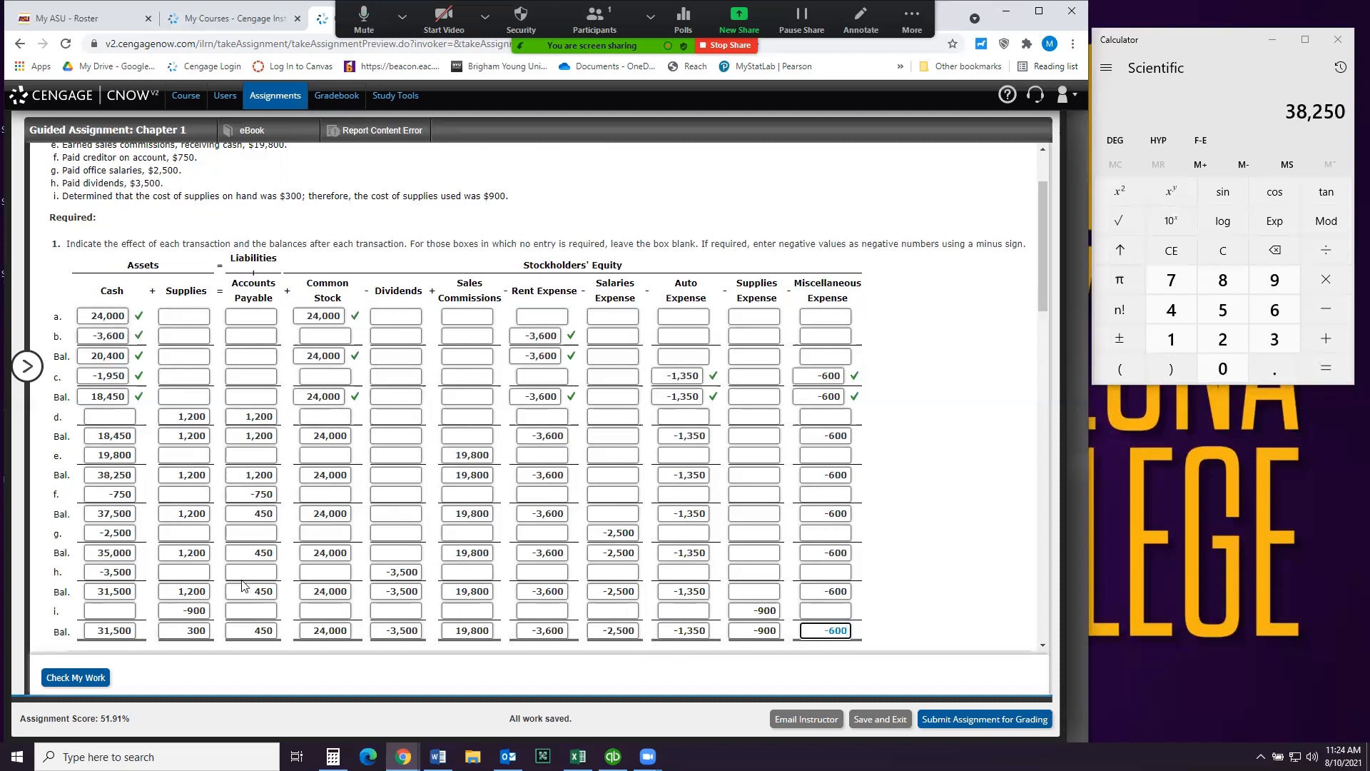
pyautogui.click(76, 676)
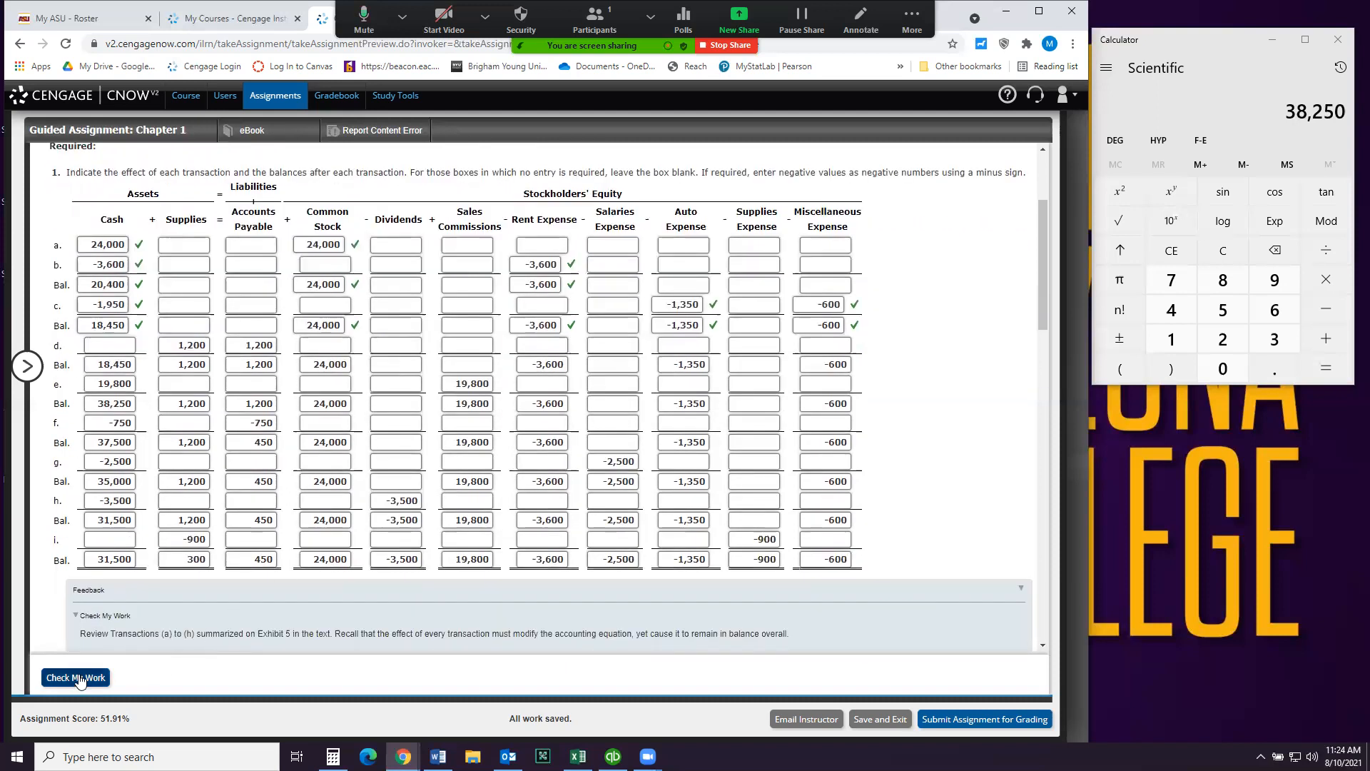
# Step: Scroll through the graded table to review the correct marks and the 79.57% score
pyautogui.scroll(-3)
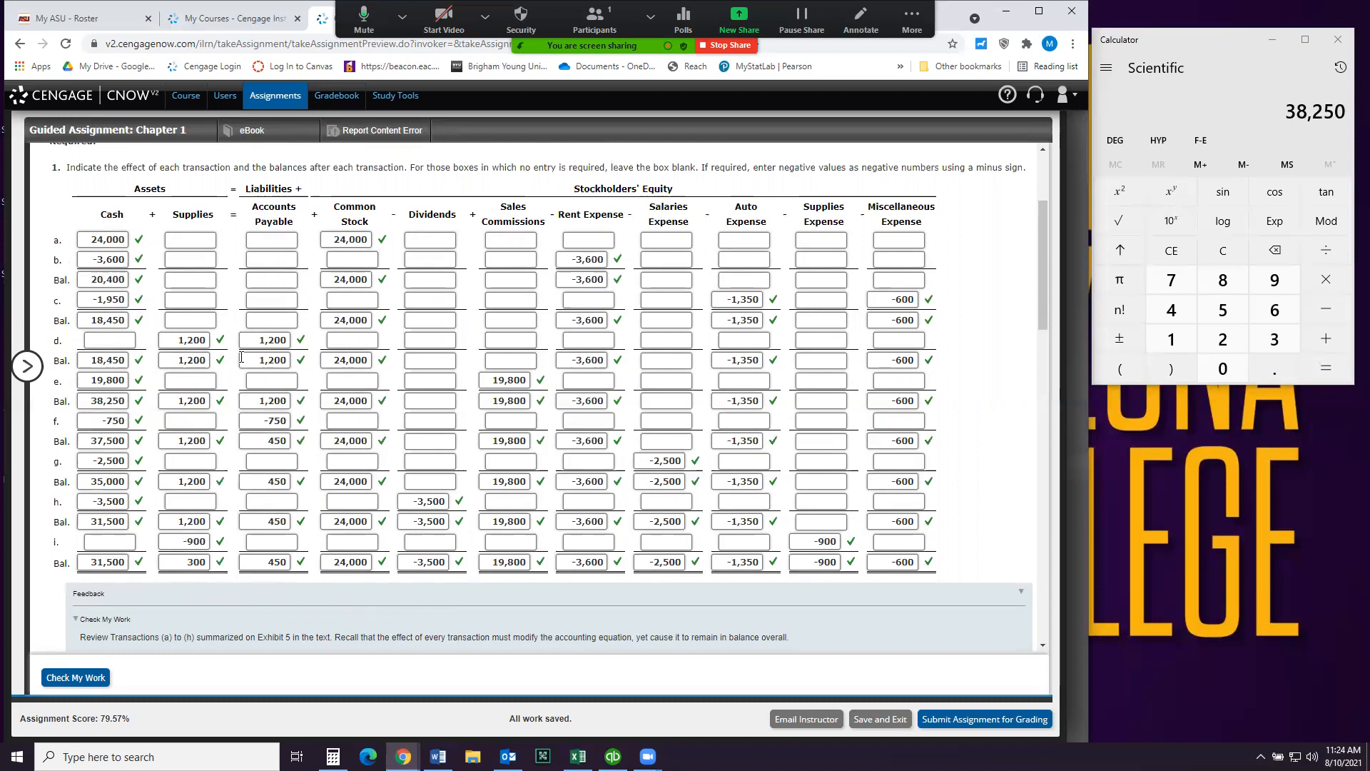
pyautogui.scroll(-3)
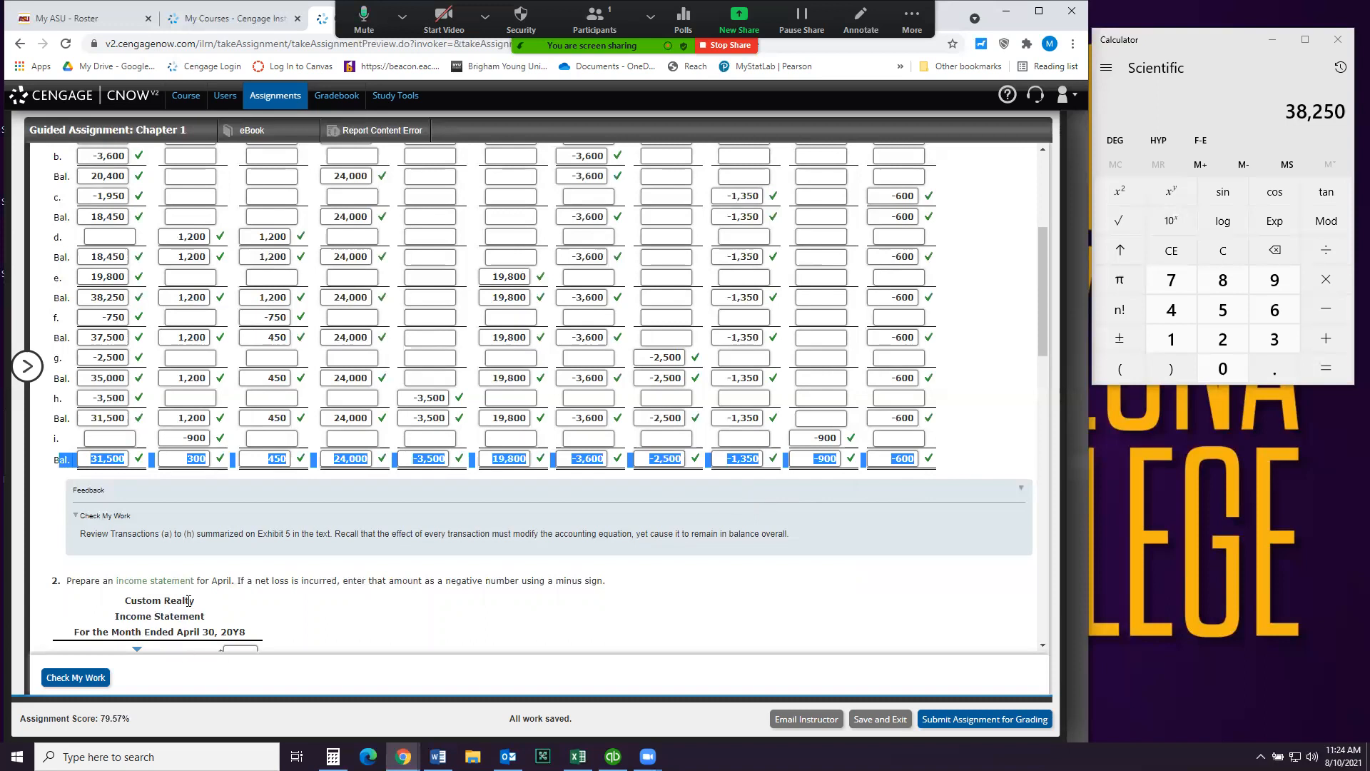
pyautogui.scroll(-3)
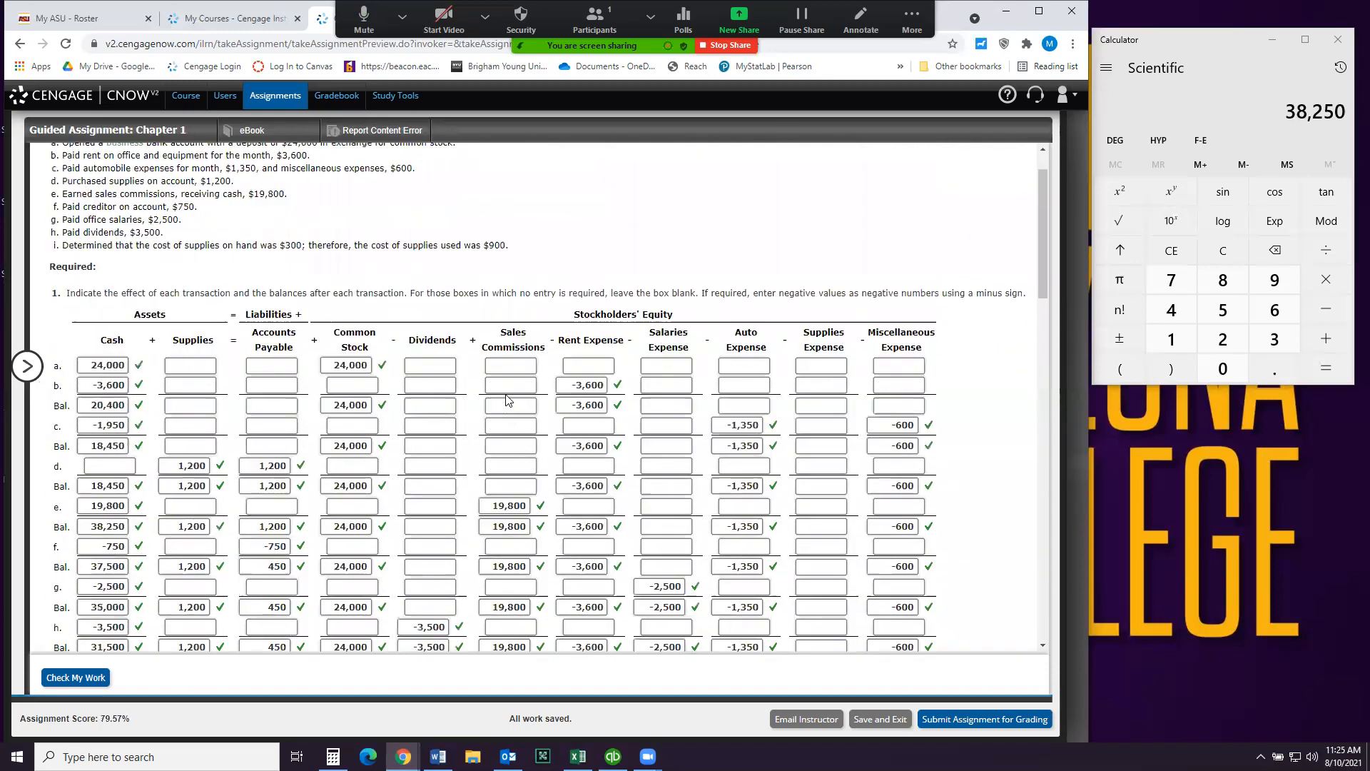
pyautogui.scroll(-3)
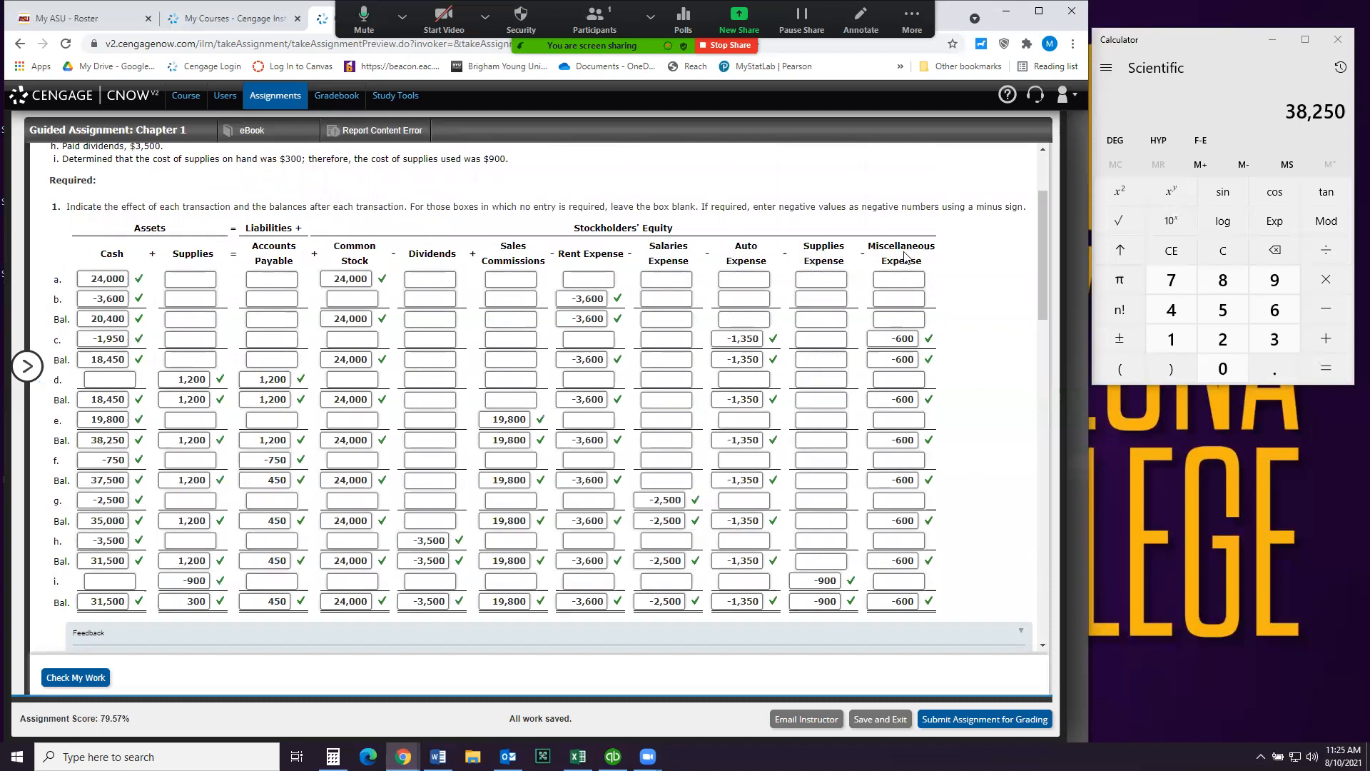
pyautogui.scroll(-3)
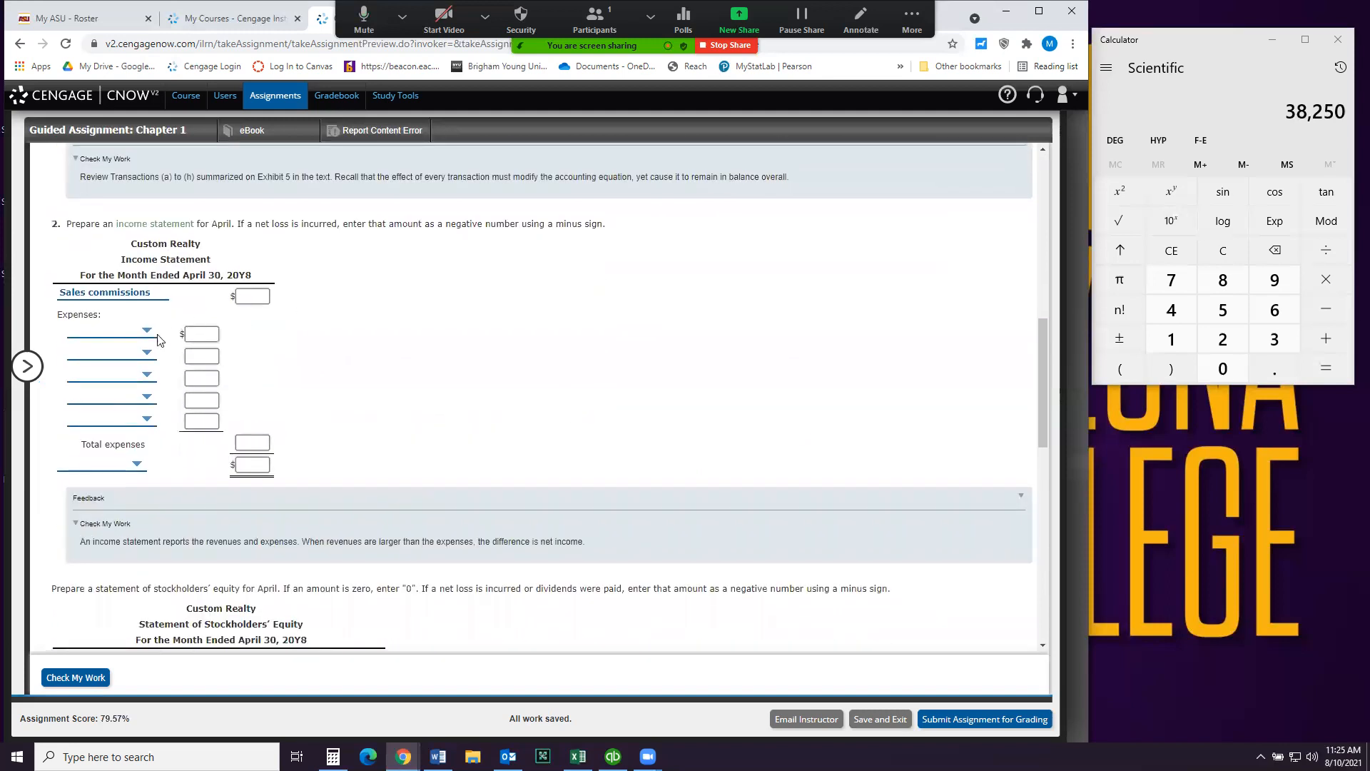
# Step: Label the expense lines Rent expense, Salaries expense and Miscellaneous expense from the row dropdowns
pyautogui.click(111, 330)
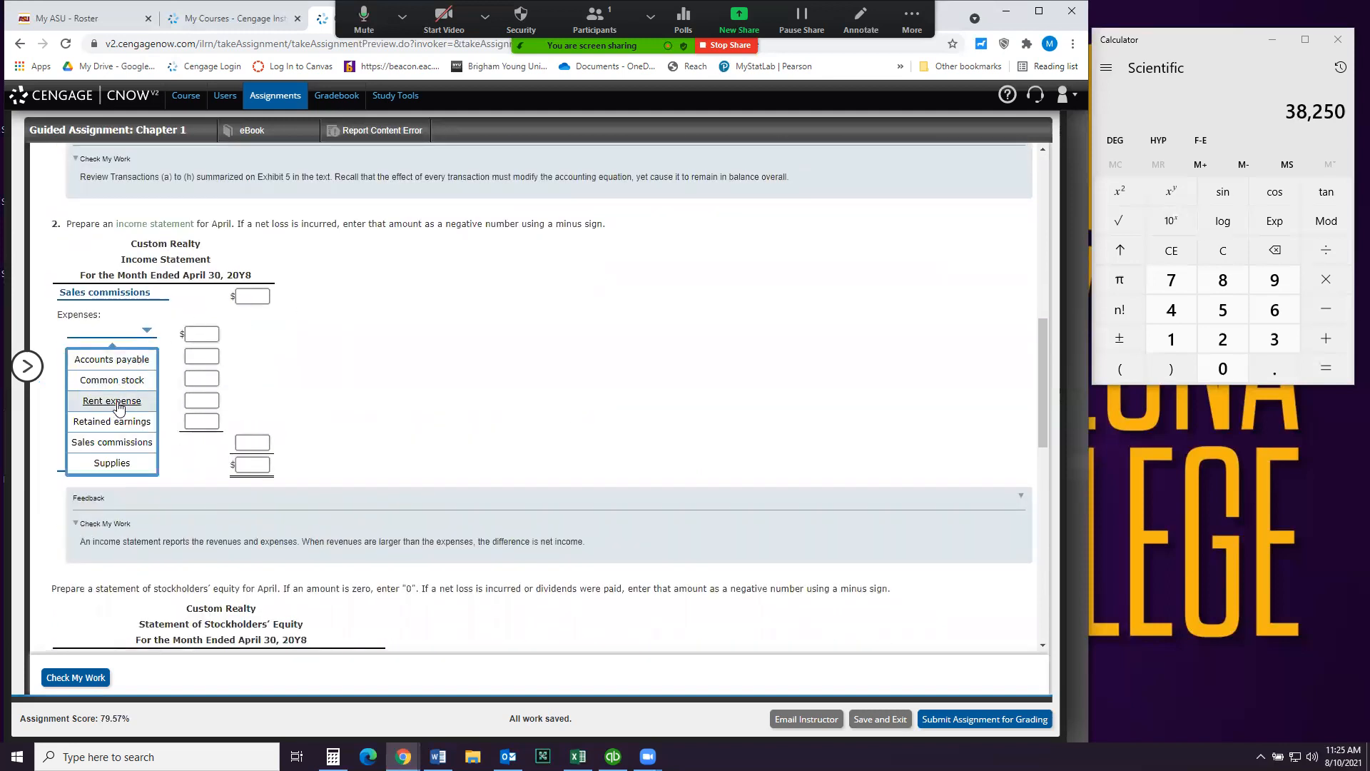
pyautogui.click(111, 399)
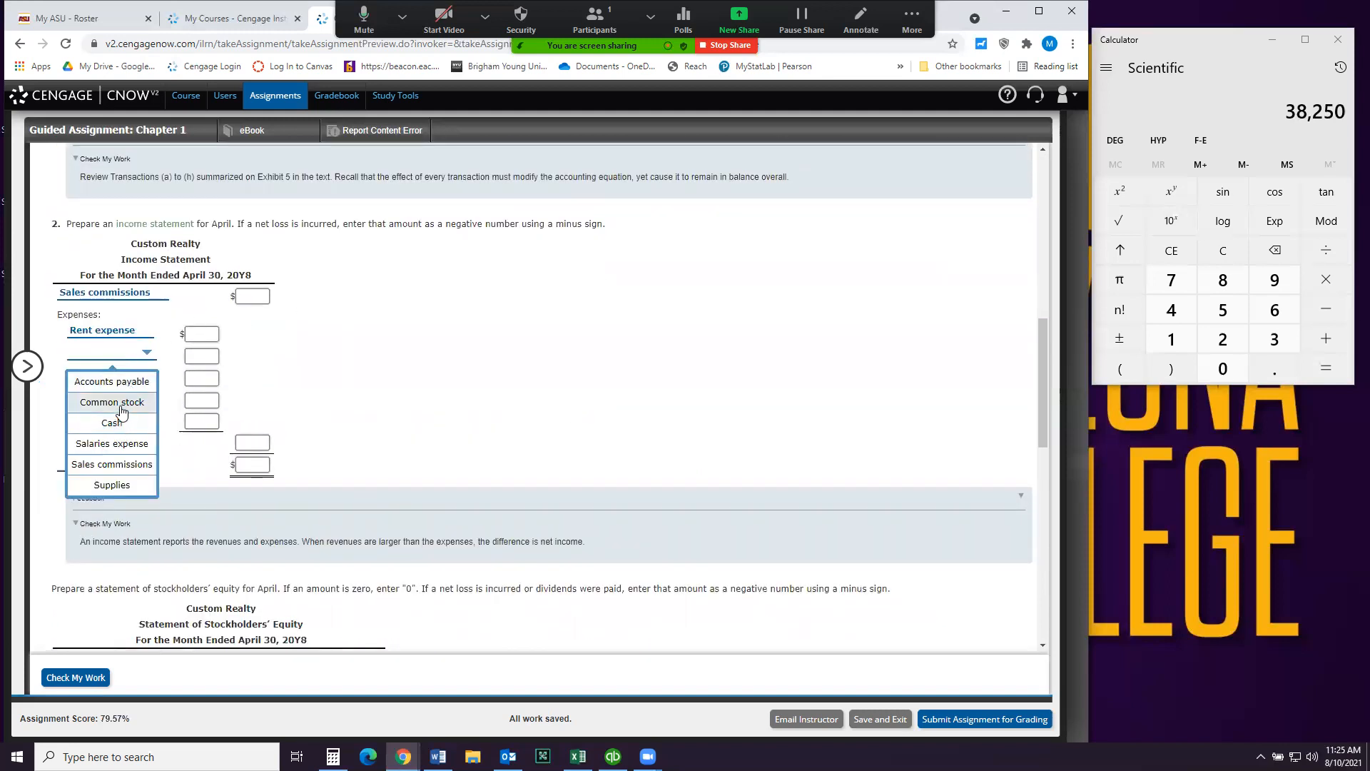
pyautogui.moveTo(112, 442)
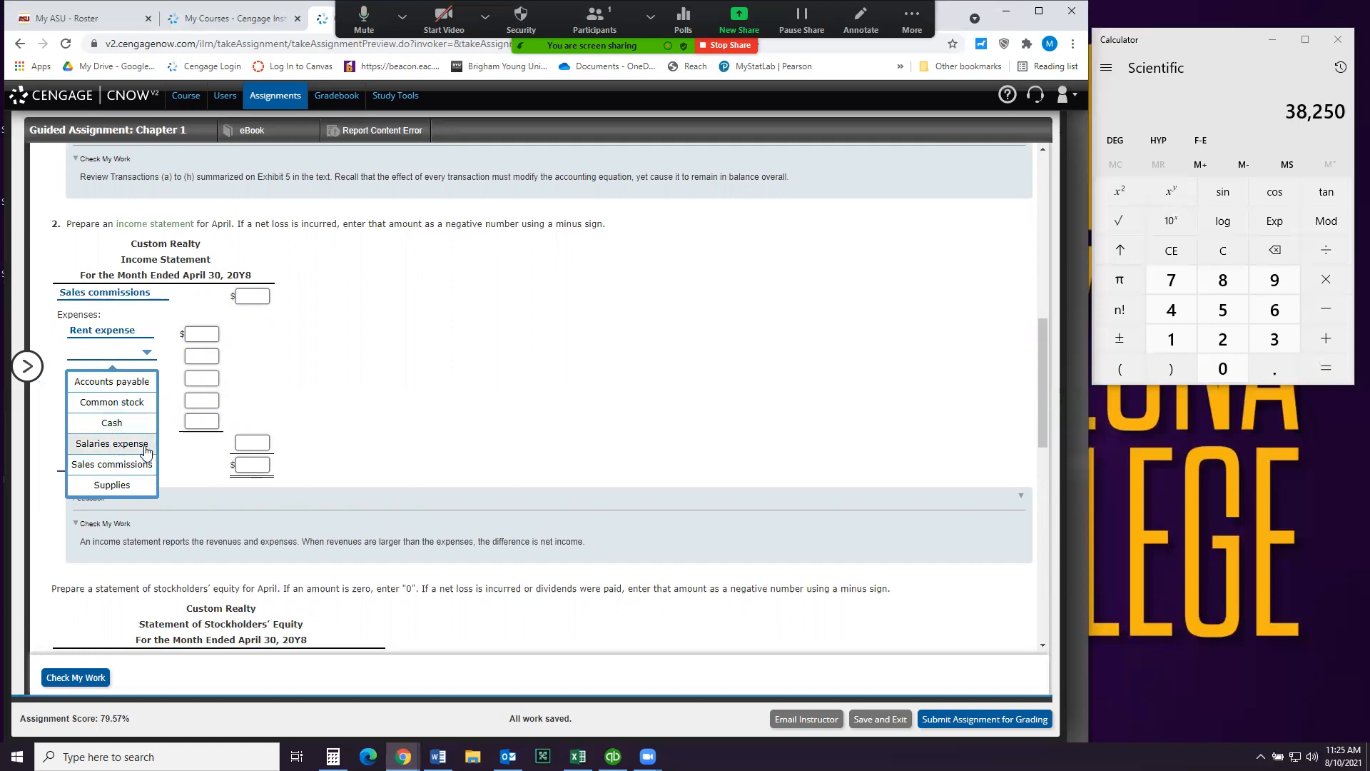
pyautogui.click(111, 442)
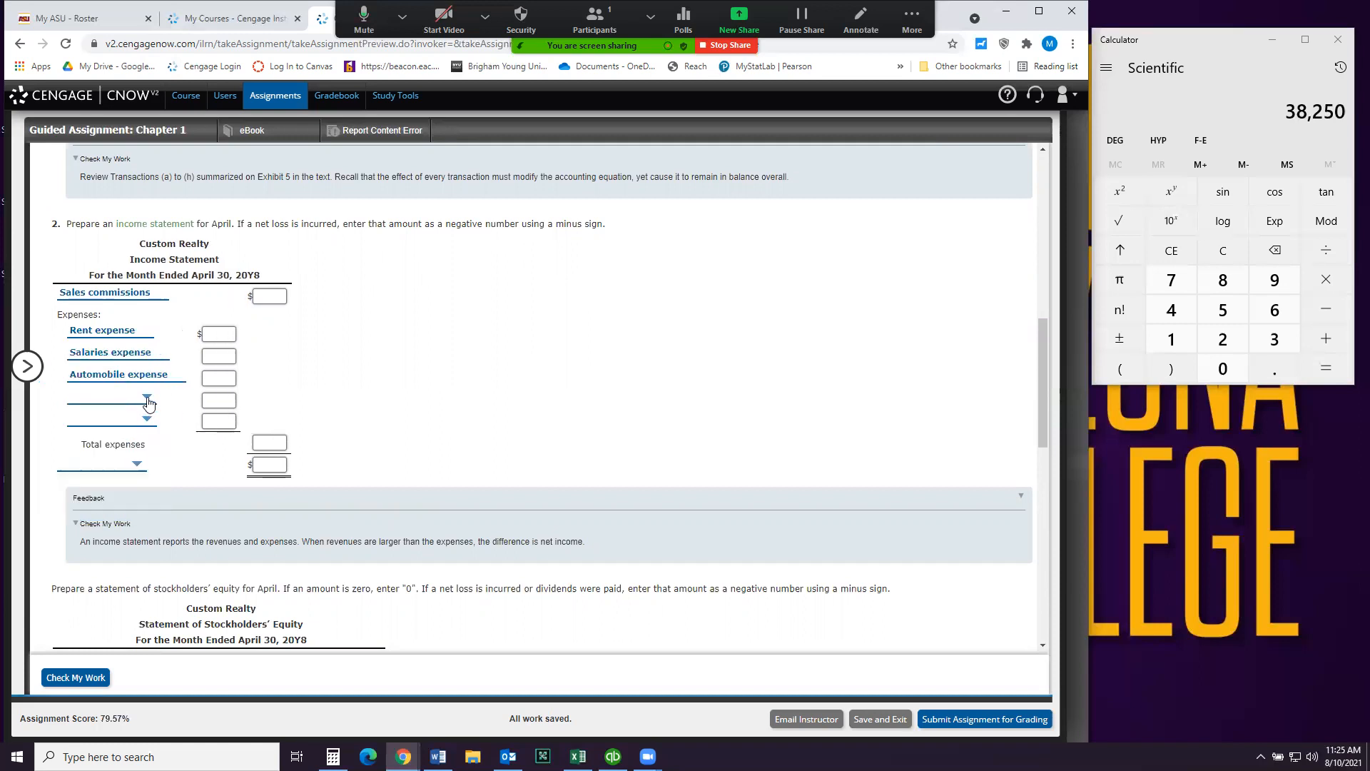
pyautogui.click(146, 400)
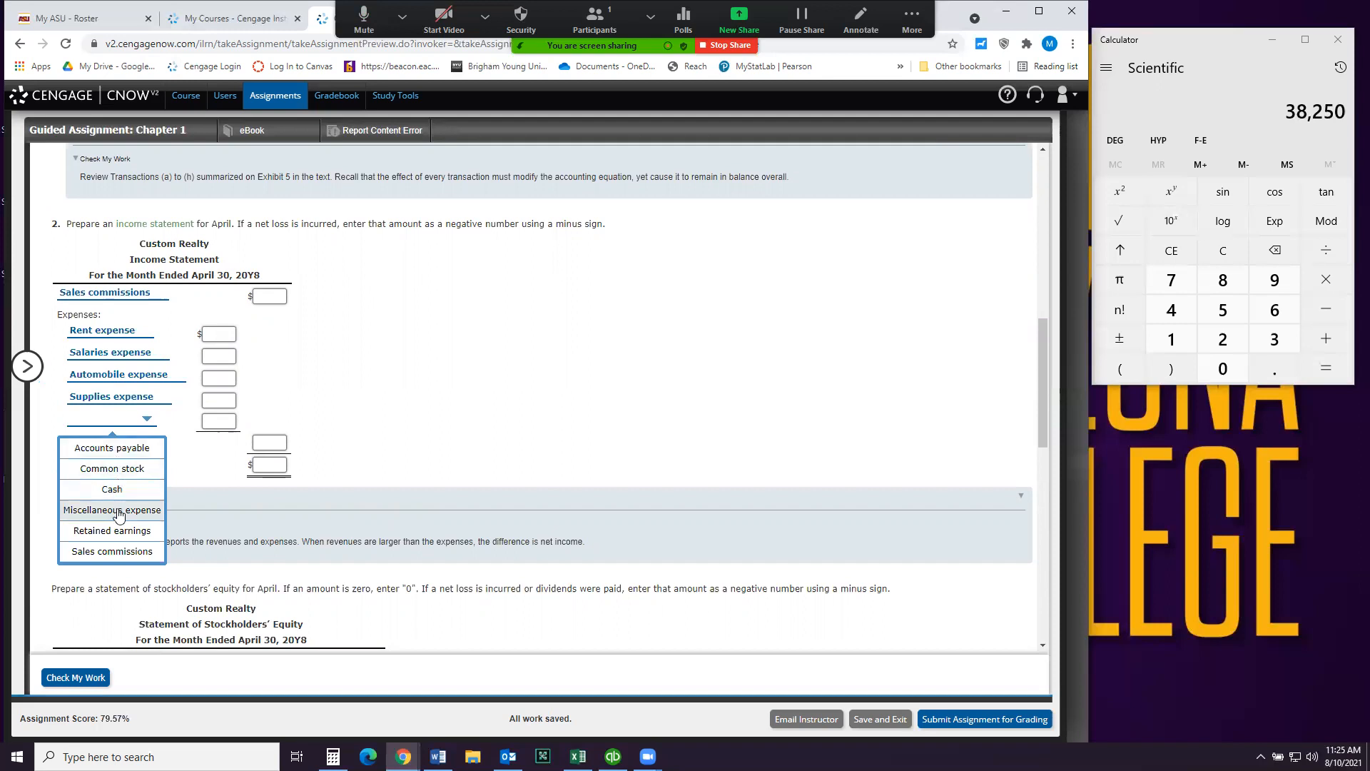
pyautogui.click(112, 509)
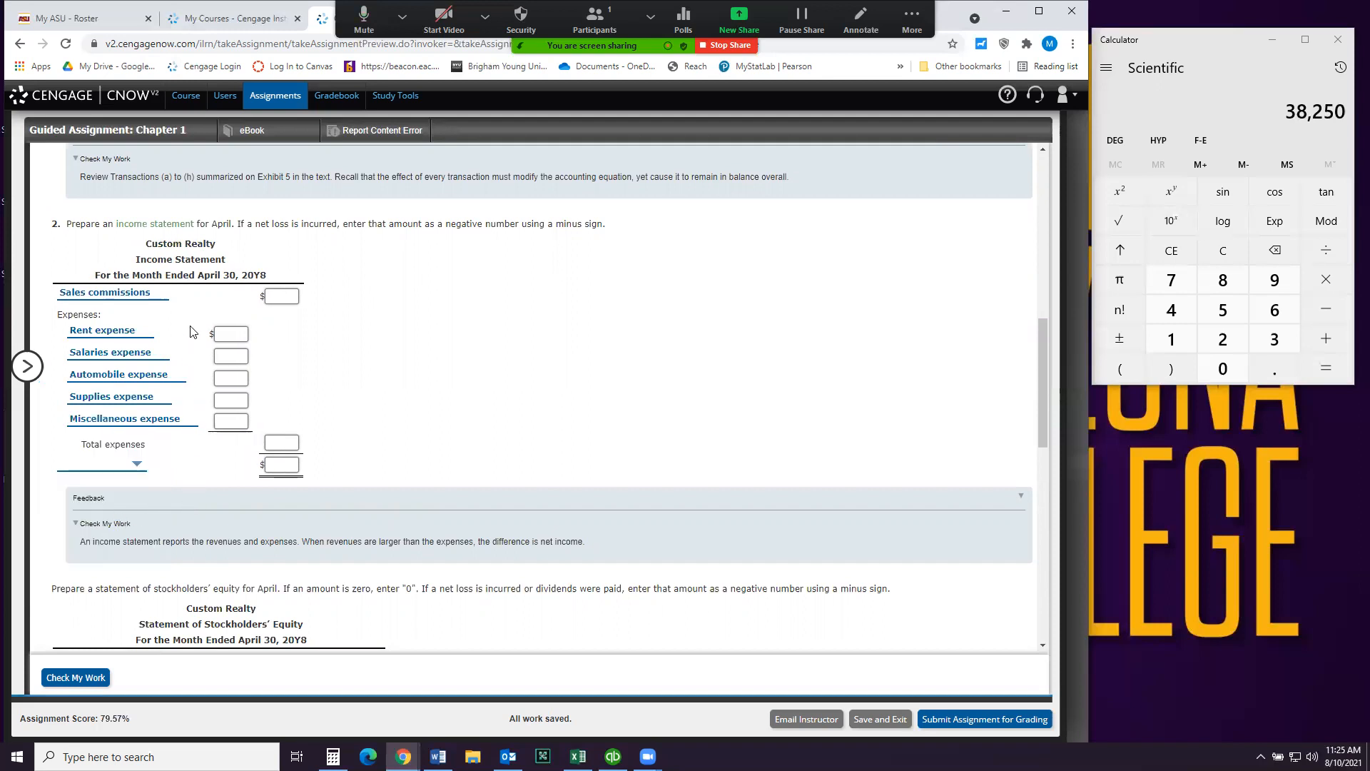
pyautogui.moveTo(125, 306)
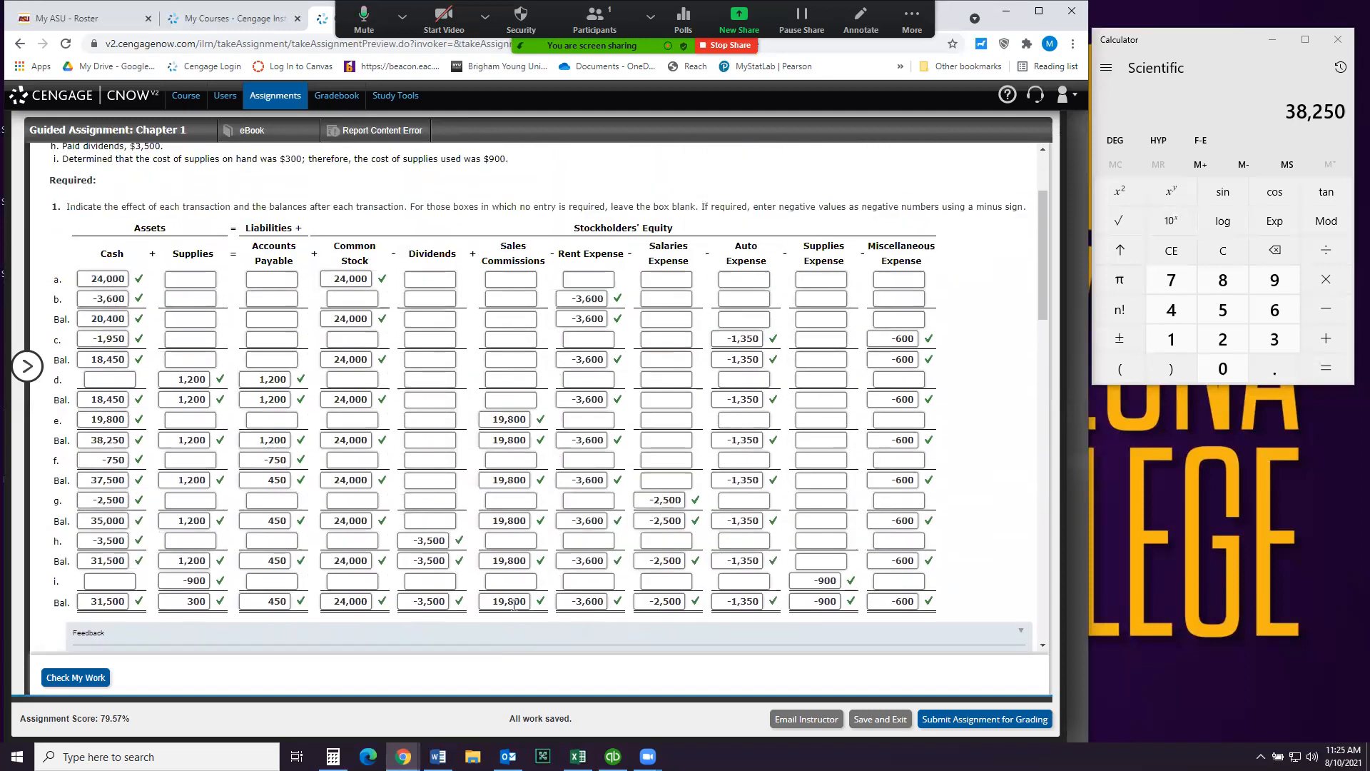
# Step: Enter sales commissions of 19,800 on the April income statement
pyautogui.scroll(-3)
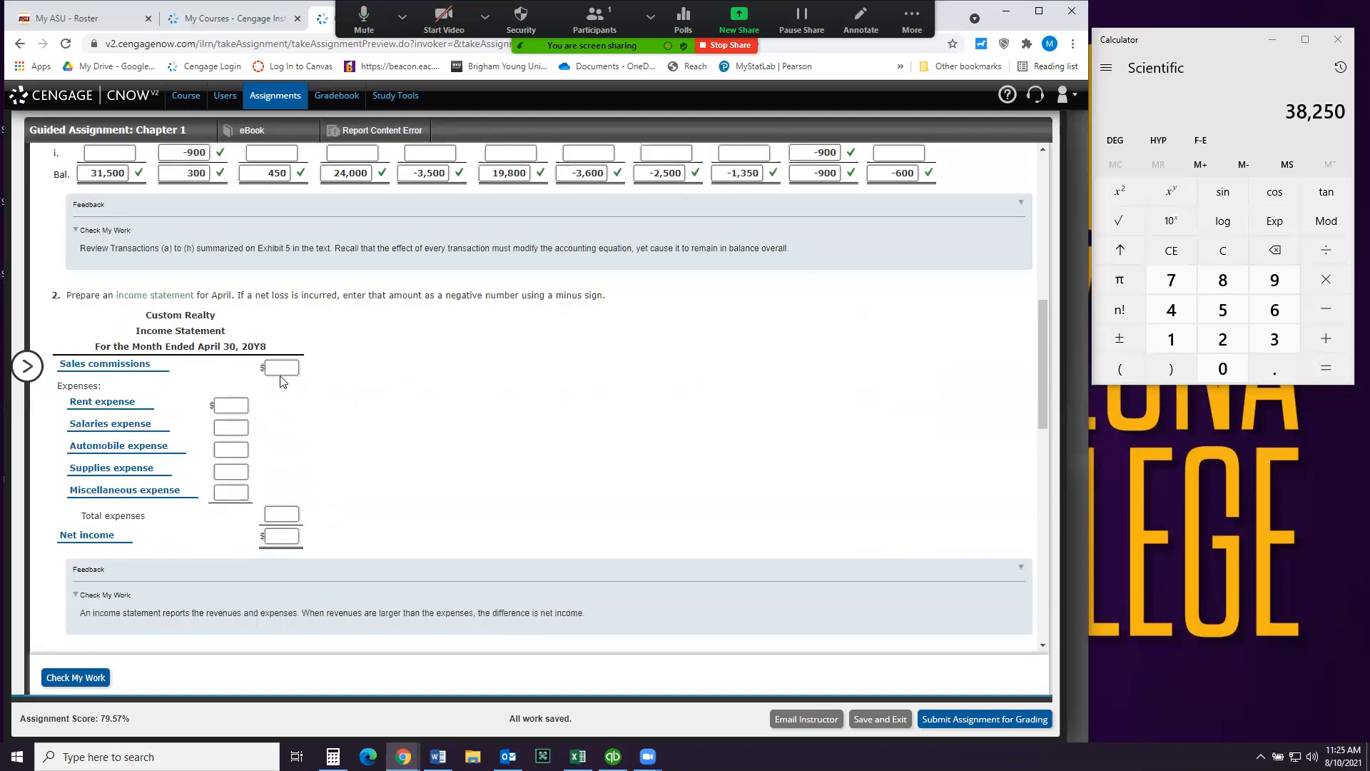
pyautogui.scroll(3)
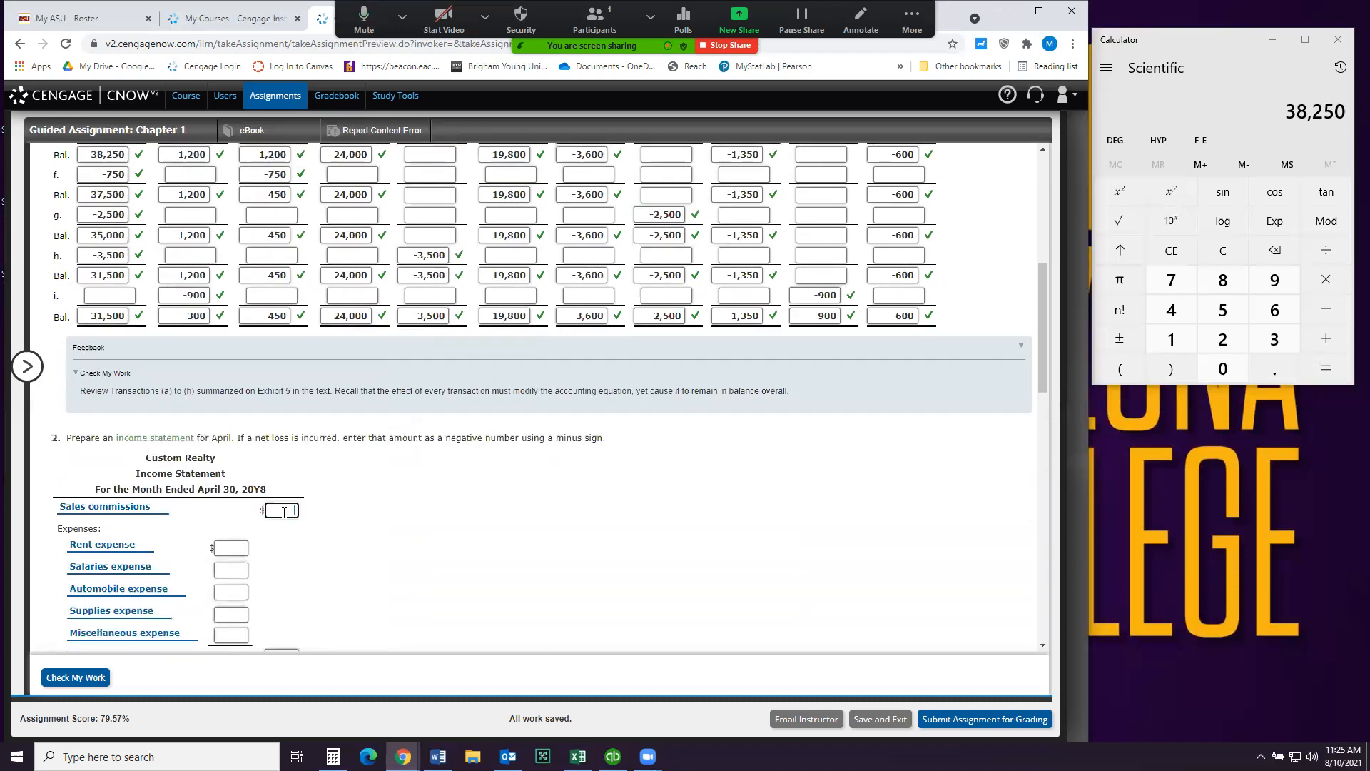
pyautogui.write('19800')
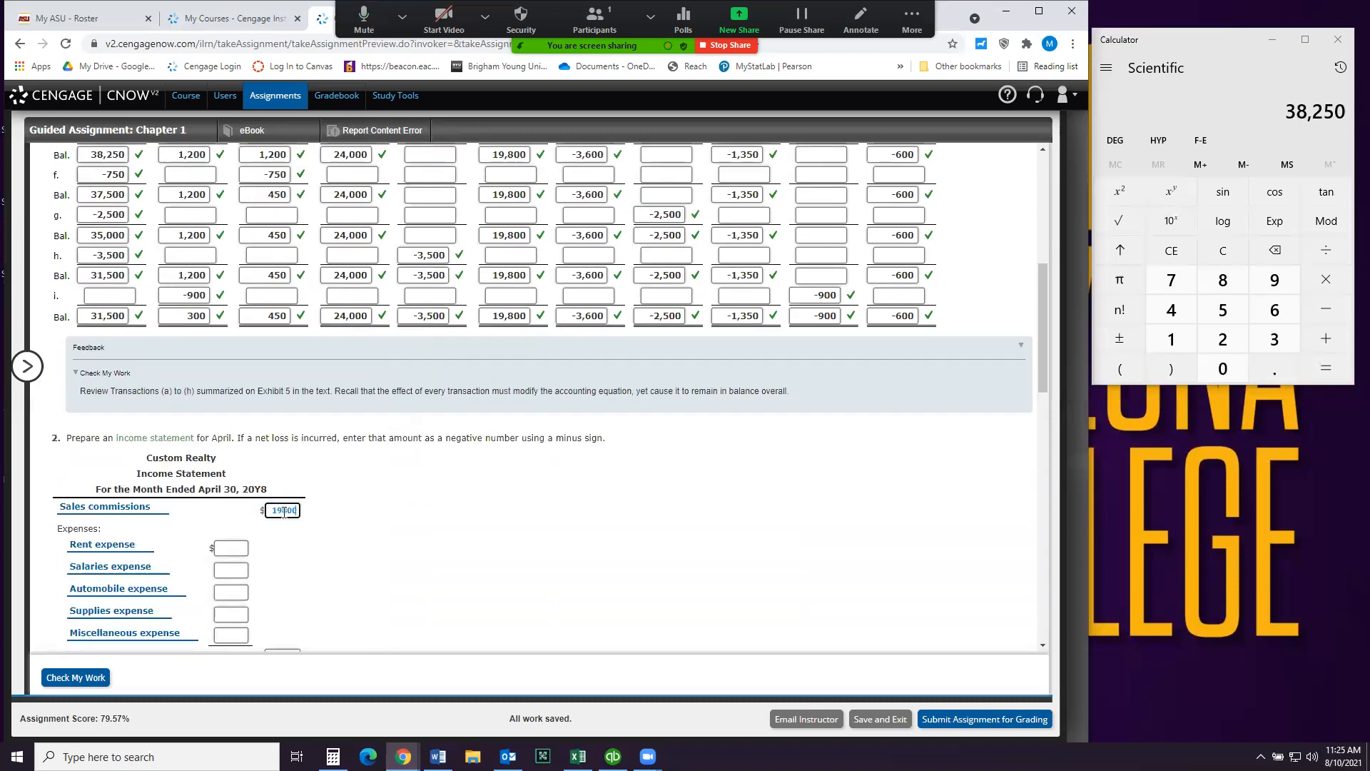
# Step: Enter the expense amounts 3,600, 2,500, 1,350, 900 and 600
pyautogui.scroll(-3)
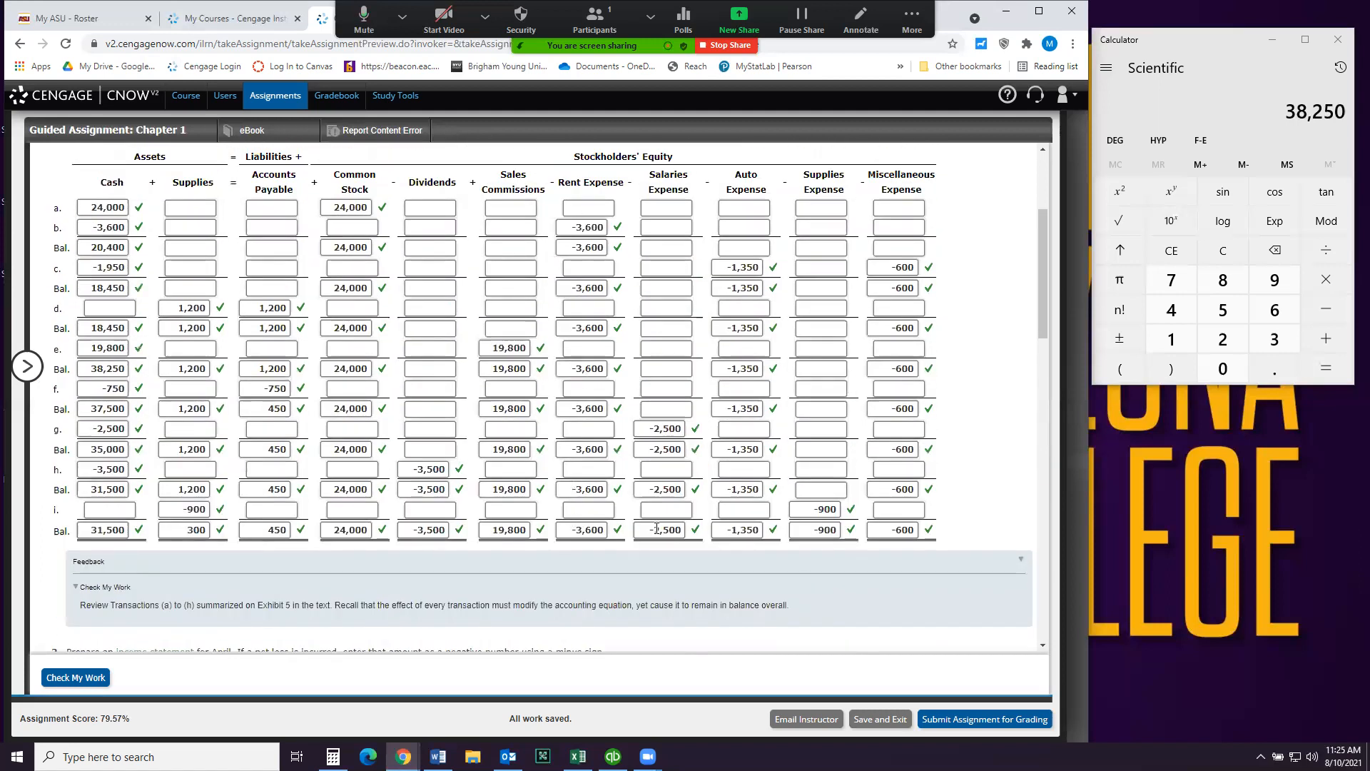
pyautogui.scroll(-3)
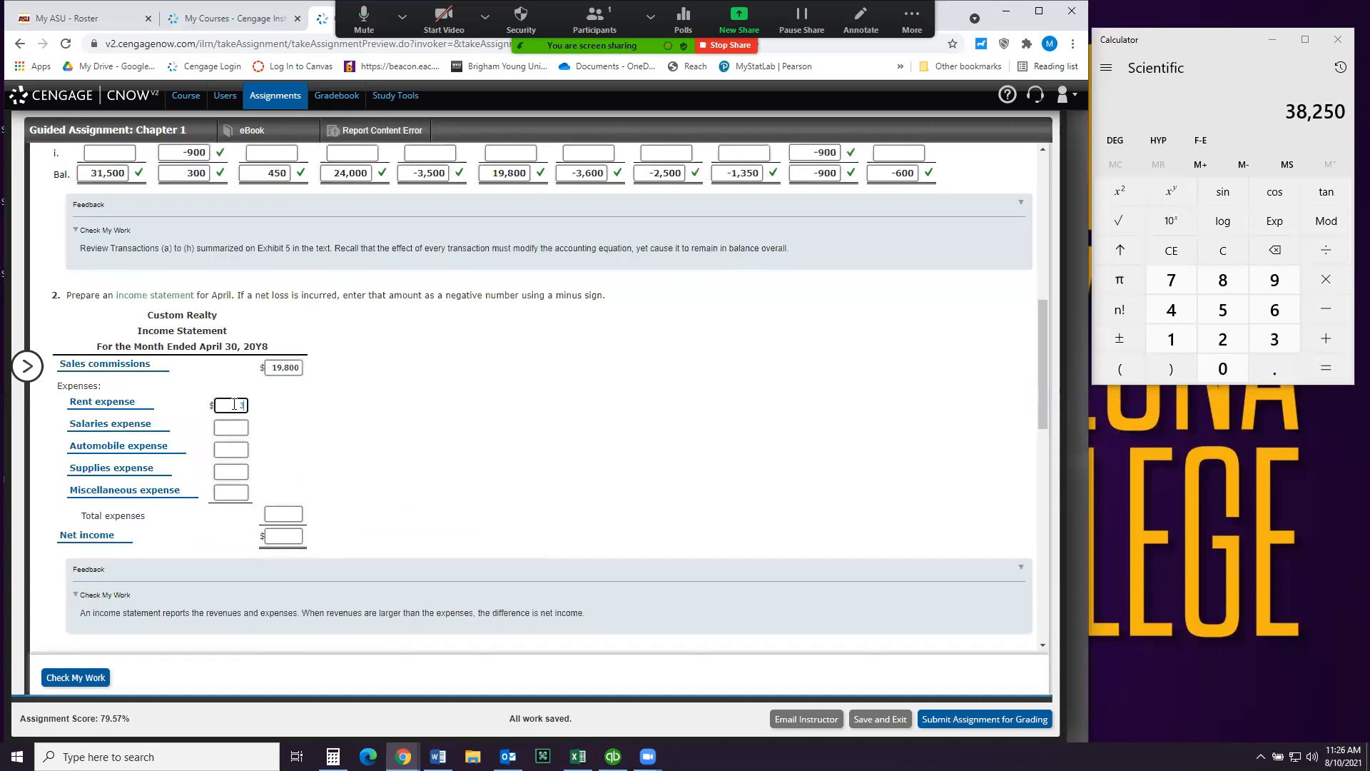
pyautogui.write('3600')
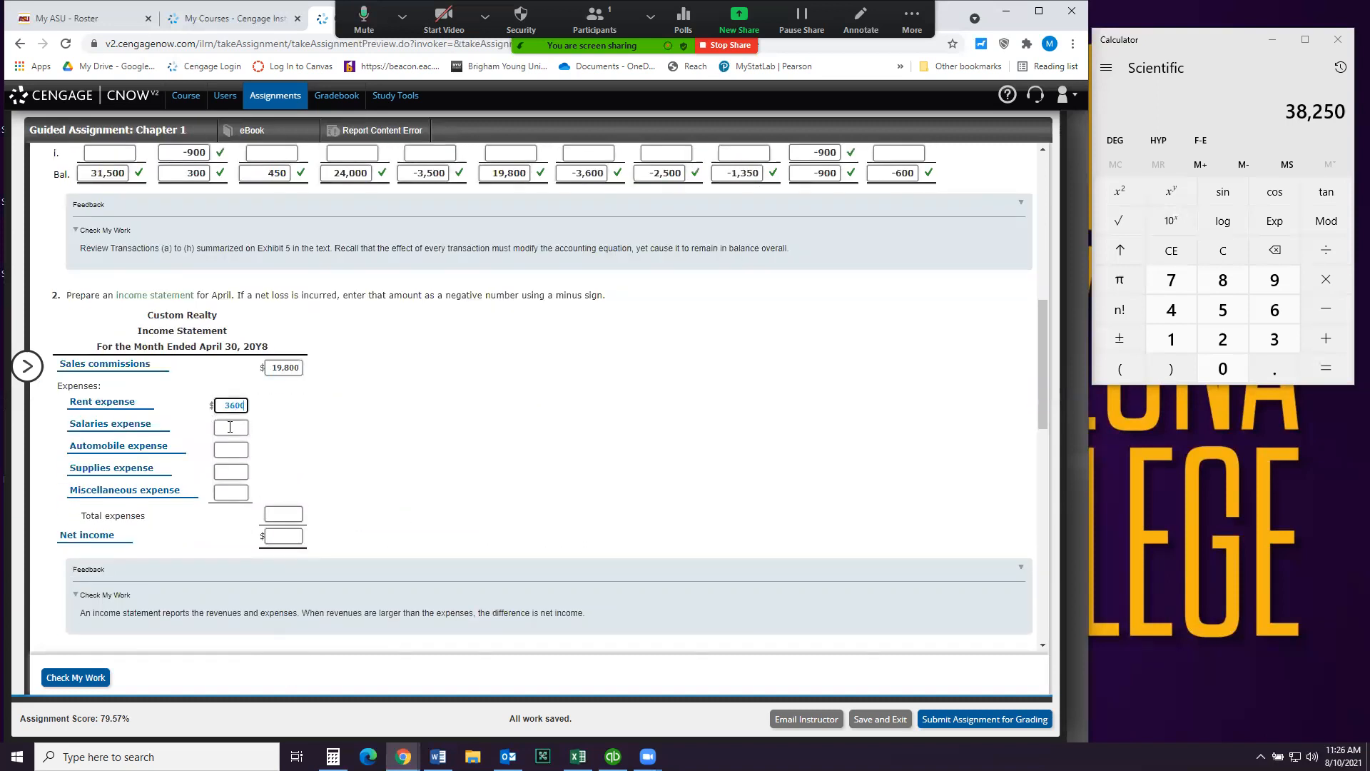
pyautogui.write('2500')
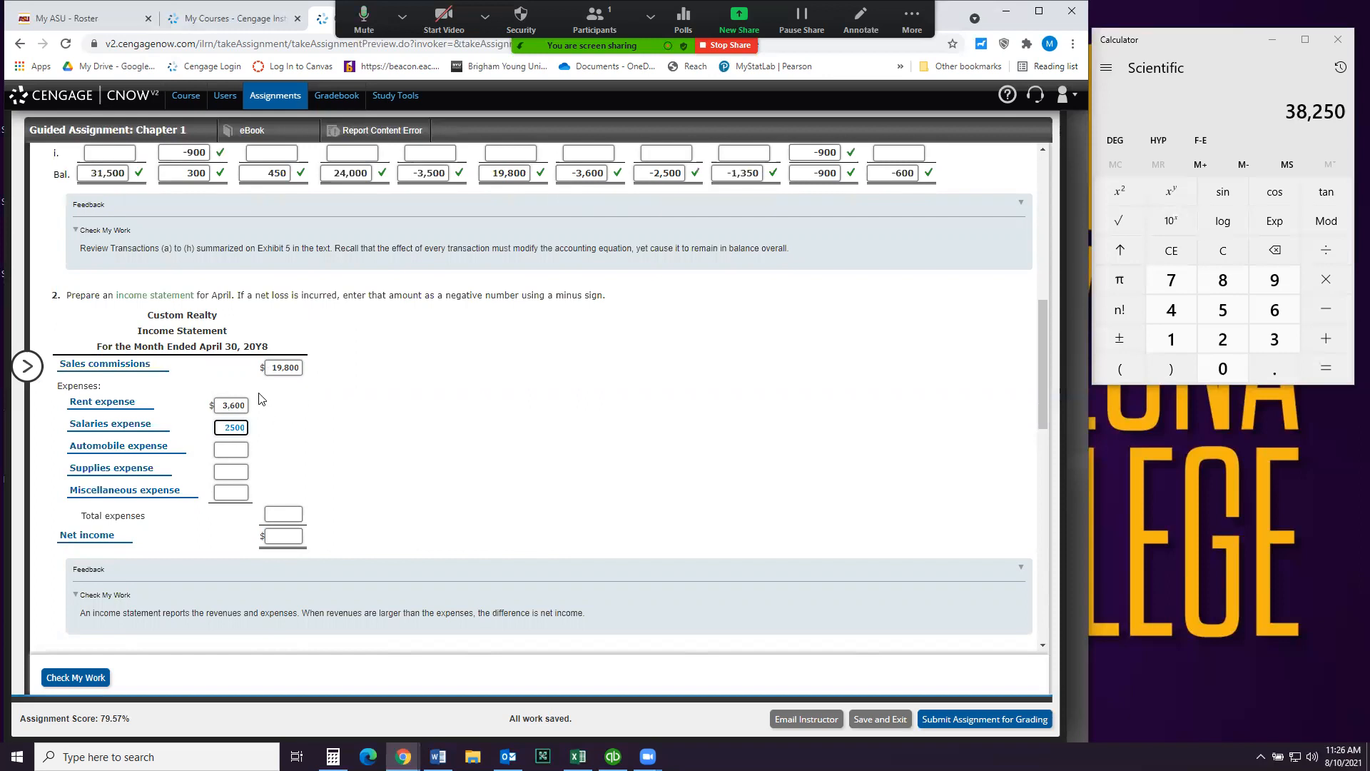
pyautogui.moveTo(242, 399)
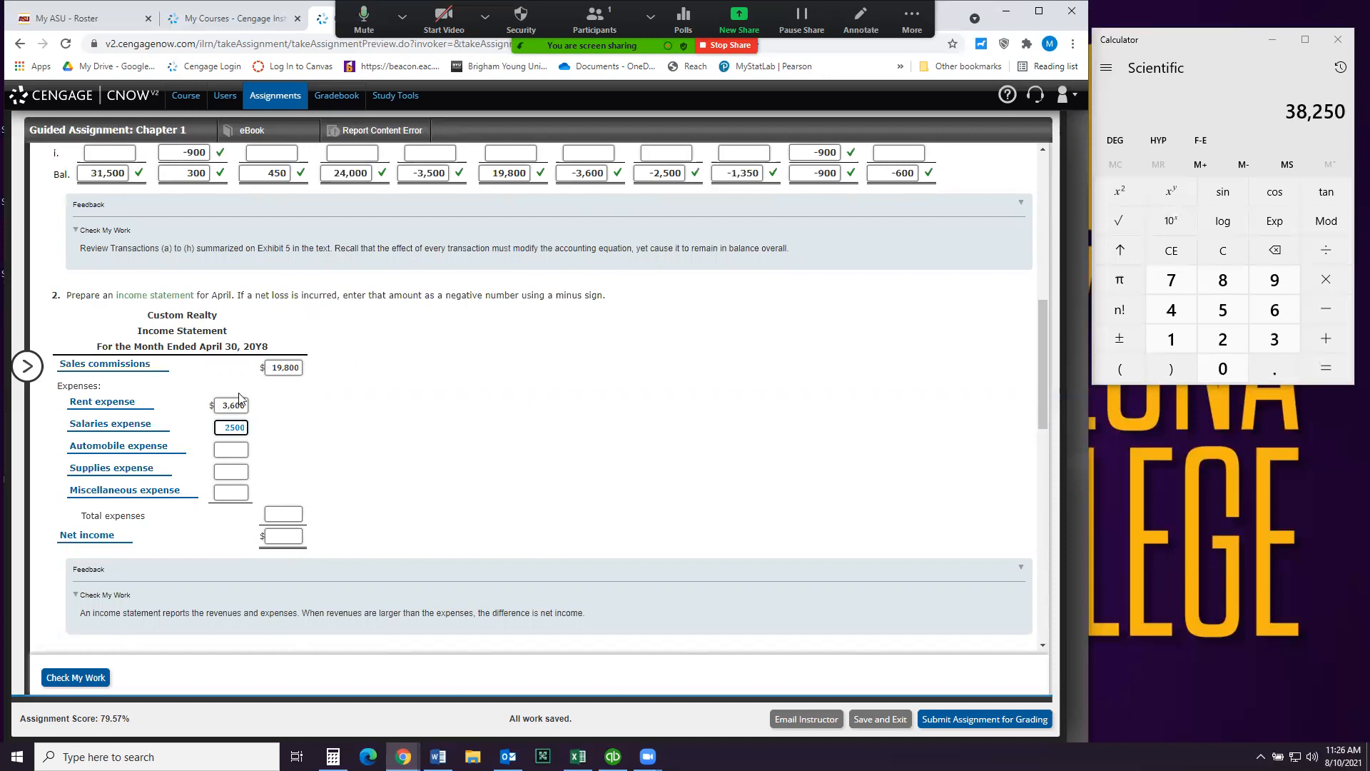
pyautogui.click(230, 448)
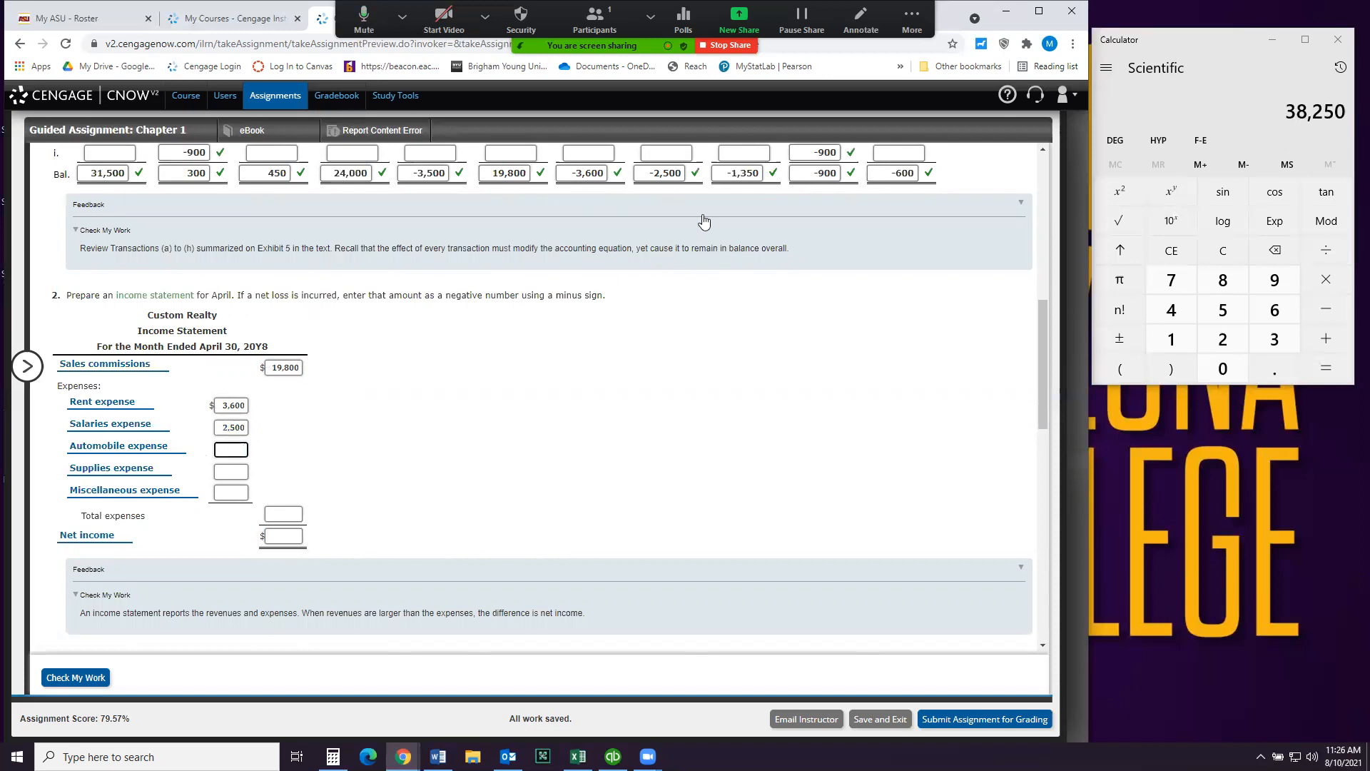
pyautogui.write('1350')
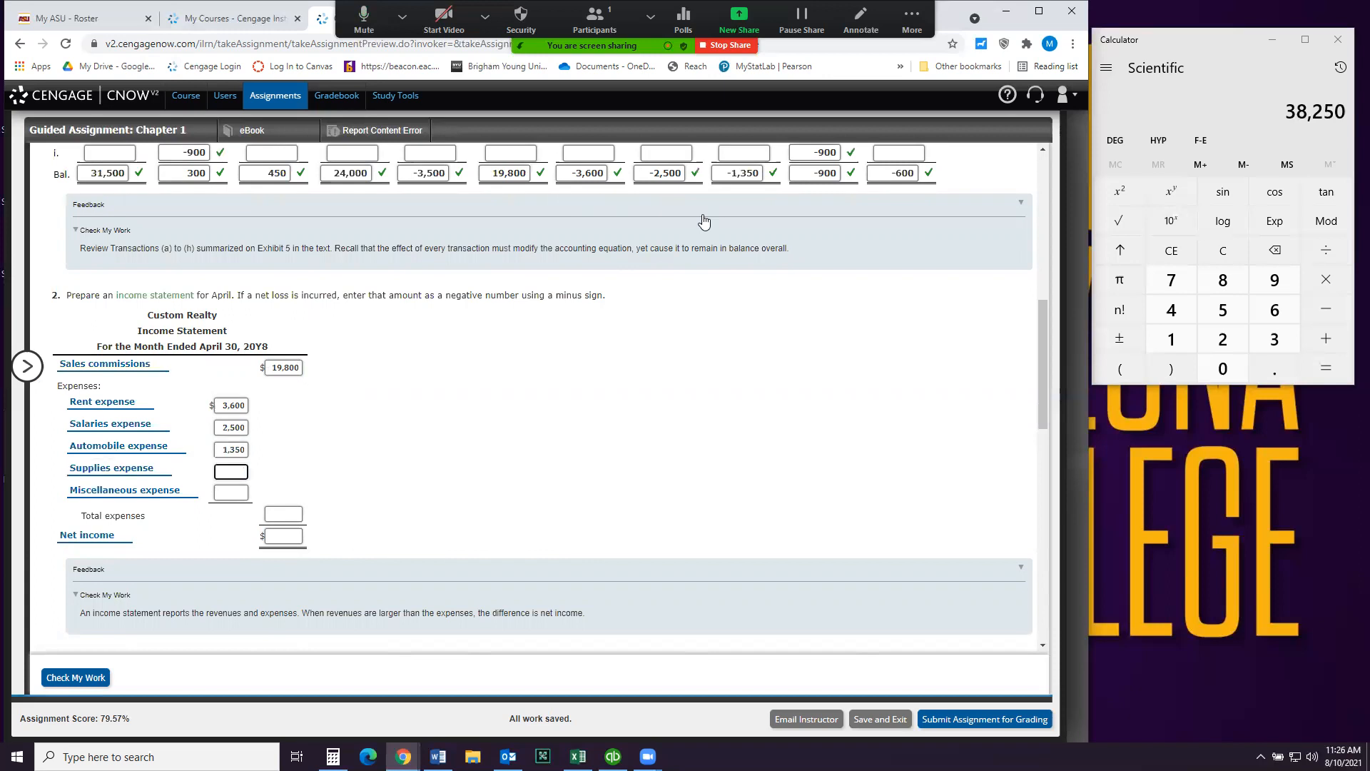
pyautogui.write('900')
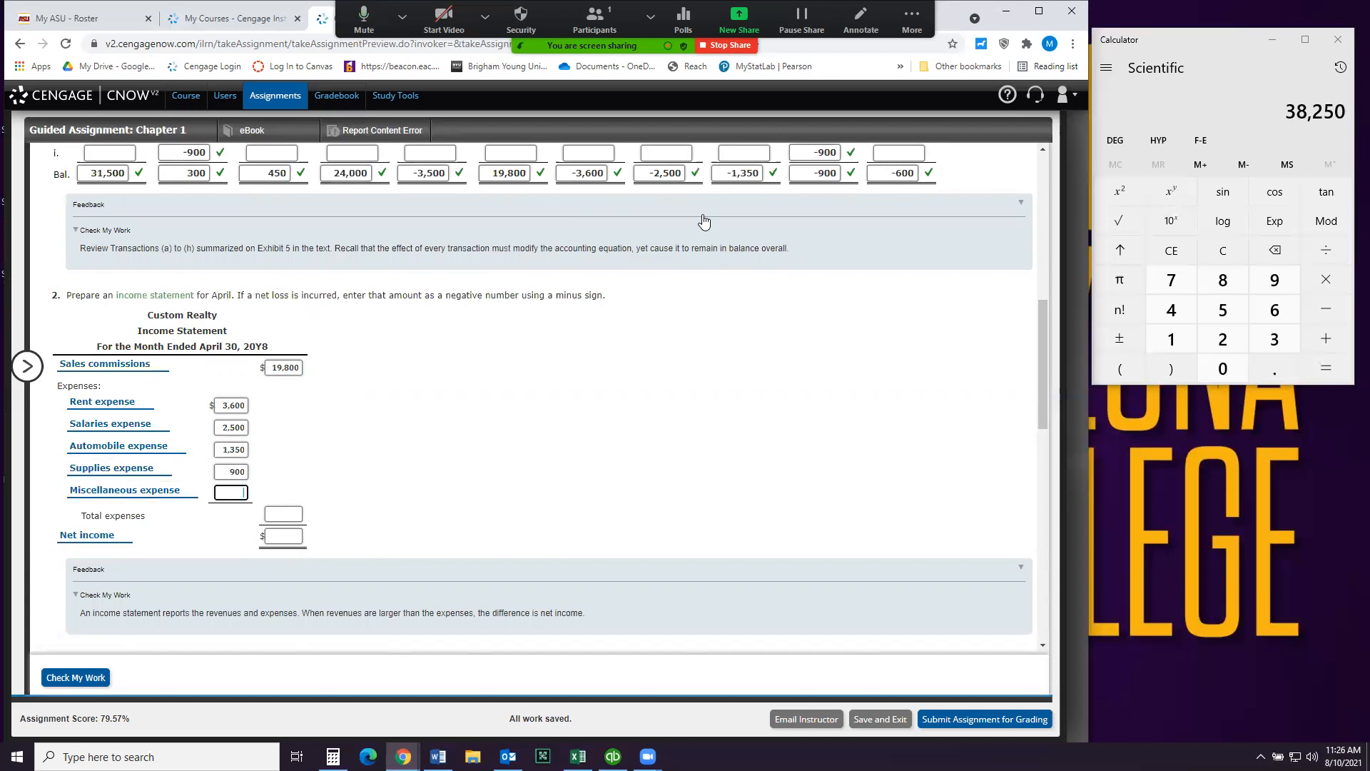
pyautogui.write('600')
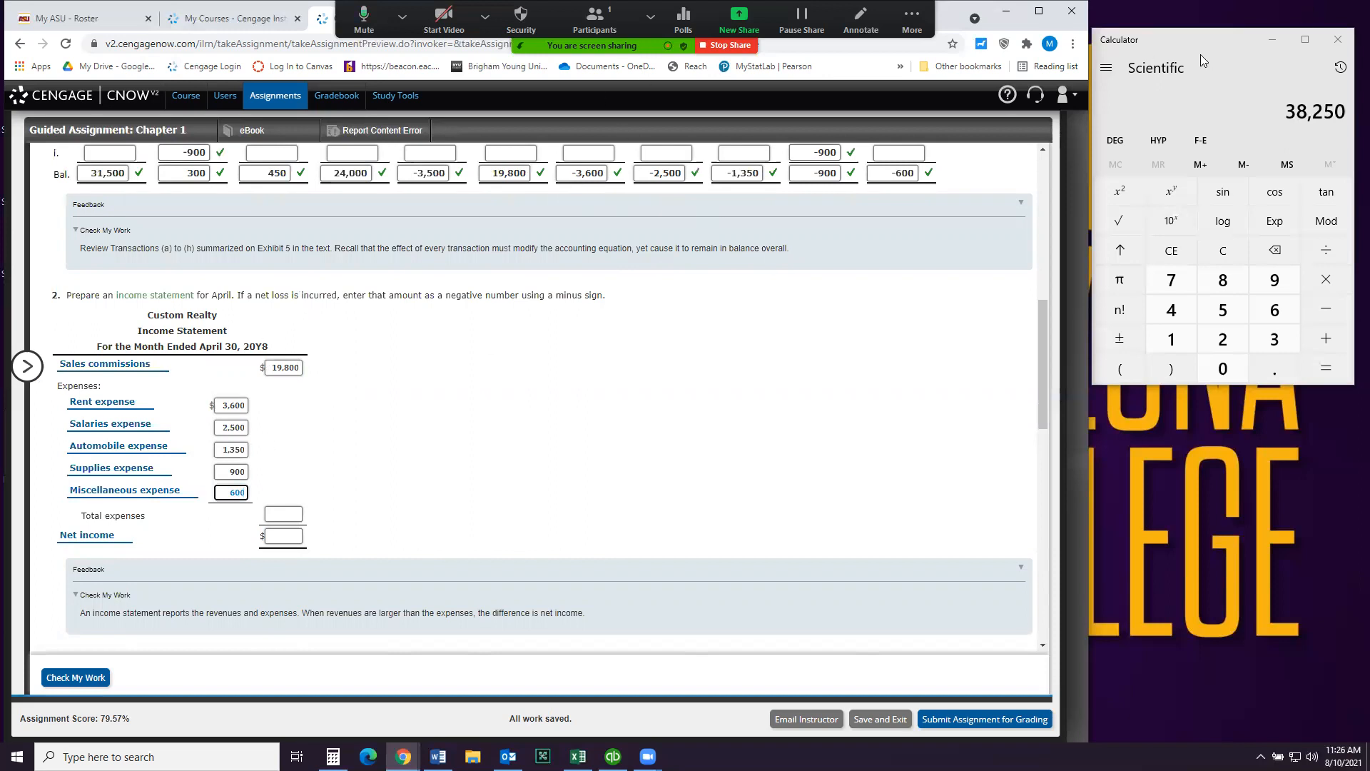
# Step: Add the expenses in Calculator, enter total expenses 8,950 and net income 10,850
pyautogui.click(1274, 338)
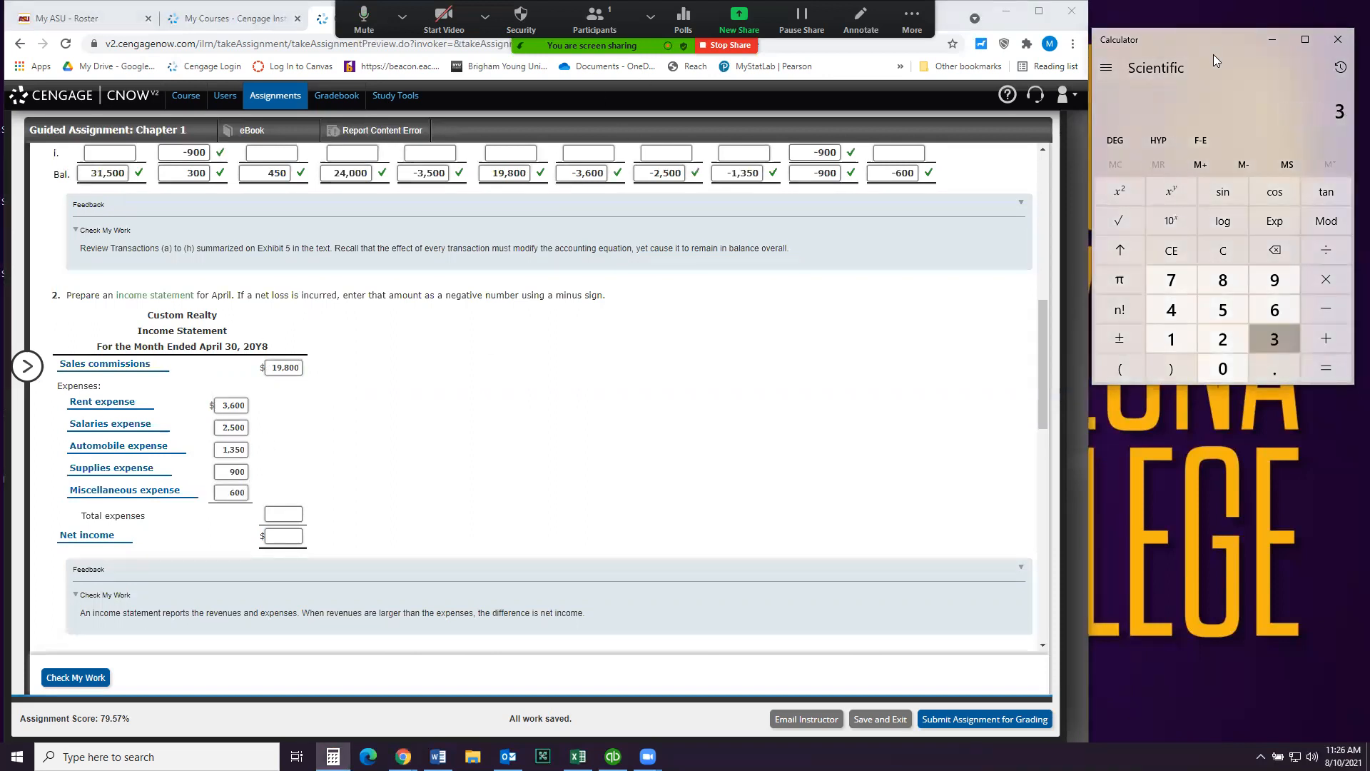
pyautogui.click(1222, 308)
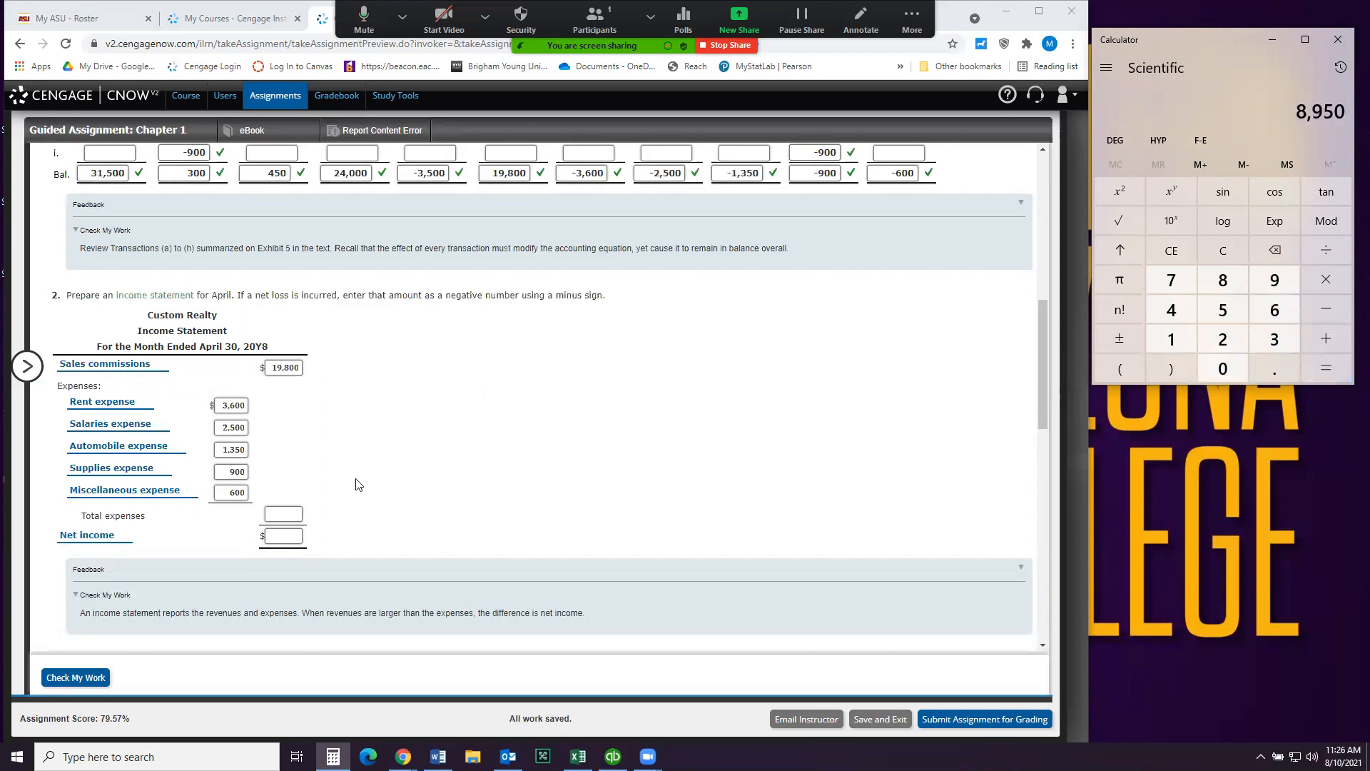
pyautogui.write('8450')
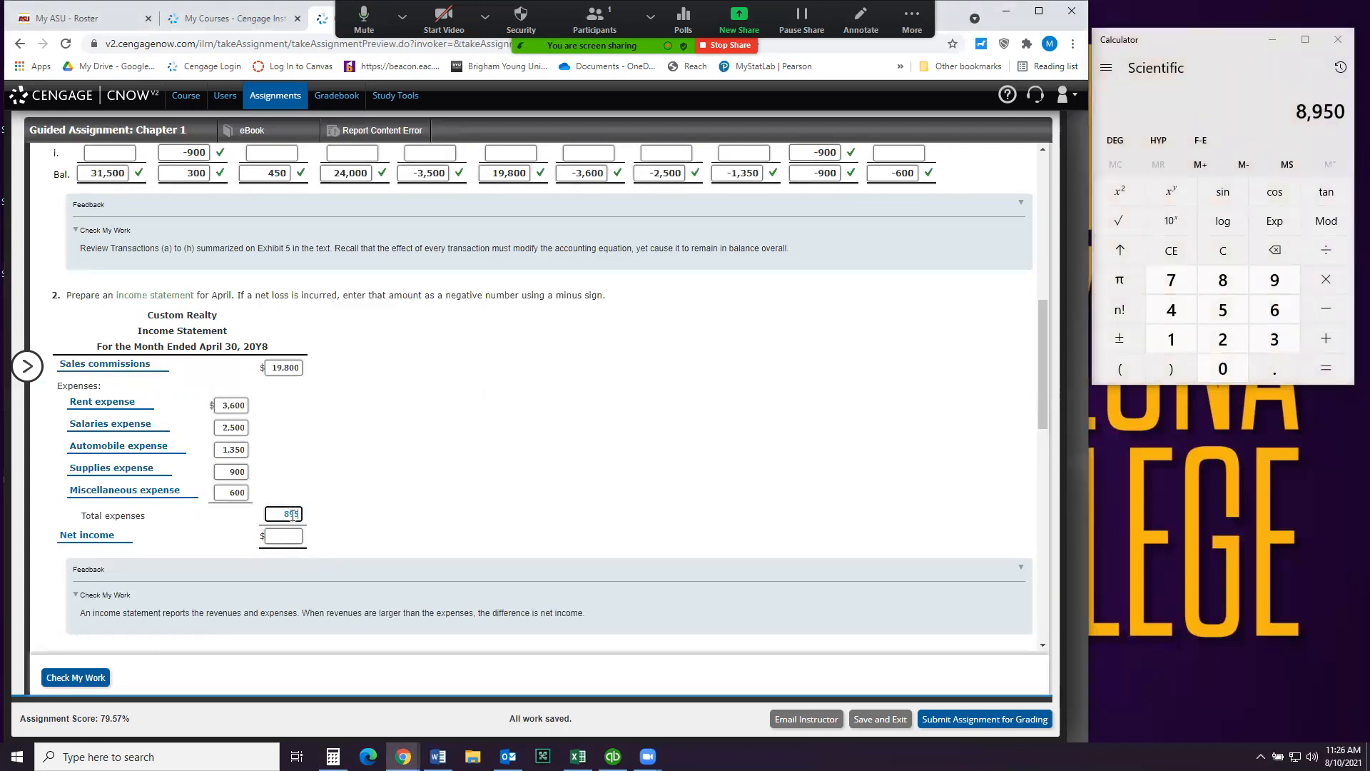
pyautogui.write('8950')
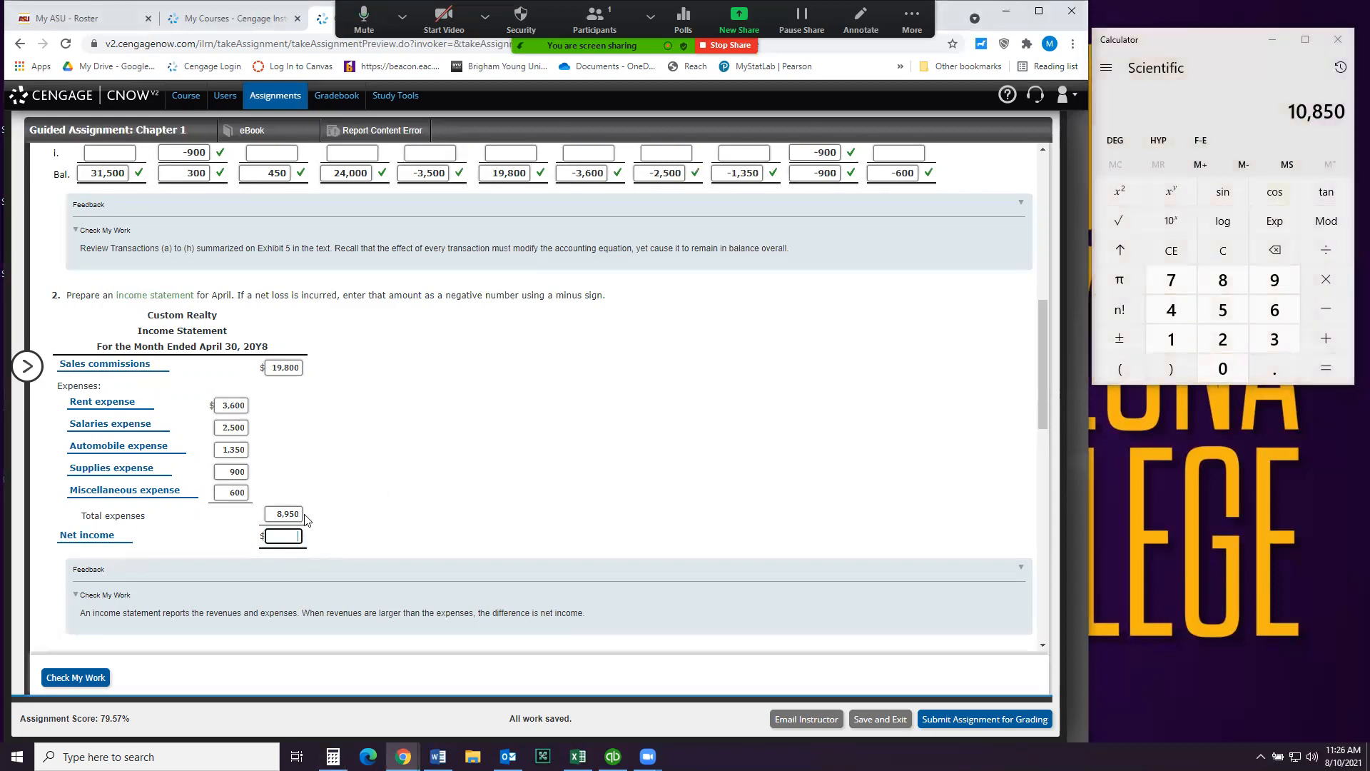
pyautogui.write('10850')
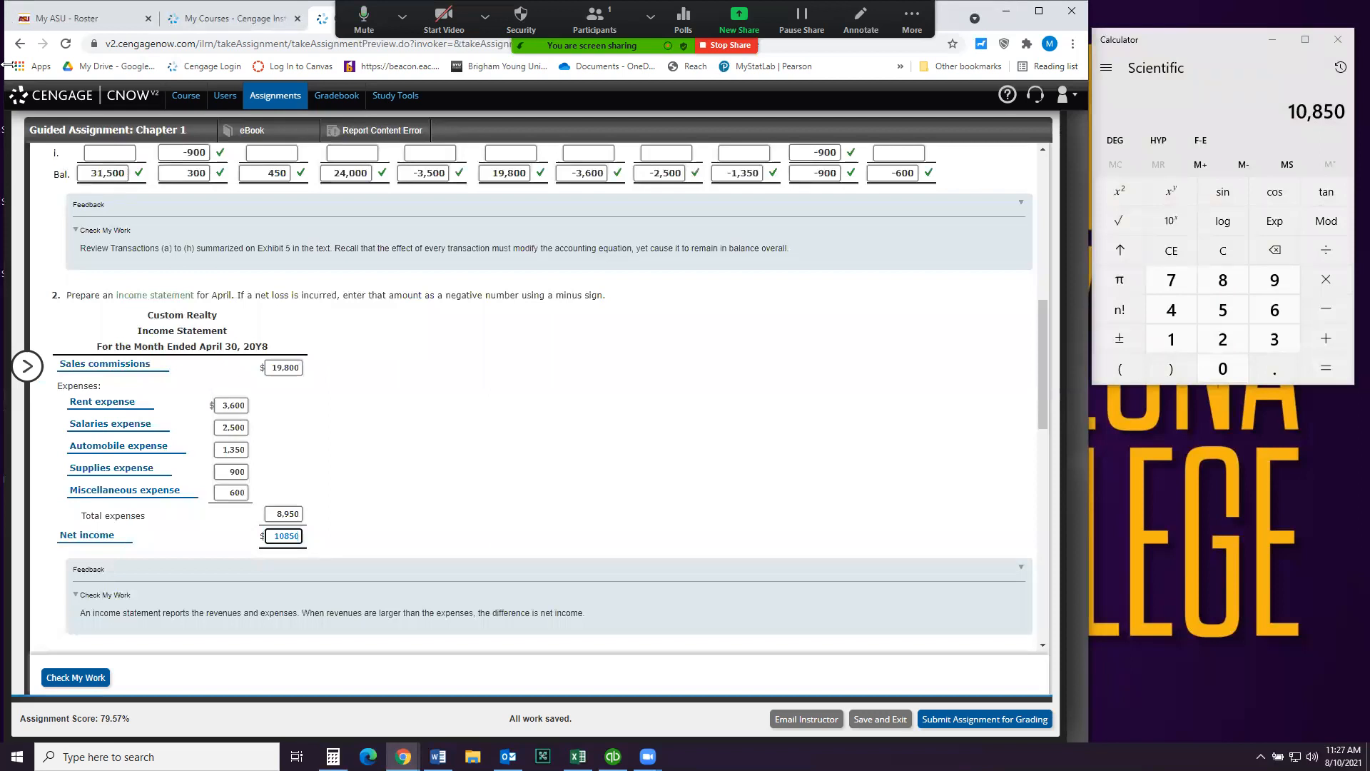
pyautogui.moveTo(184, 380)
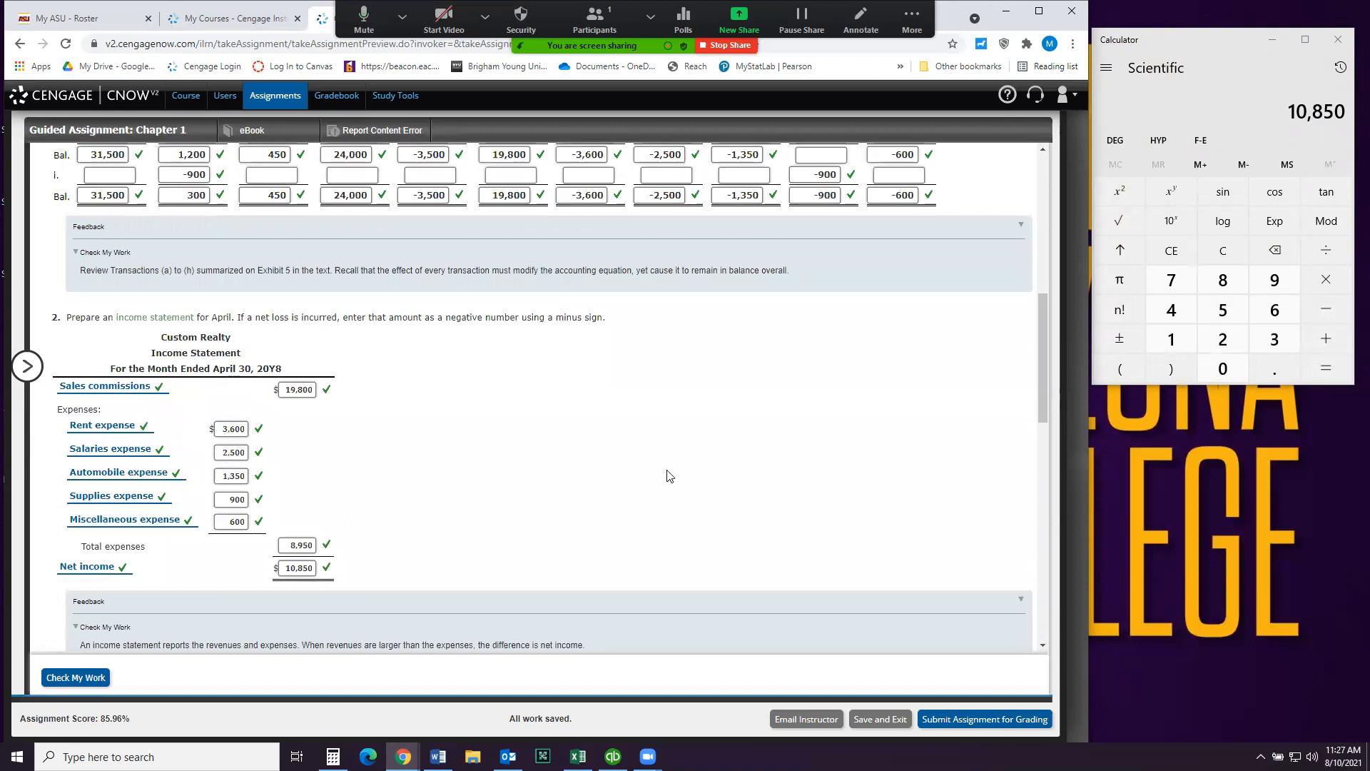
# Step: Scroll down from the graded income statement to the blank stockholders' equity statement
pyautogui.scroll(-3)
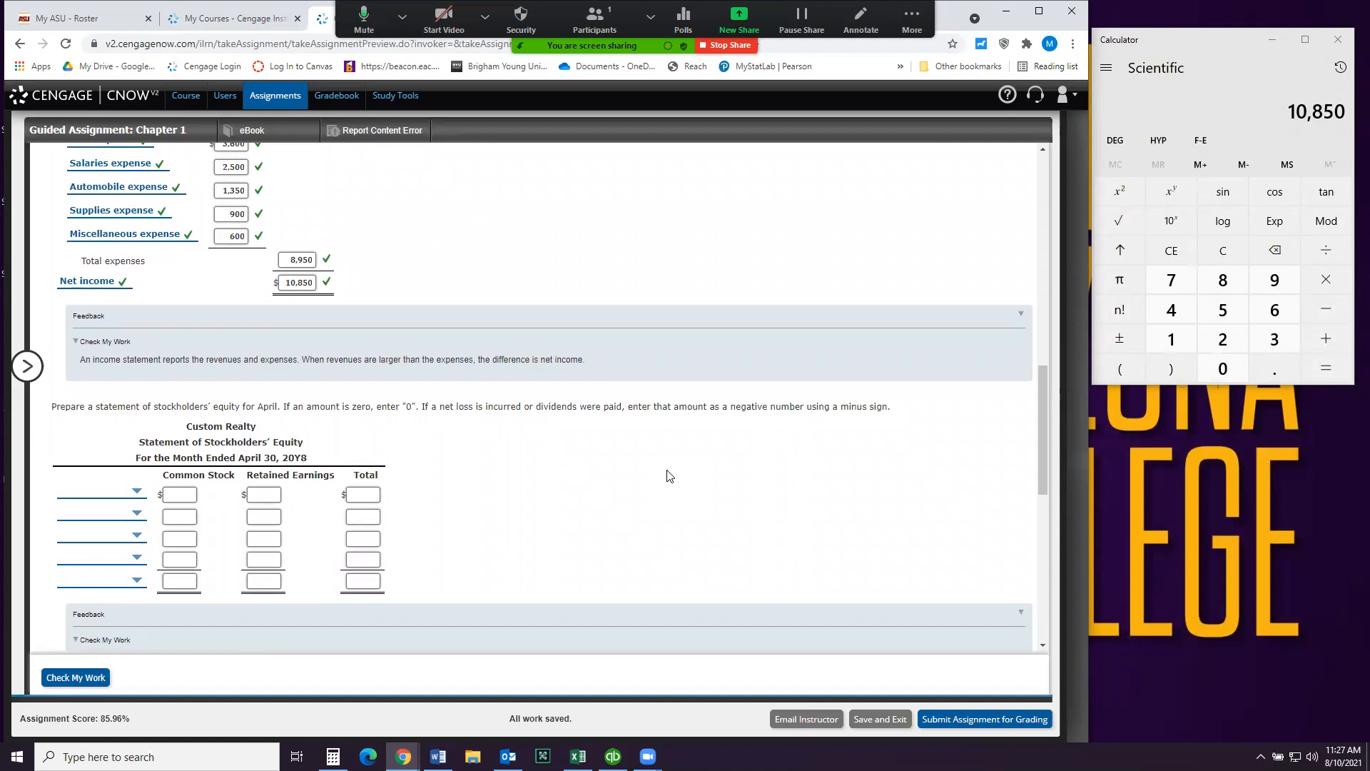
pyautogui.moveTo(661, 468)
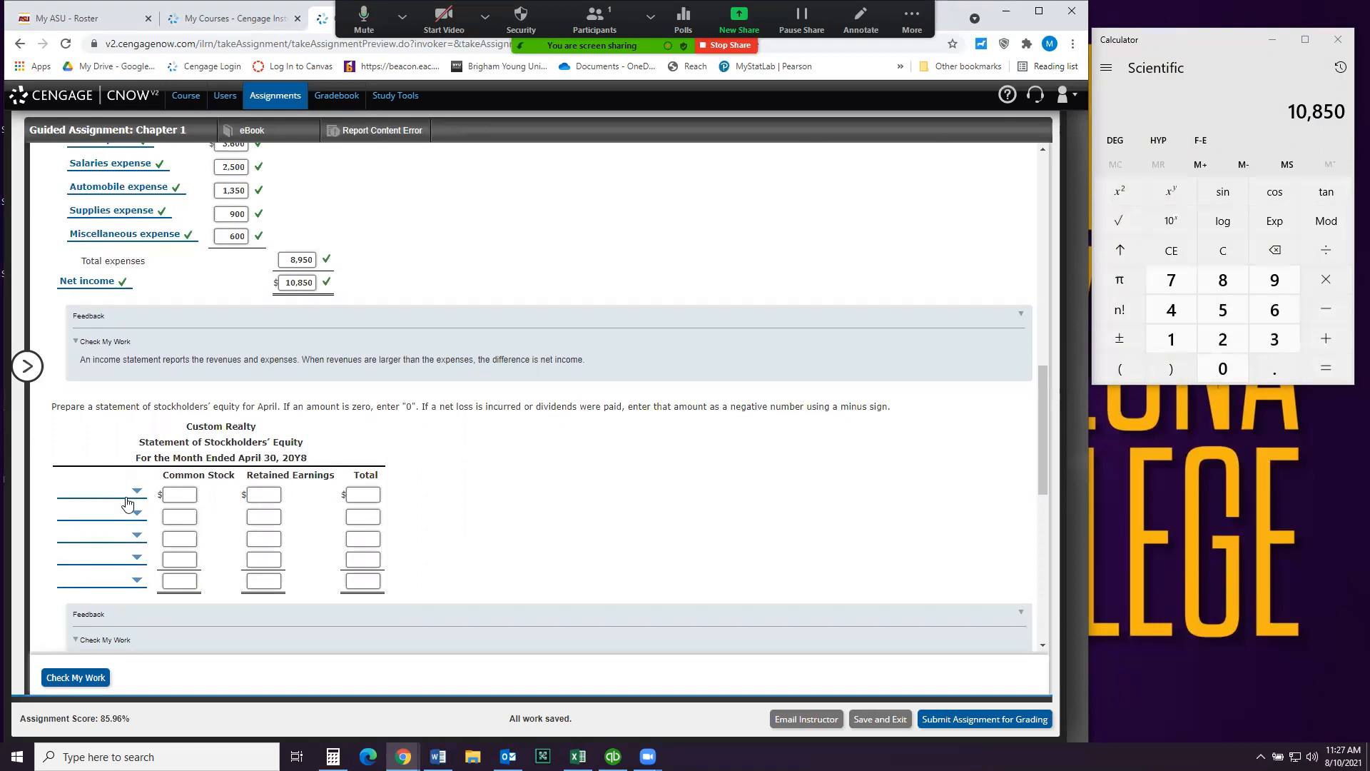
pyautogui.click(134, 491)
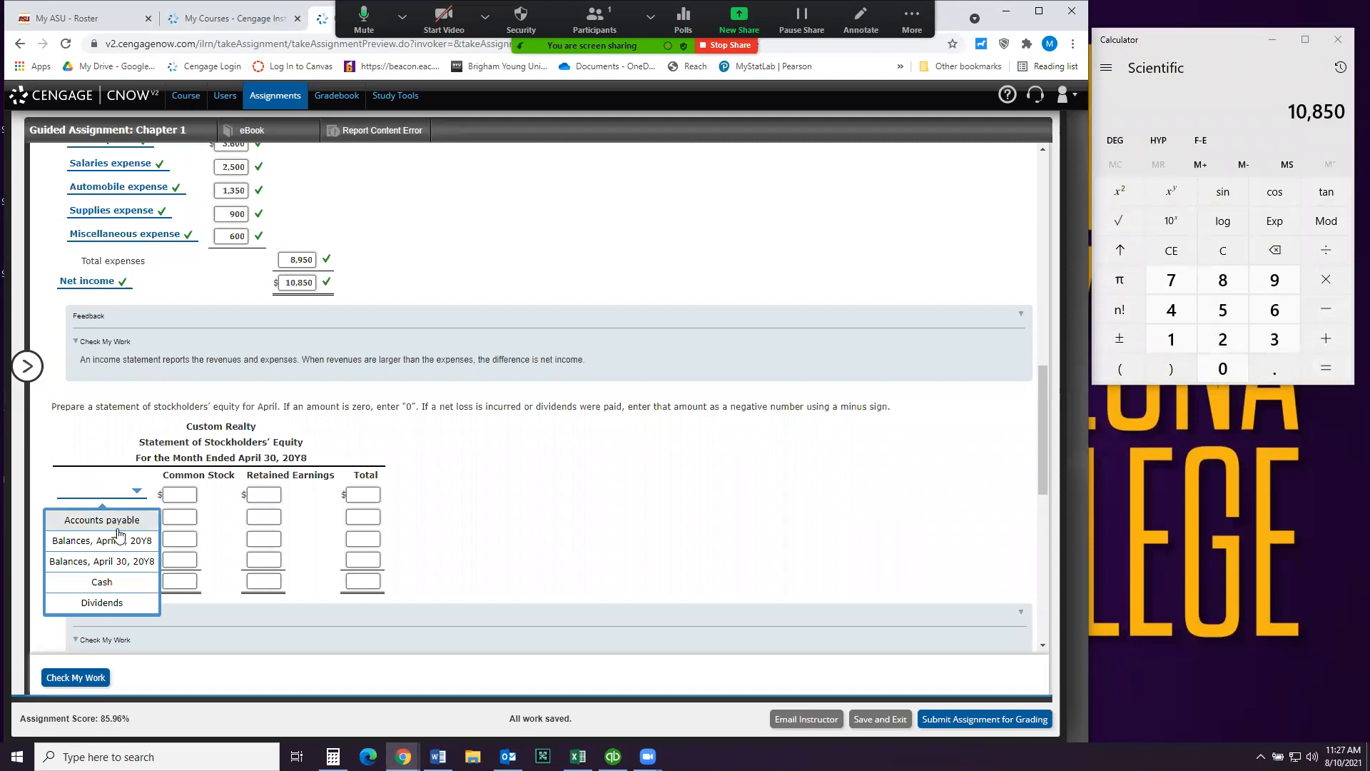
pyautogui.click(101, 539)
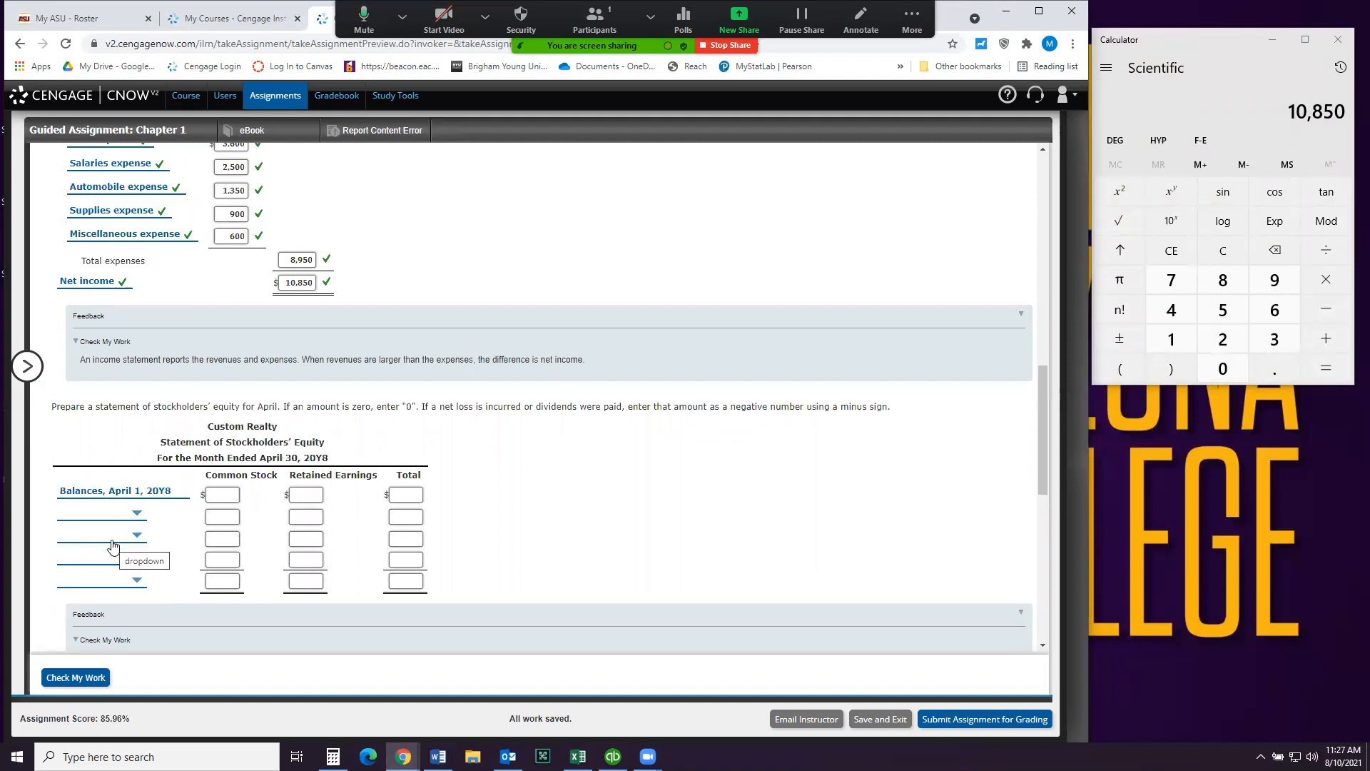
pyautogui.click(221, 493)
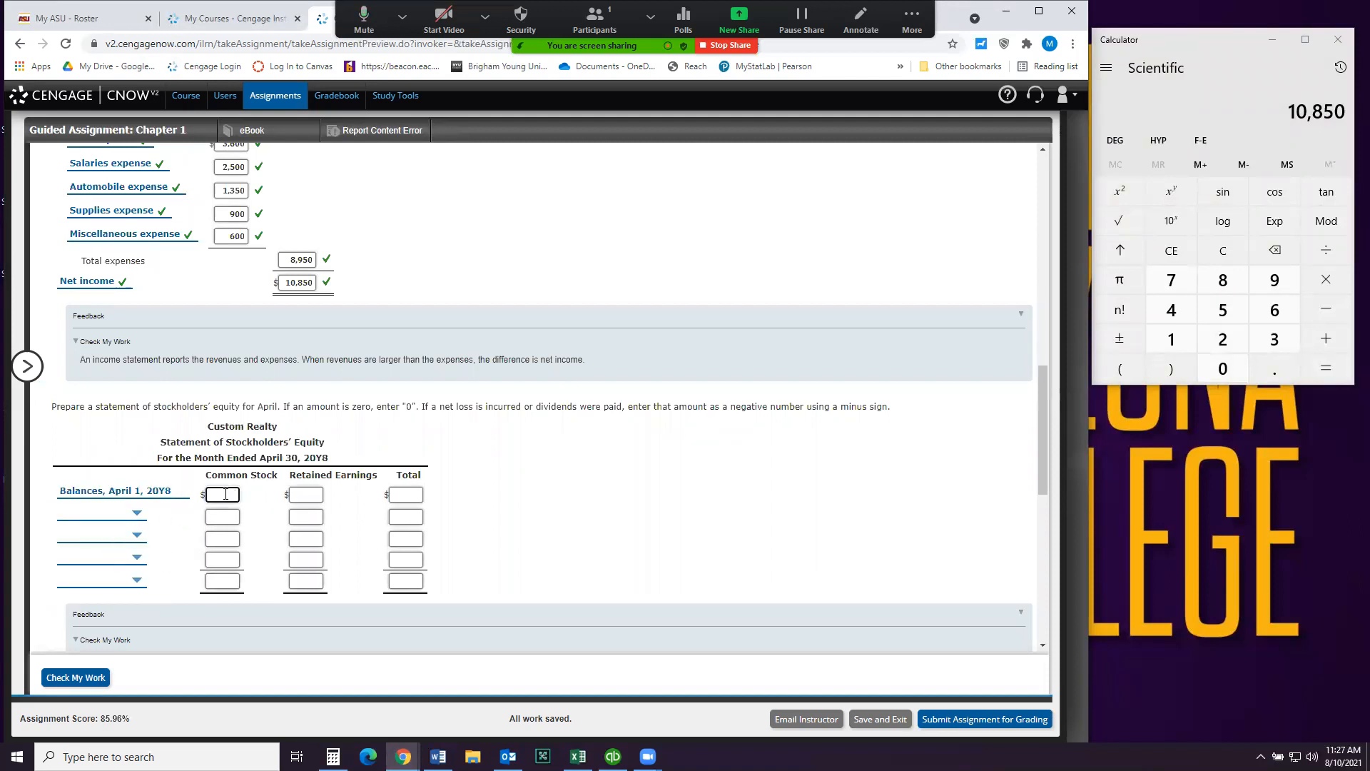
pyautogui.write('0')
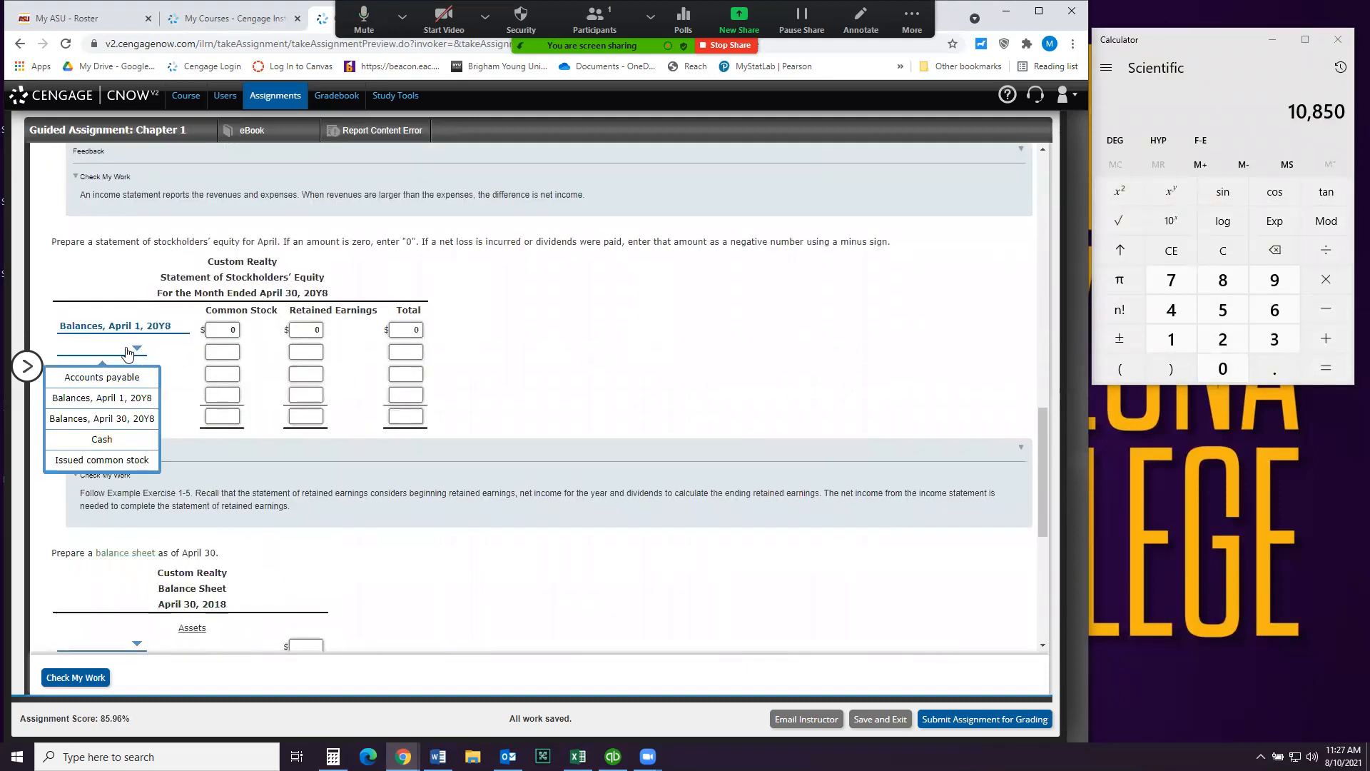
pyautogui.click(102, 460)
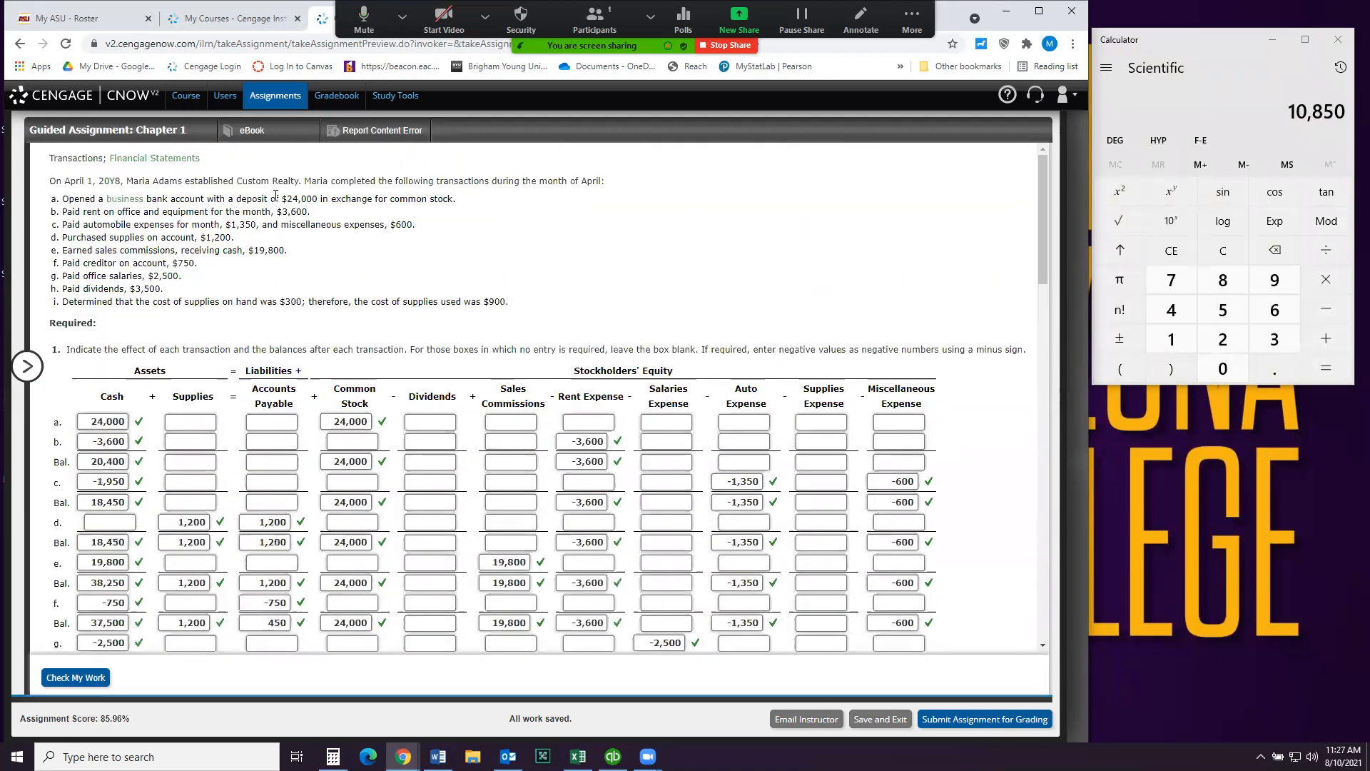
# Step: Enter issued common stock of 24,000 with a 24,000 row total
pyautogui.scroll(-3)
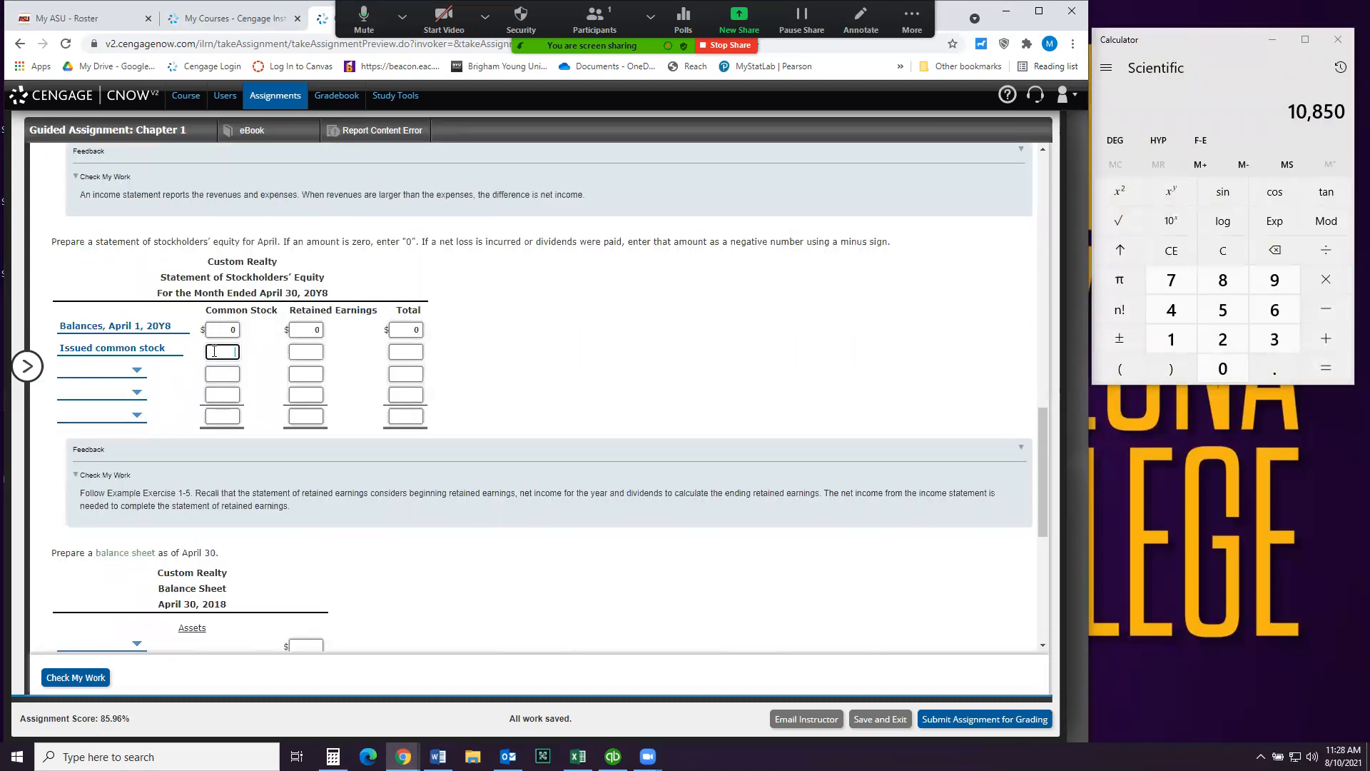
pyautogui.write('24000')
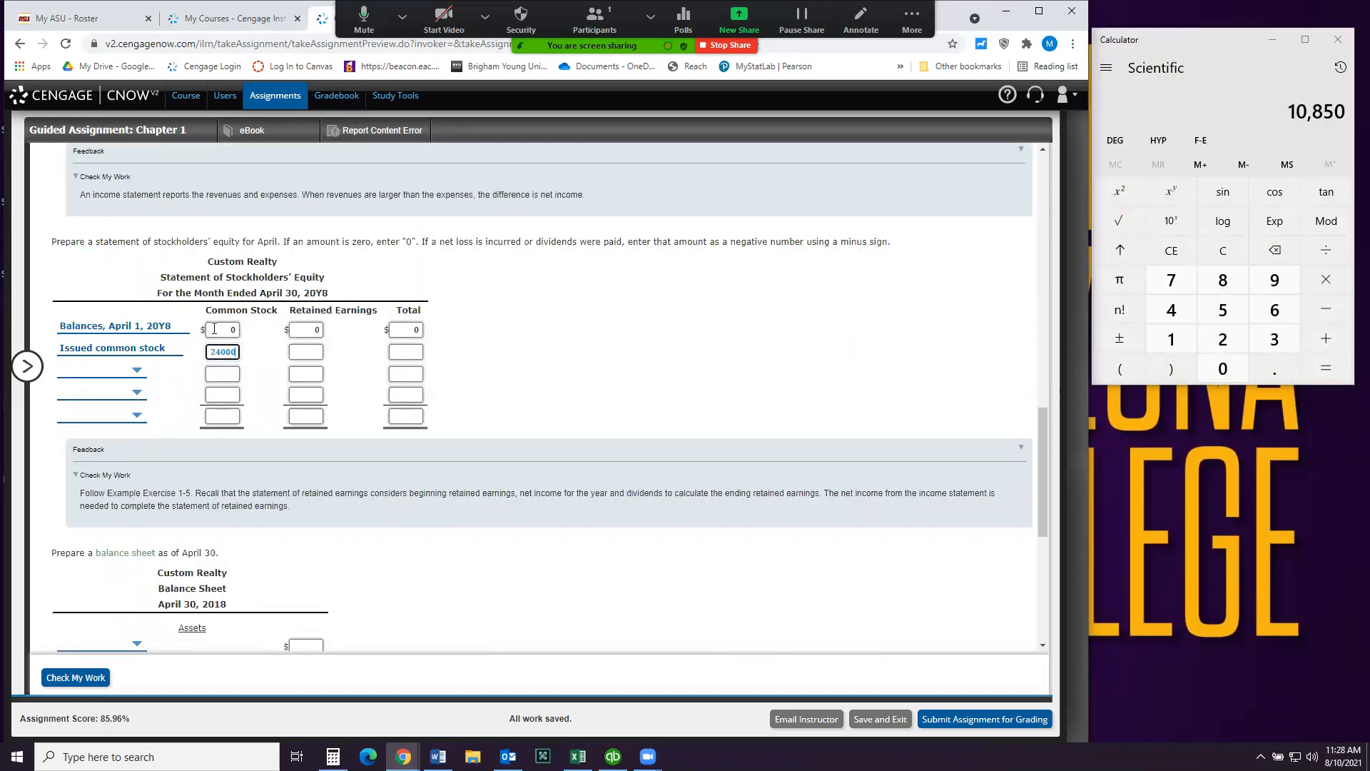
pyautogui.click(305, 351)
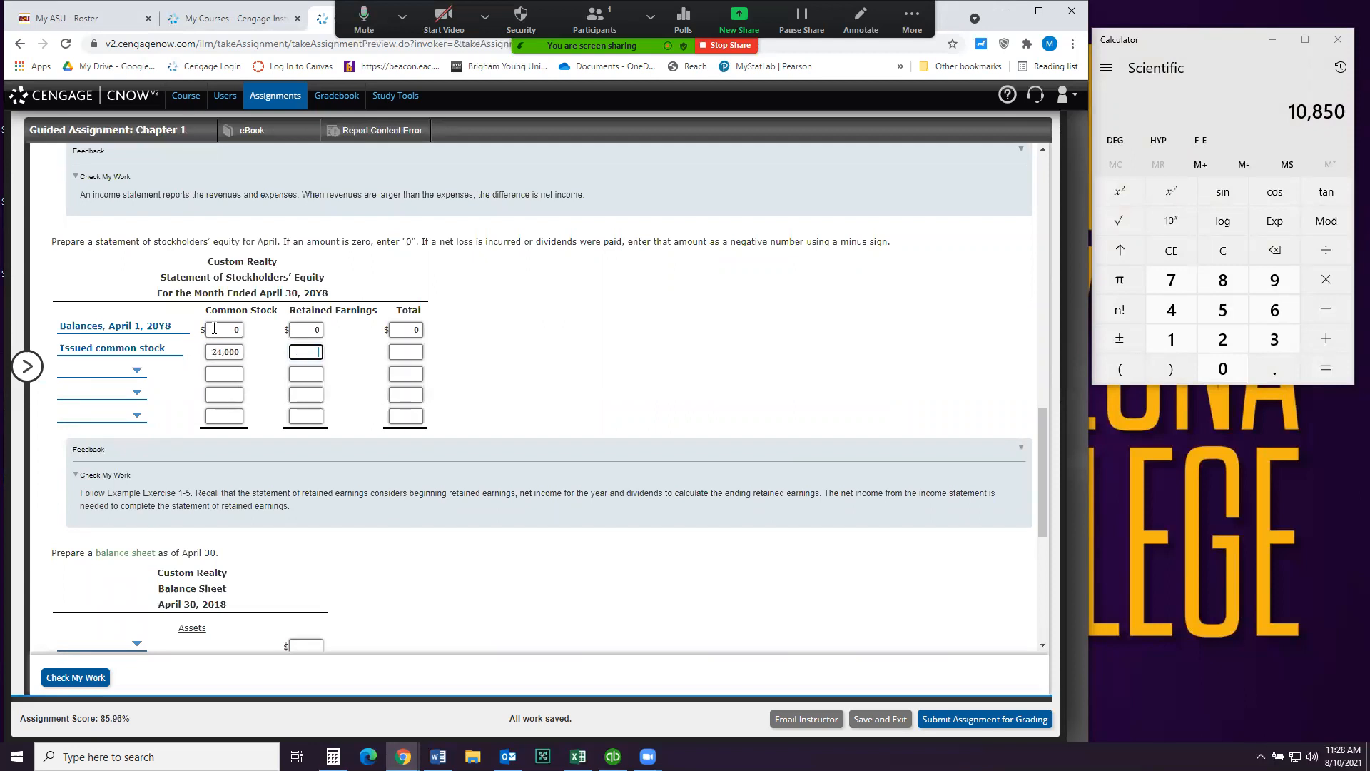
pyautogui.write('24')
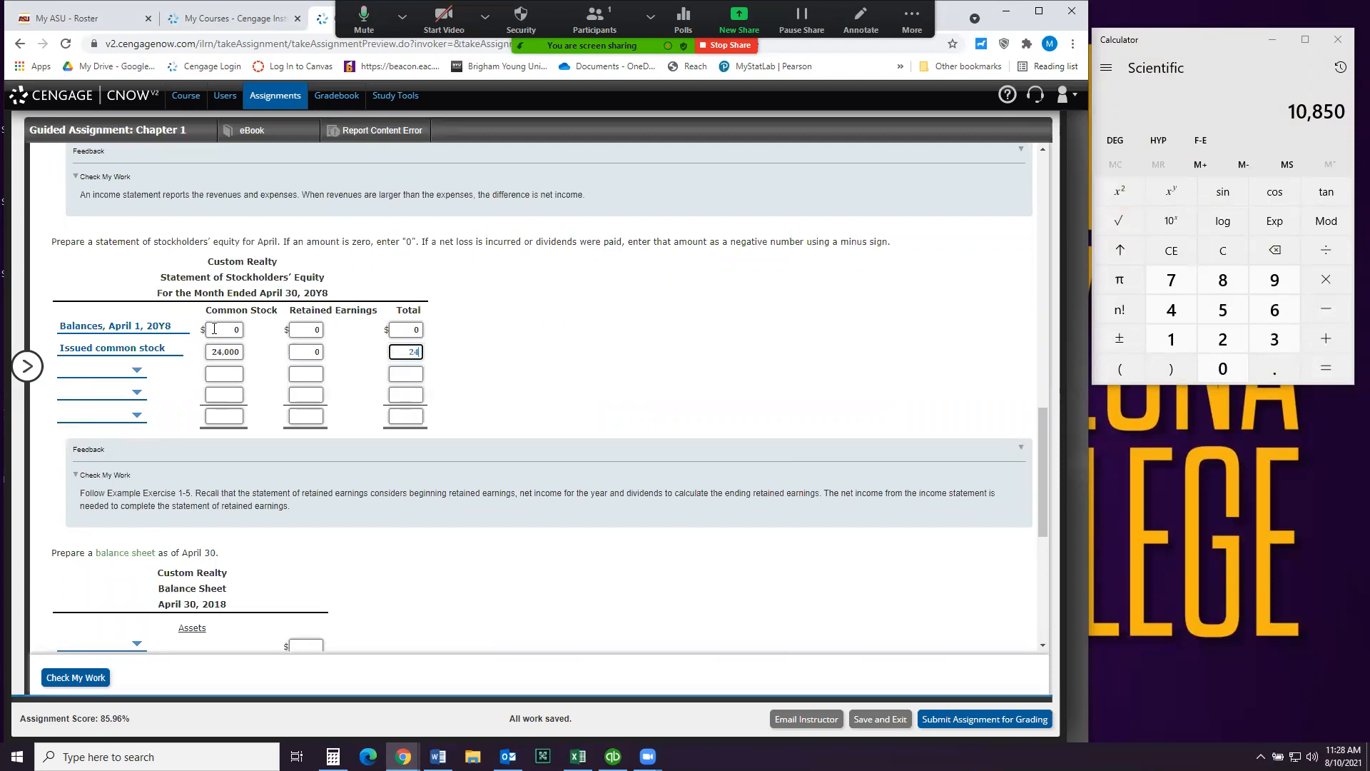
pyautogui.write('24000')
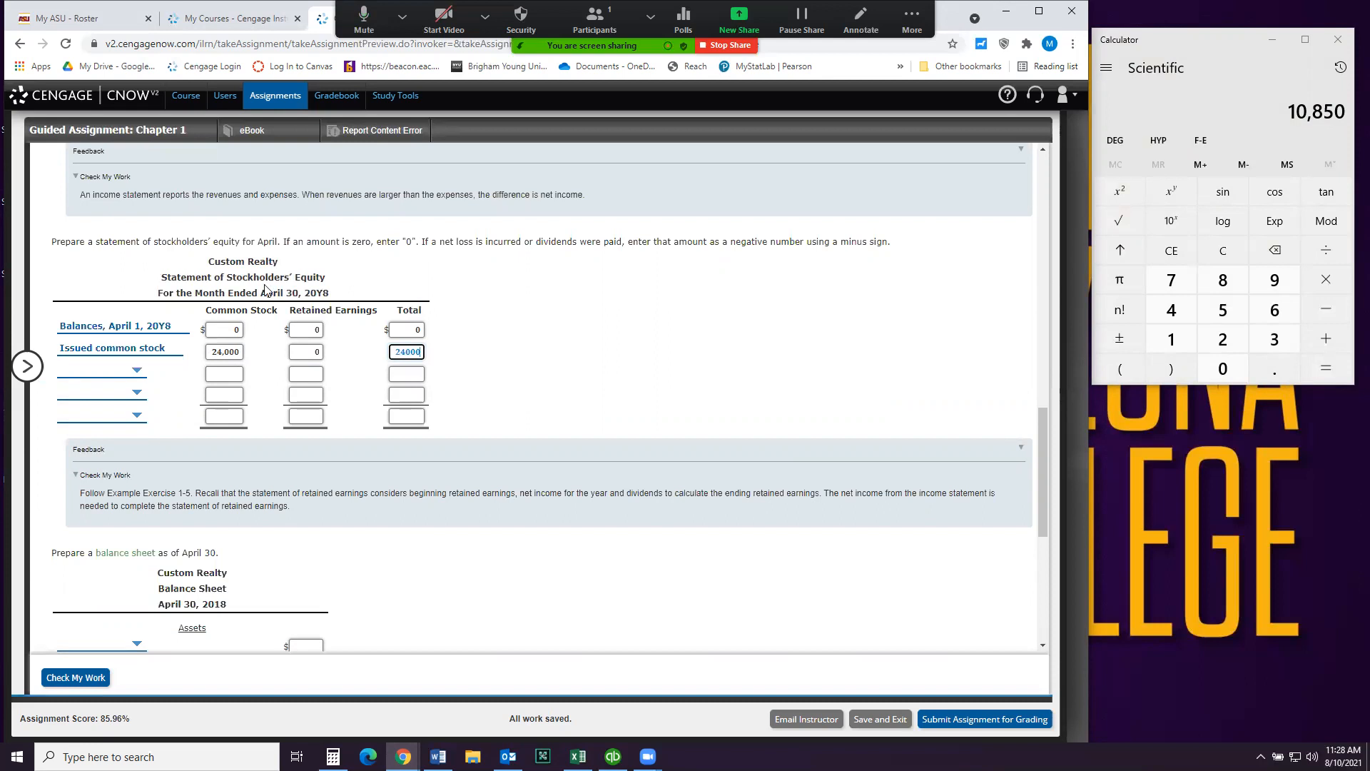
# Step: Label the next row Net income with 0 common stock and 10,850 retained earnings and total
pyautogui.click(137, 370)
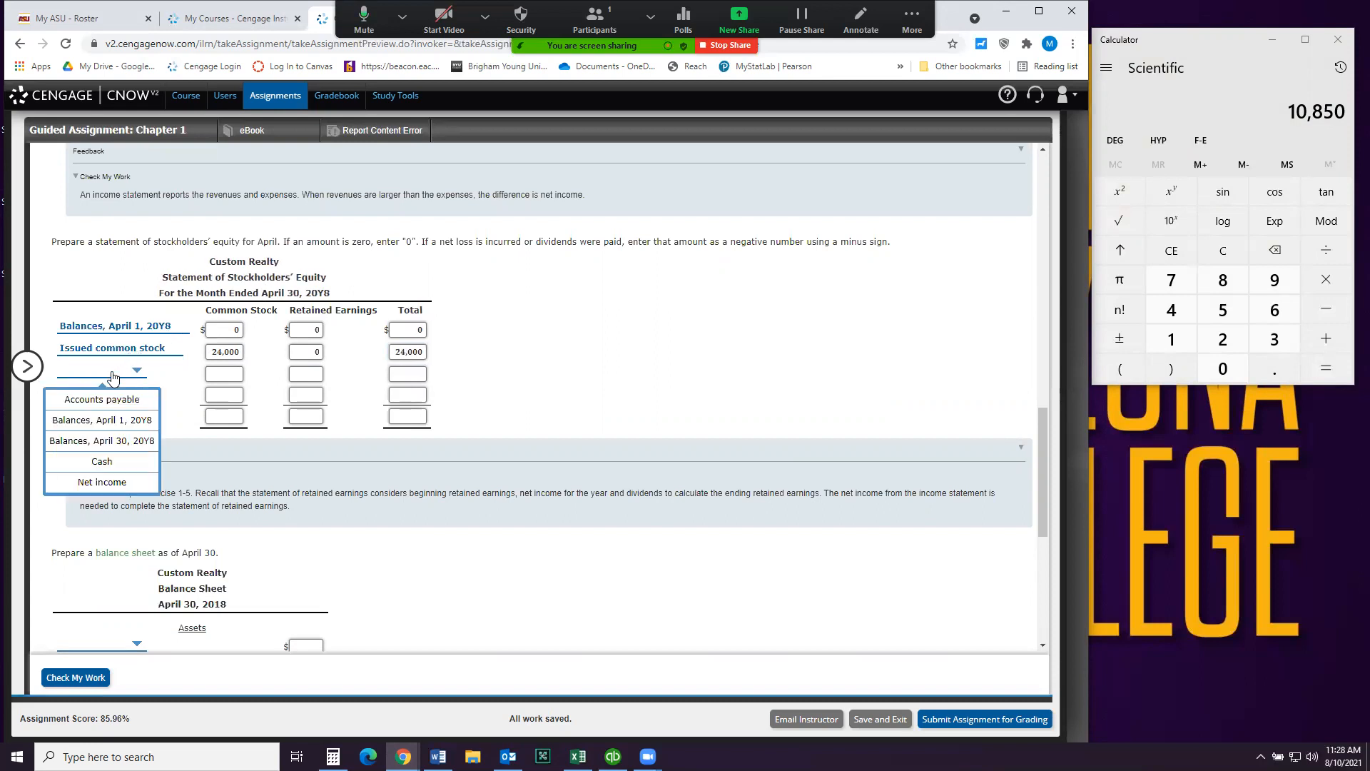
pyautogui.click(100, 481)
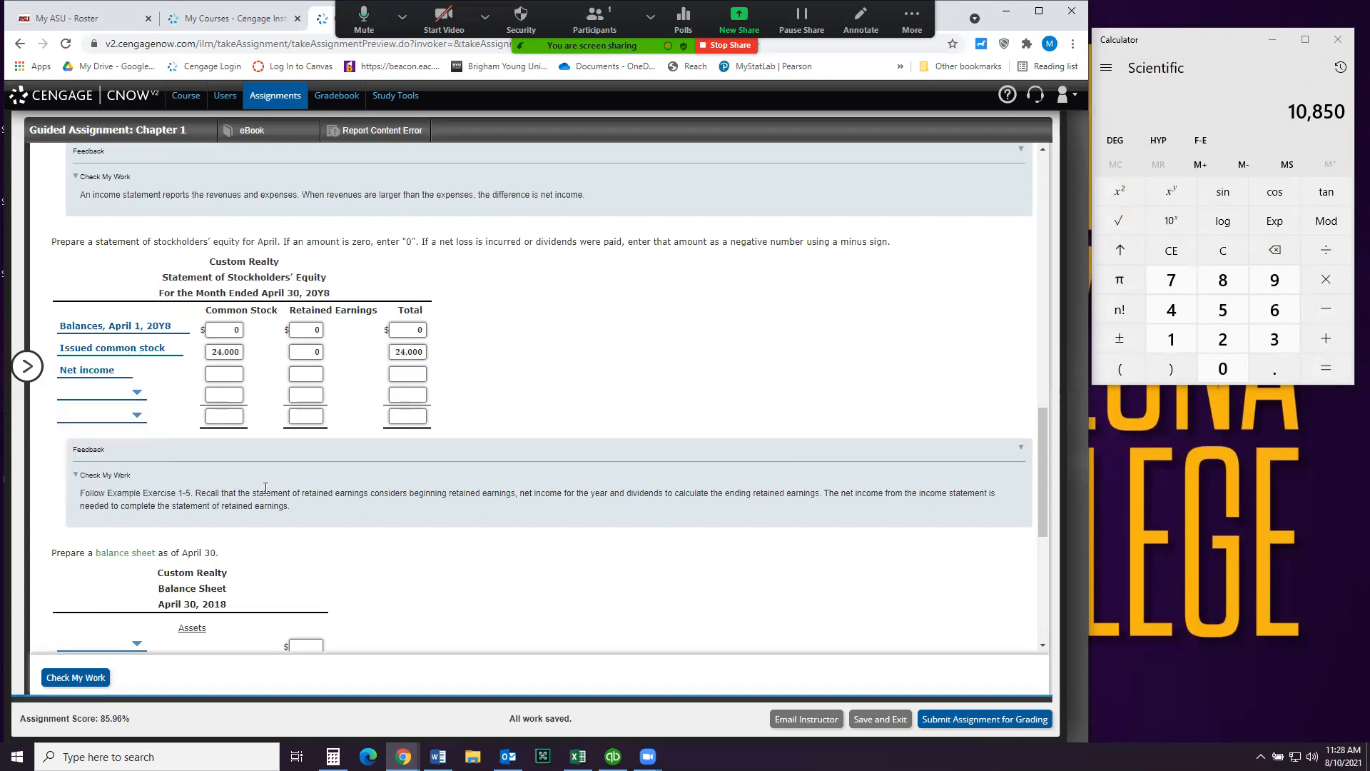
pyautogui.click(223, 373)
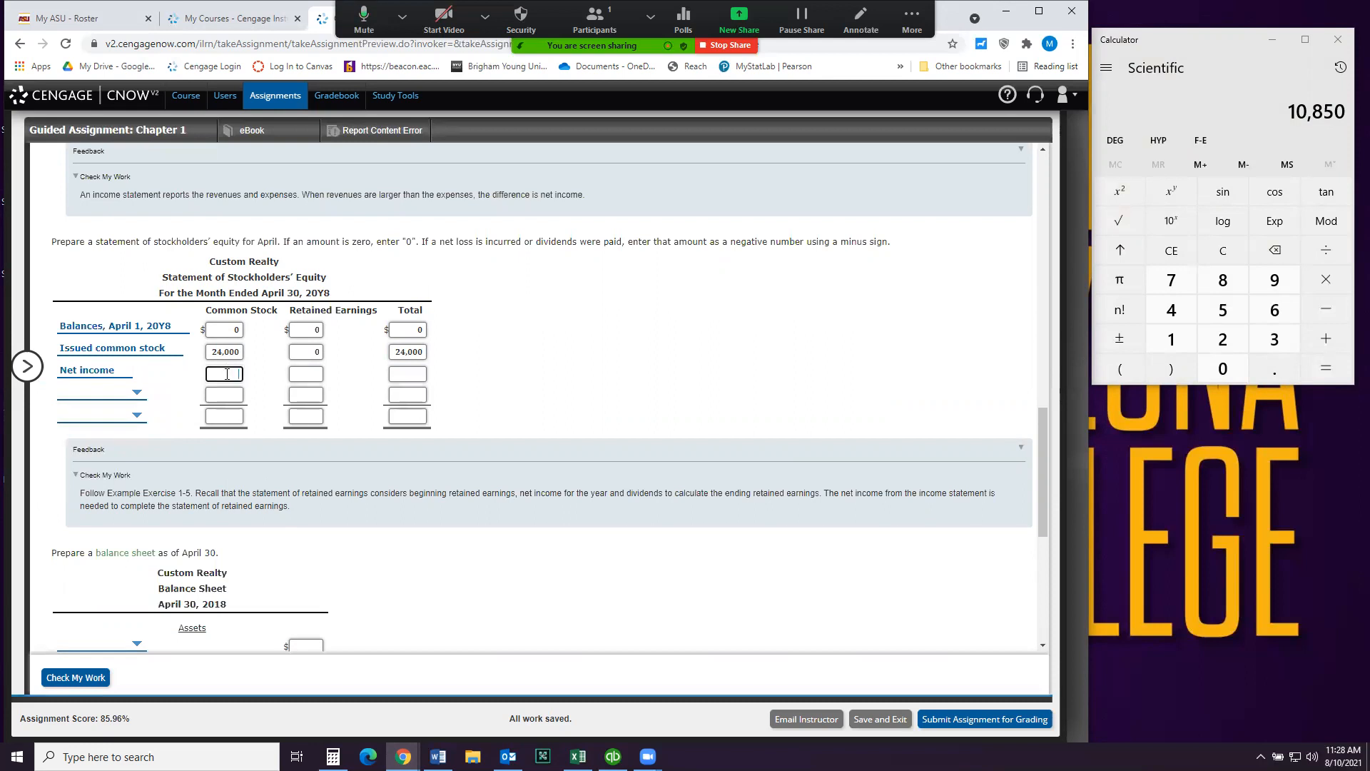
pyautogui.write('0')
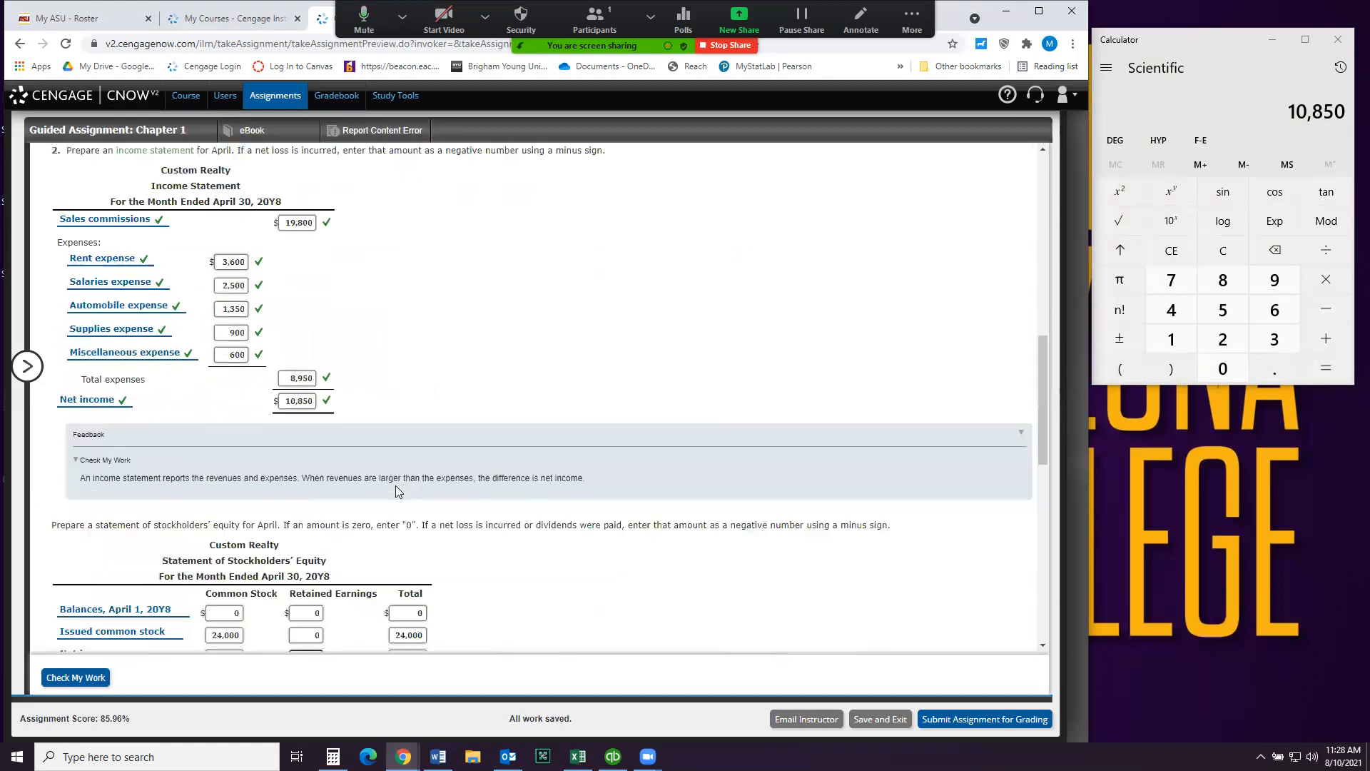
pyautogui.scroll(-3)
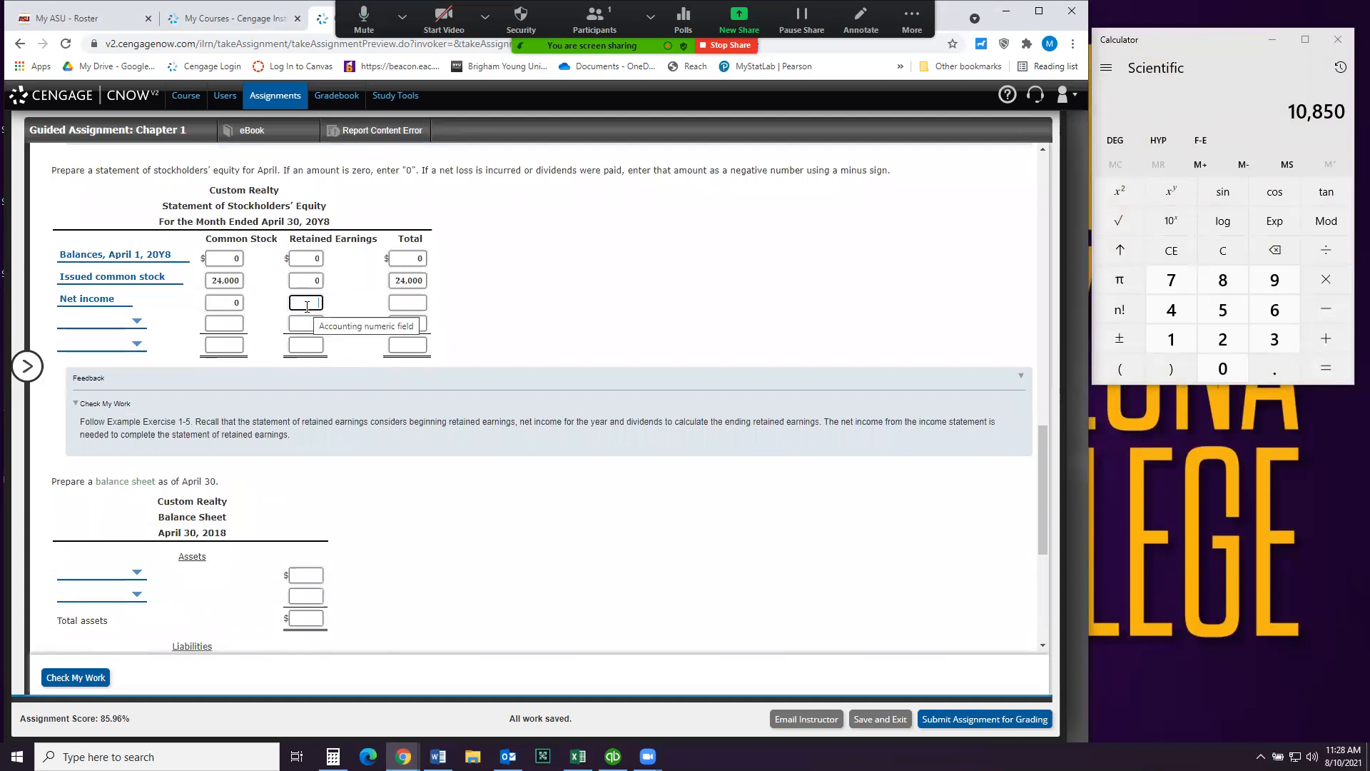
pyautogui.write('10850')
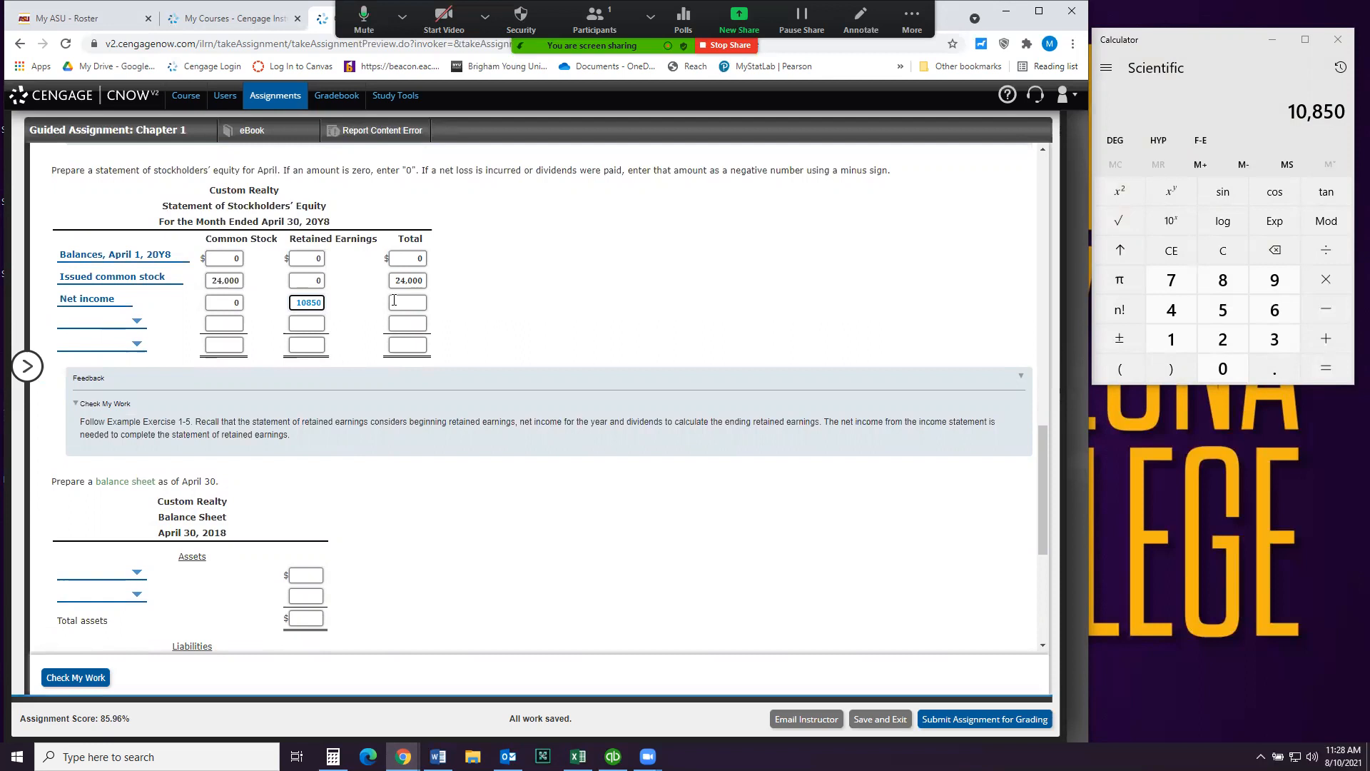
pyautogui.write('10850')
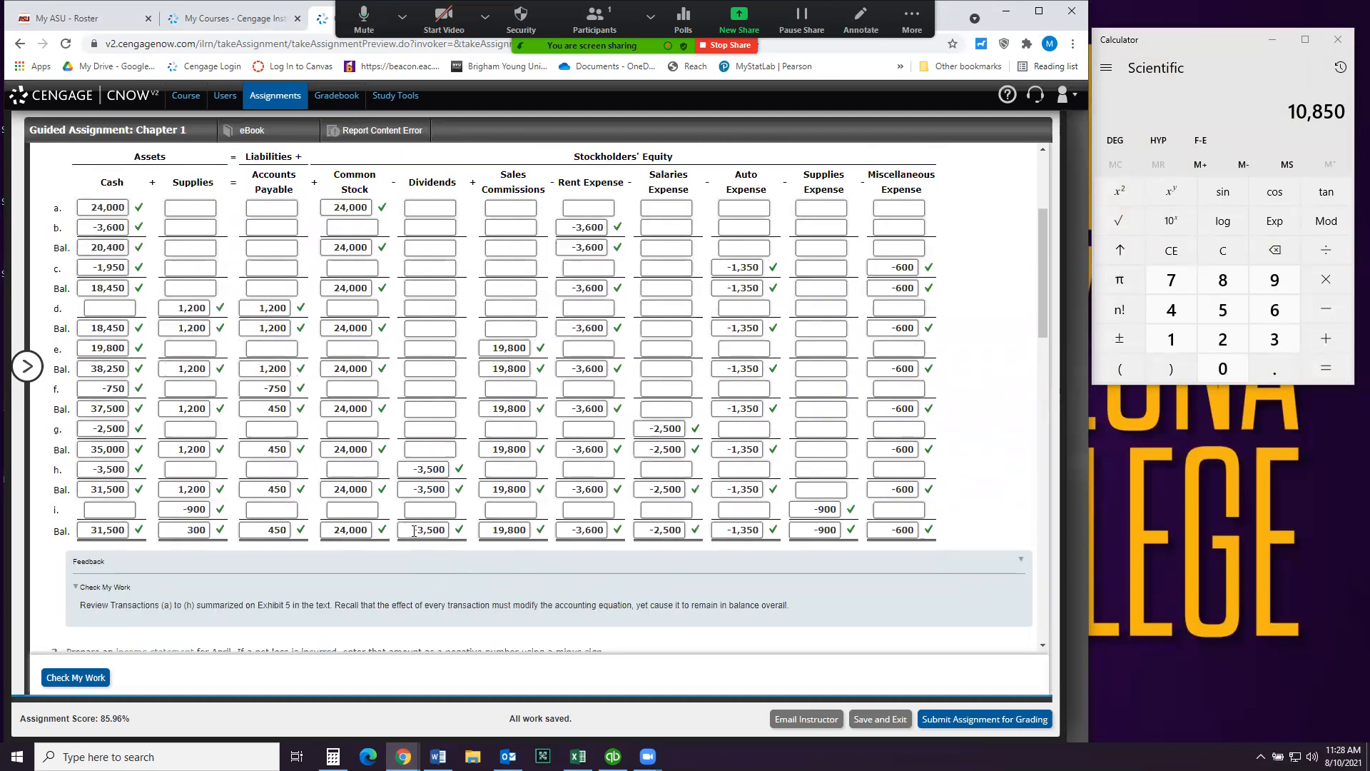
# Step: Enter the dividends row as 0 common stock and -3,500 retained earnings
pyautogui.scroll(-3)
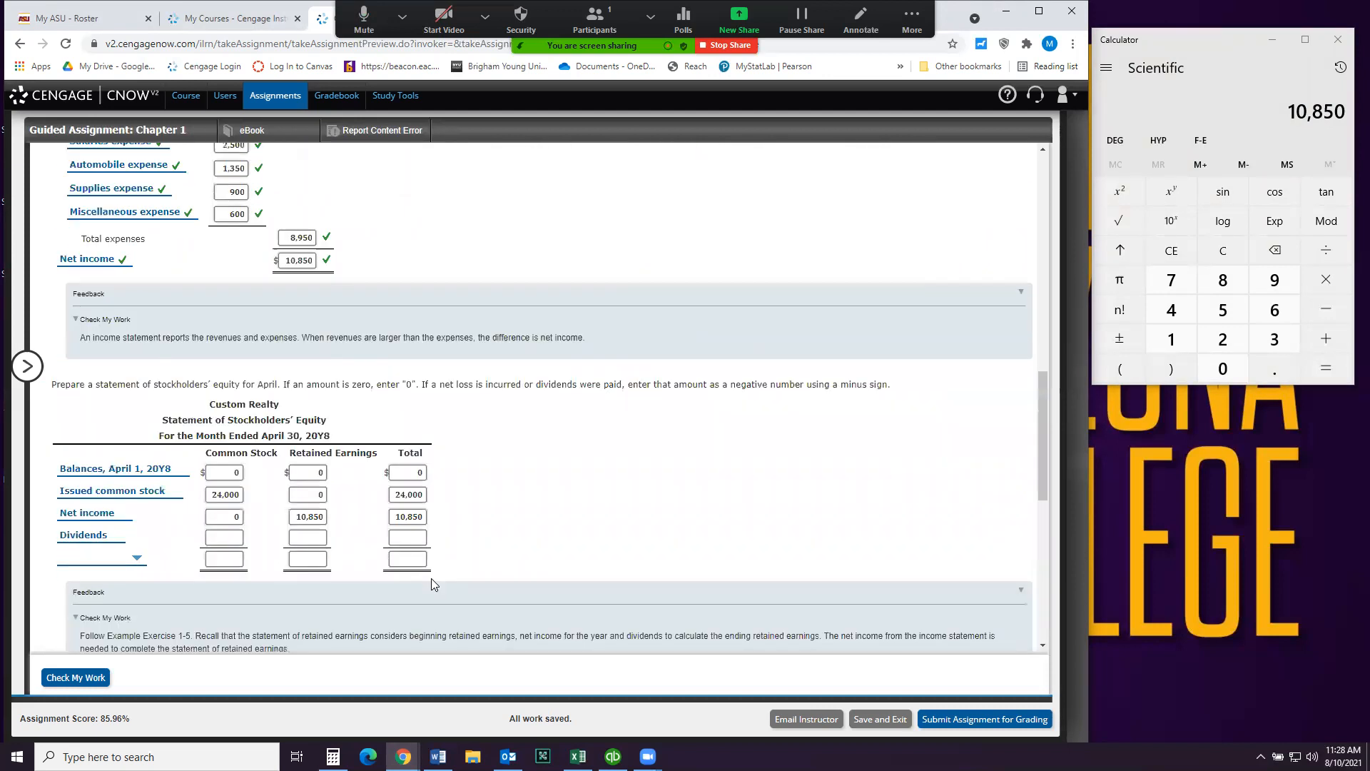
pyautogui.scroll(-3)
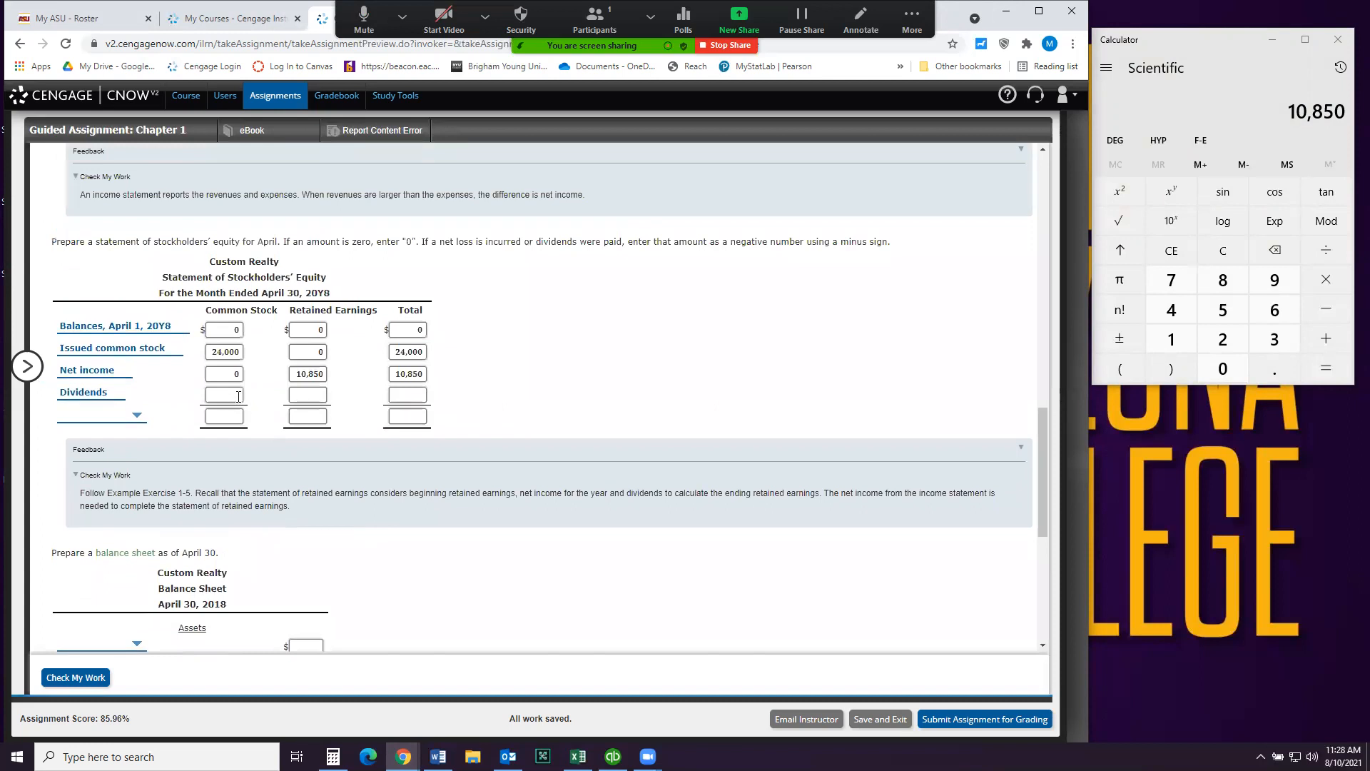
pyautogui.write('0')
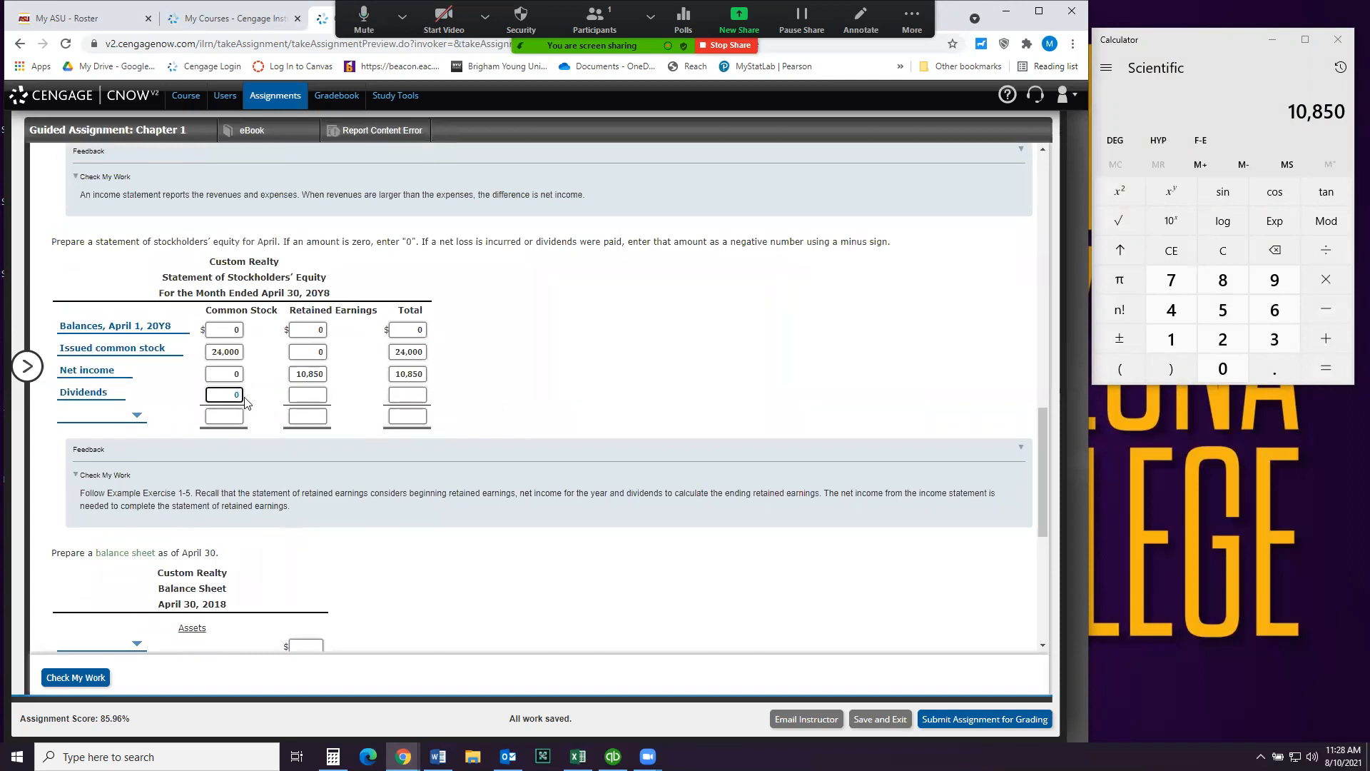
pyautogui.write('-35')
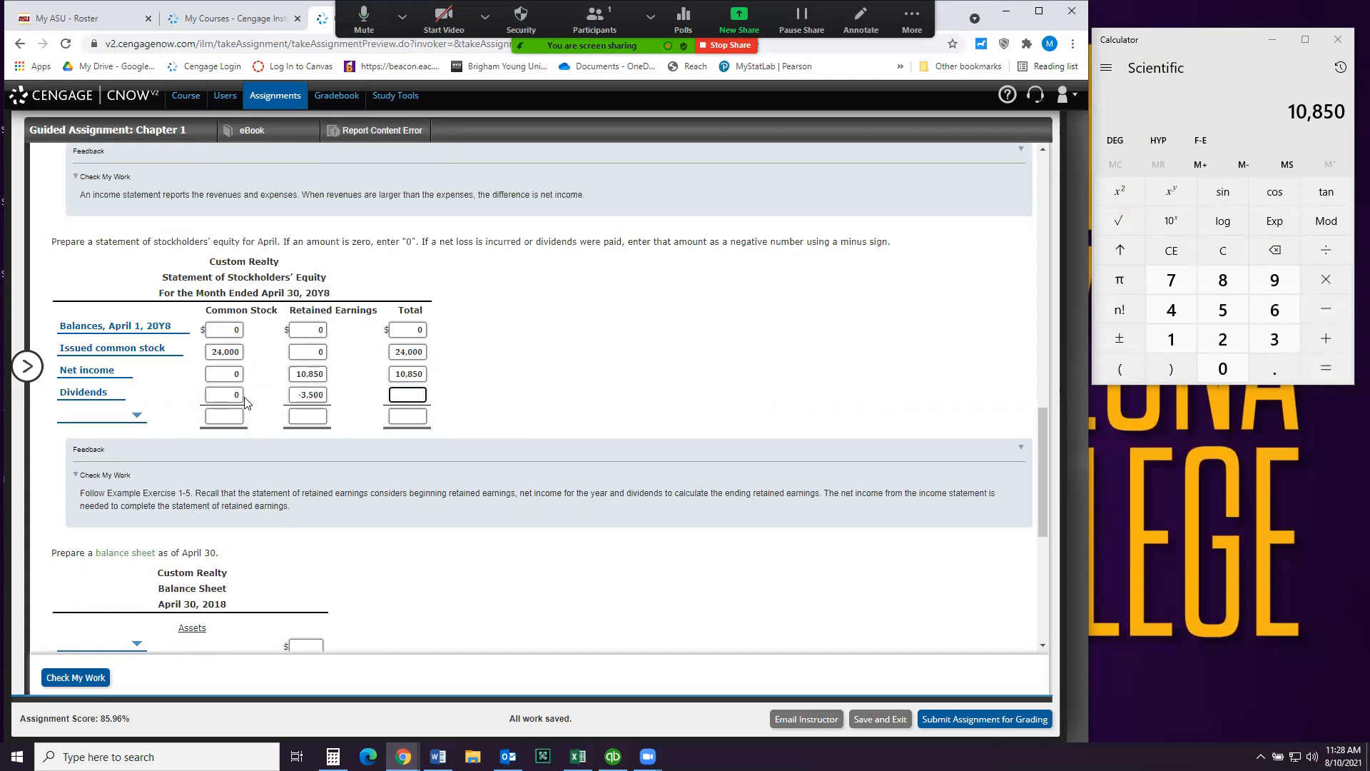
pyautogui.write('-3500')
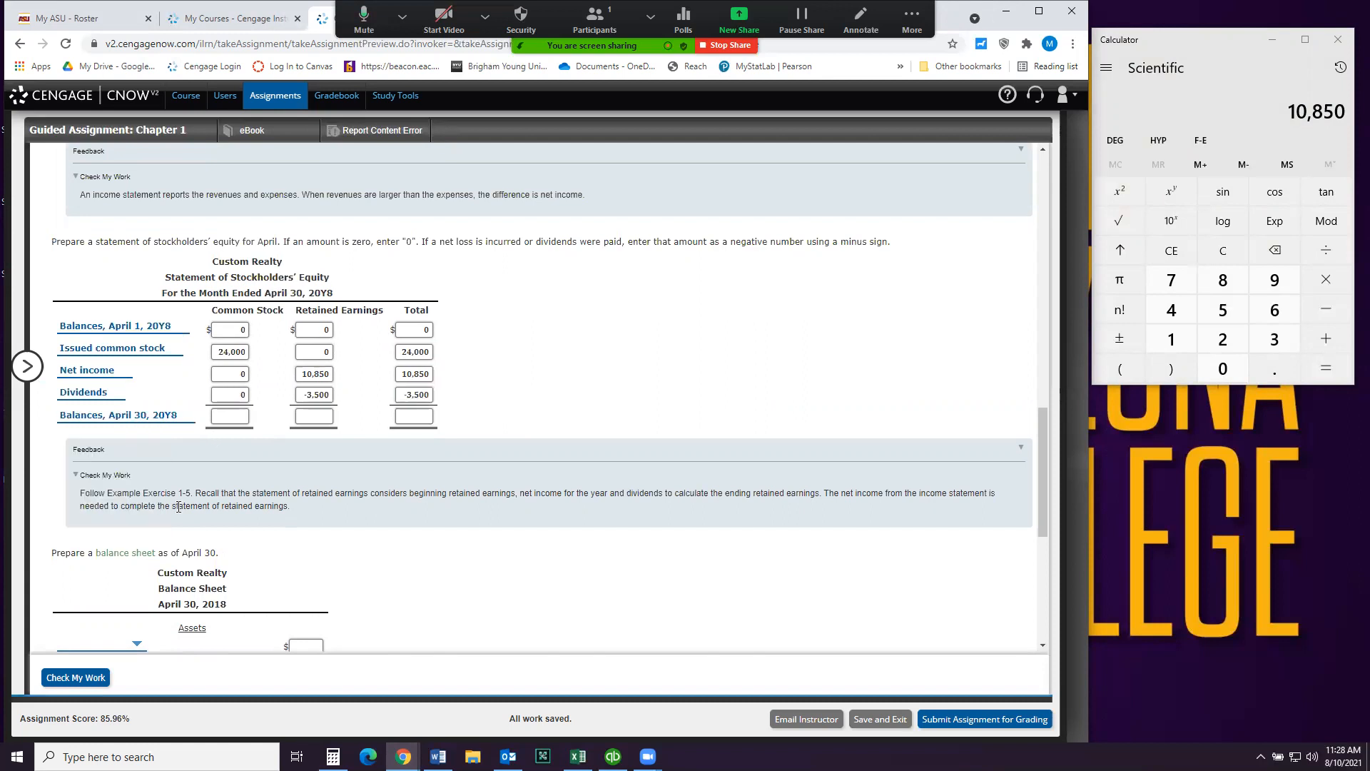
# Step: Enter April 30 balances of 24,000 common stock and 7,350 retained earnings
pyautogui.click(228, 416)
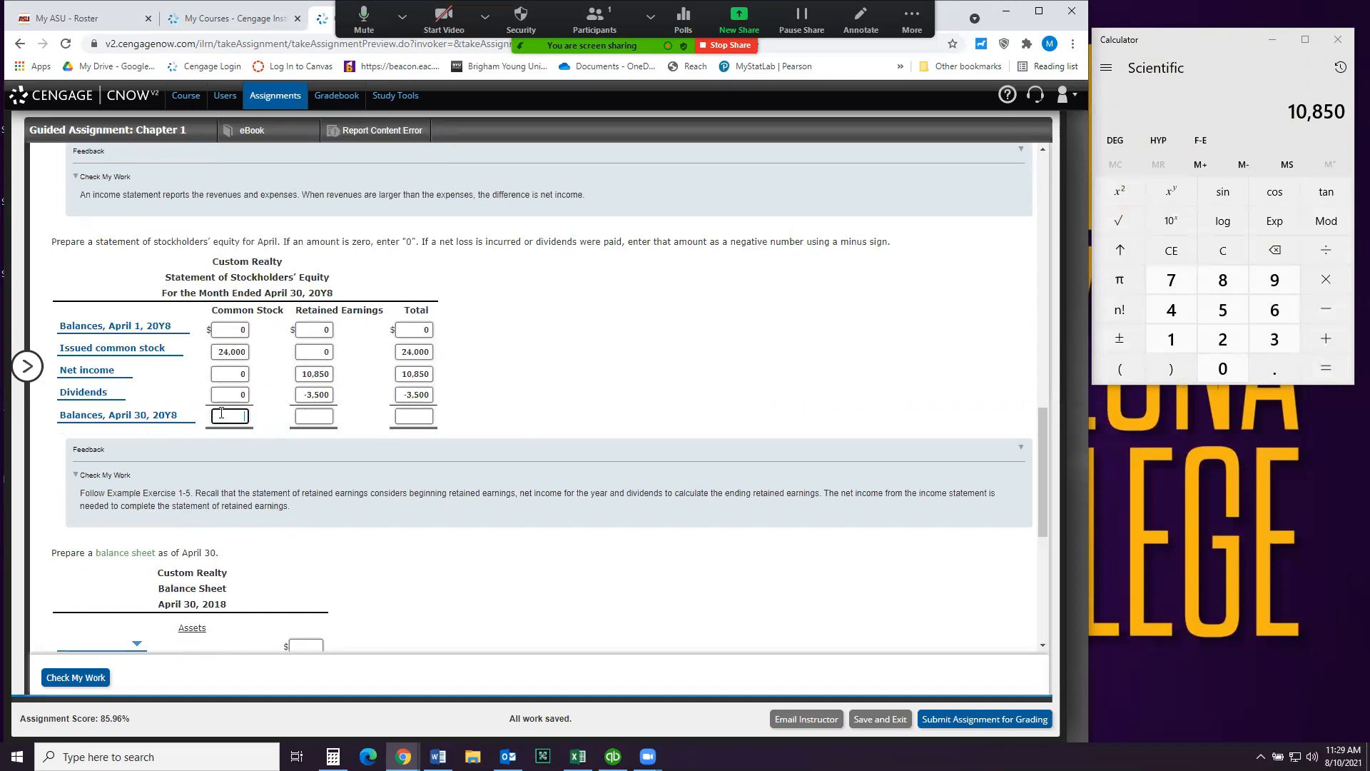
pyautogui.write('24000')
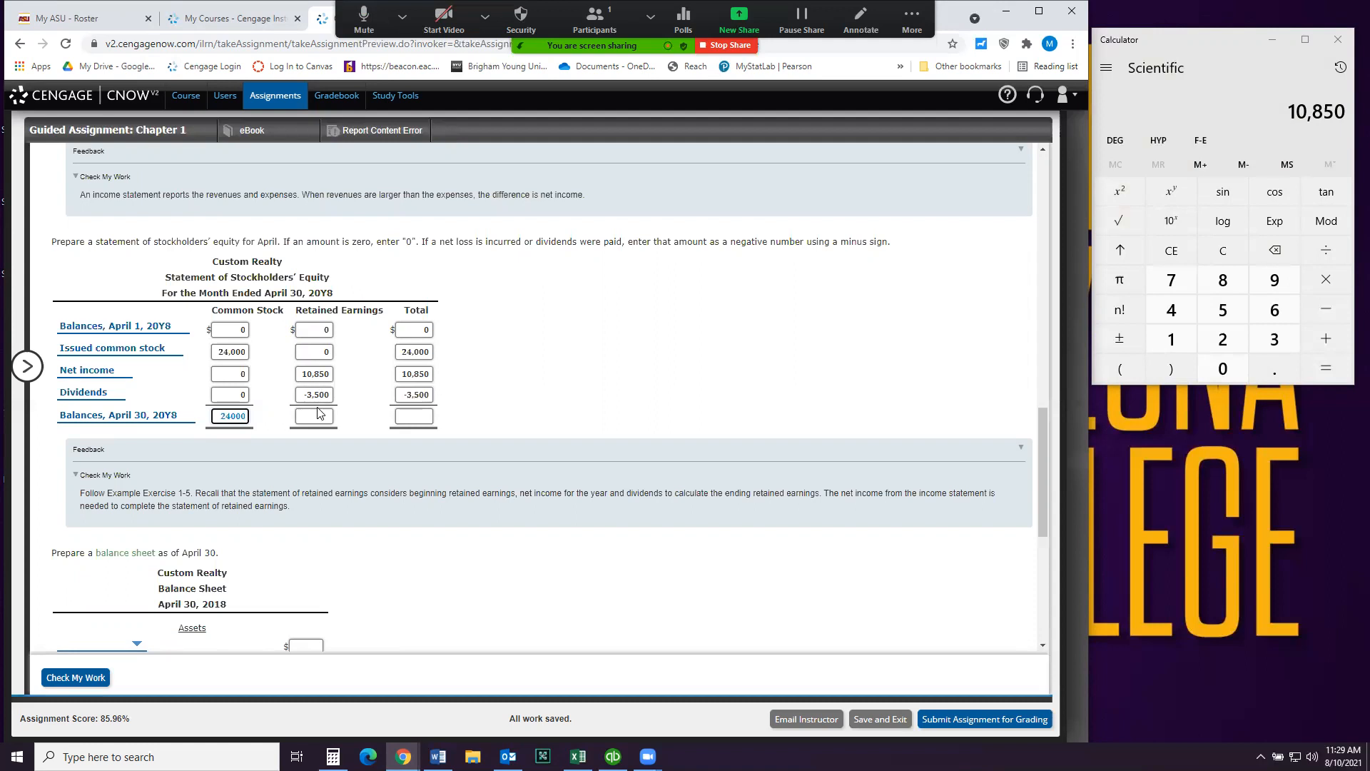
pyautogui.click(312, 415)
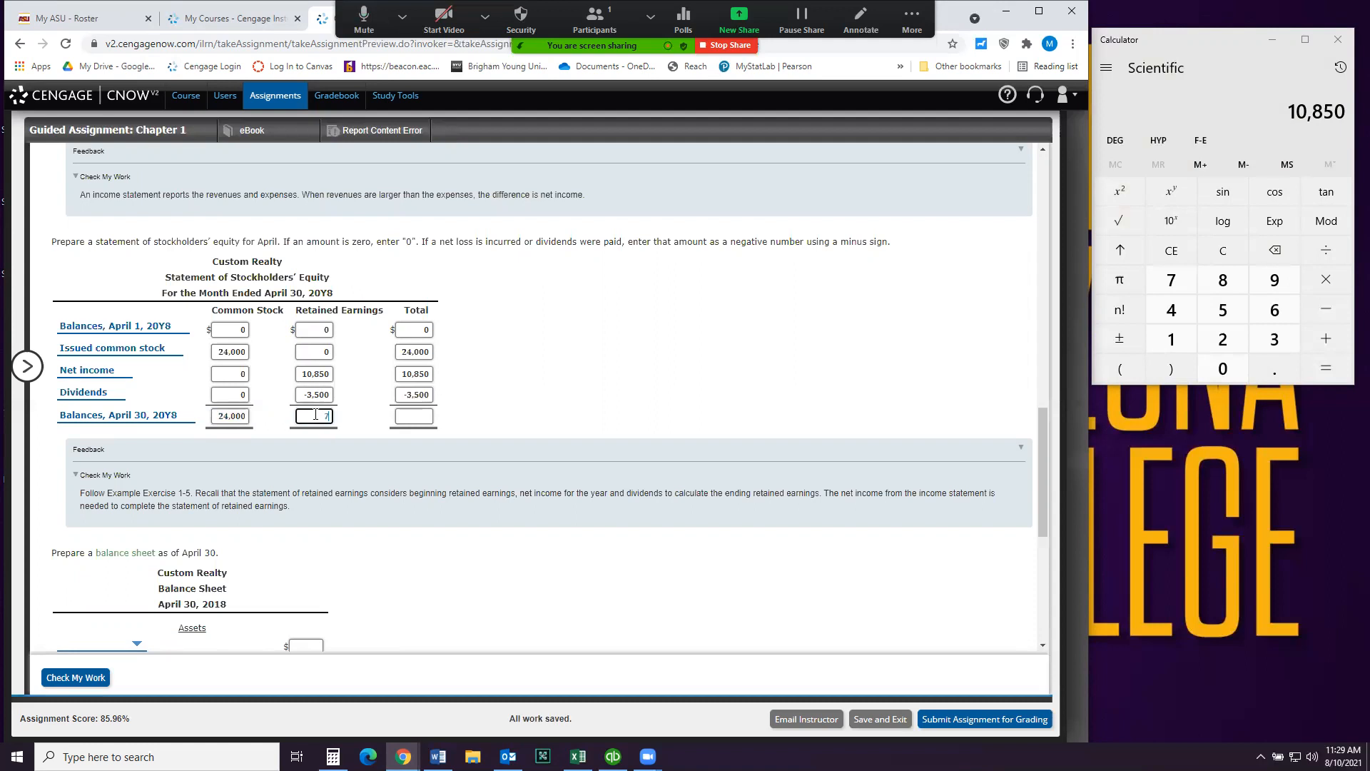
pyautogui.write('7,350')
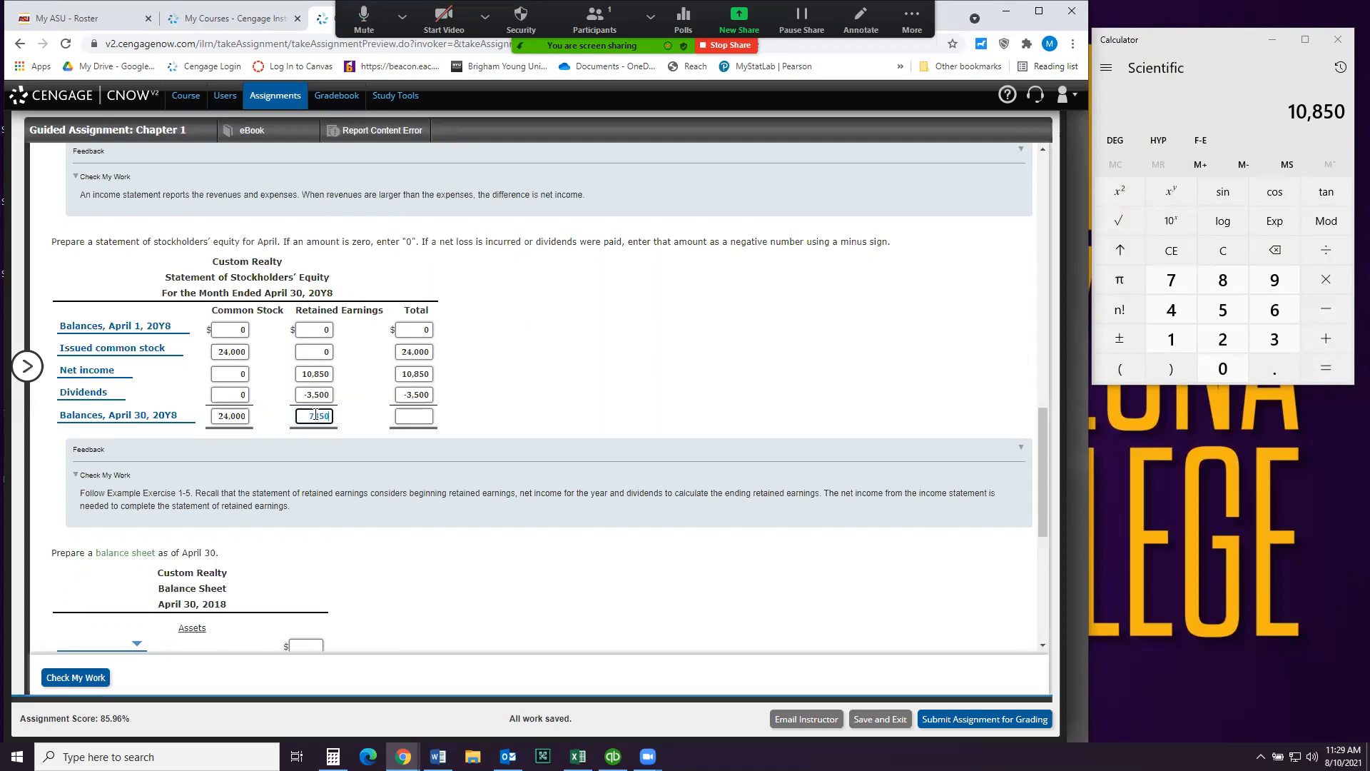
pyautogui.write('7356')
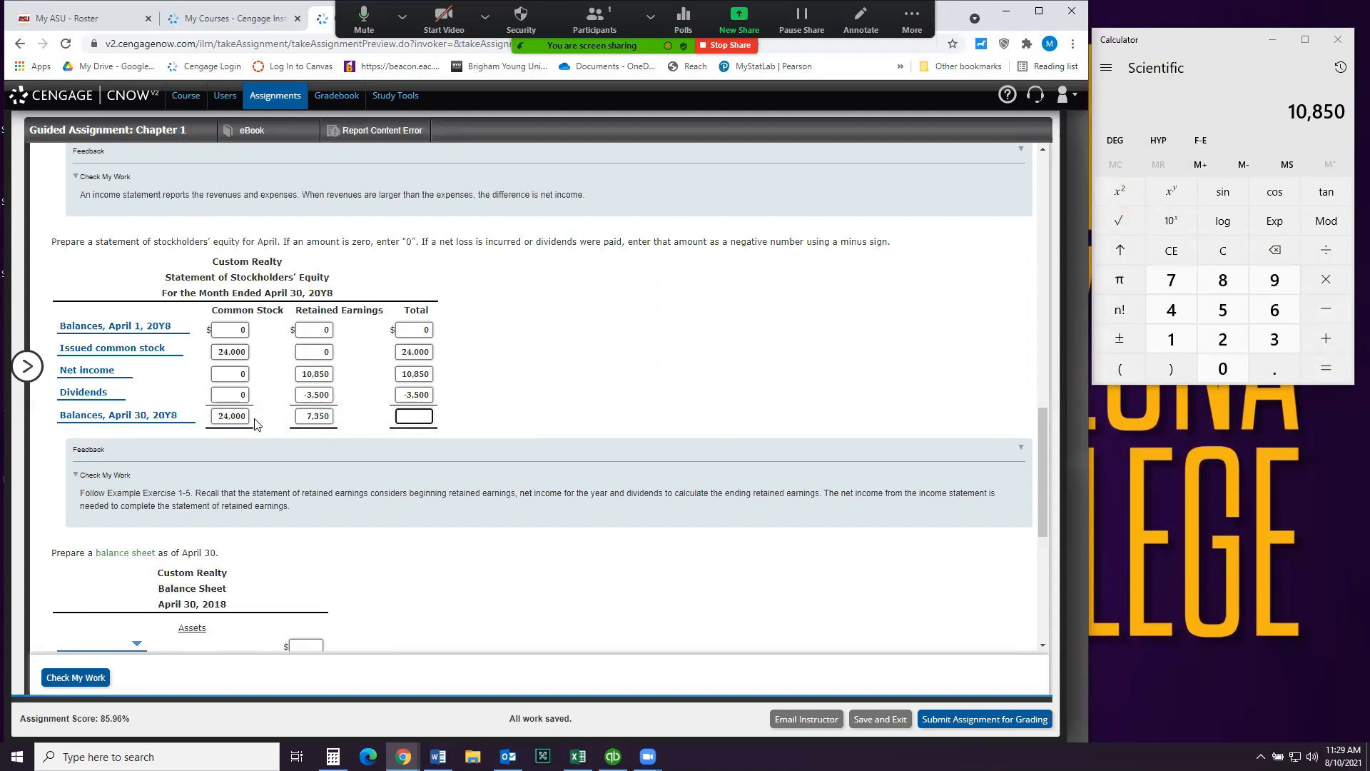
pyautogui.moveTo(230, 415)
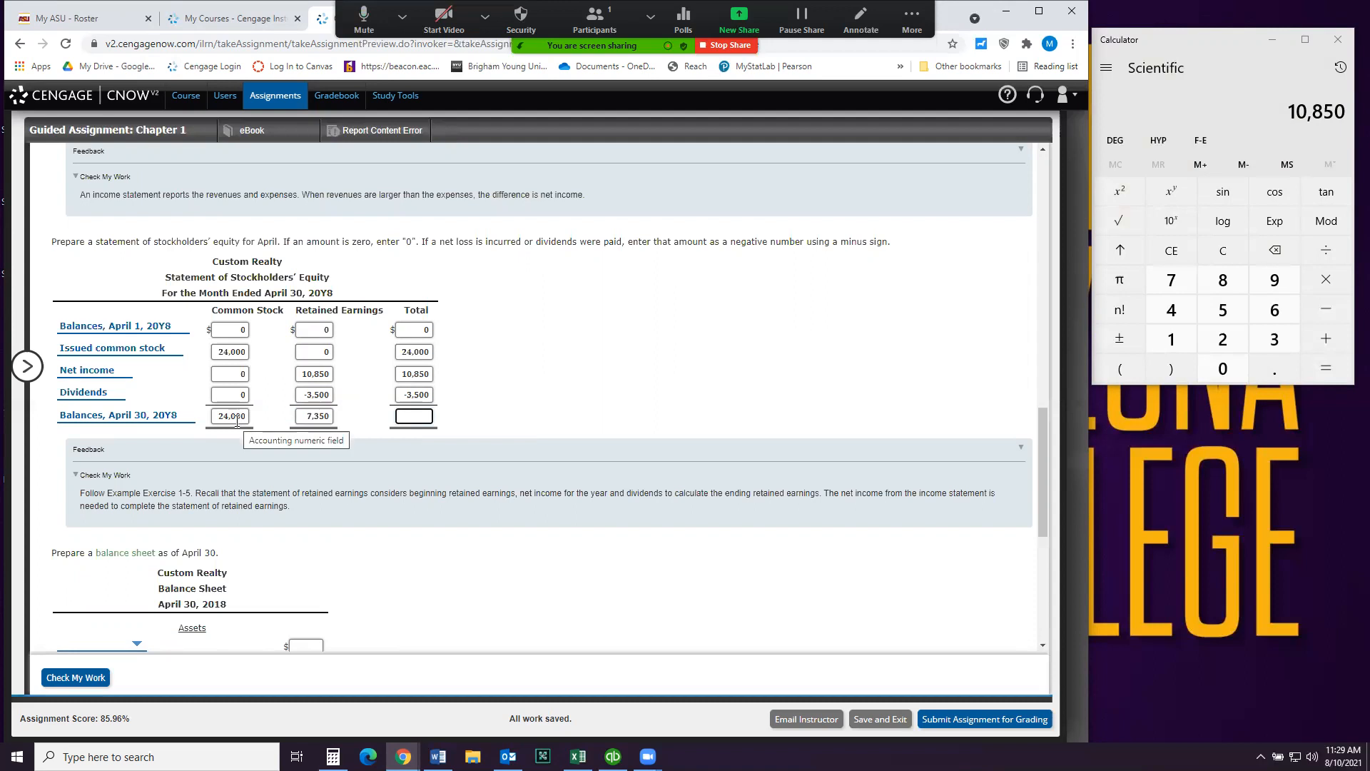
pyautogui.moveTo(416, 448)
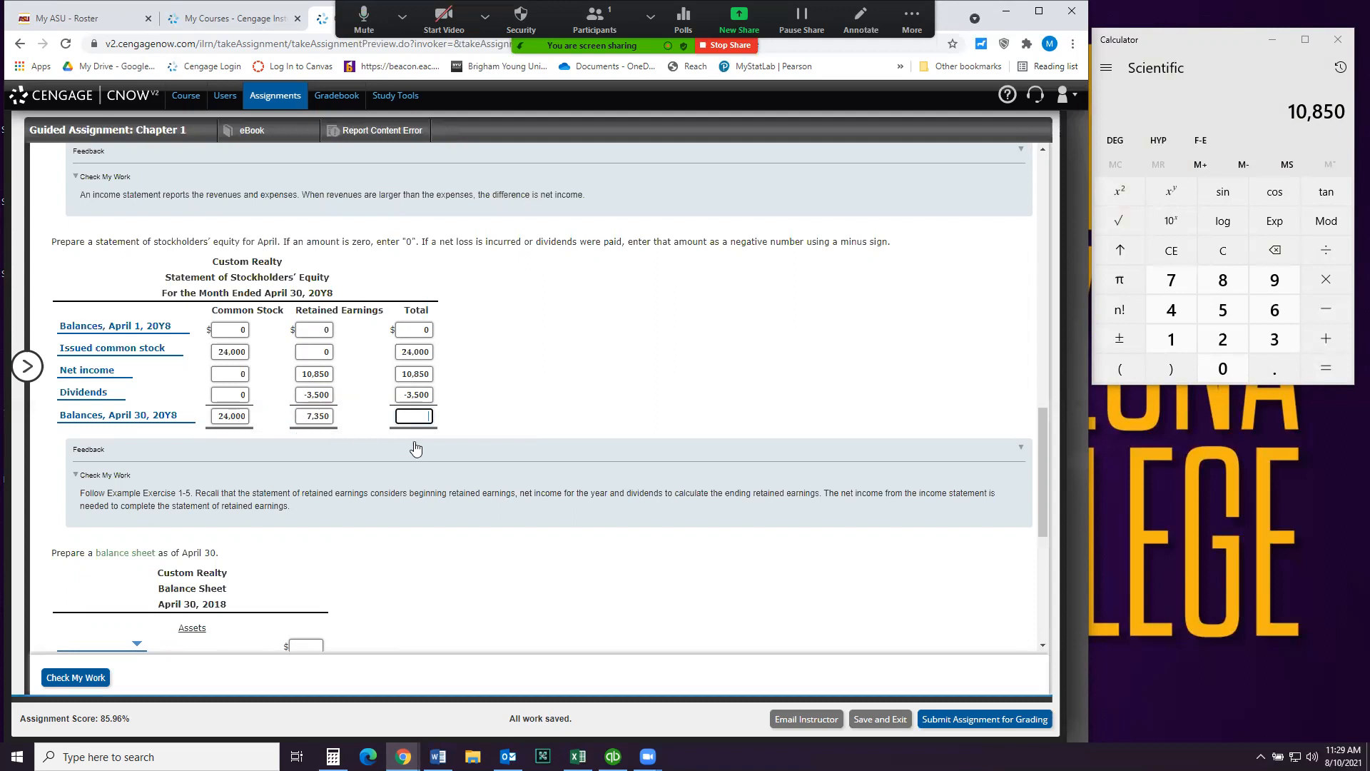
# Step: Enter the 31,350 April 30 total and have the equity statement checked
pyautogui.write('31,350')
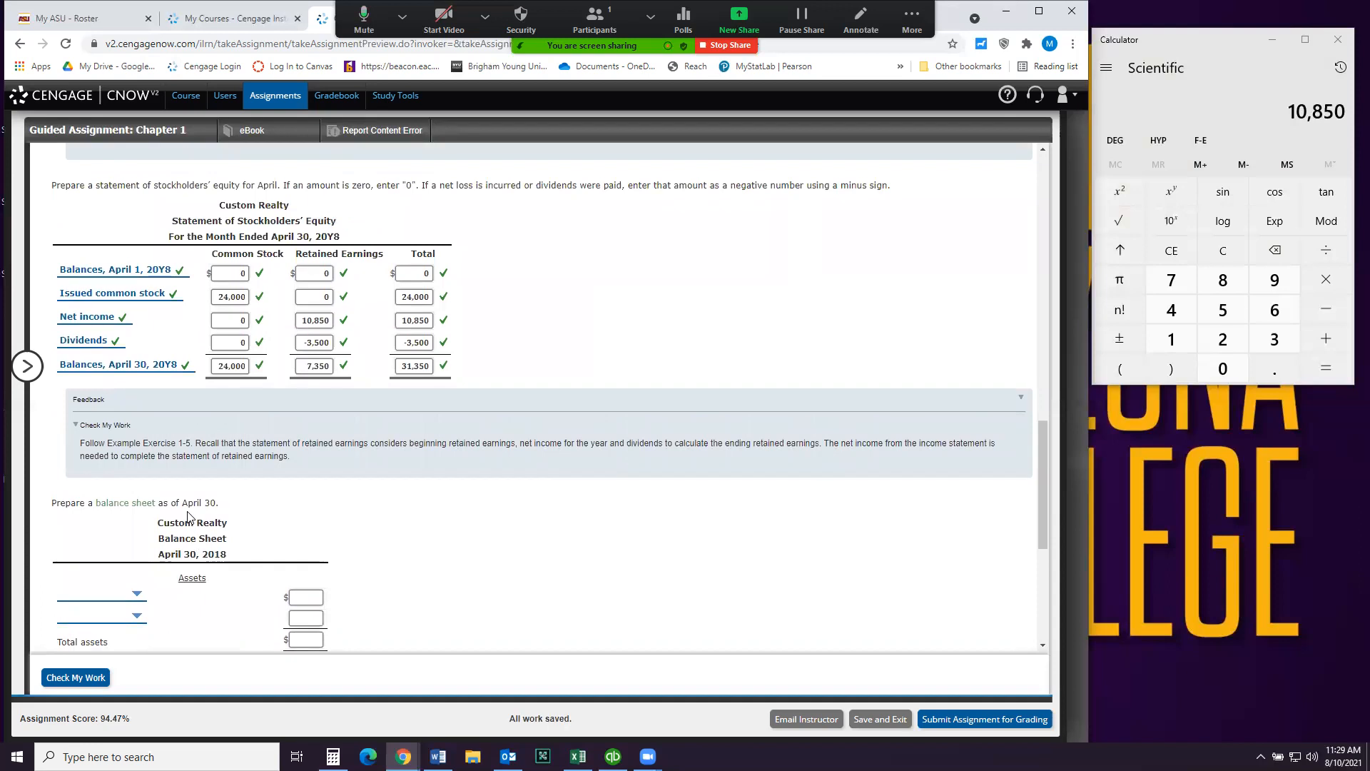
pyautogui.moveTo(134, 284)
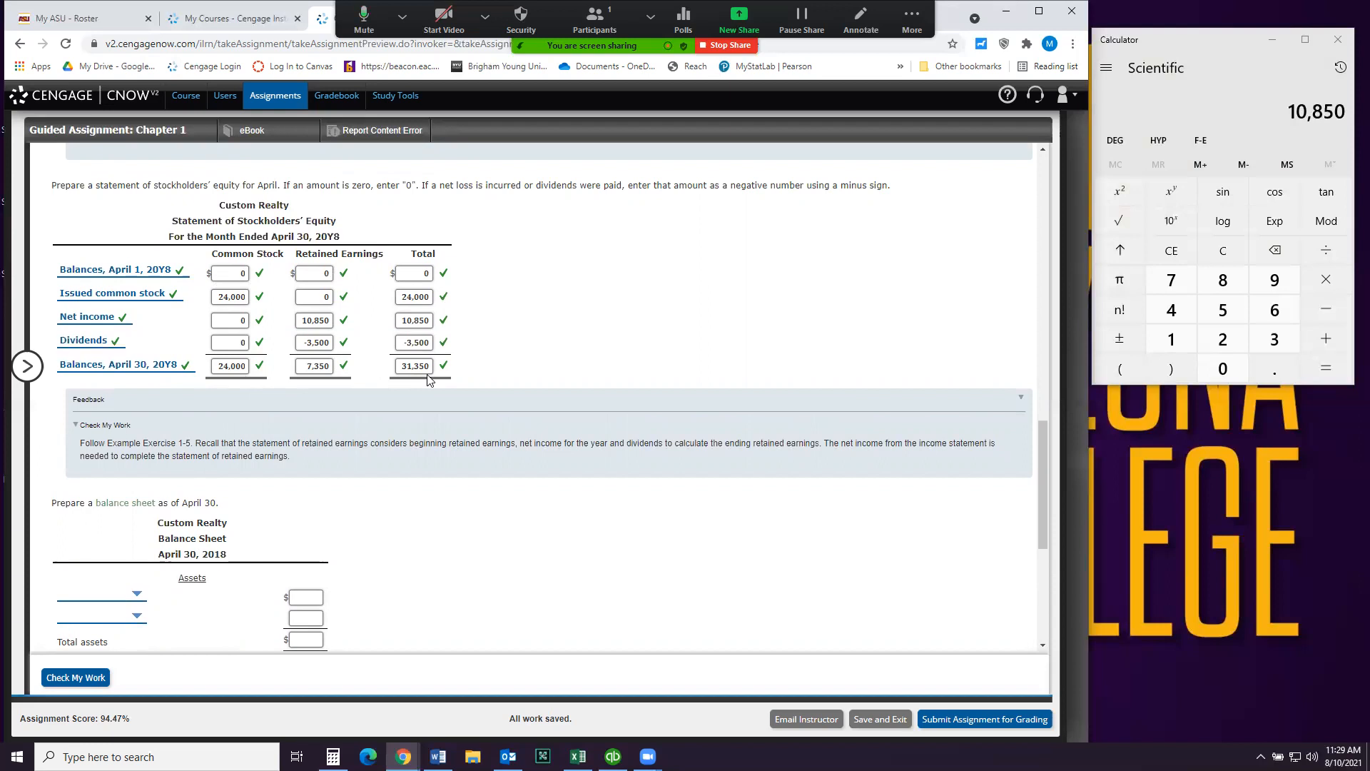
pyautogui.scroll(-3)
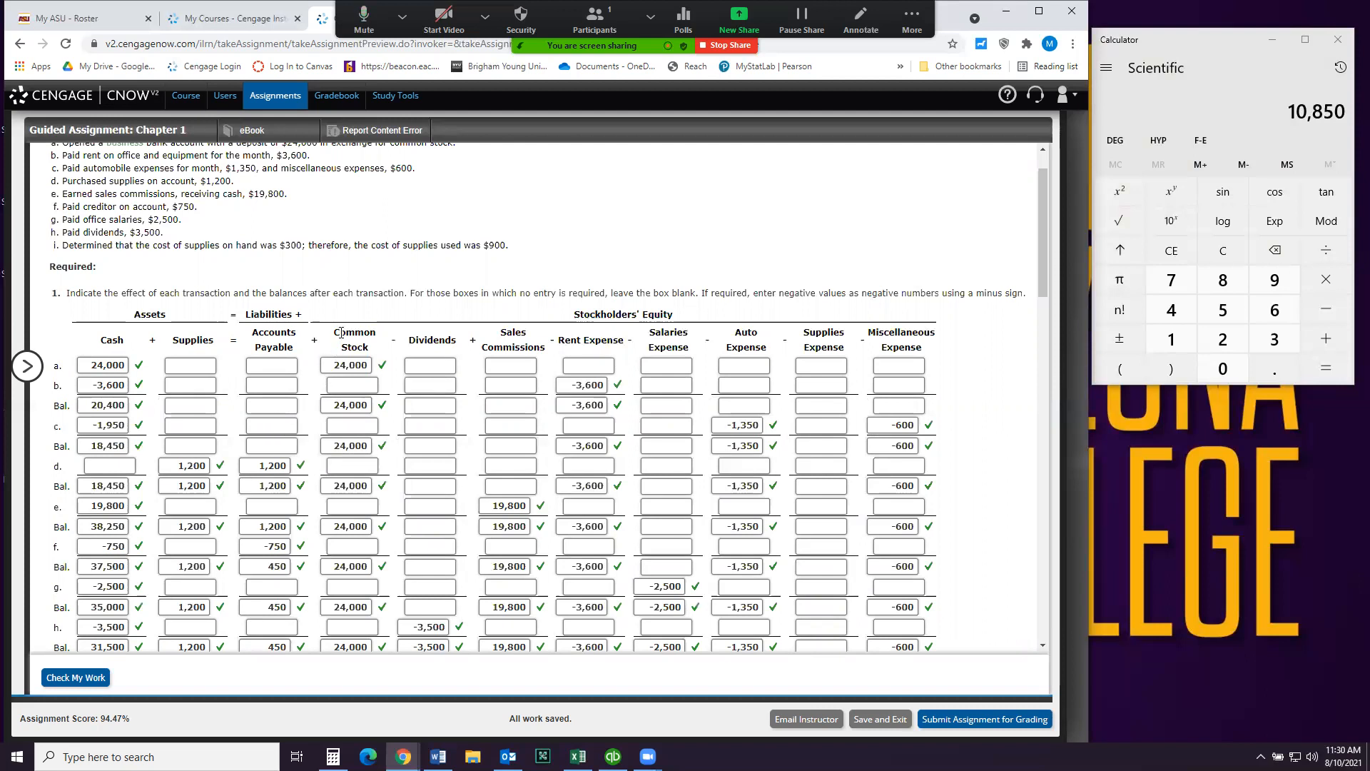
pyautogui.moveTo(410, 345)
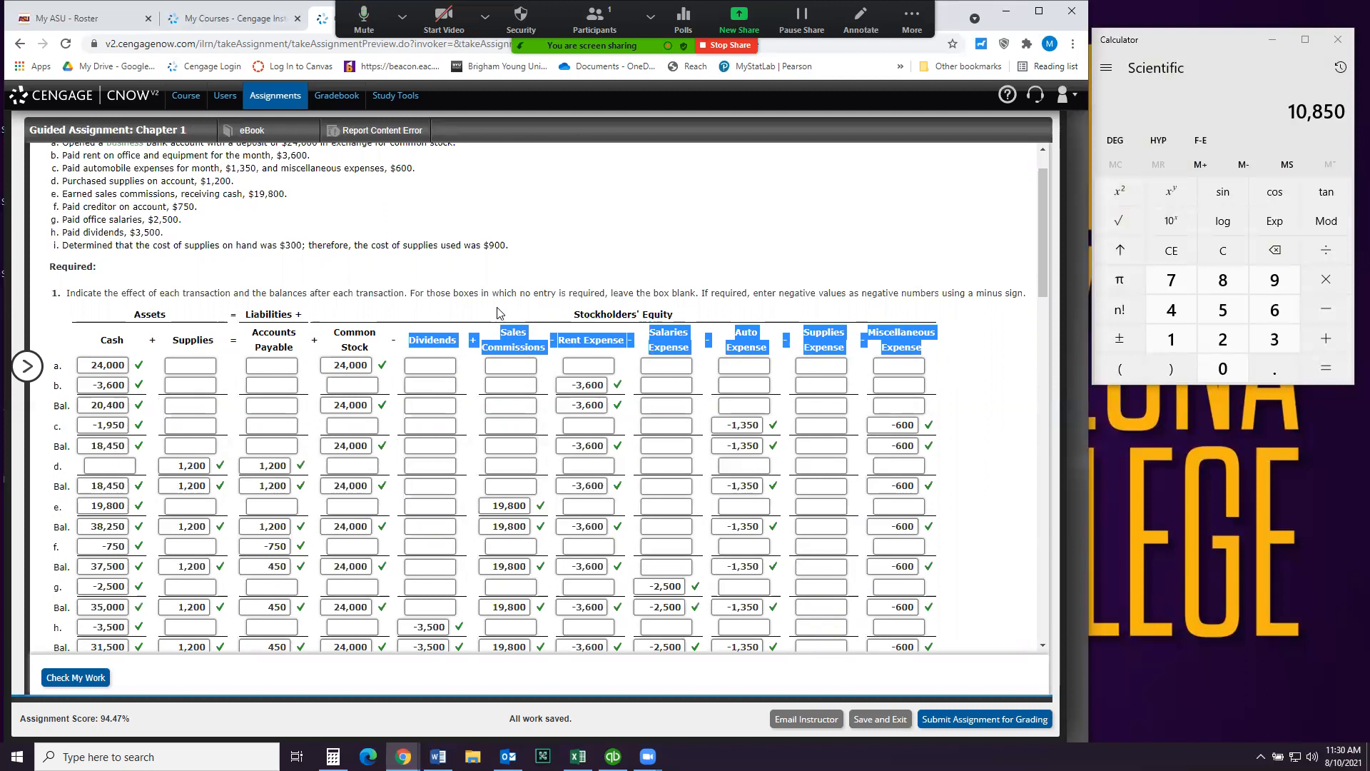
# Step: Label the balance sheet rows Cash, Supplies, Common stock and Retained earnings
pyautogui.scroll(-3)
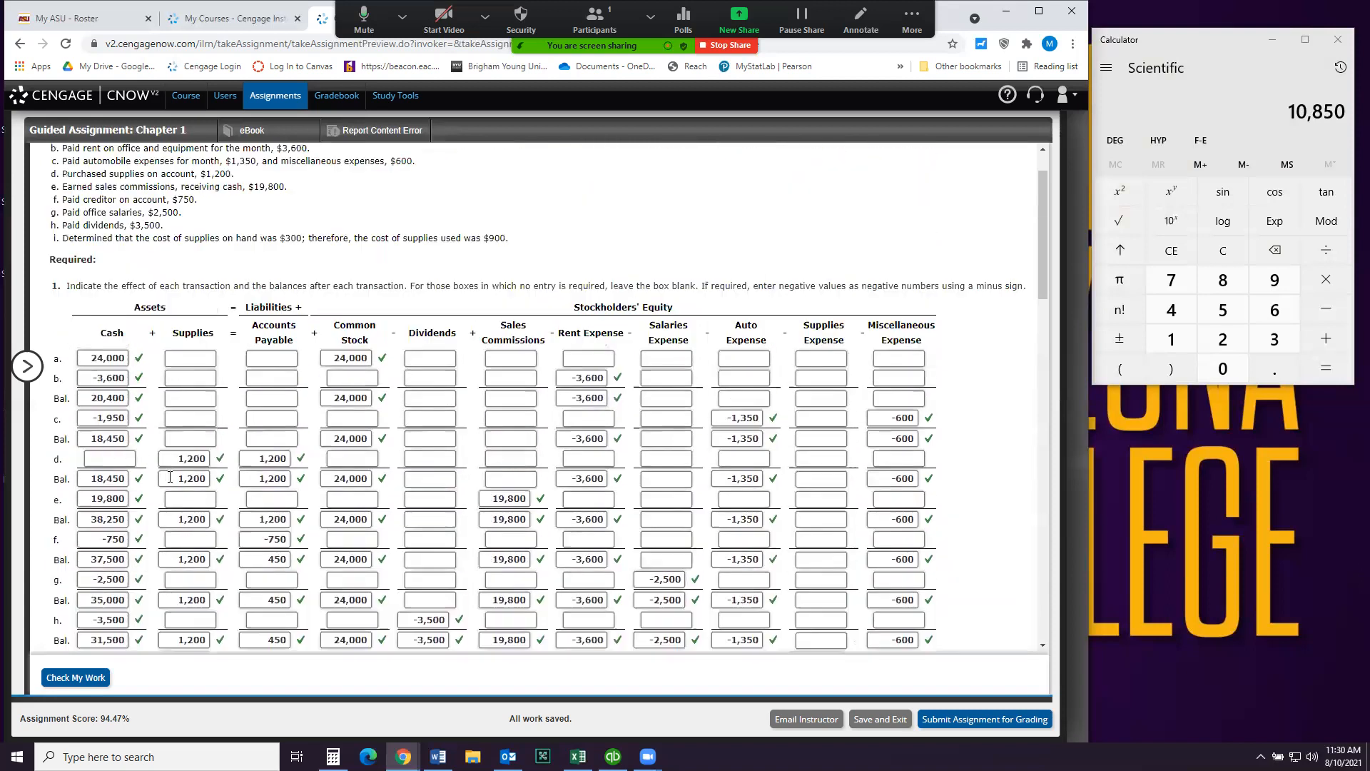
pyautogui.scroll(-3)
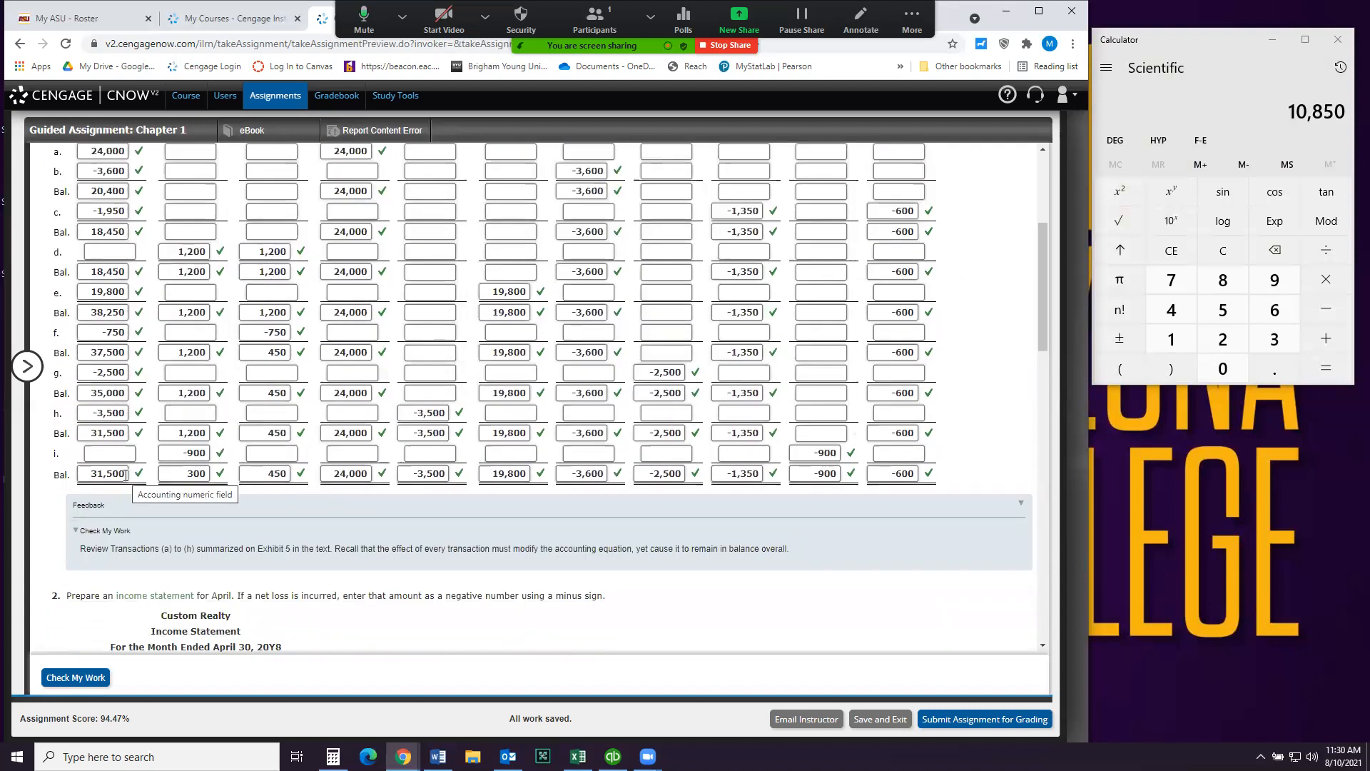
pyautogui.scroll(-3)
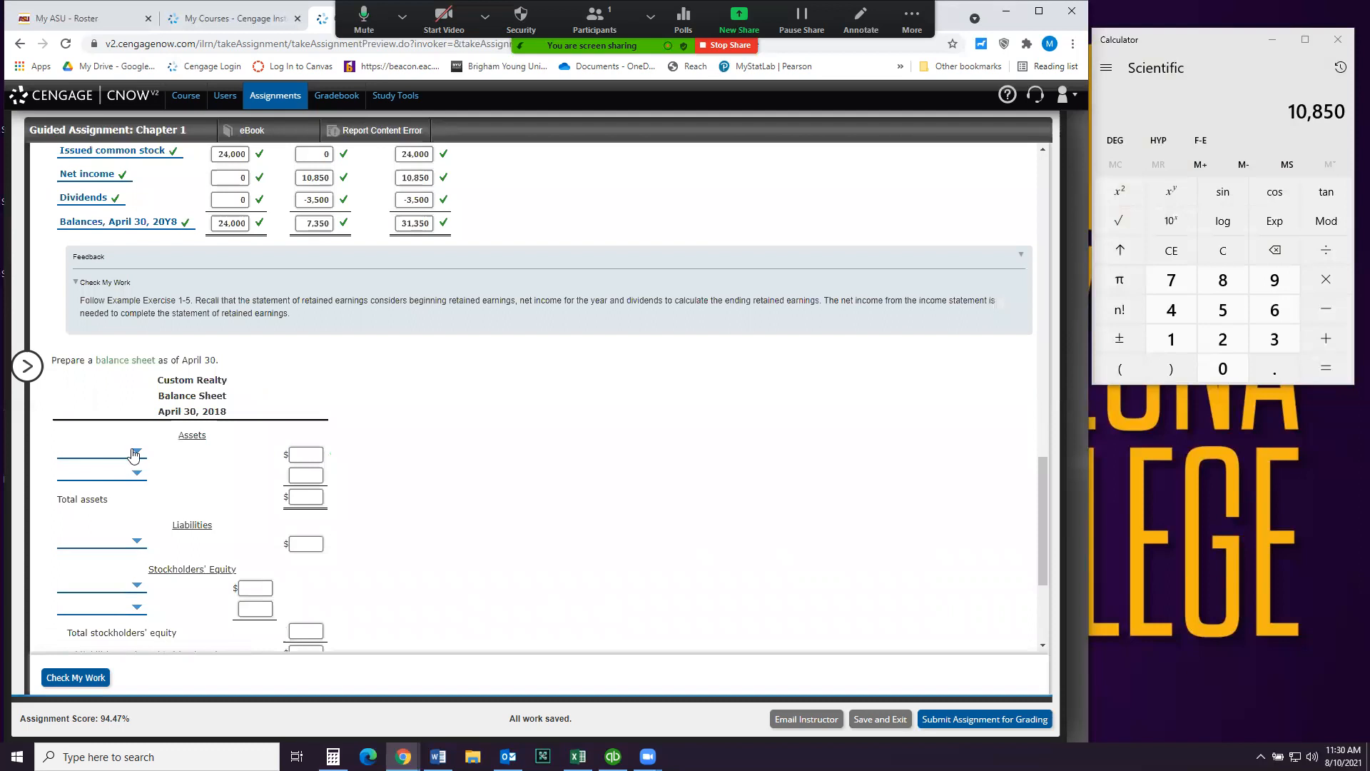
pyautogui.click(100, 470)
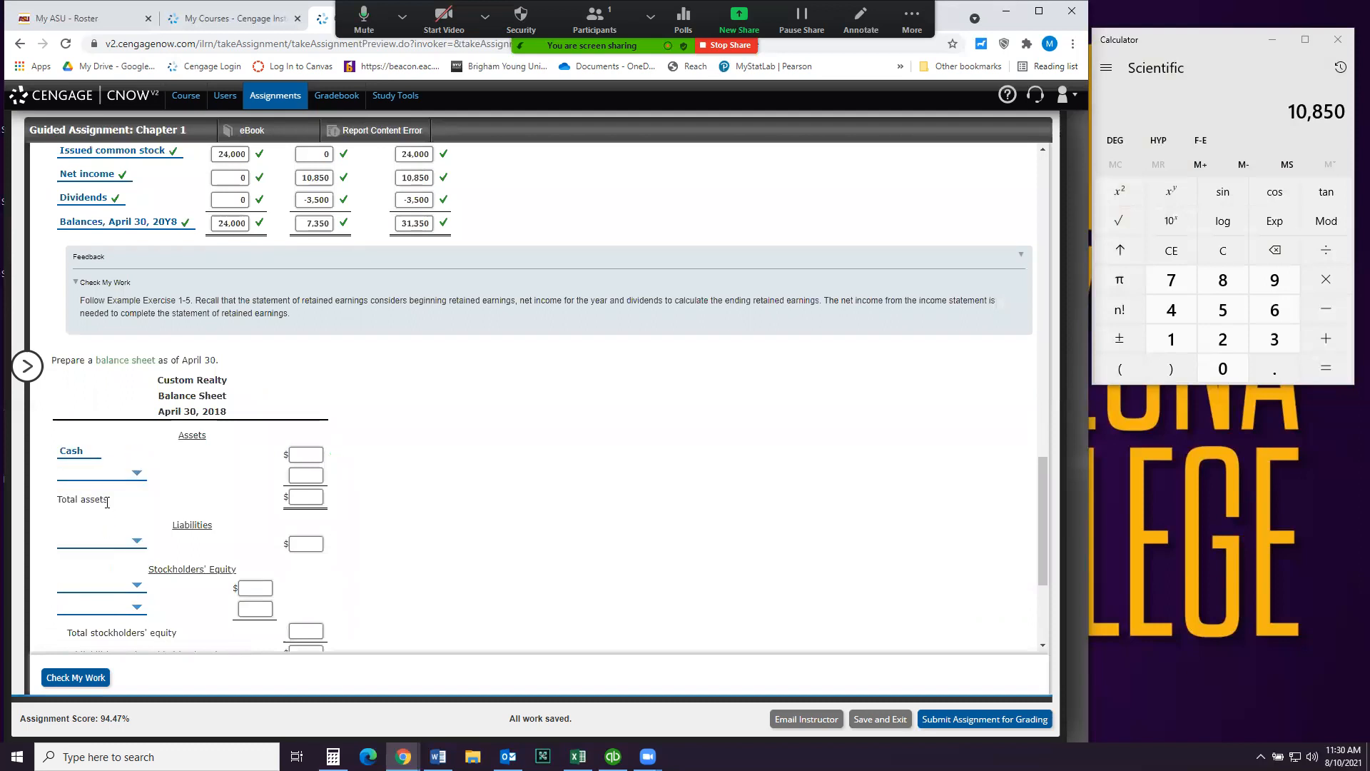
pyautogui.click(137, 472)
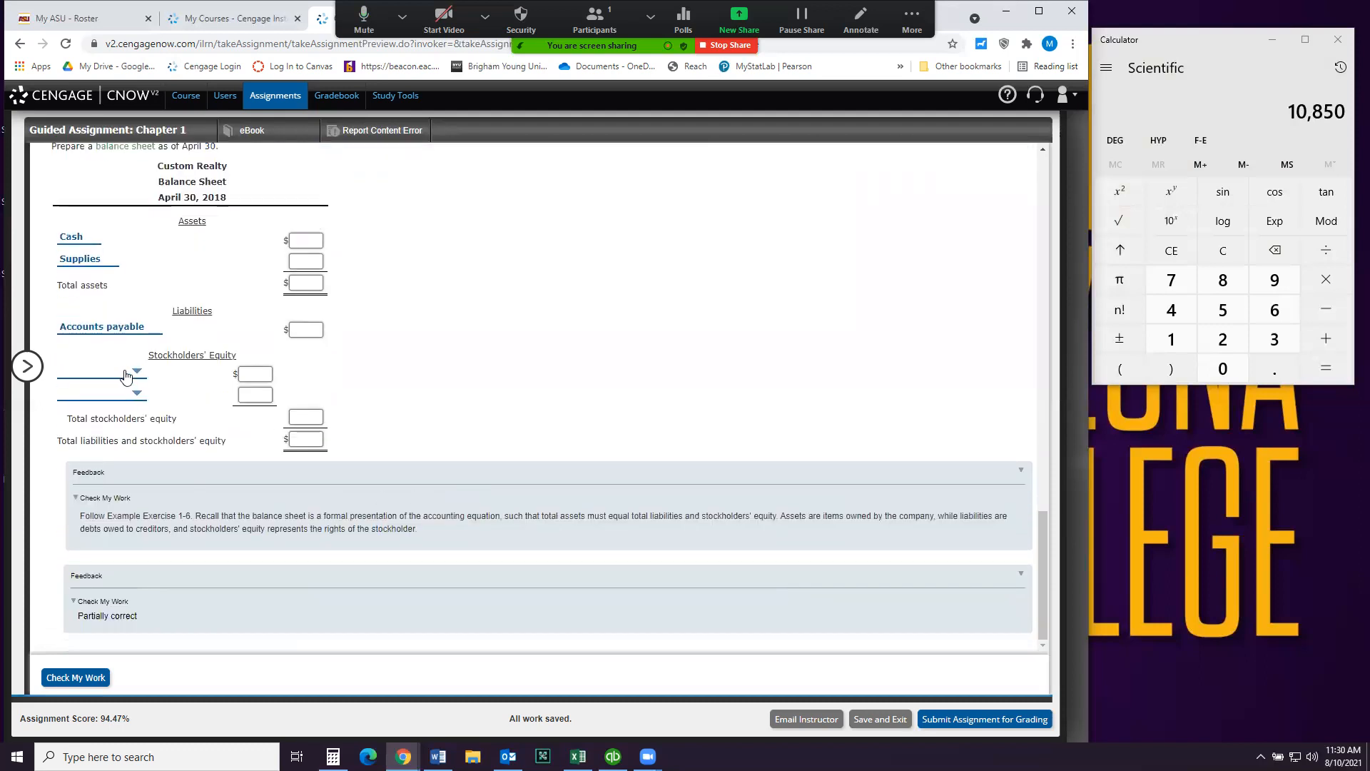
pyautogui.click(100, 374)
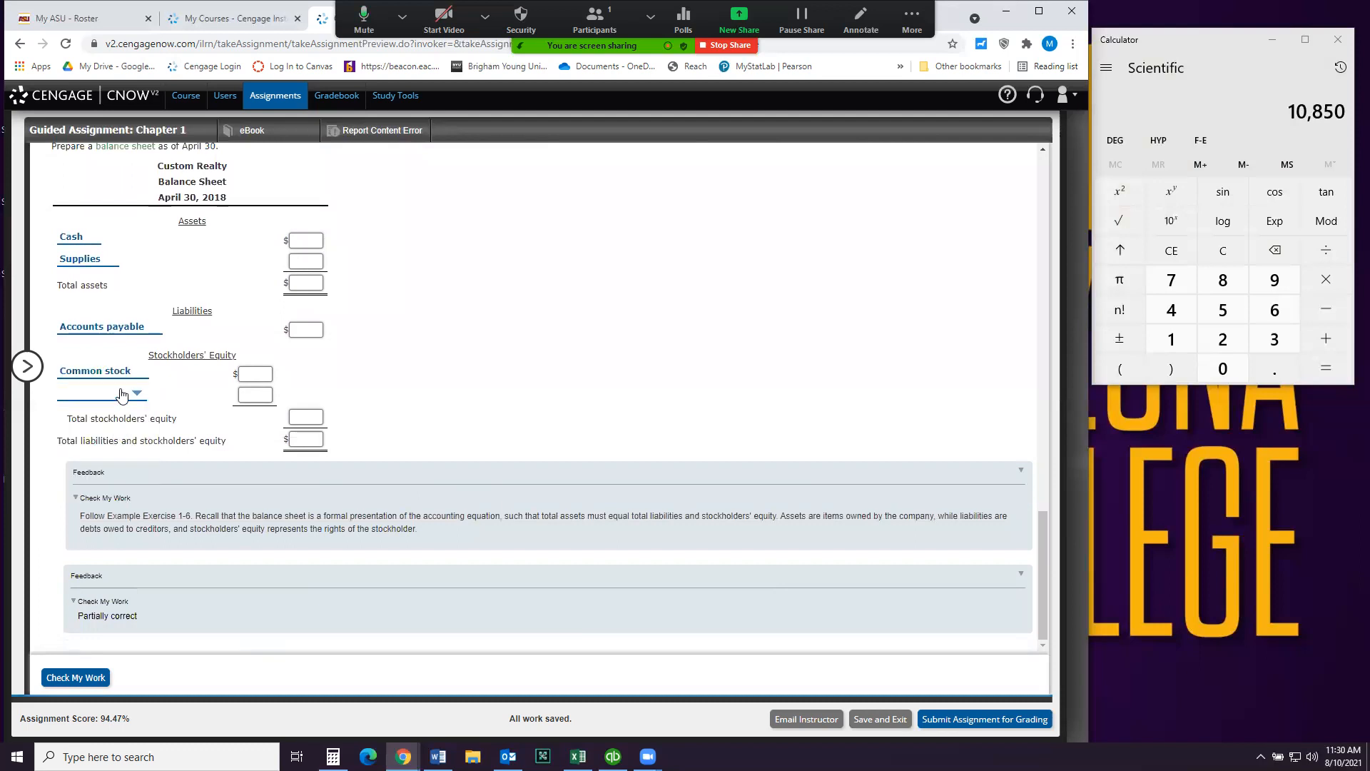
pyautogui.click(101, 392)
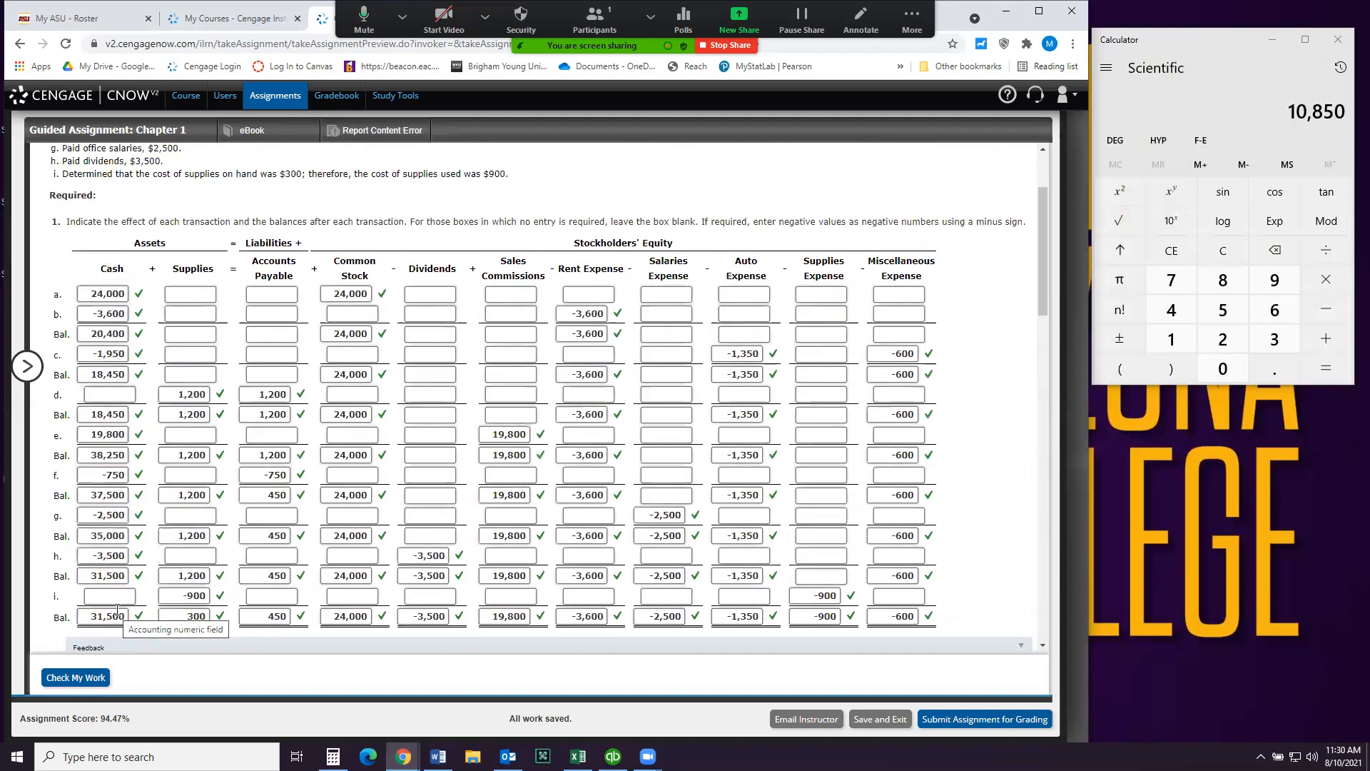
# Step: Enter cash 31,500, supplies 300 and total assets 31,800
pyautogui.scroll(-3)
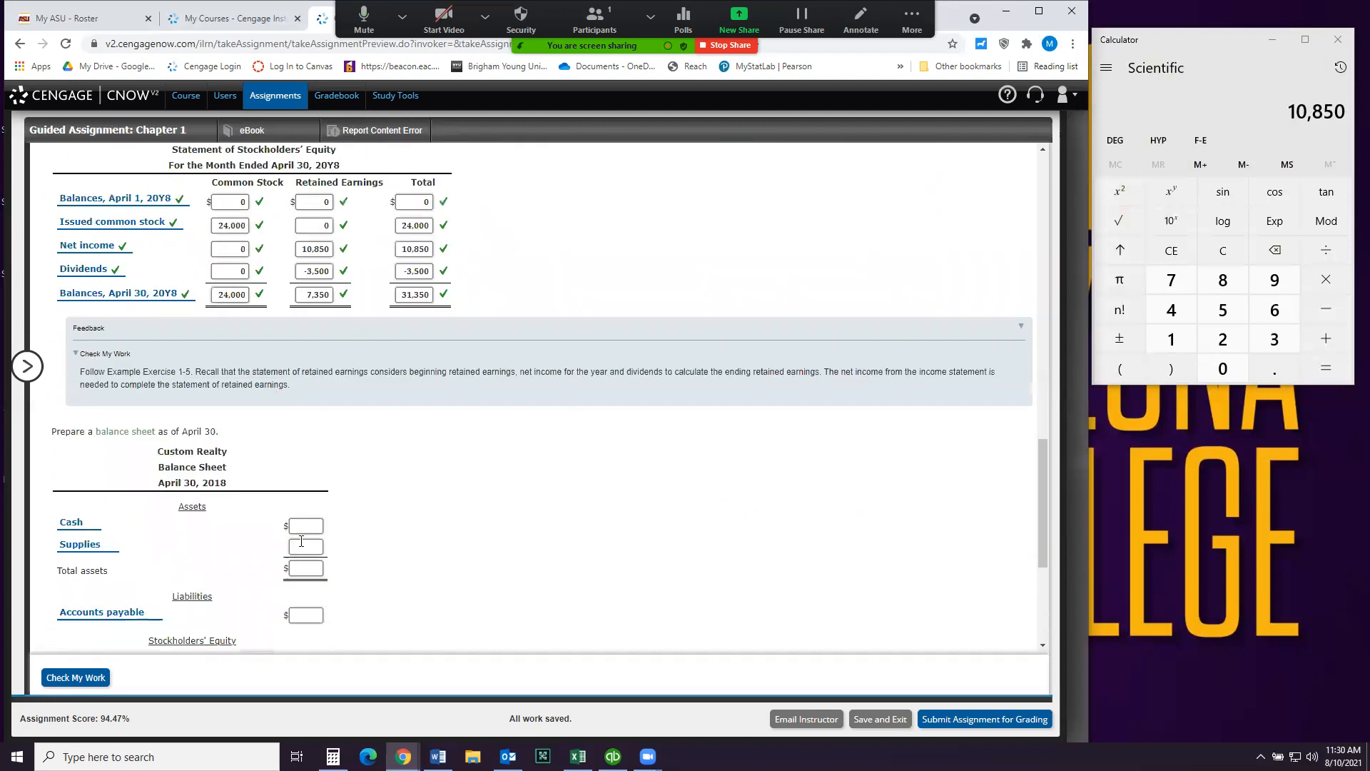
pyautogui.write('31')
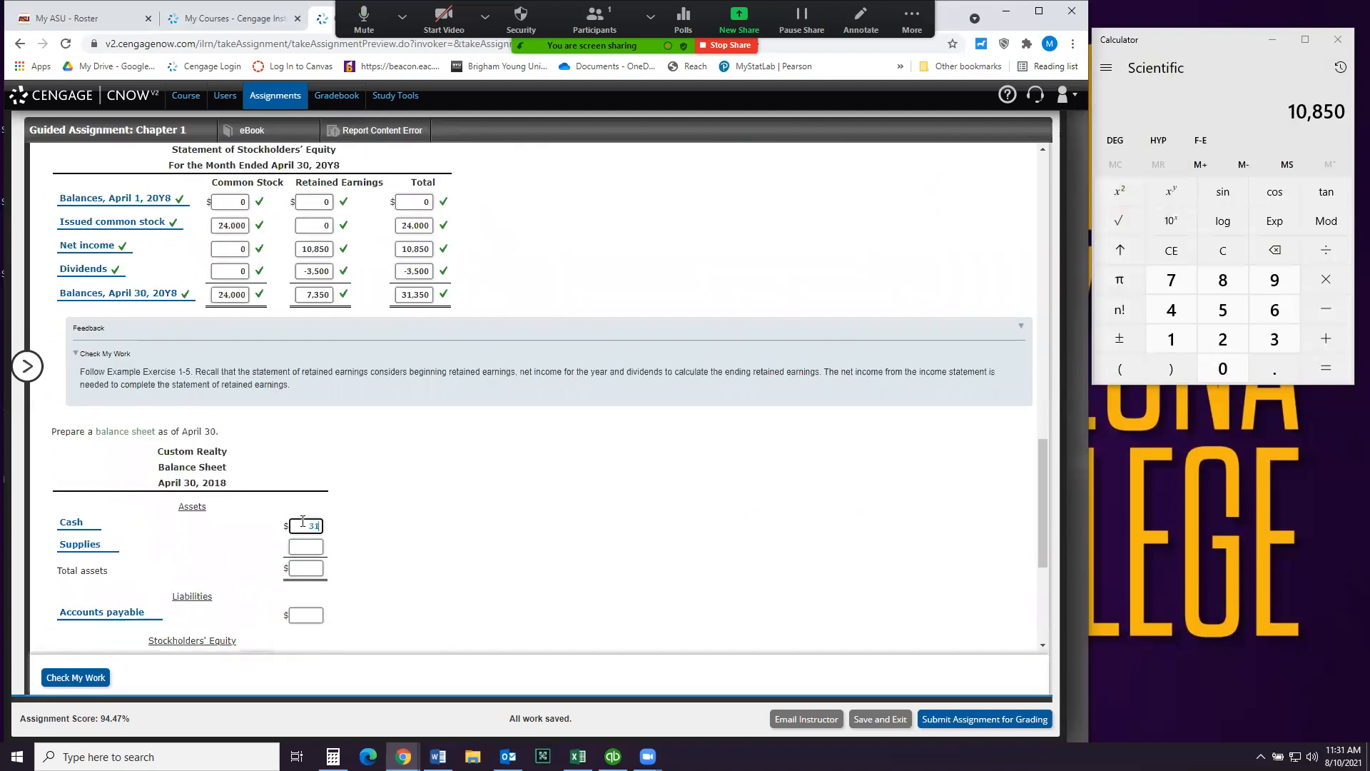
pyautogui.scroll(3)
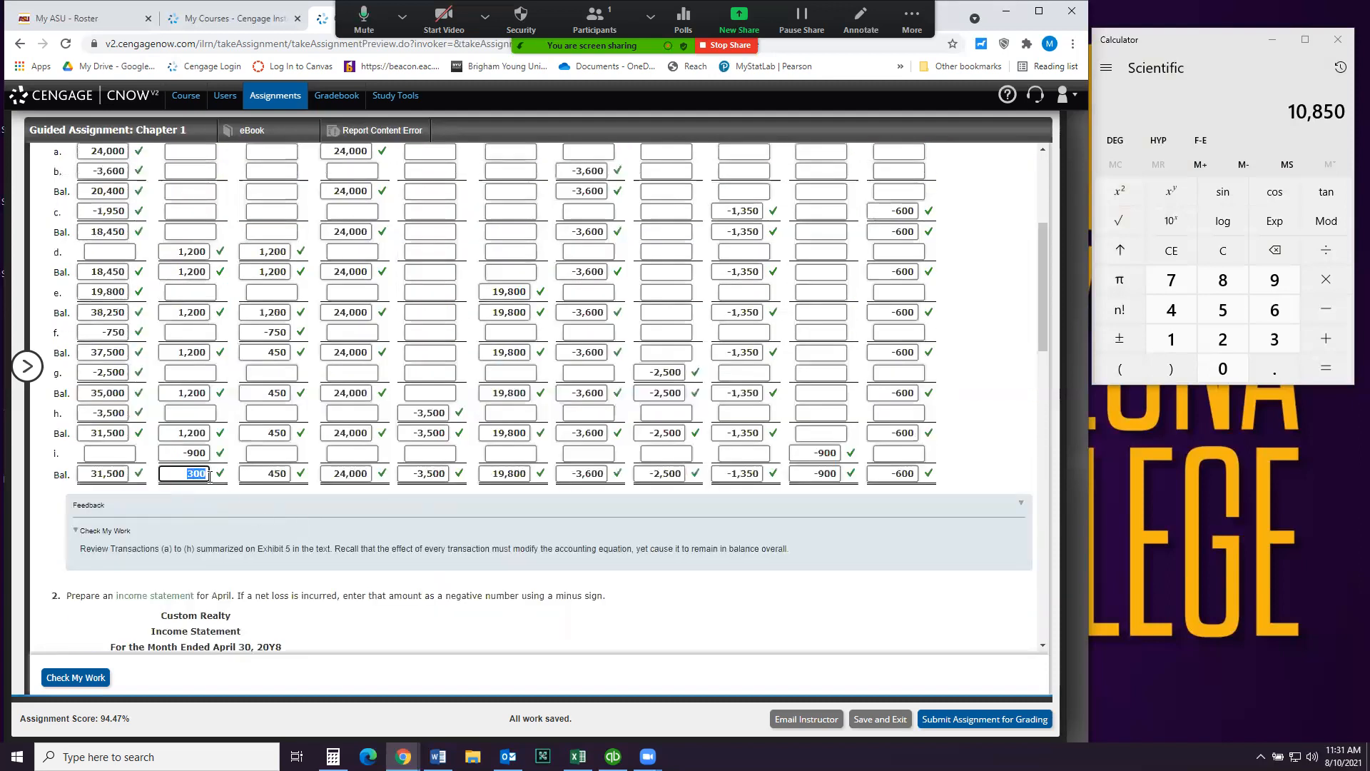
pyautogui.scroll(-3)
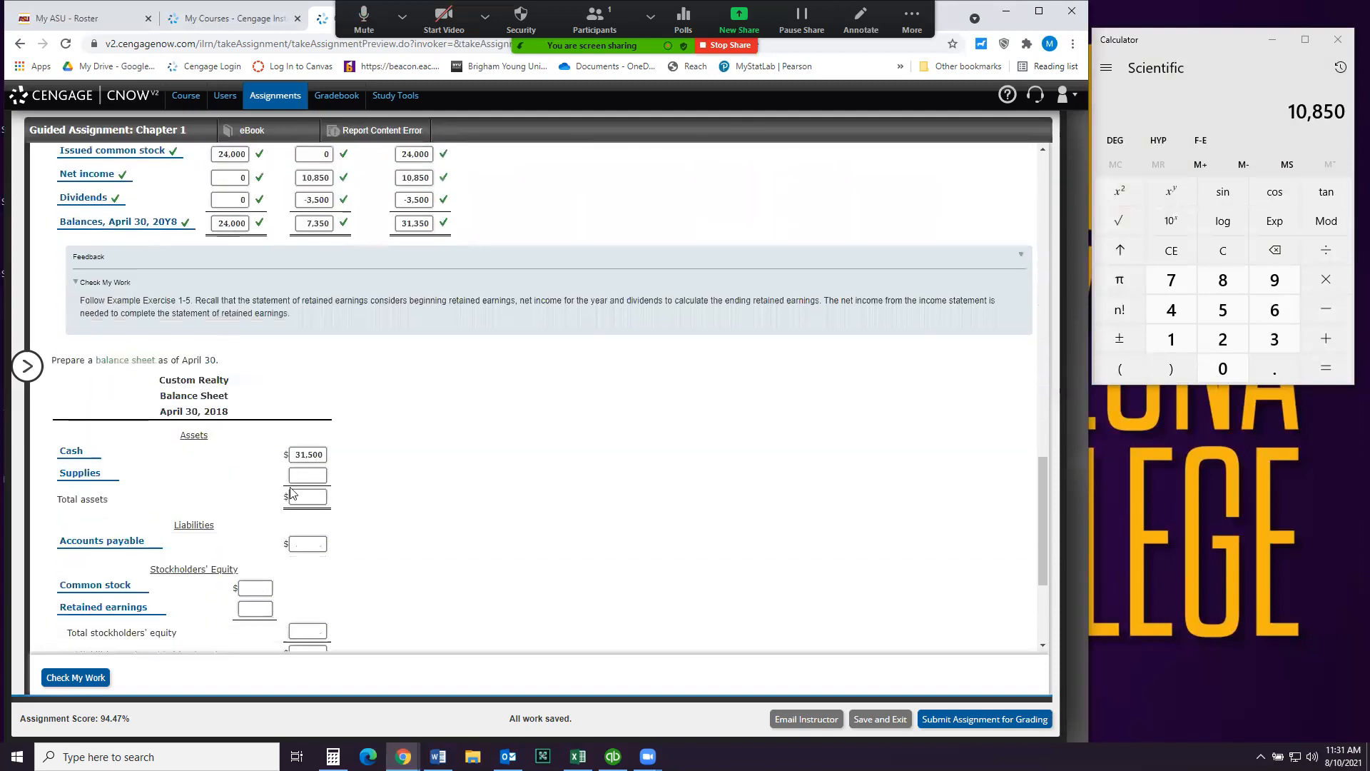
pyautogui.click(307, 474)
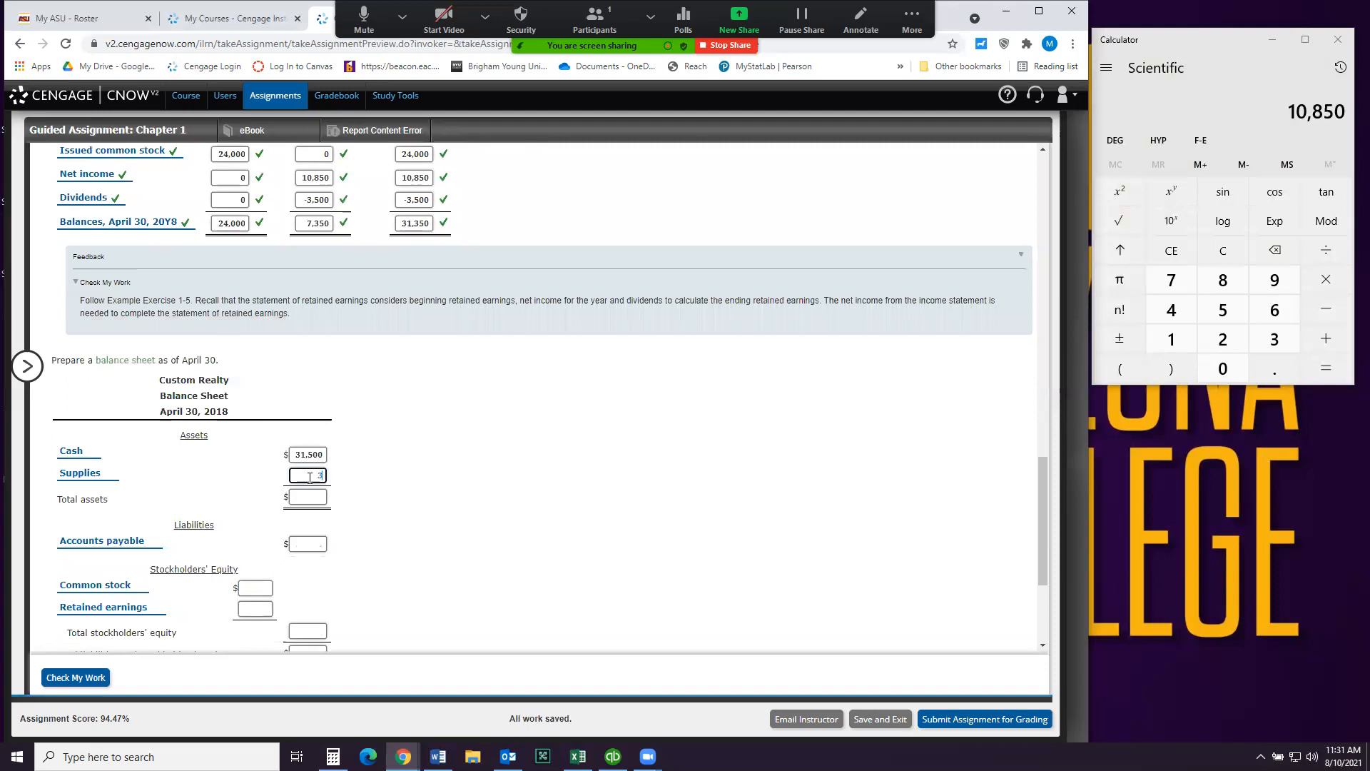
pyautogui.write('300')
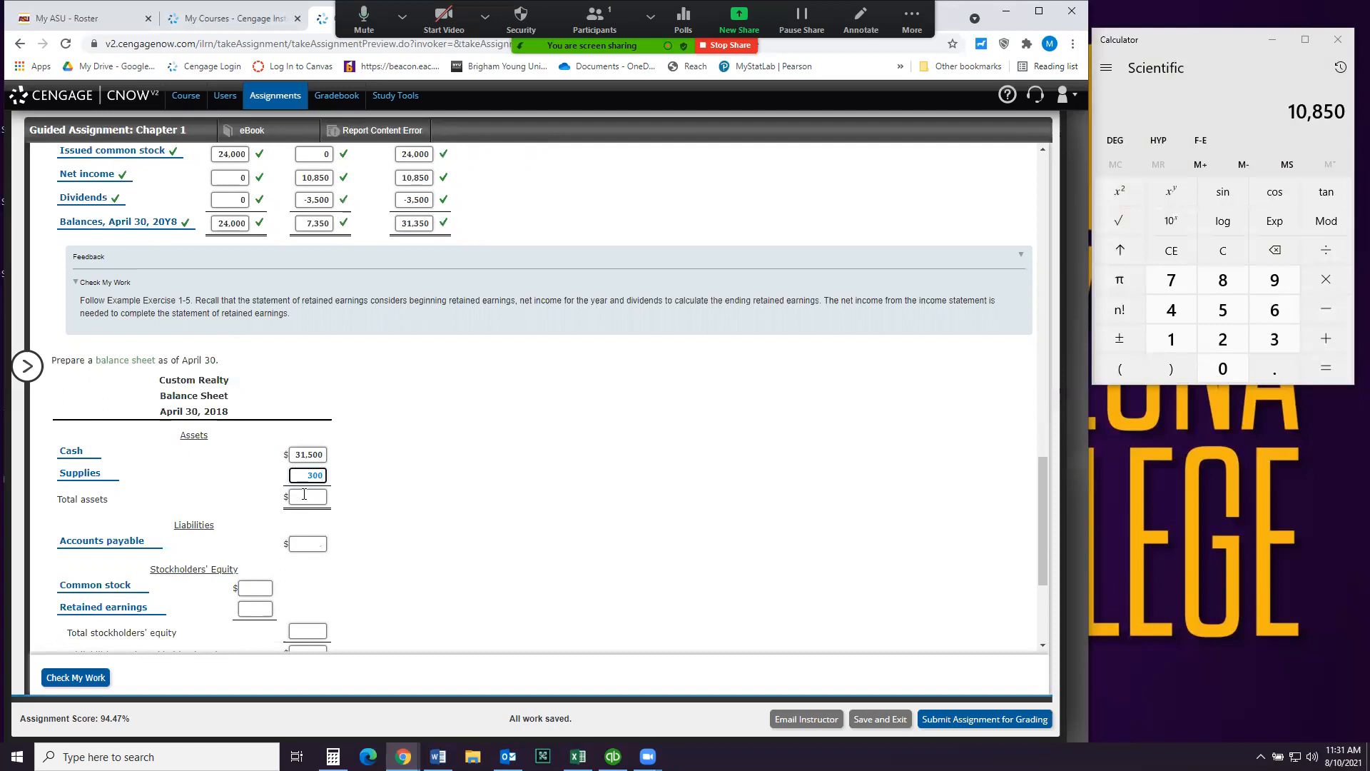
pyautogui.write('31800')
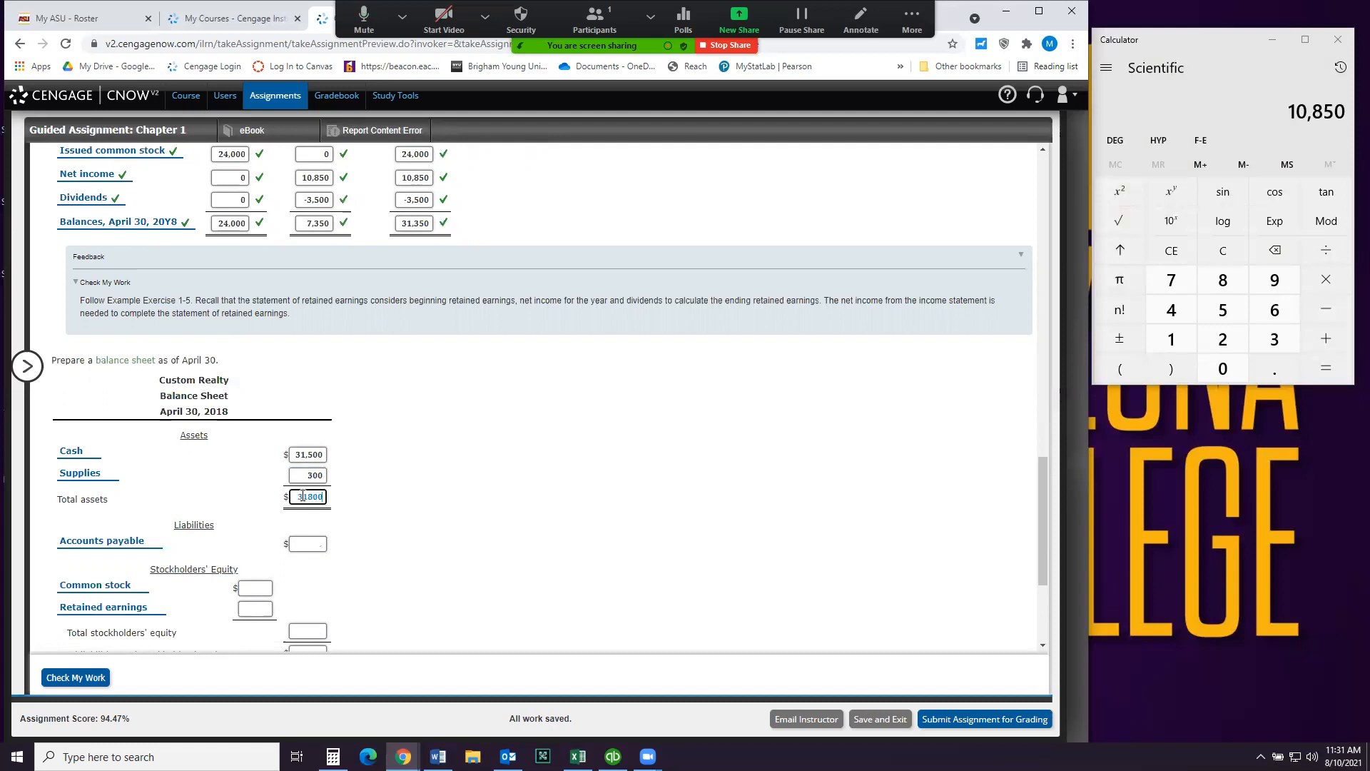
# Step: Enter accounts payable 450, common stock 24,000, retained earnings 7,350 and total equity 31,350
pyautogui.scroll(3)
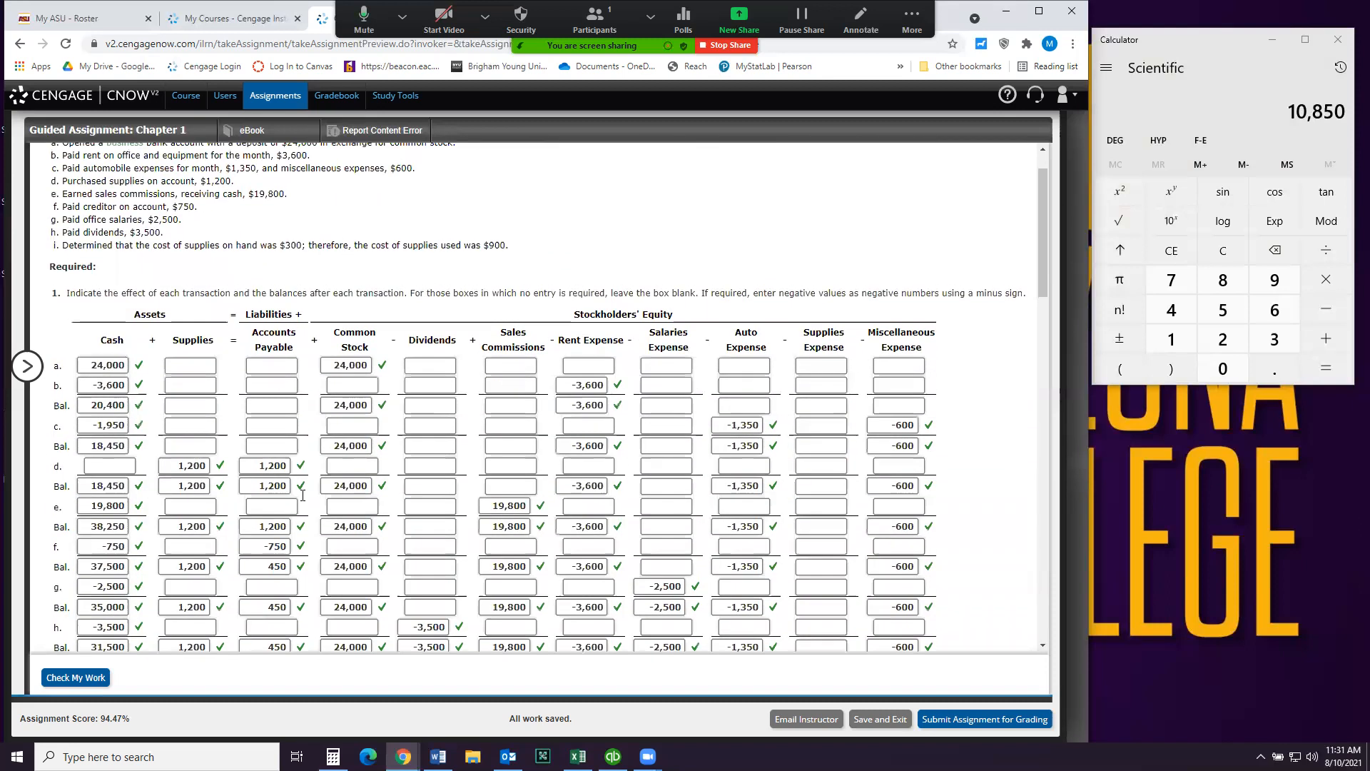
pyautogui.scroll(-3)
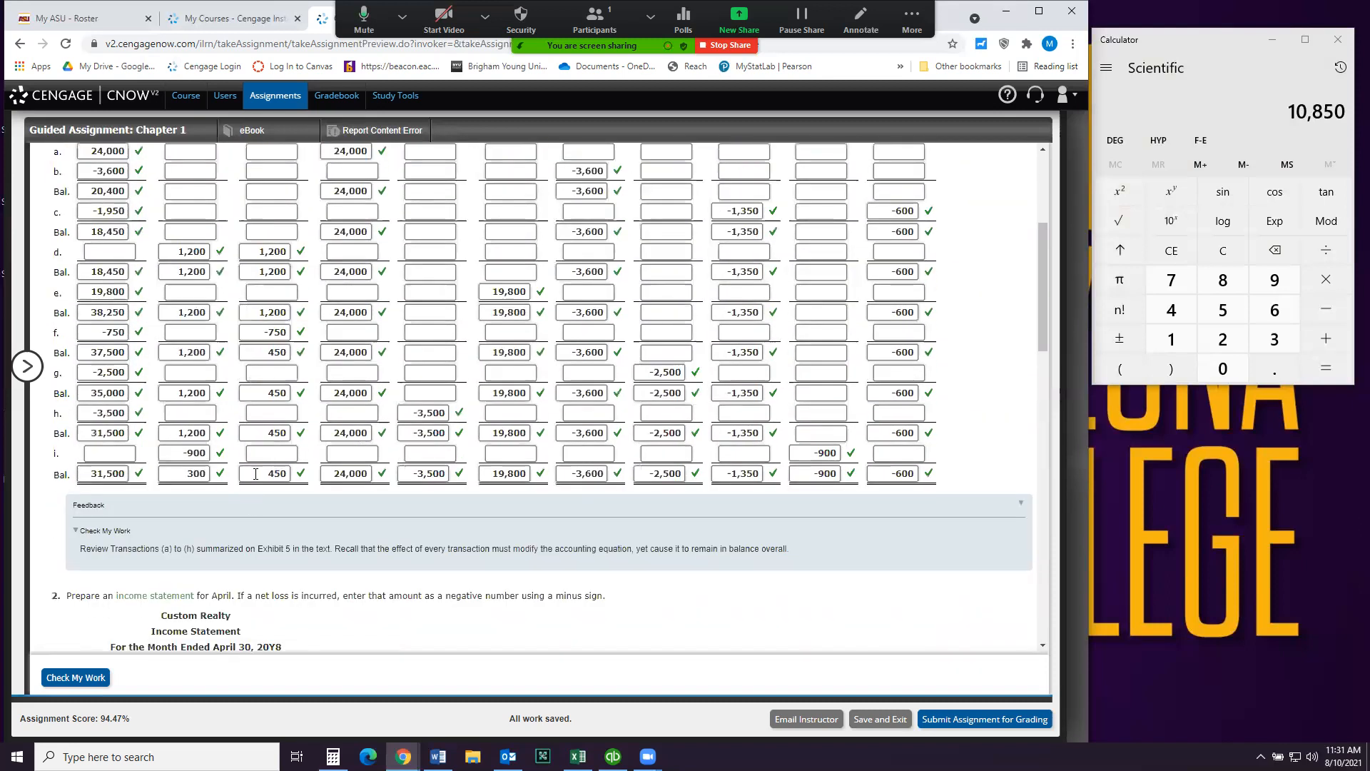
pyautogui.scroll(-3)
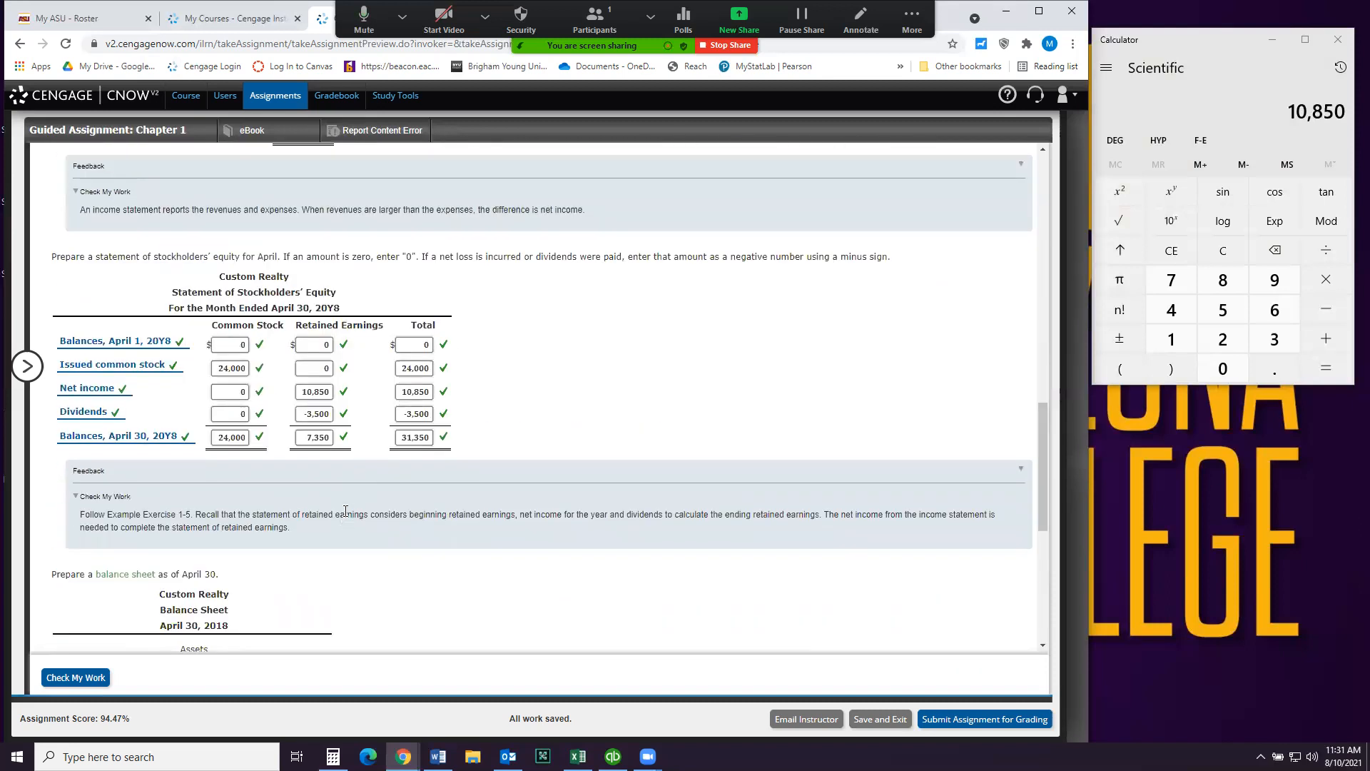
pyautogui.scroll(-3)
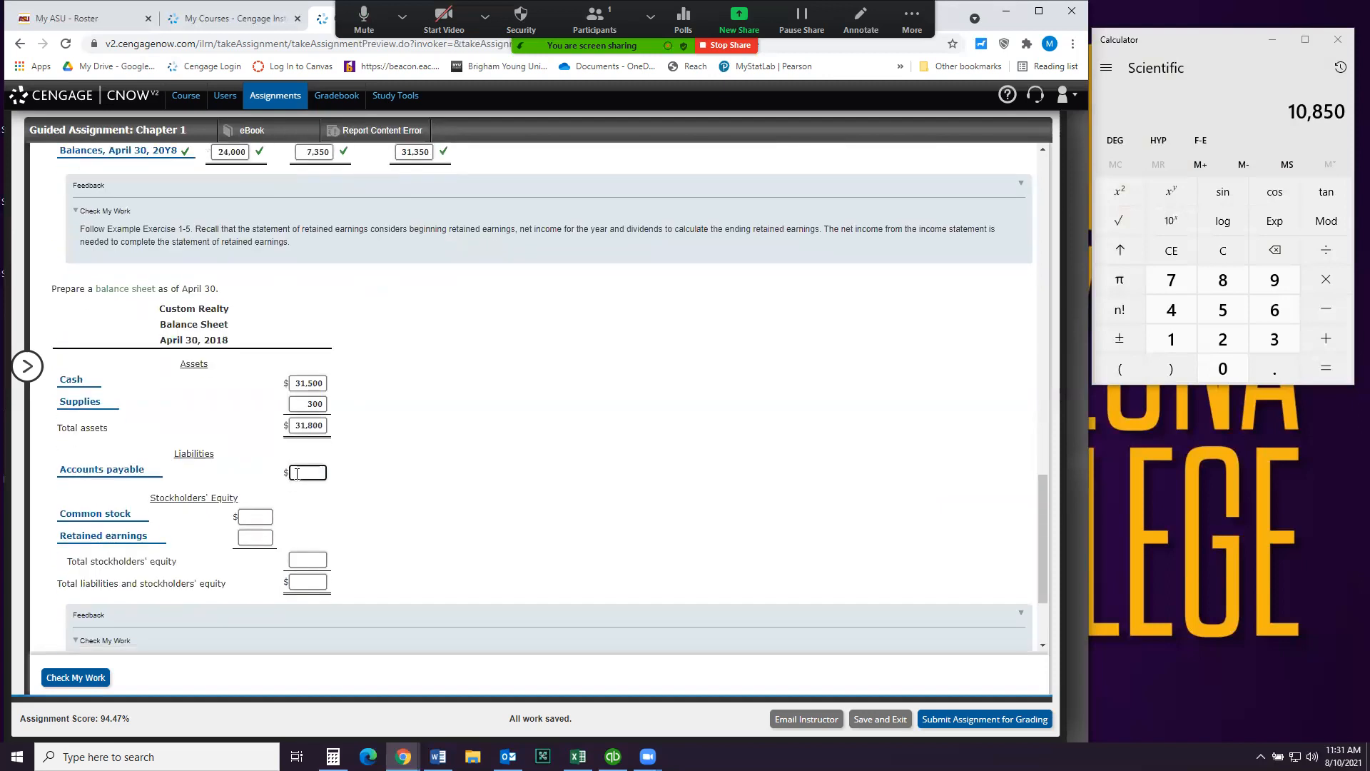
pyautogui.write('450')
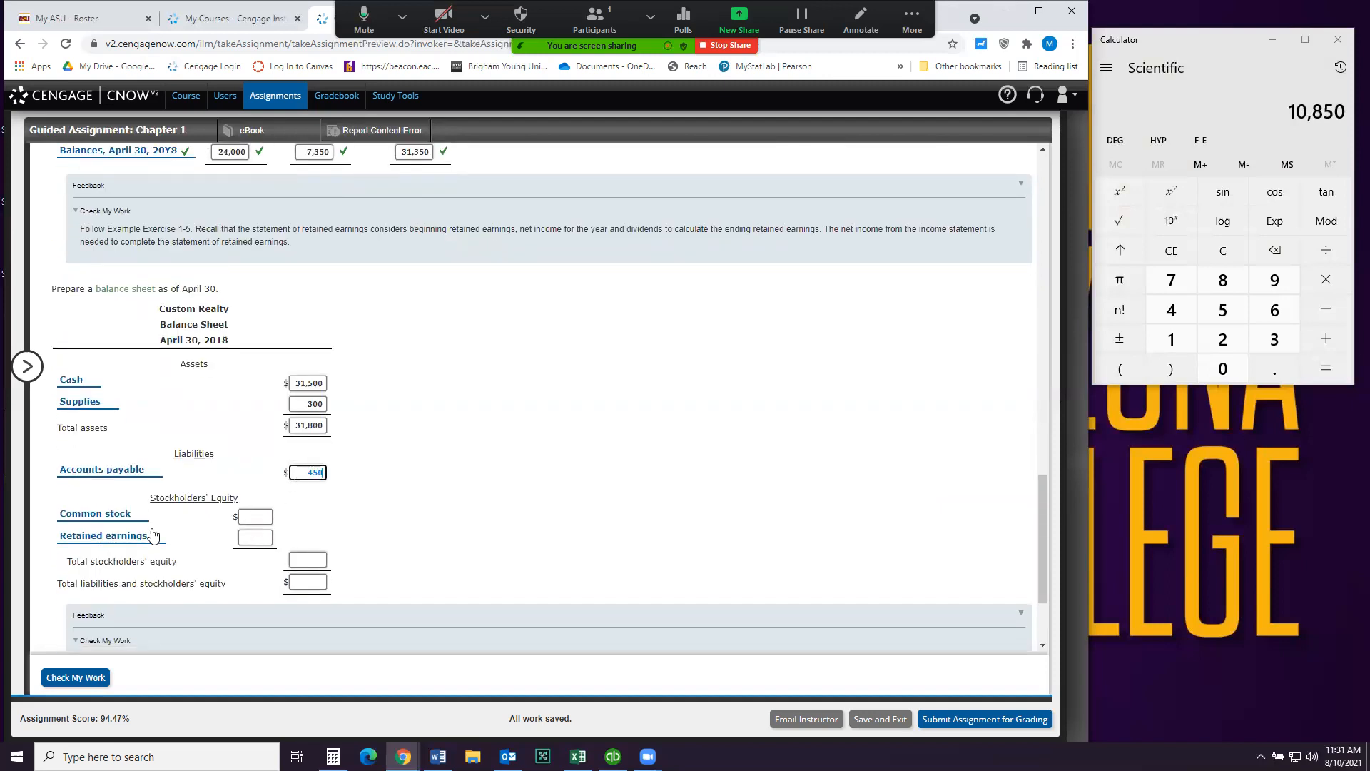
pyautogui.moveTo(254, 515)
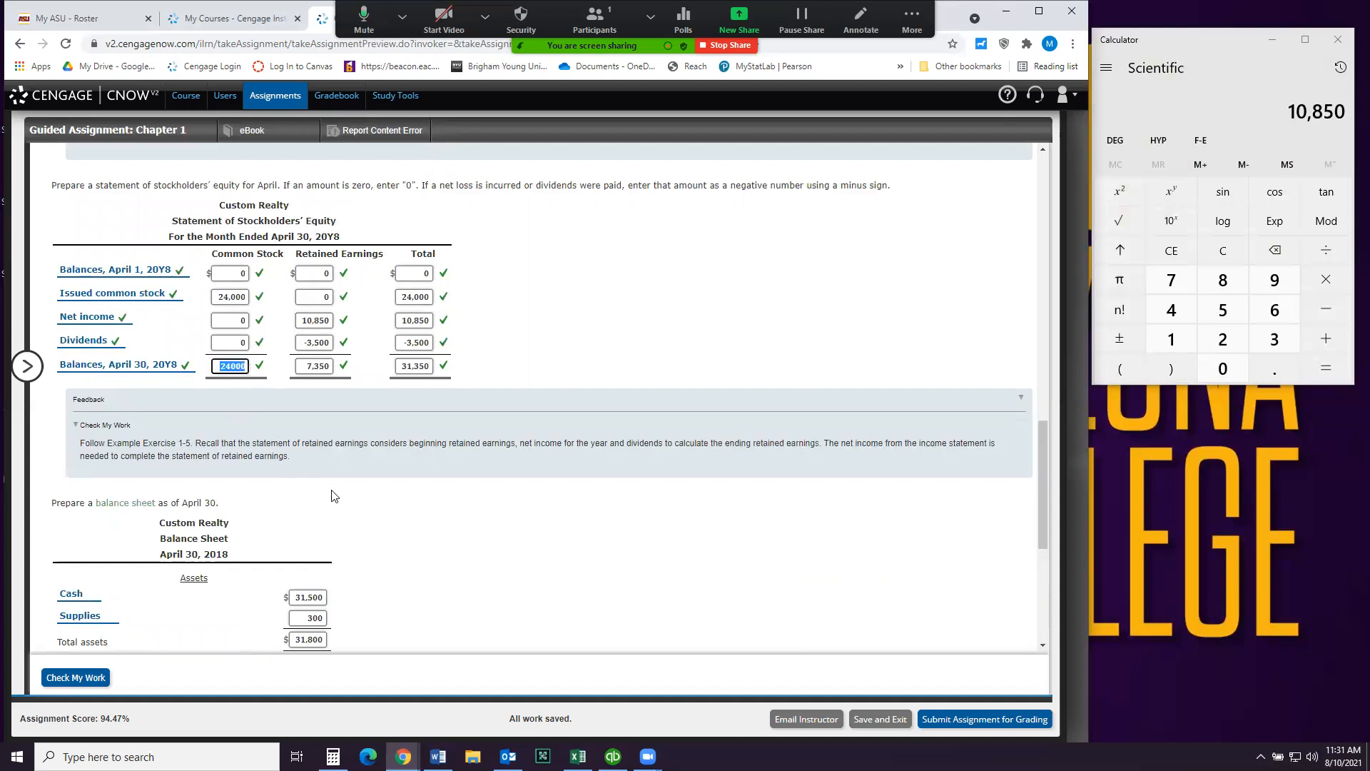
pyautogui.scroll(-3)
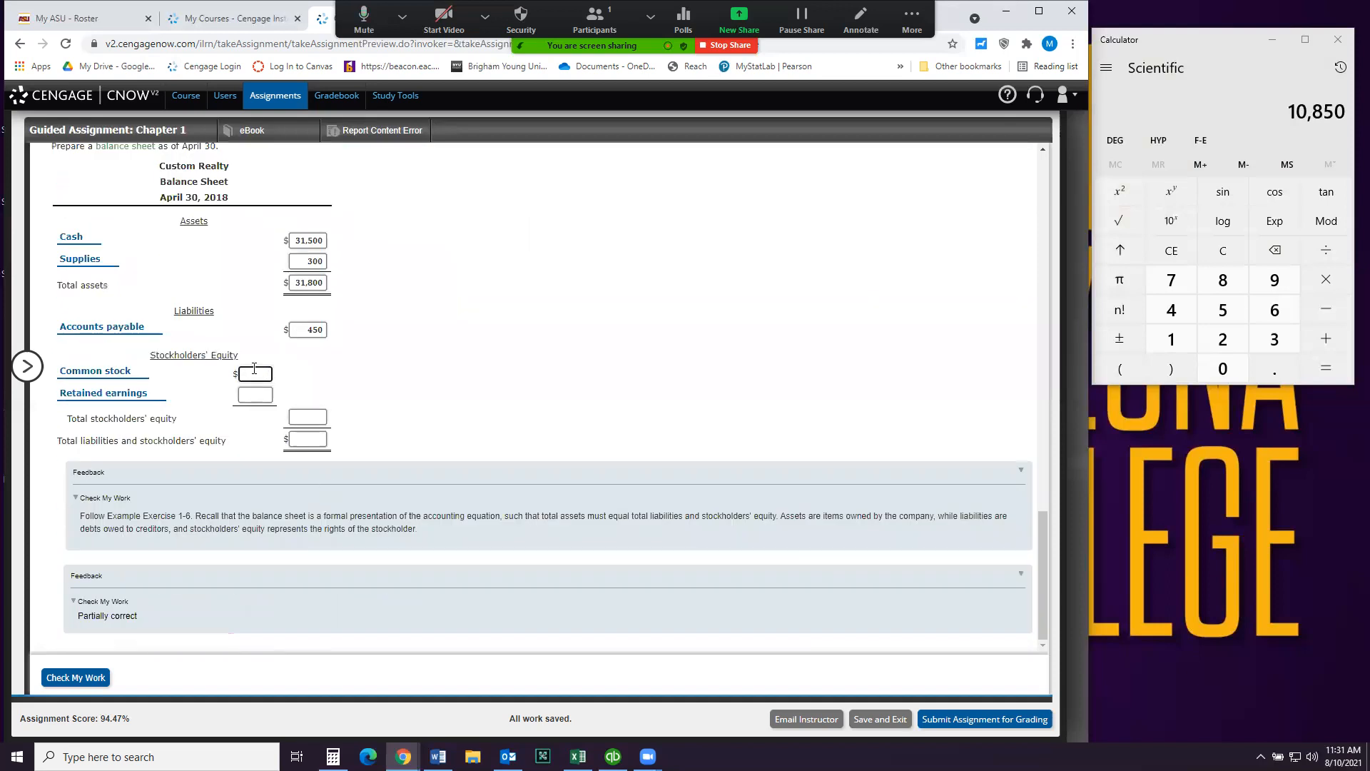
pyautogui.write('24000')
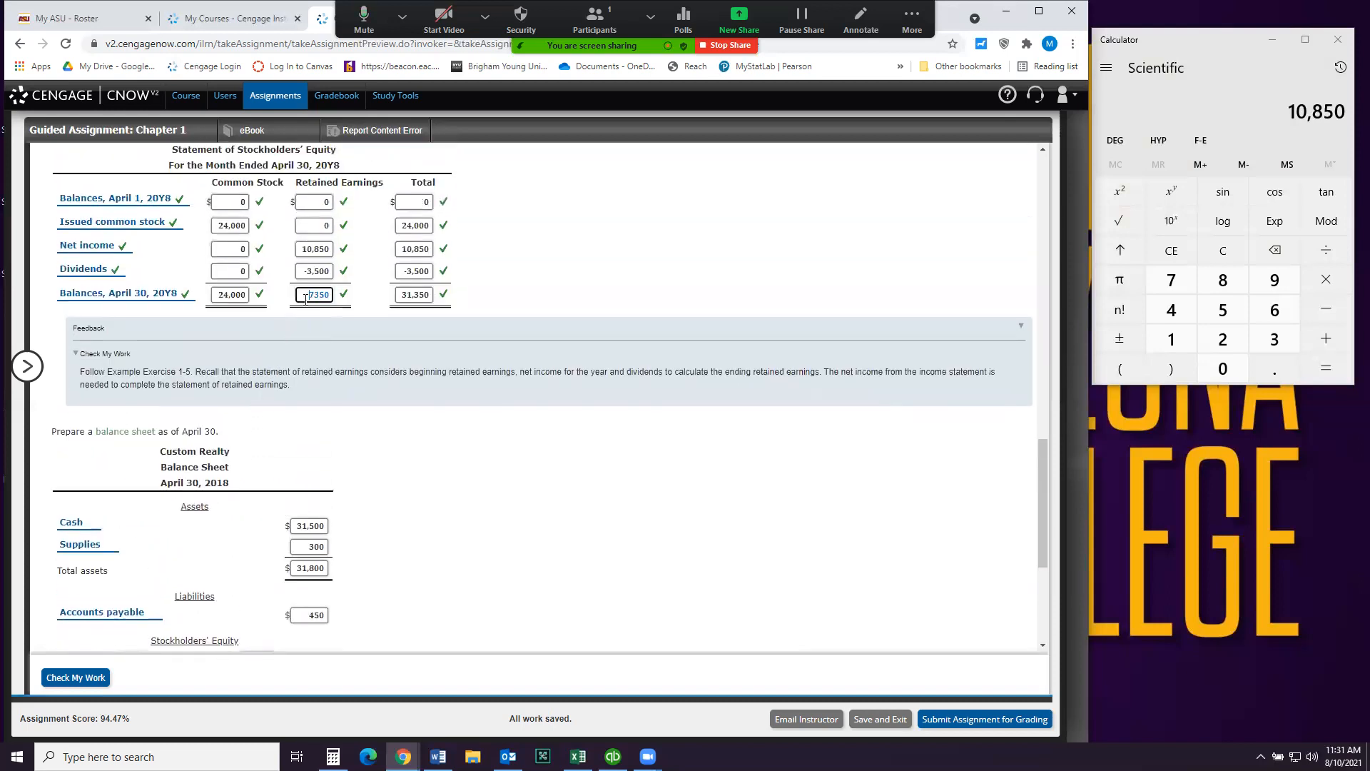
pyautogui.scroll(-3)
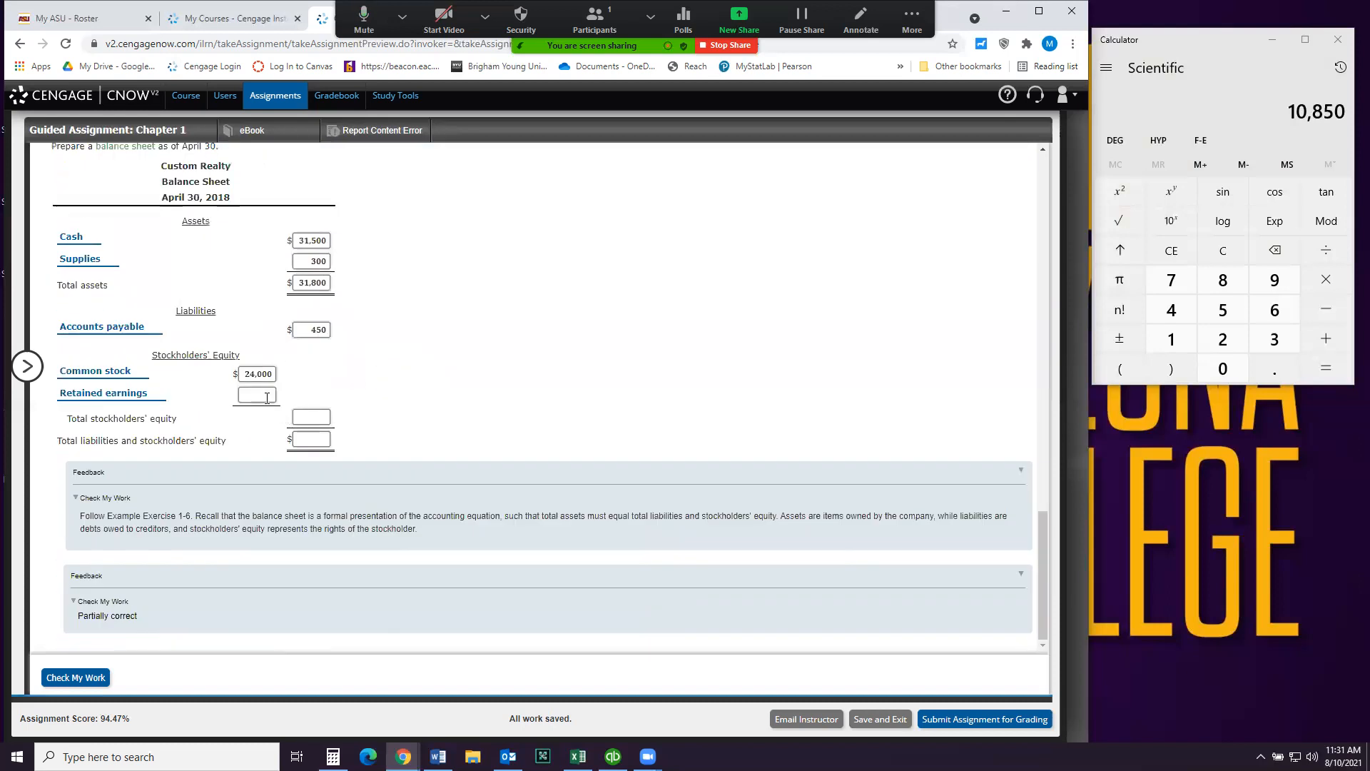
pyautogui.write('7350')
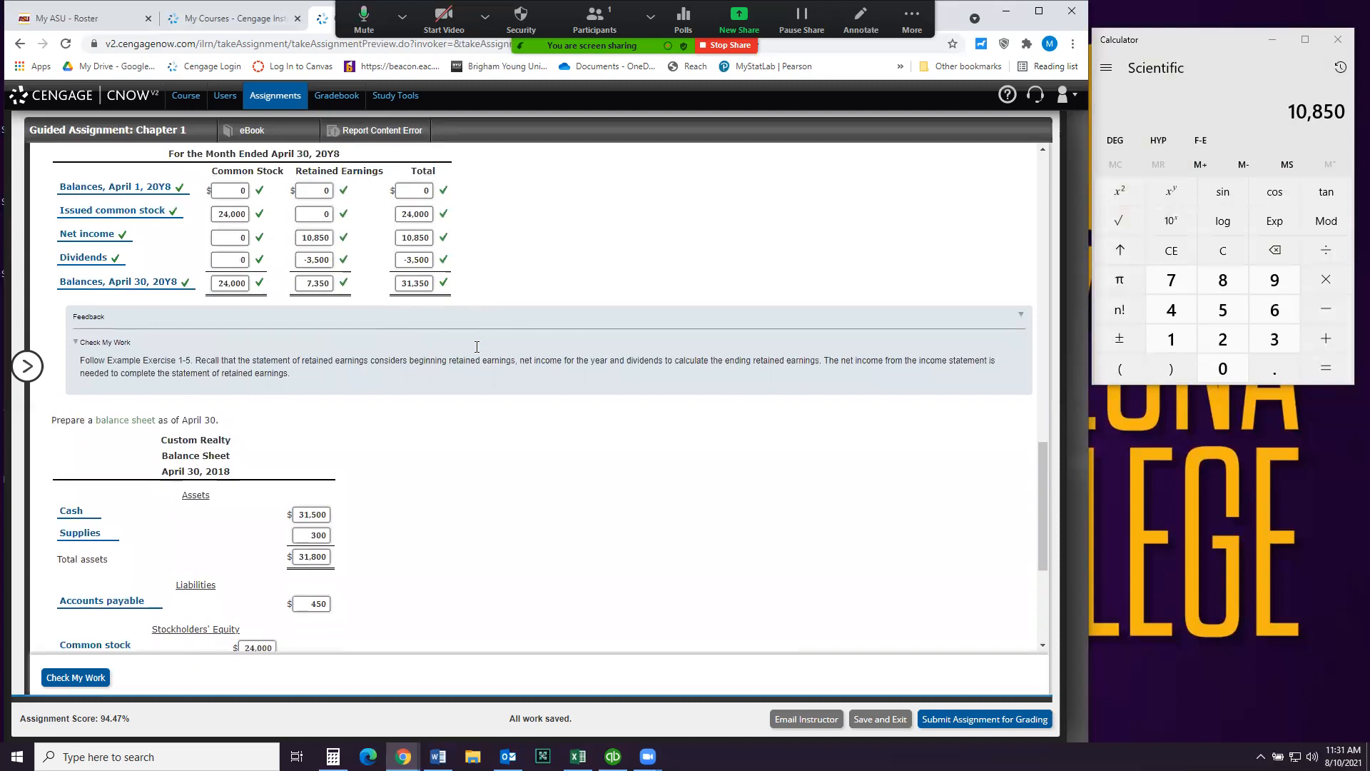
pyautogui.scroll(-3)
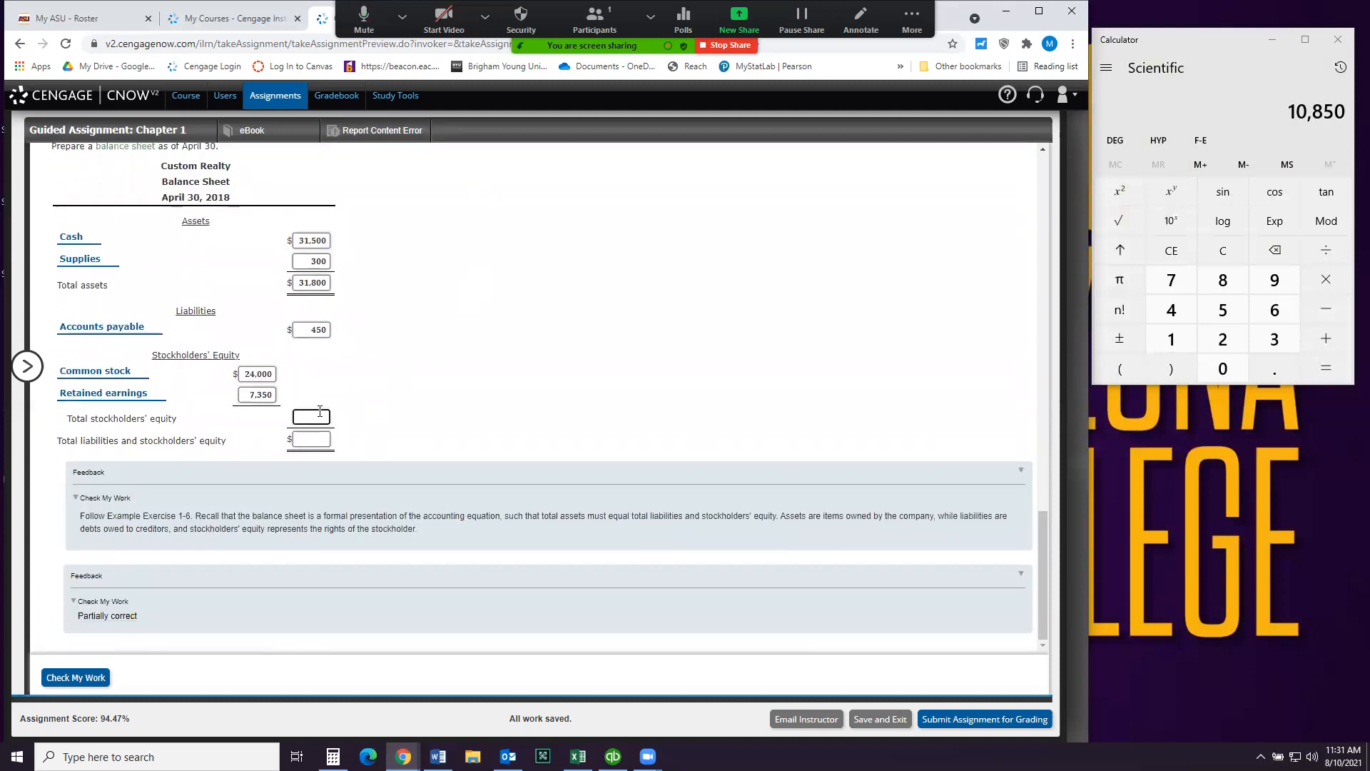
pyautogui.write('31350')
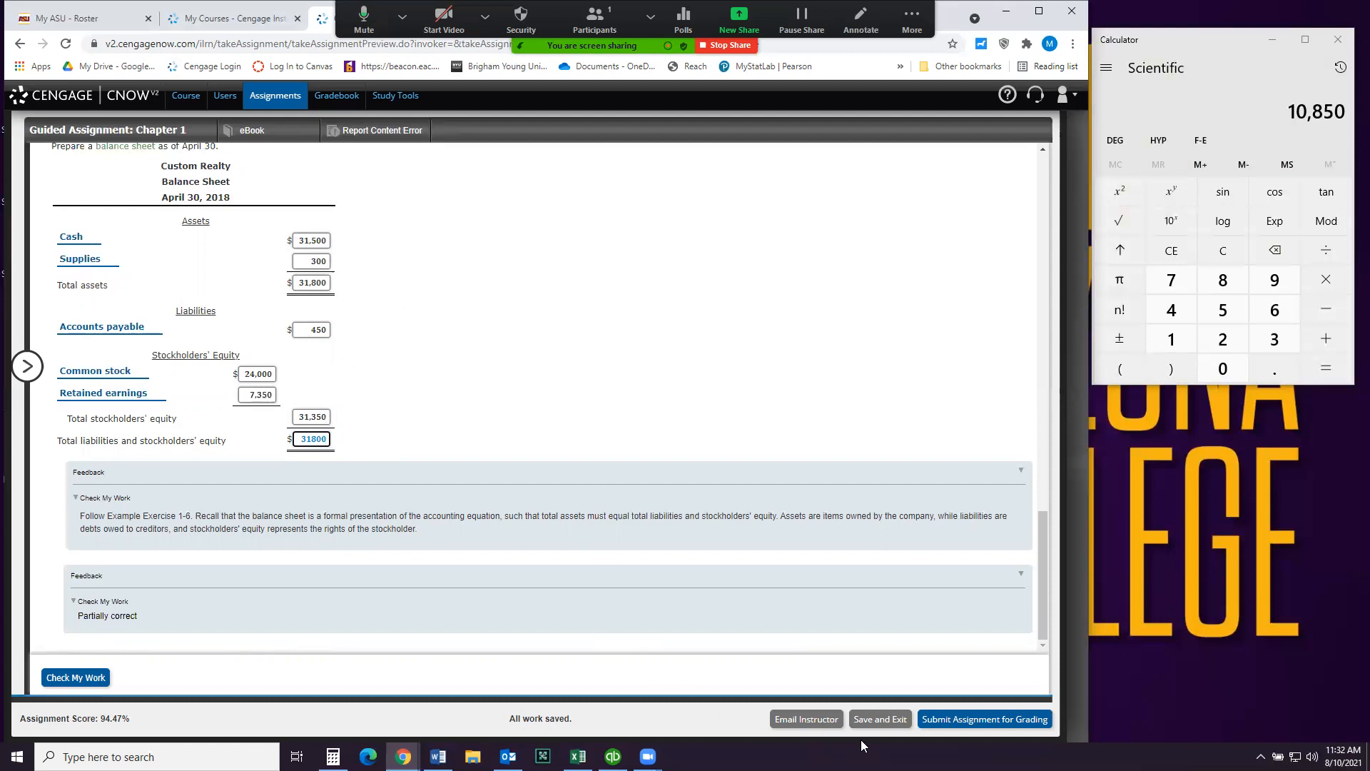
# Step: Check the balance sheet, then submit Chapter 1 for grading and confirm the submission
pyautogui.click(75, 677)
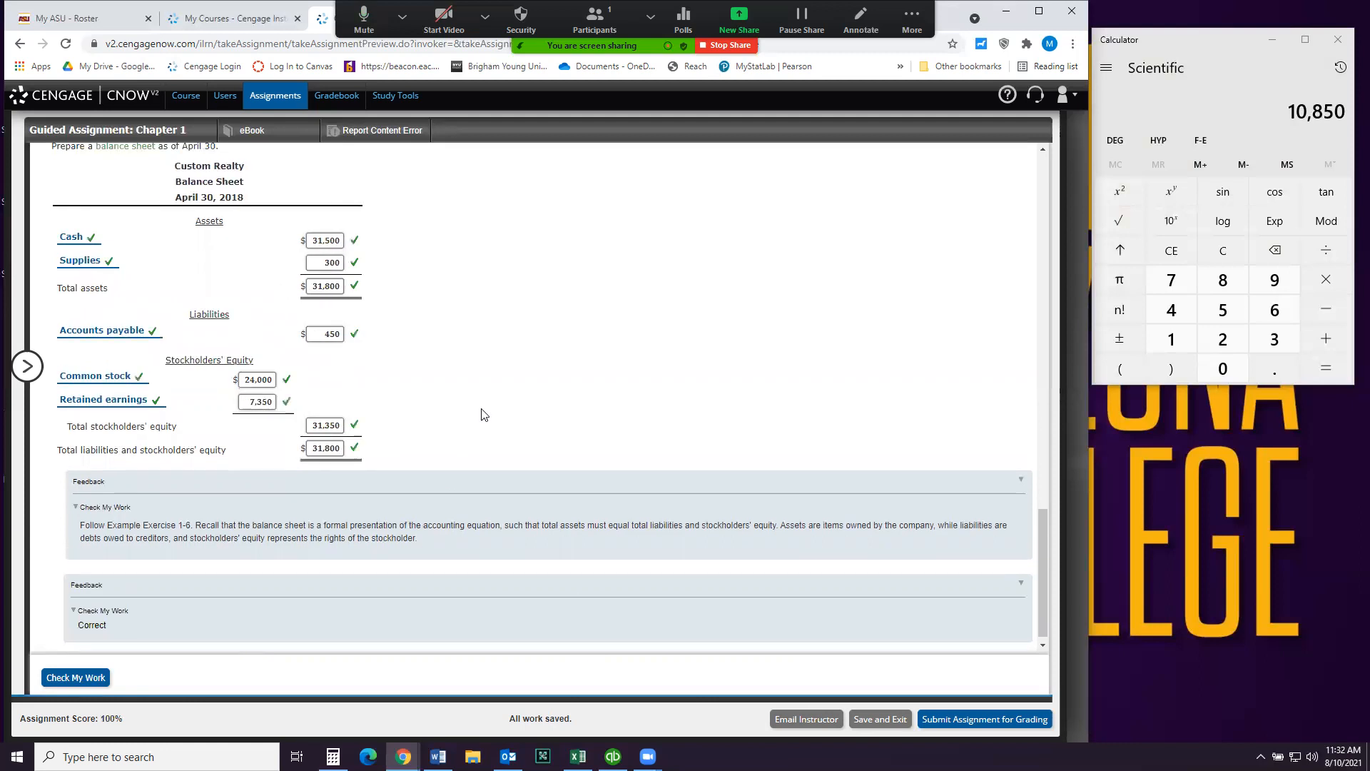
pyautogui.scroll(-3)
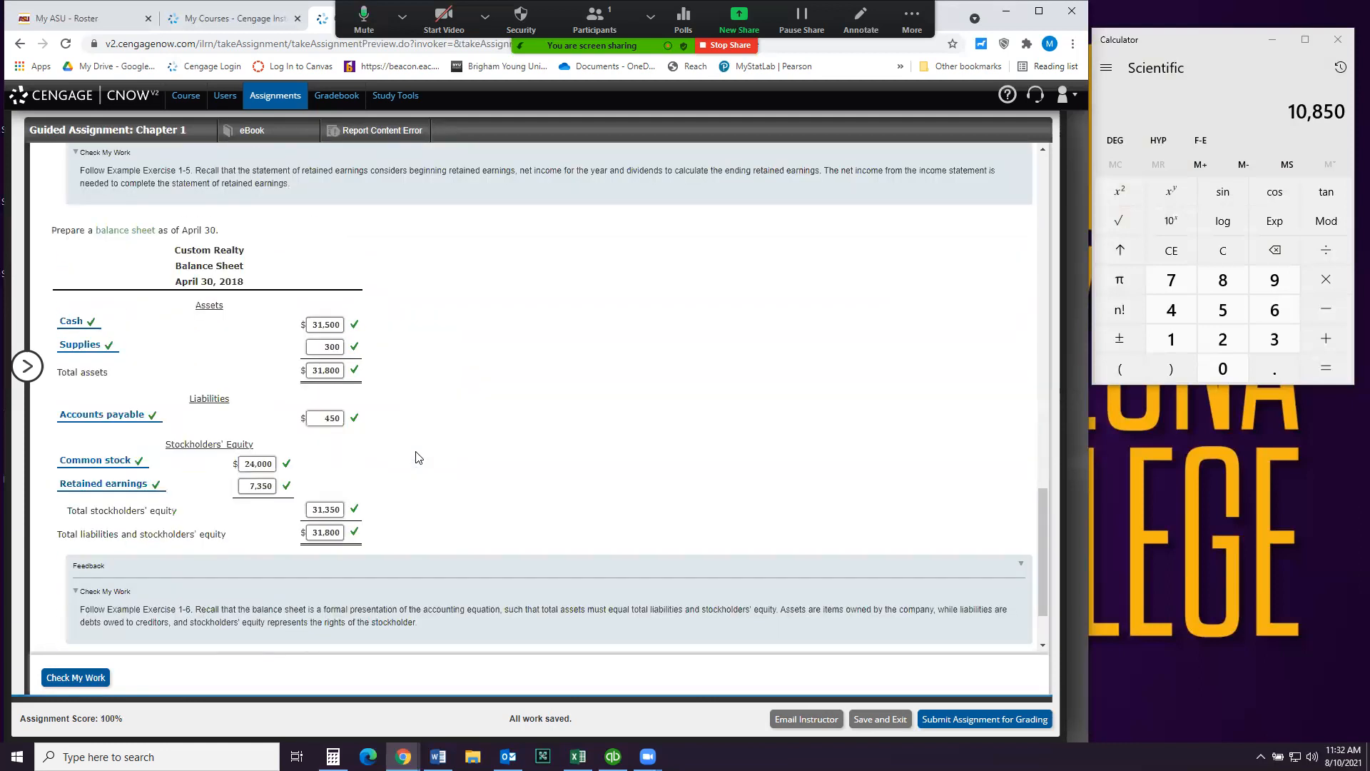
pyautogui.click(983, 718)
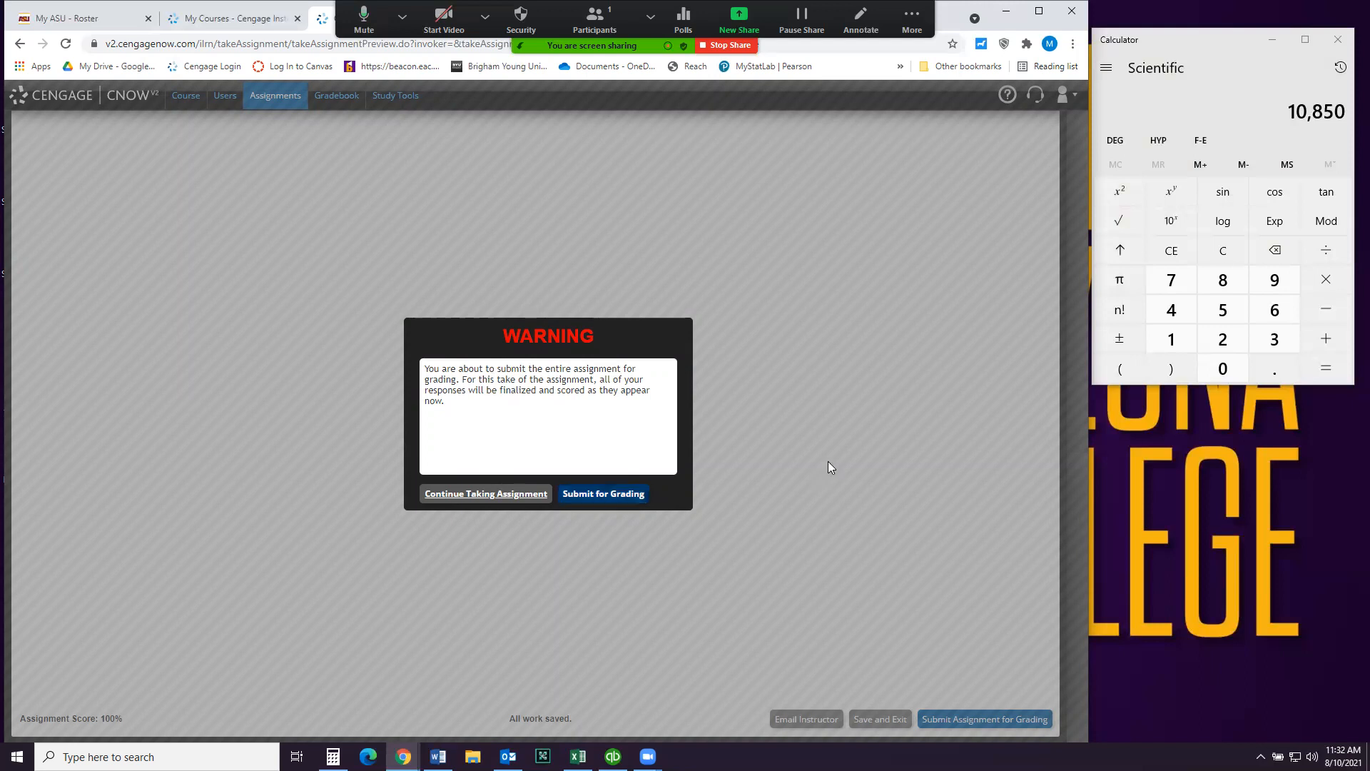
pyautogui.click(603, 494)
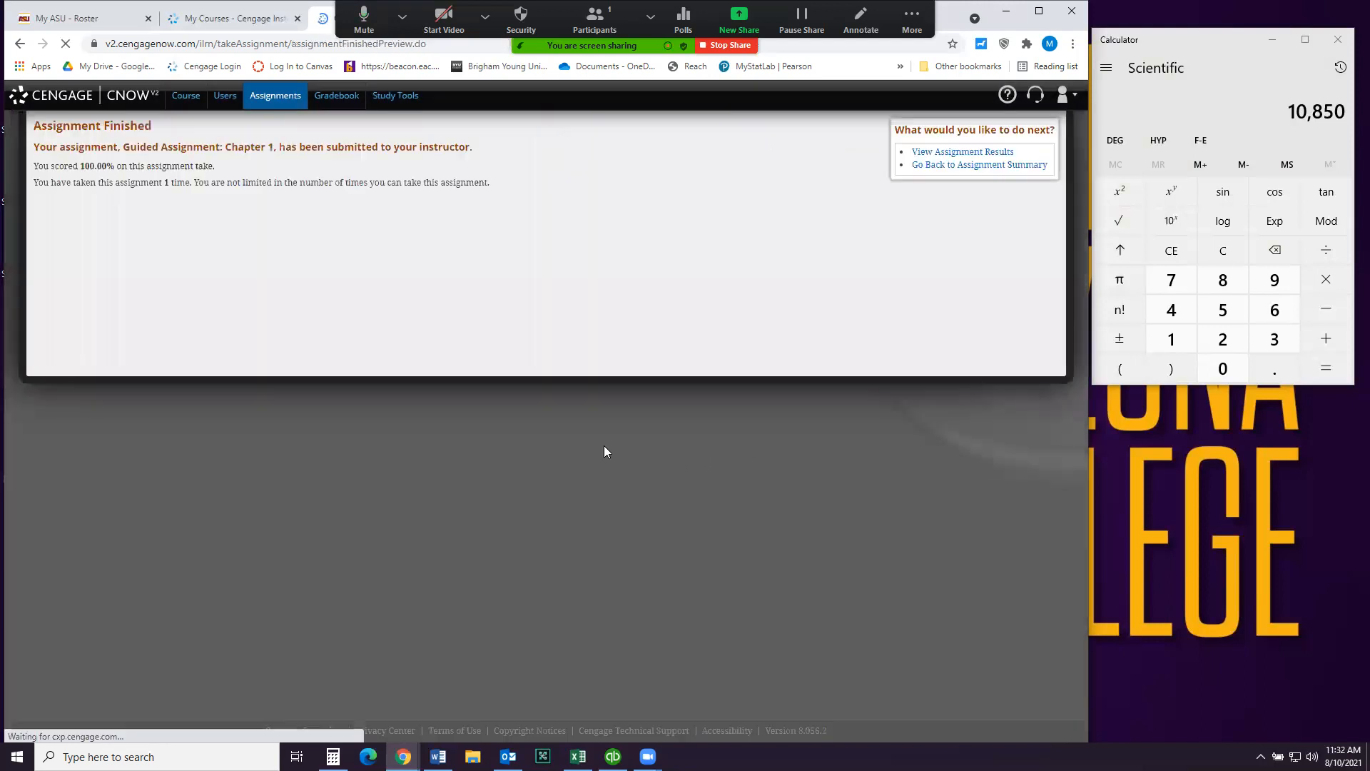